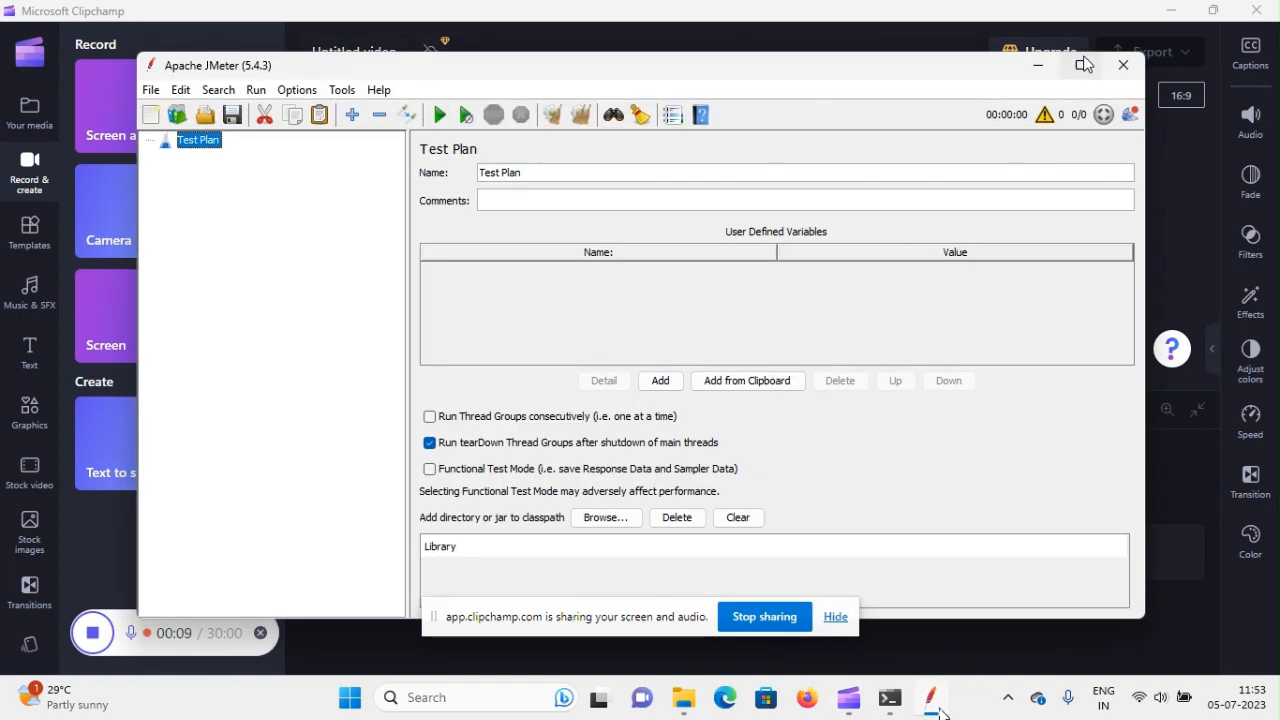
{"action": "left_click", "coordinate": [1084, 64]}
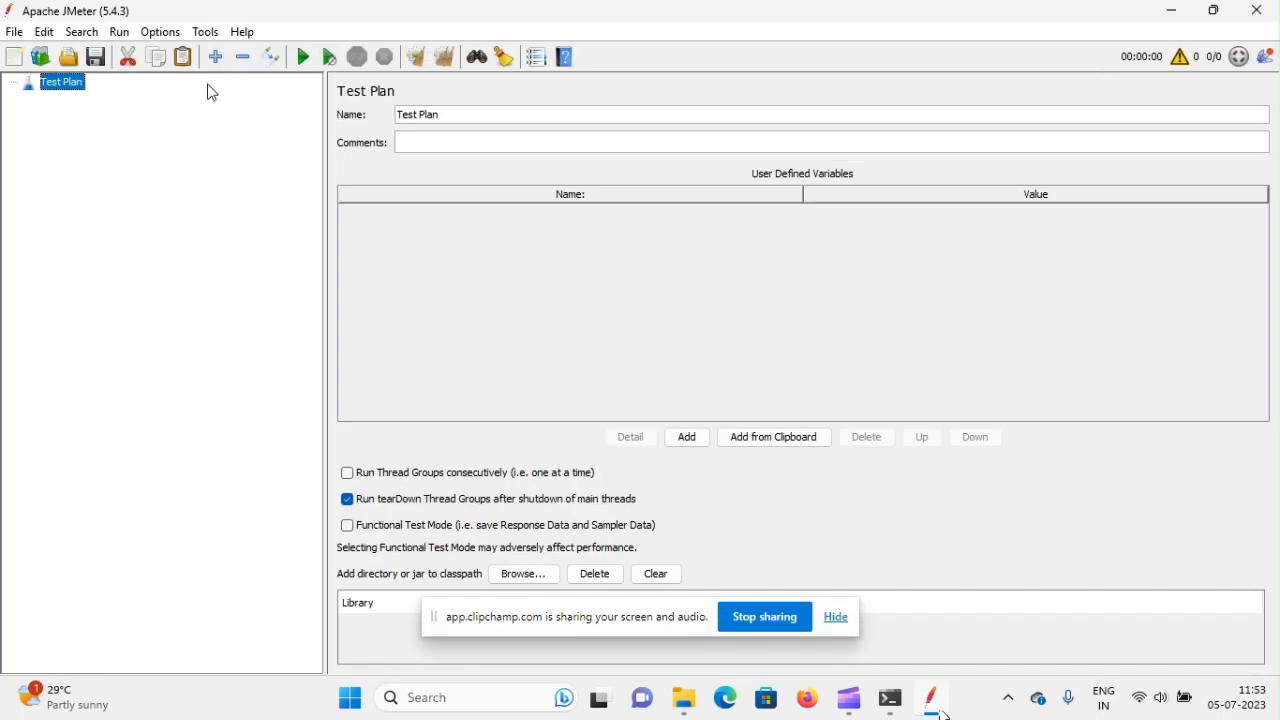
{"action": "mouse_move", "coordinate": [40, 56]}
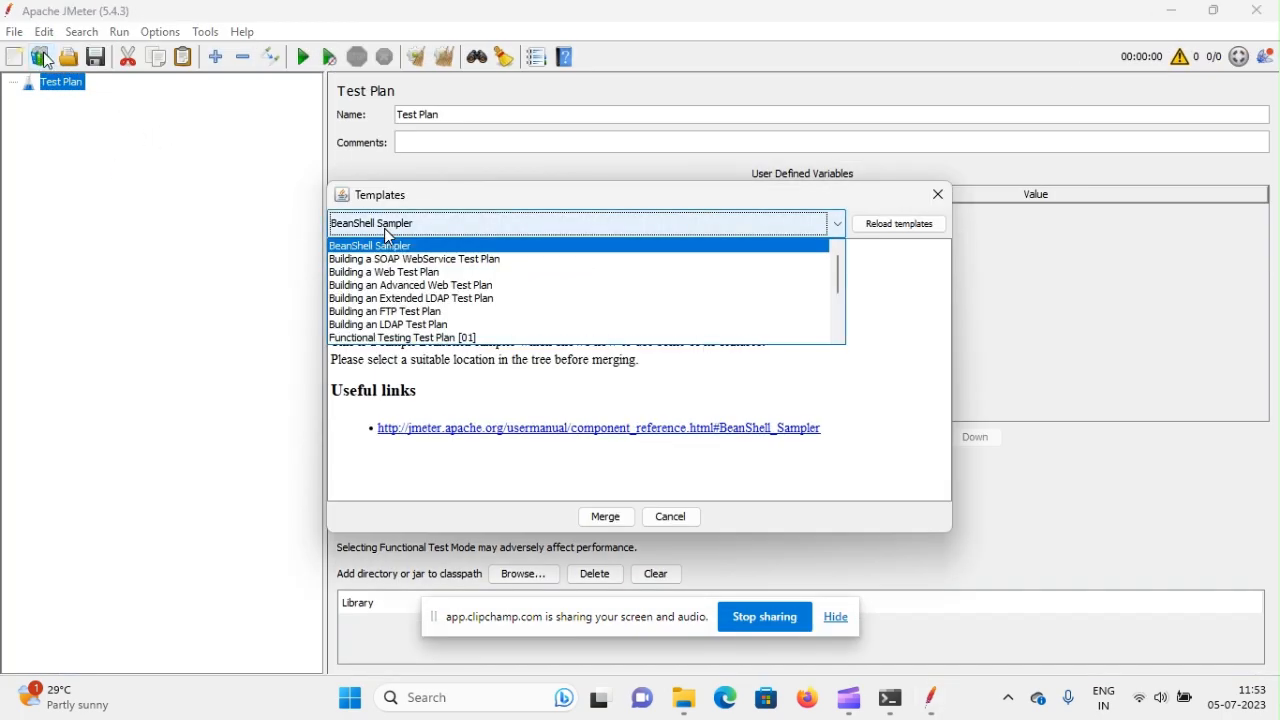
{"action": "scroll", "scroll_direction": "down", "scroll_amount": 3}
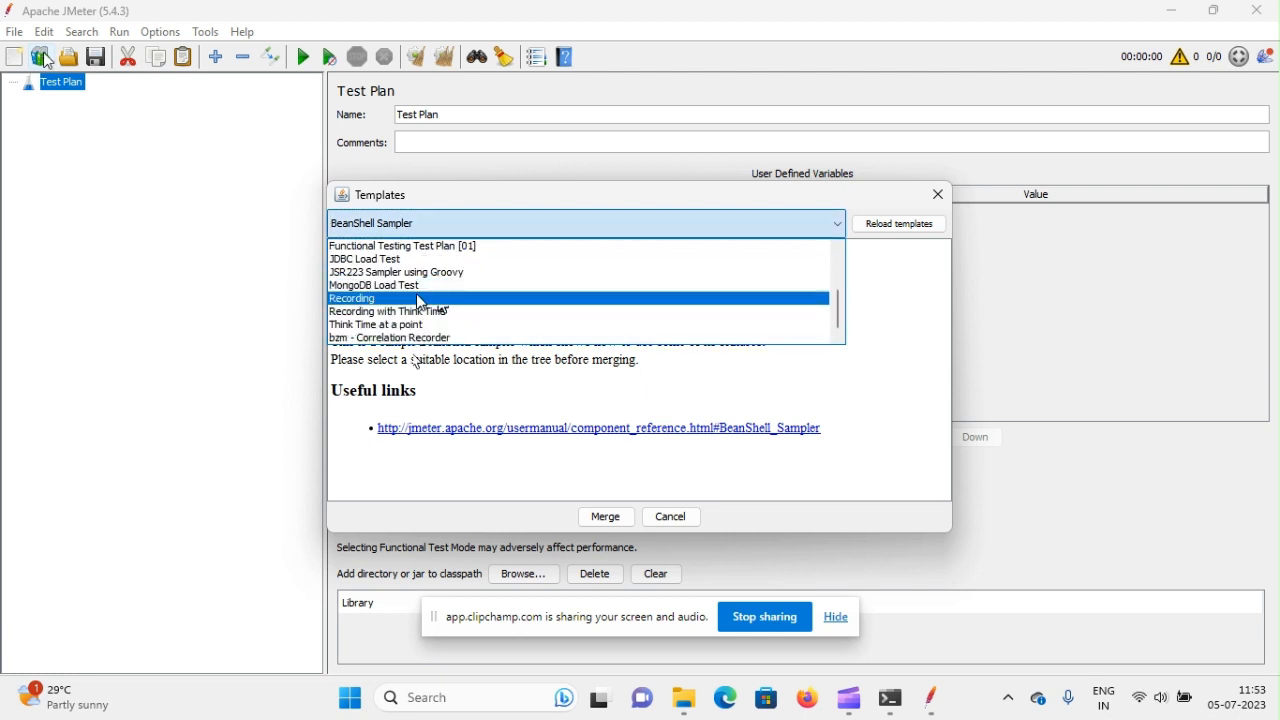
{"action": "left_click", "coordinate": [352, 298]}
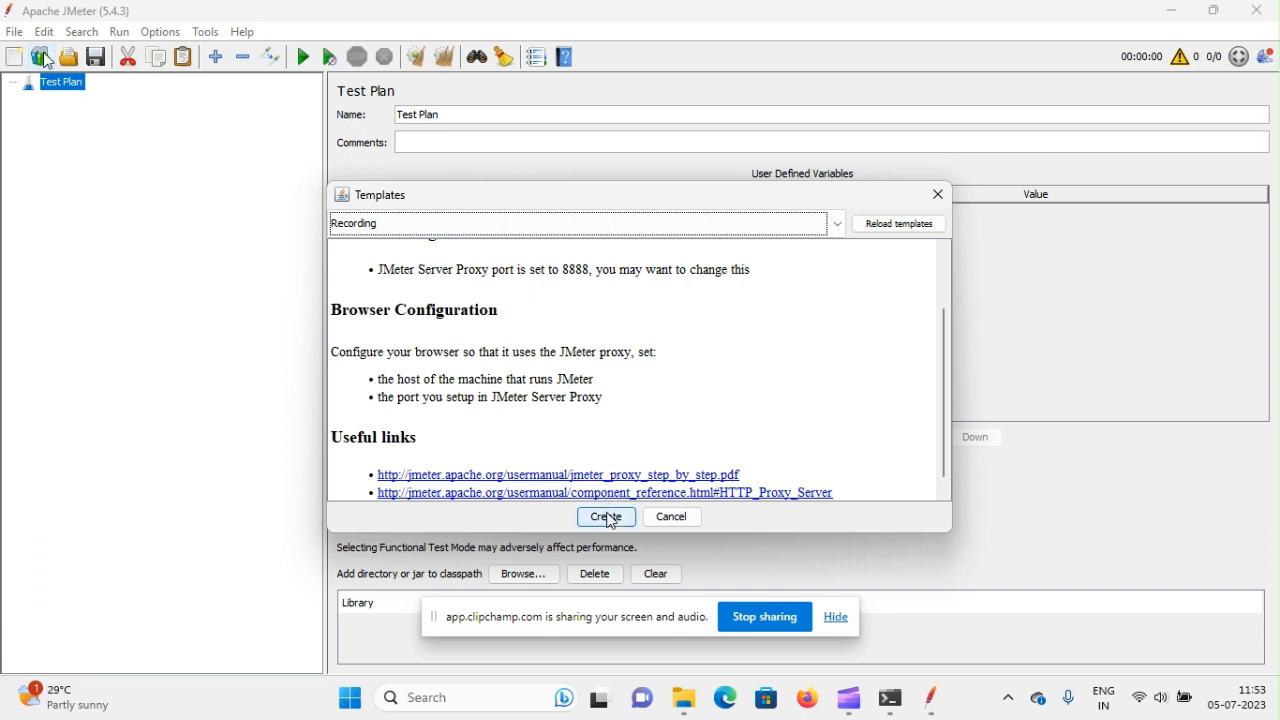
{"action": "left_click", "coordinate": [606, 516]}
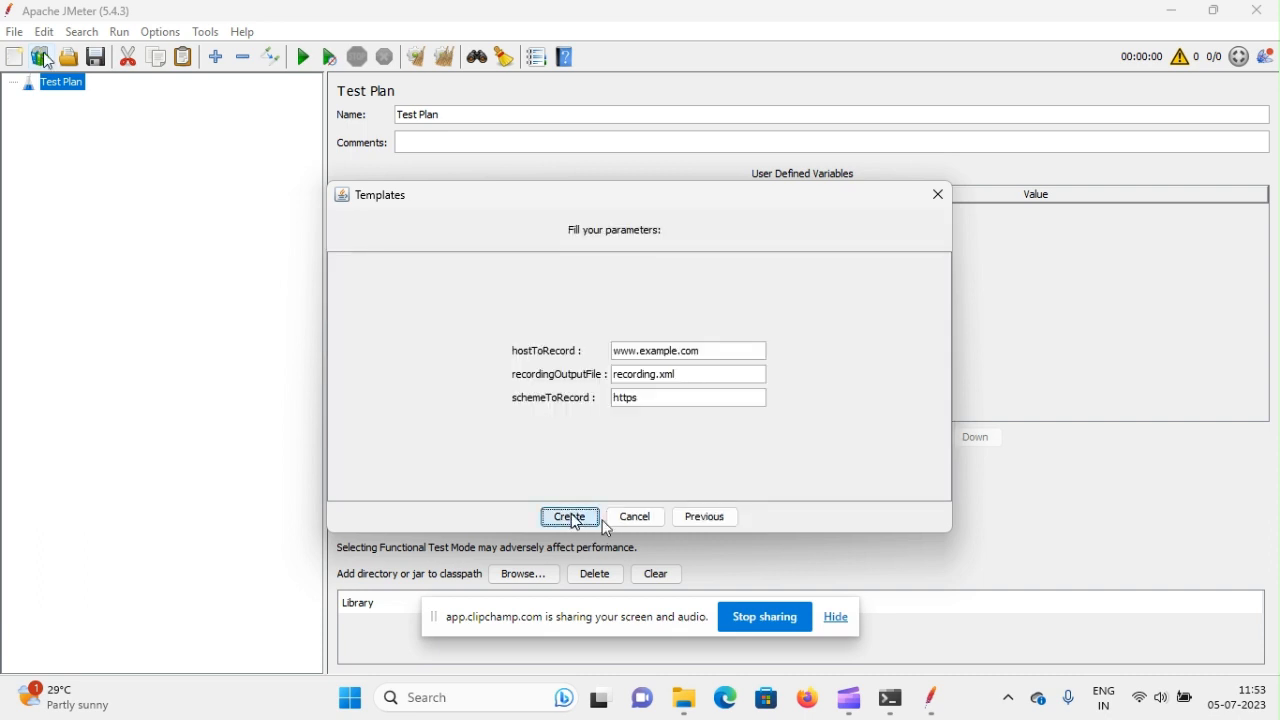
Create the plan from the Recording template and reveal the Thread Group and HTTP(S) Test Script Recorder contents
{"action": "left_click", "coordinate": [568, 516]}
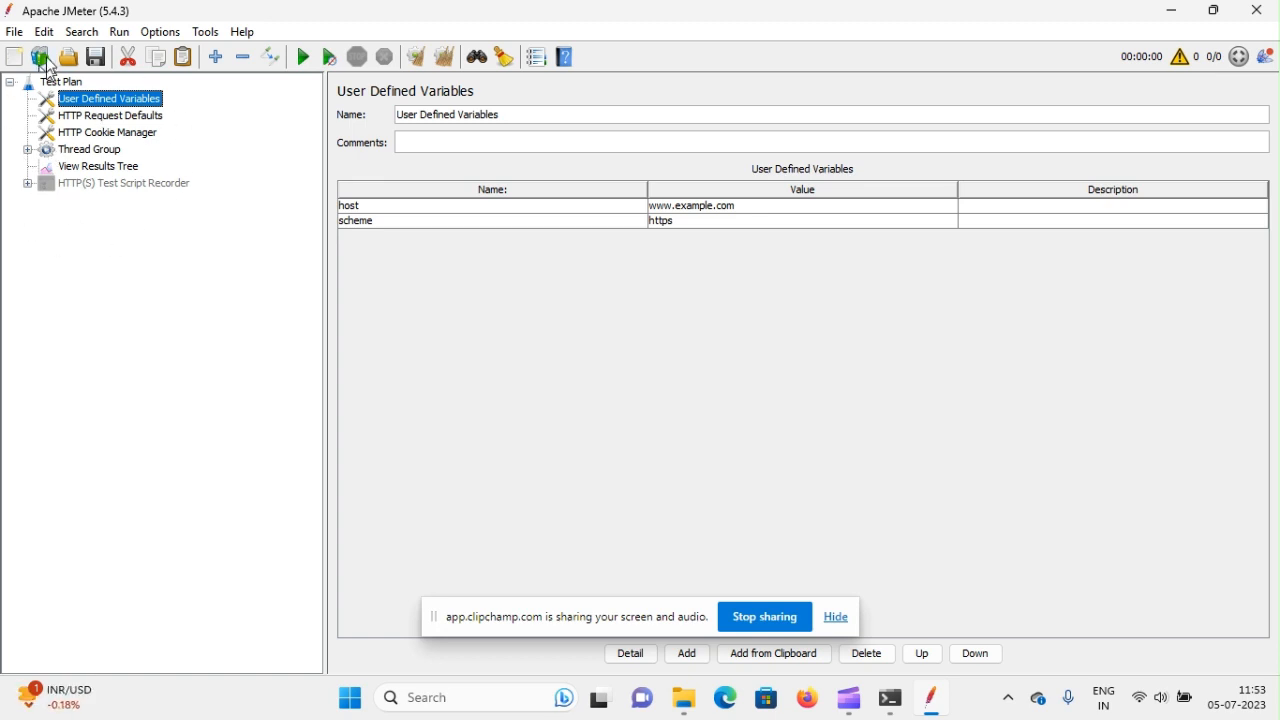
{"action": "mouse_move", "coordinate": [66, 132]}
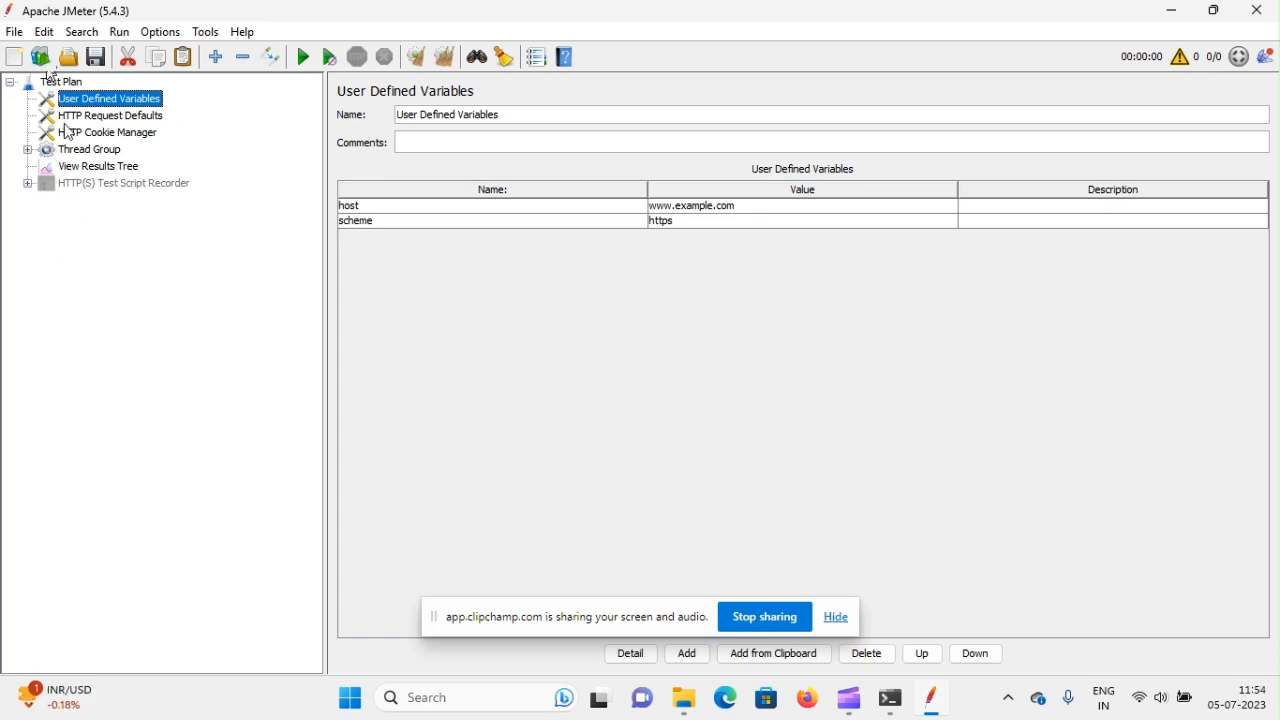
{"action": "mouse_move", "coordinate": [82, 150]}
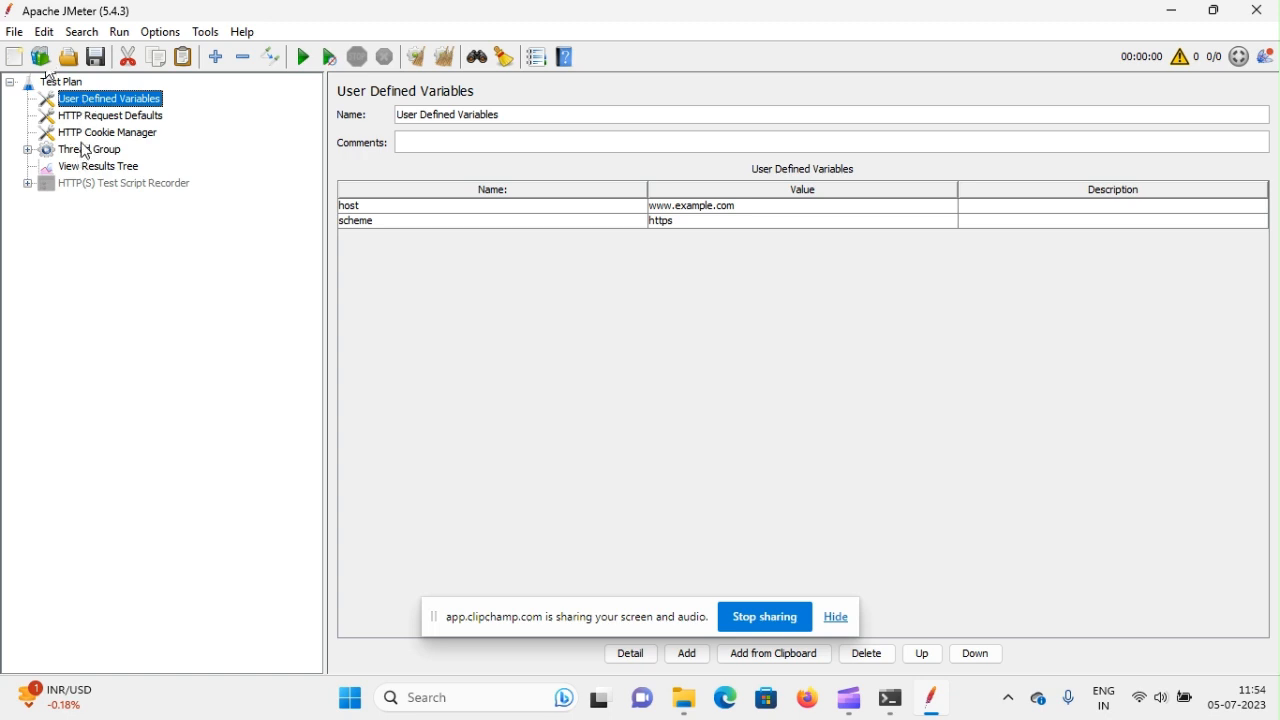
{"action": "left_click", "coordinate": [90, 148]}
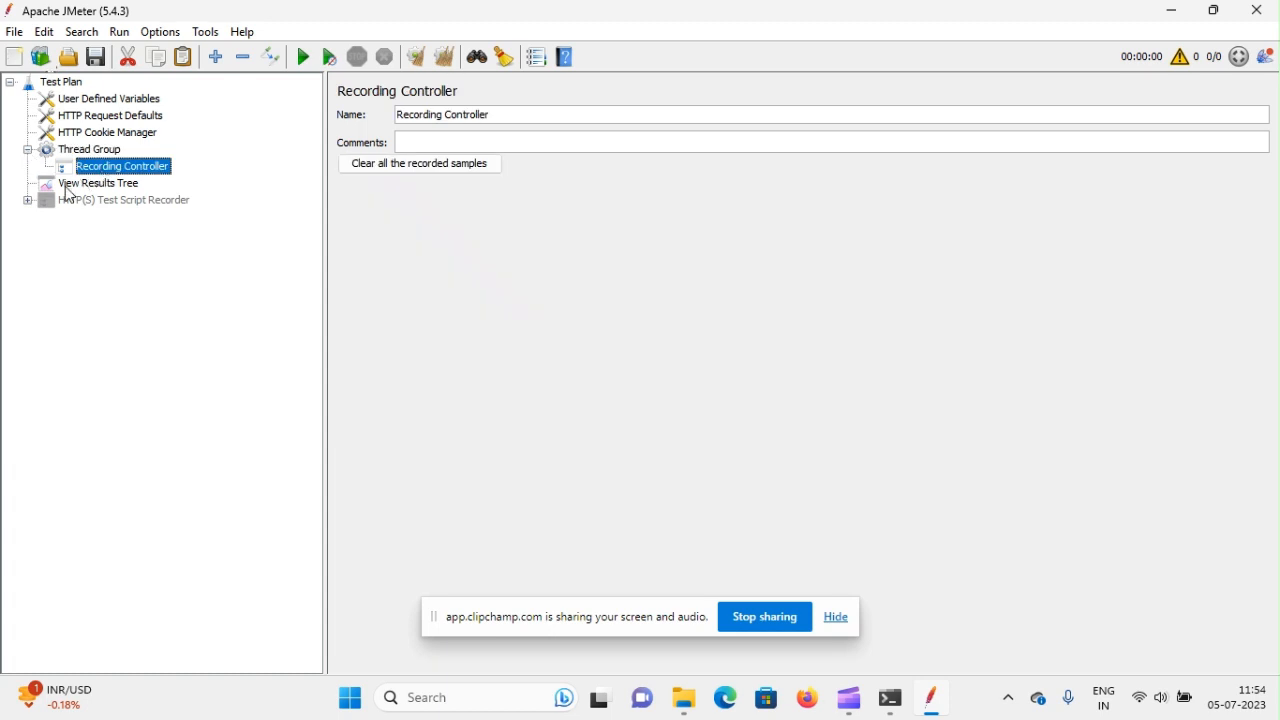
{"action": "left_click", "coordinate": [98, 182]}
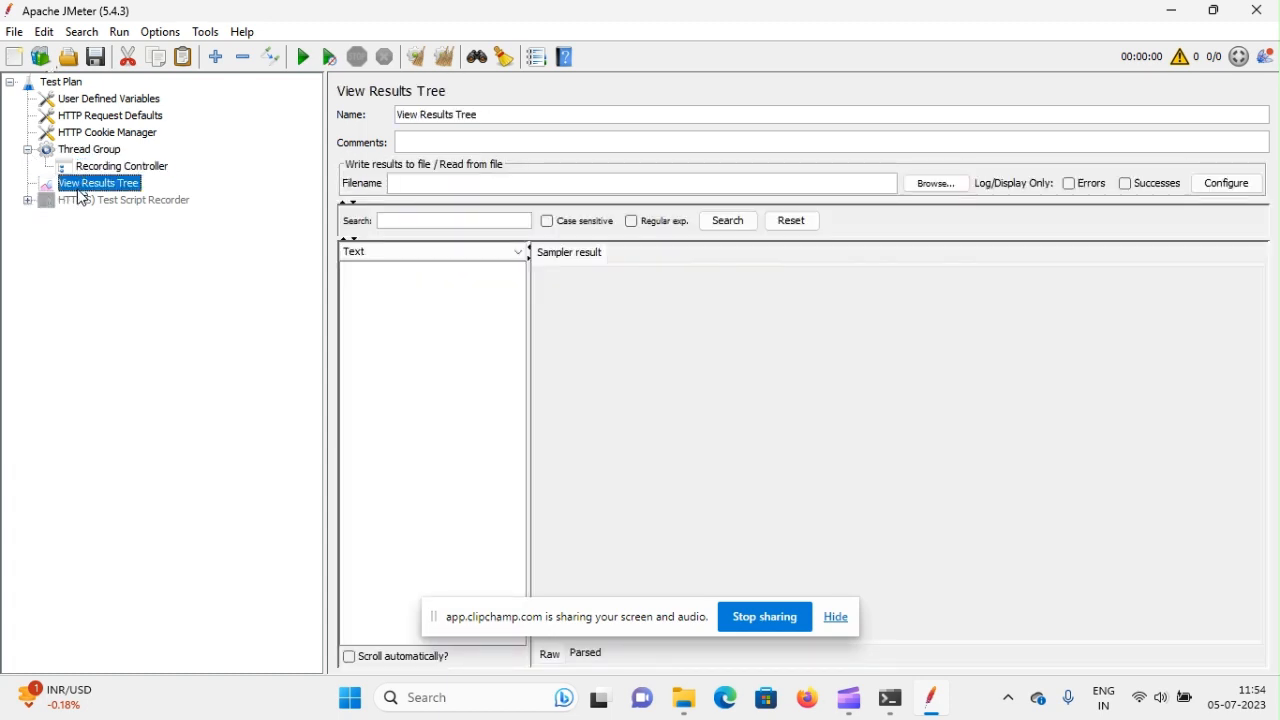
{"action": "left_click", "coordinate": [140, 200]}
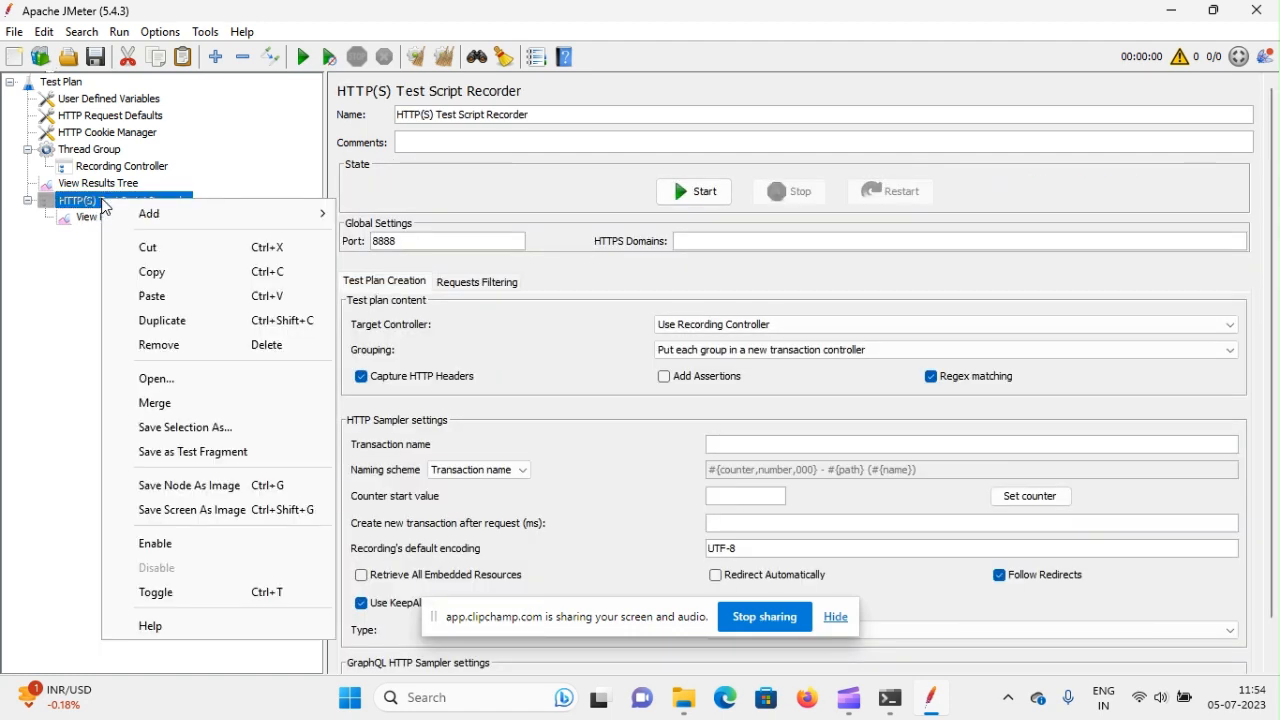
{"action": "mouse_move", "coordinate": [192, 510]}
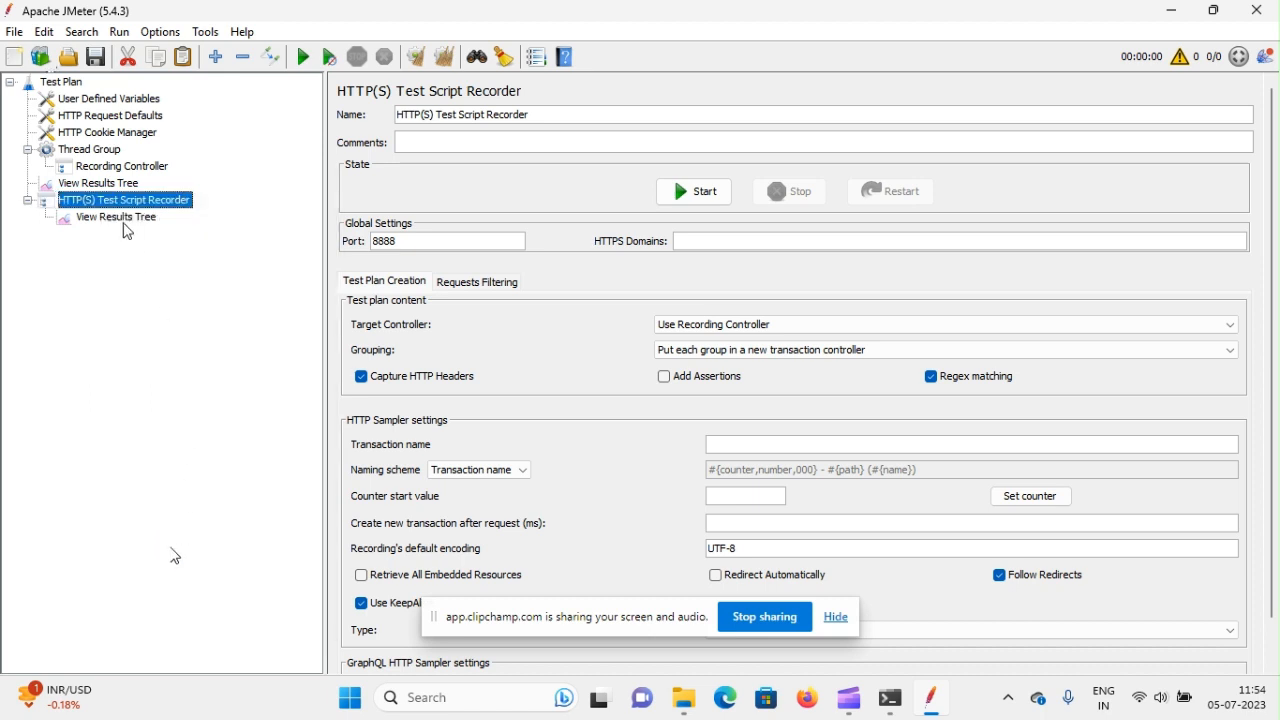
Confirm the recorder's View Results Tree writes to recording.xml while the main one has no file
{"action": "left_click", "coordinate": [116, 216]}
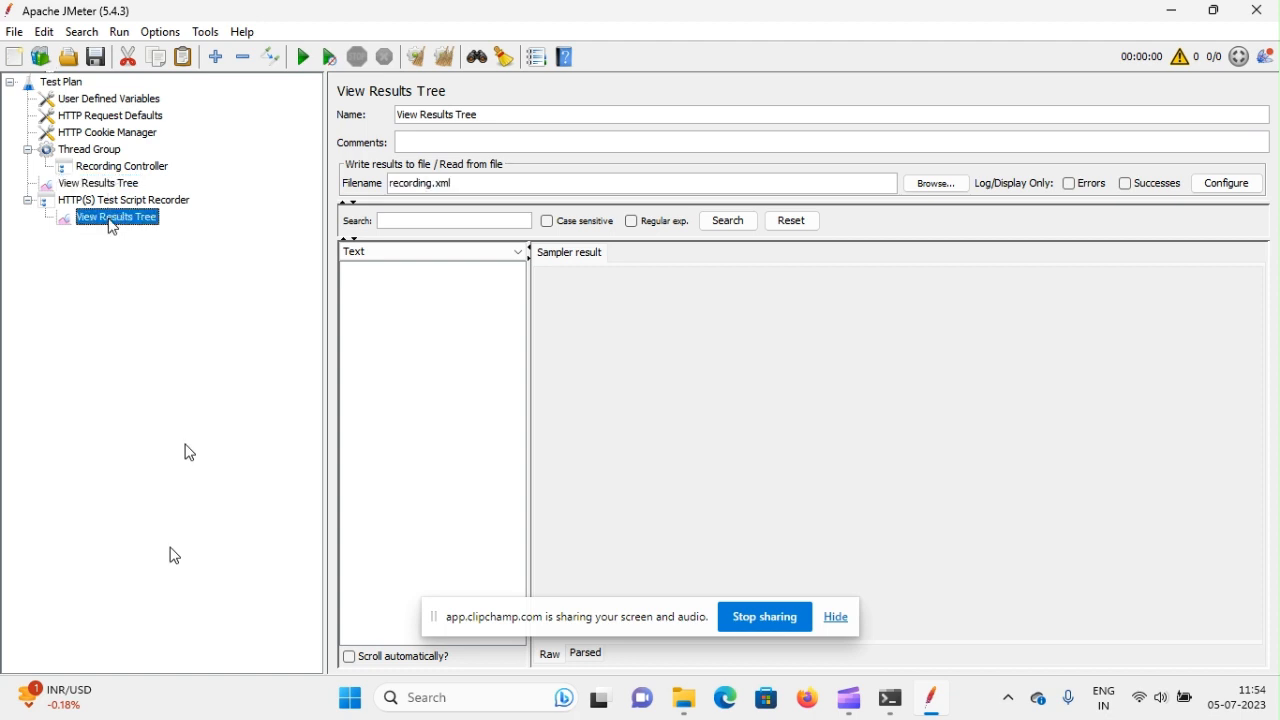
{"action": "mouse_move", "coordinate": [118, 228]}
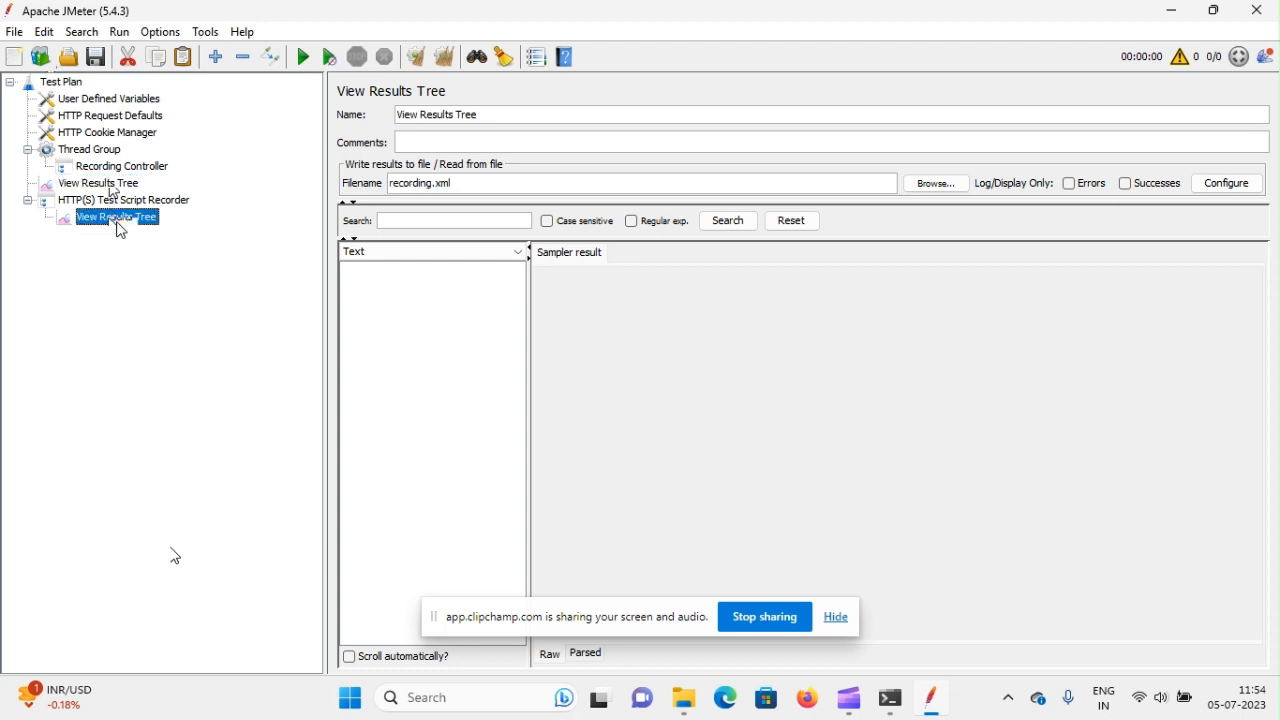
{"action": "mouse_move", "coordinate": [132, 264]}
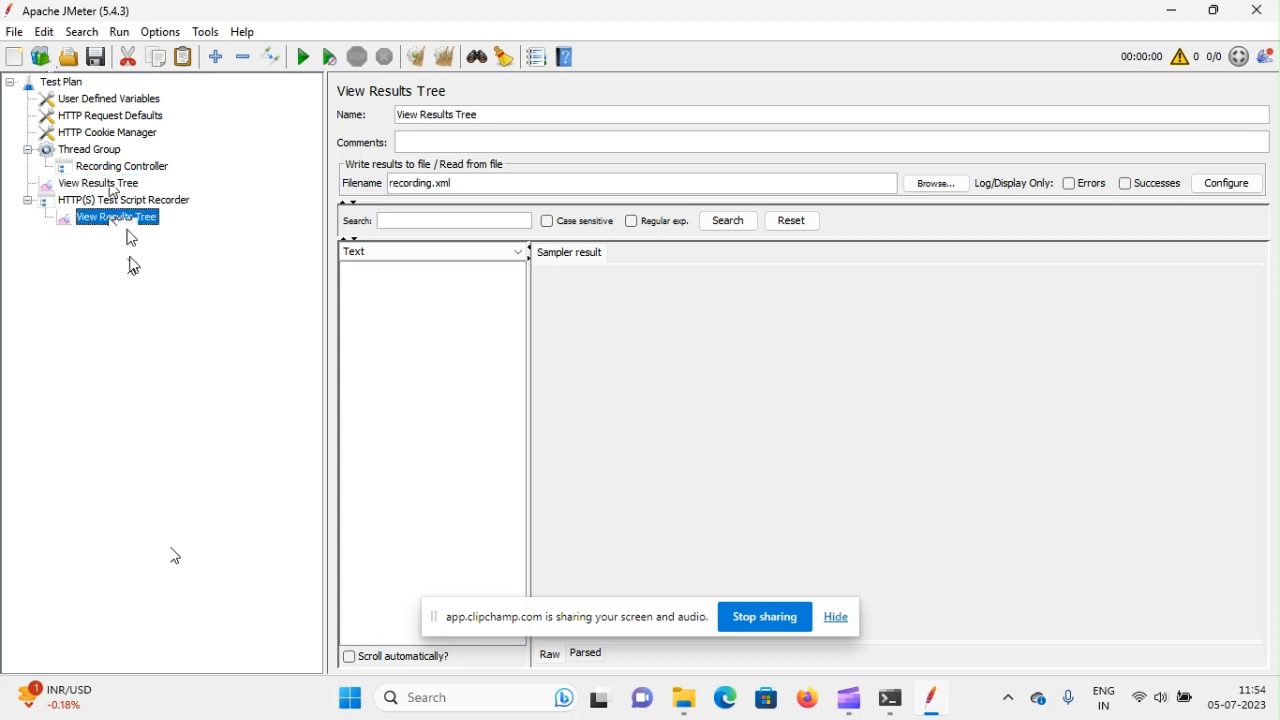
{"action": "mouse_move", "coordinate": [132, 224]}
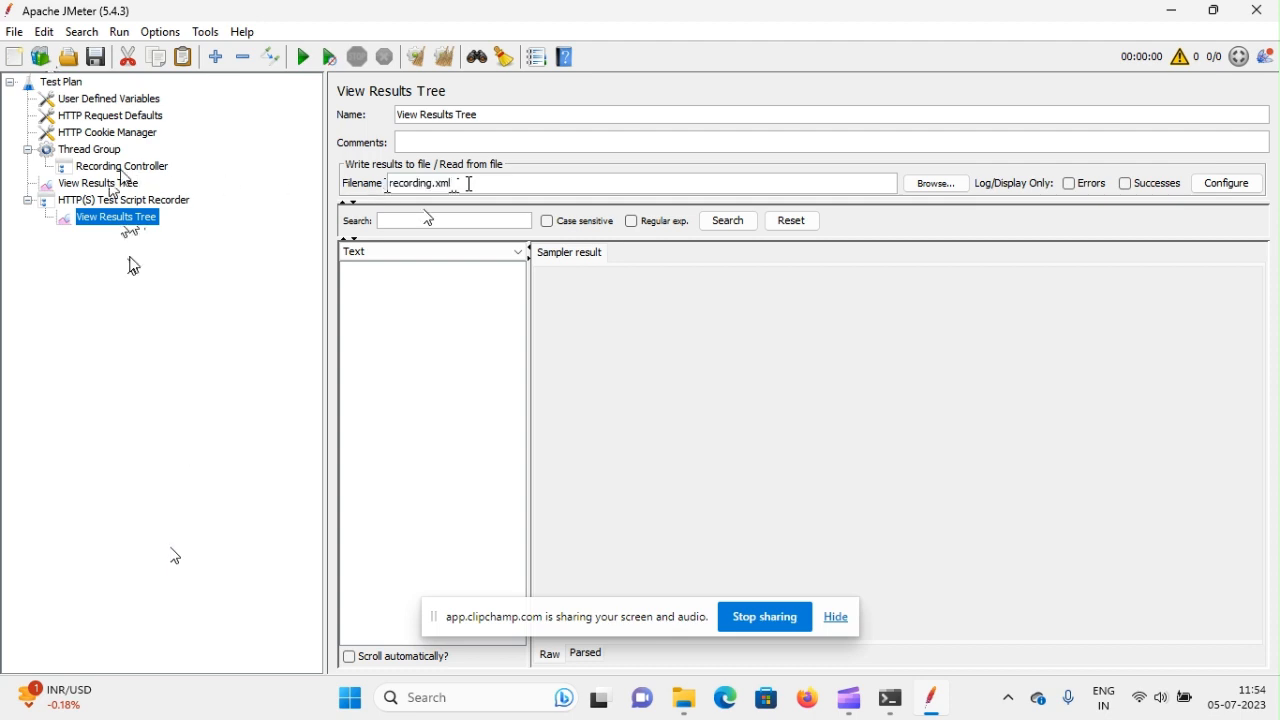
{"action": "left_click", "coordinate": [98, 182]}
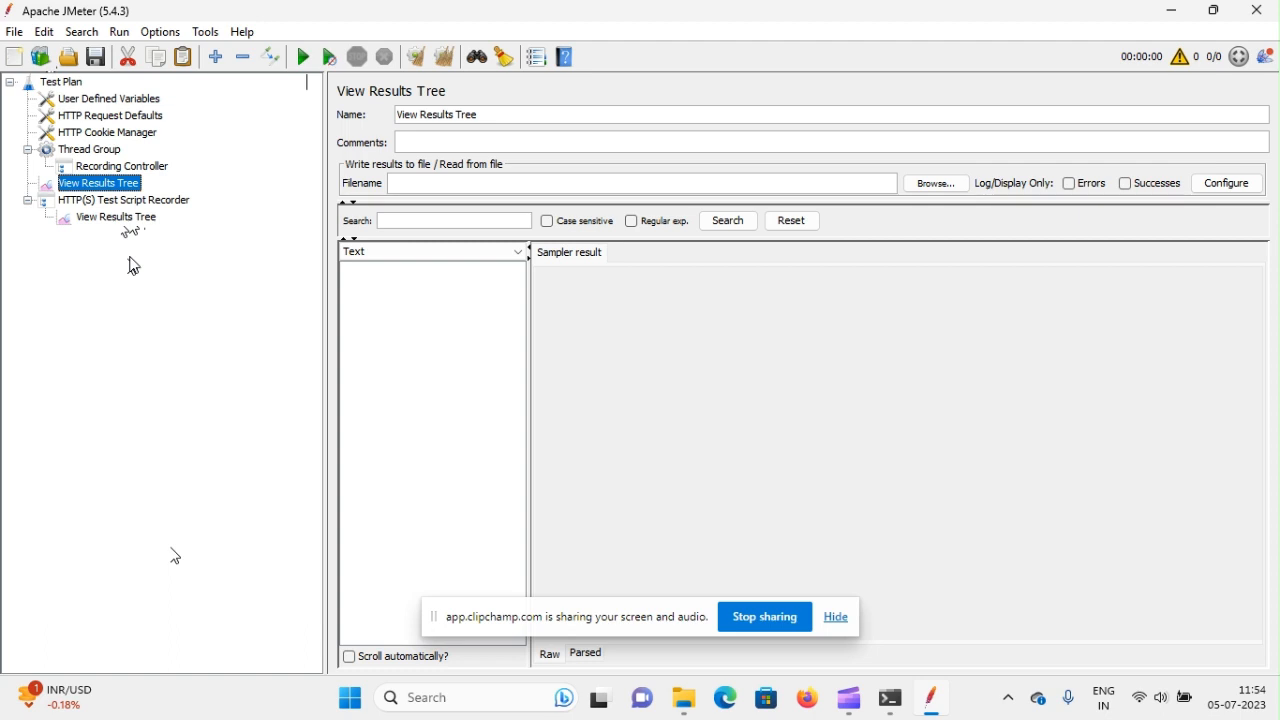
{"action": "mouse_move", "coordinate": [310, 82]}
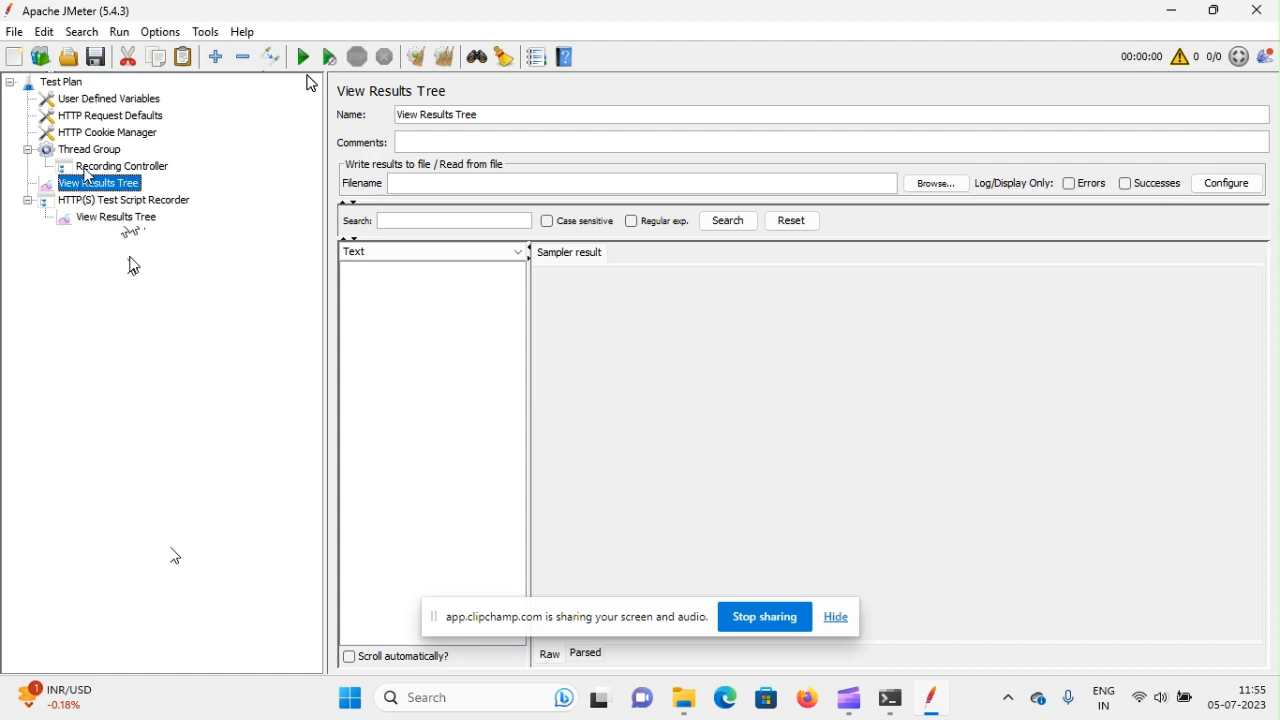
Replace the Recording Controller with a Transaction Controller that generates a parent sample
{"action": "right_click", "coordinate": [120, 164]}
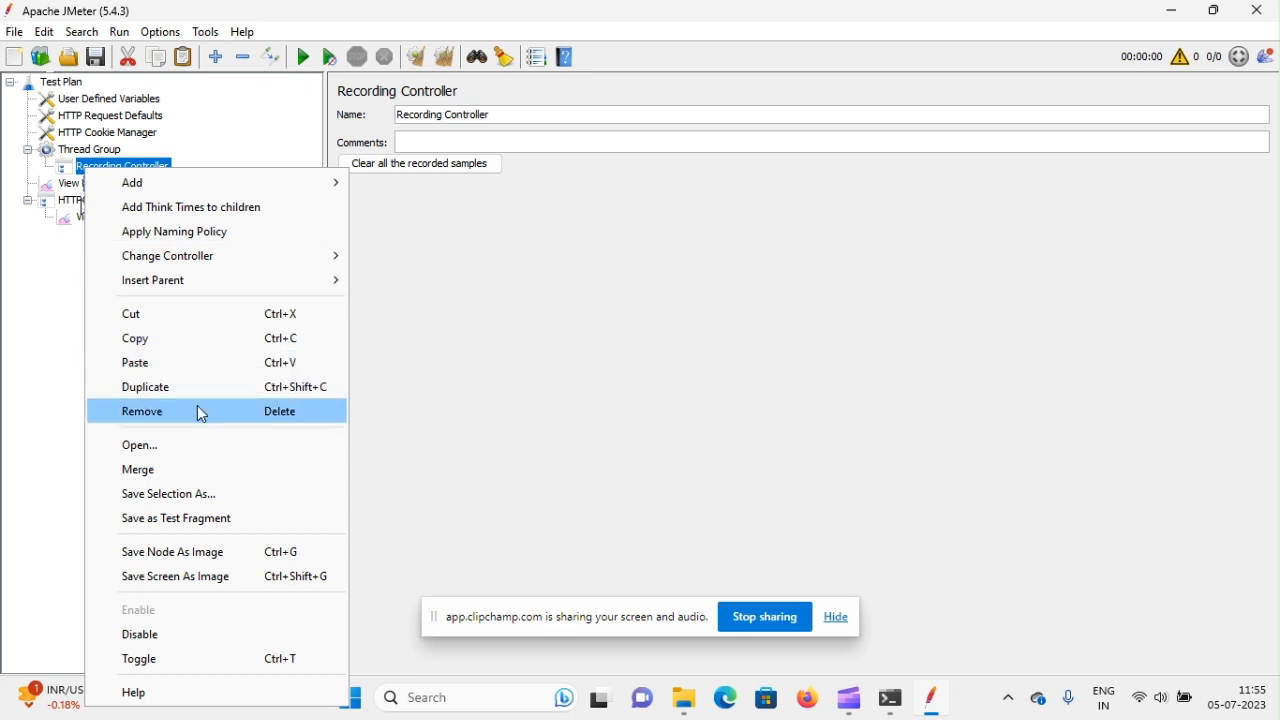
{"action": "left_click", "coordinate": [142, 412]}
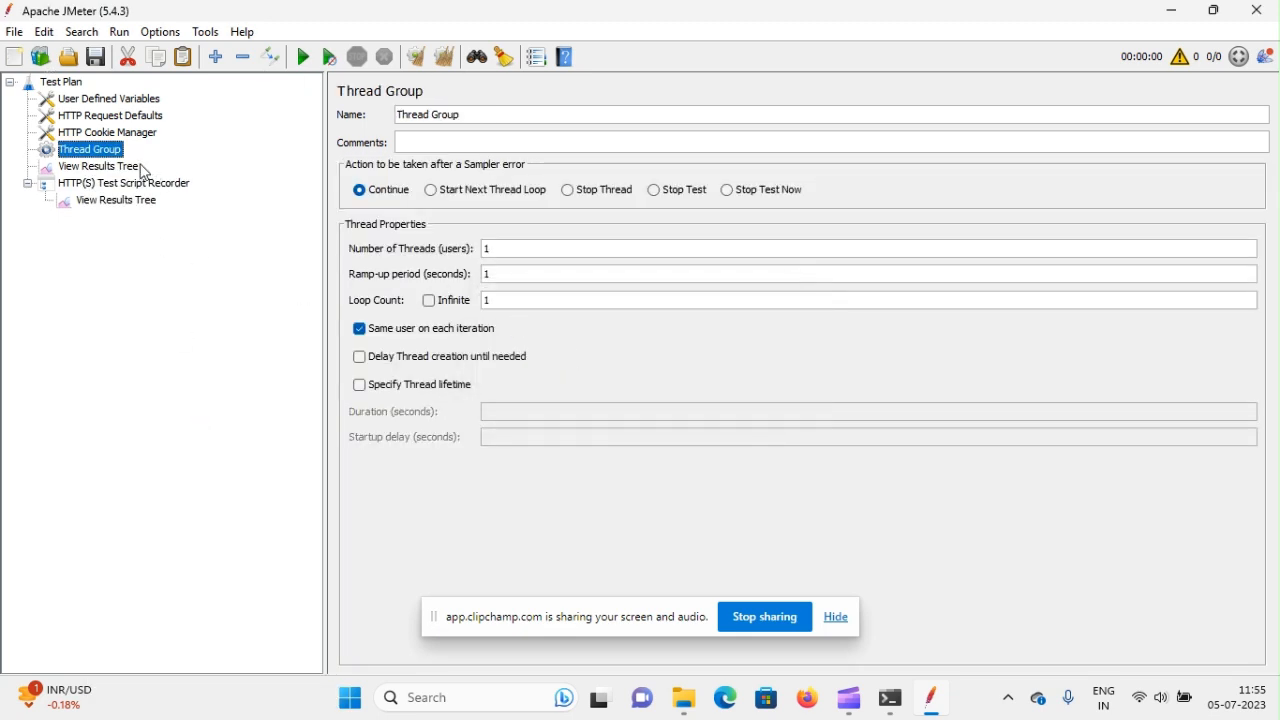
{"action": "right_click", "coordinate": [90, 148]}
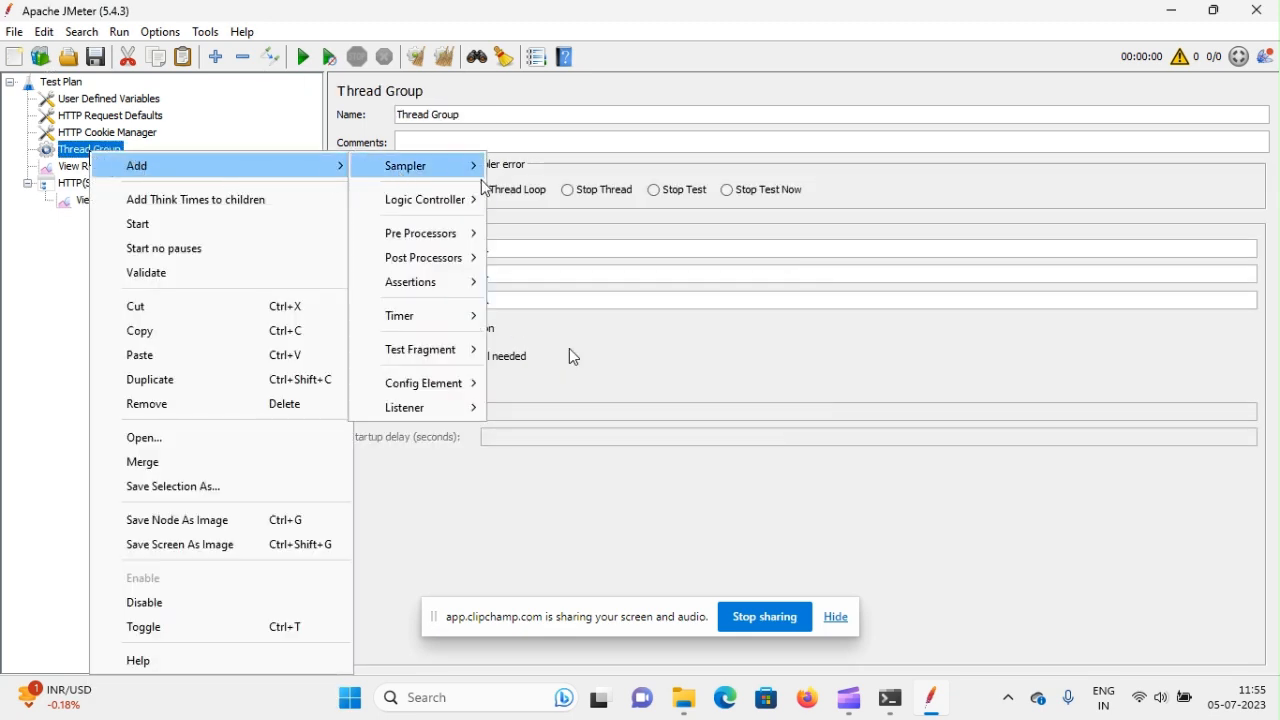
{"action": "left_click", "coordinate": [424, 200]}
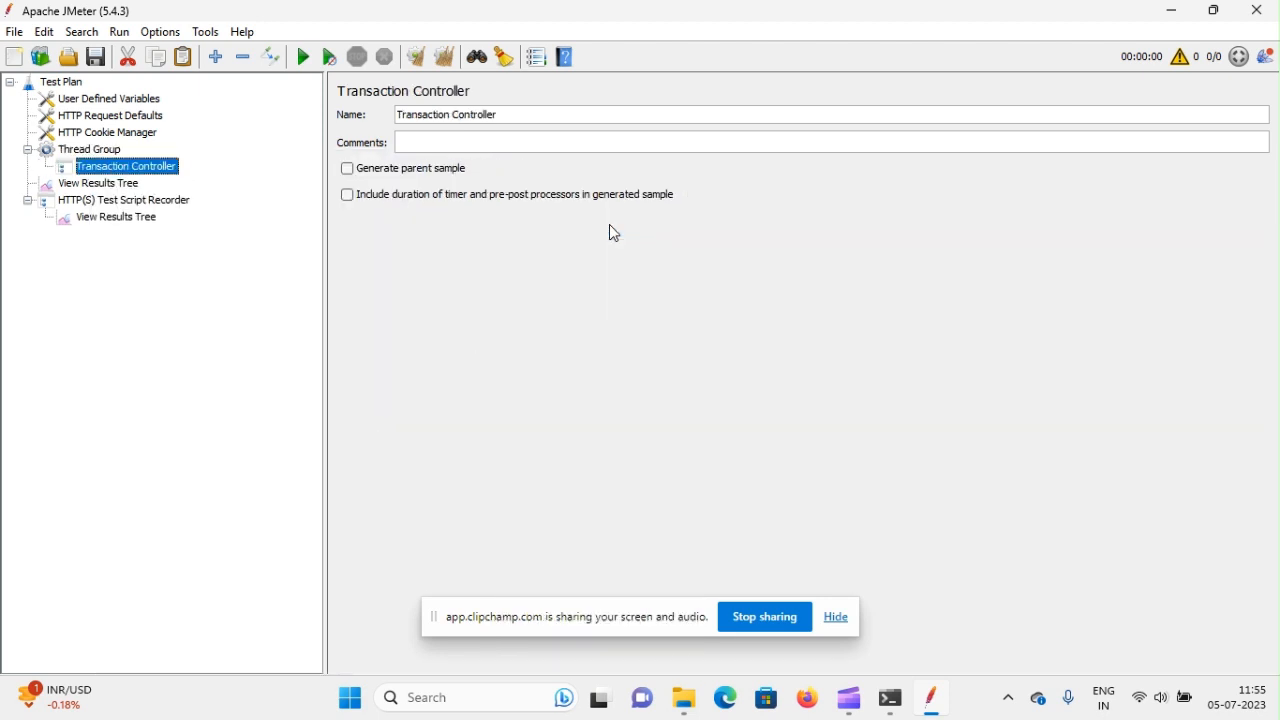
{"action": "left_click", "coordinate": [348, 168]}
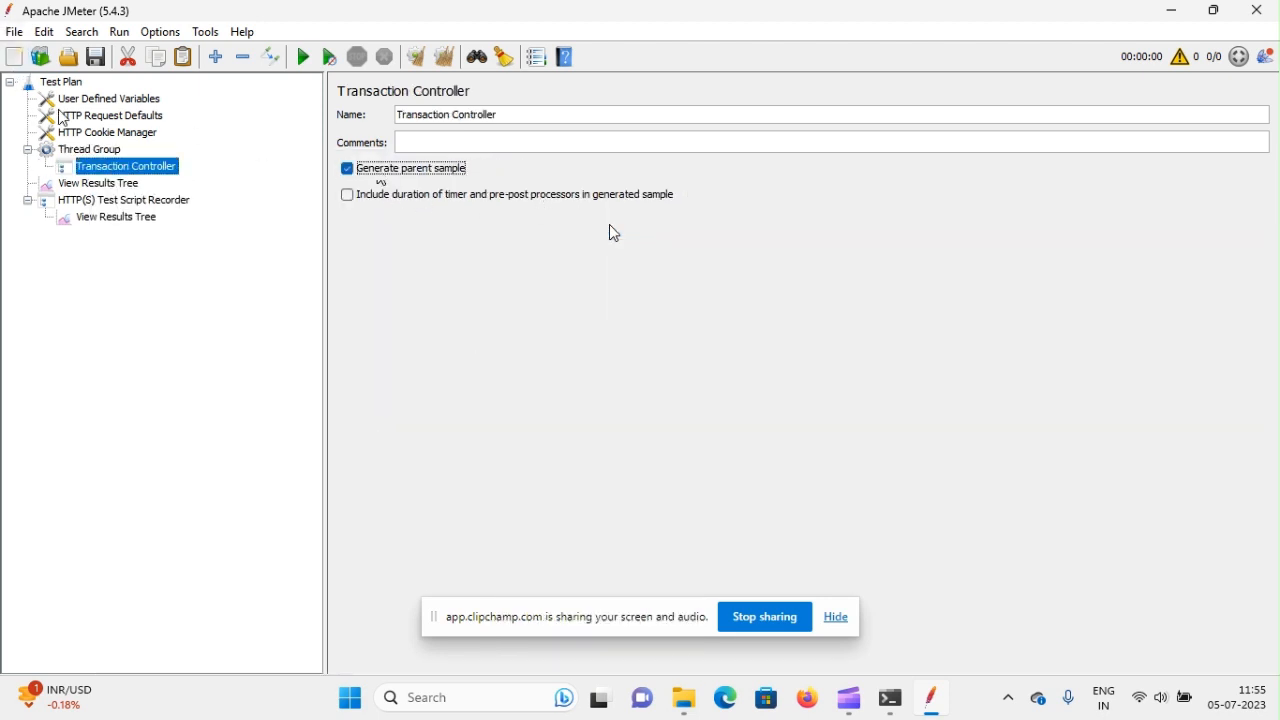
Start Save As and browse to drive D for the JMeter scripts location
{"action": "left_click", "coordinate": [14, 32]}
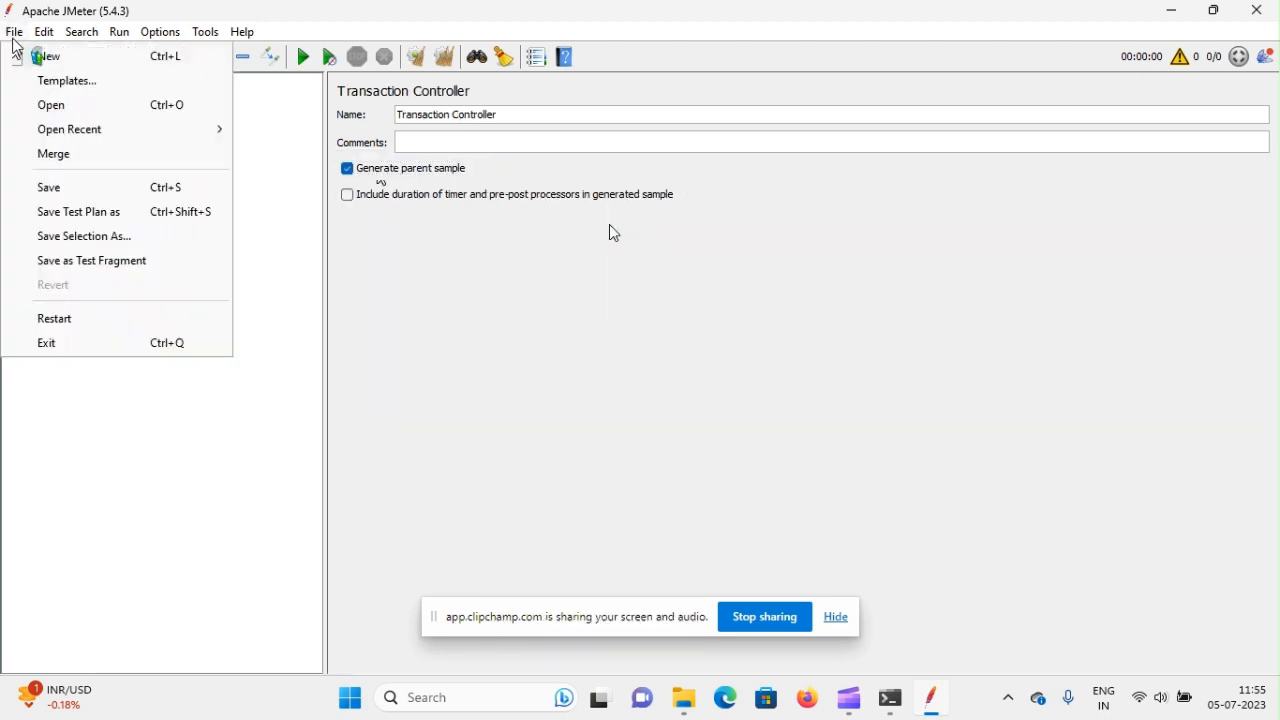
{"action": "mouse_move", "coordinate": [84, 212]}
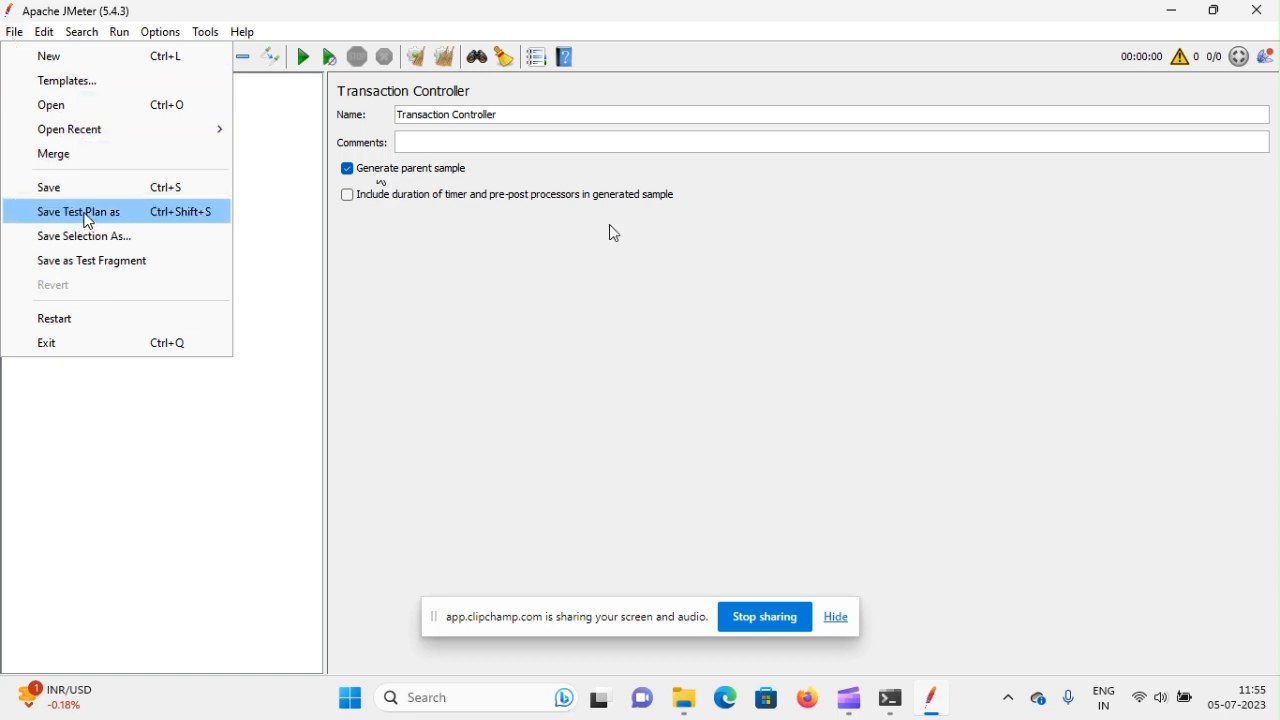
{"action": "left_click", "coordinate": [78, 212]}
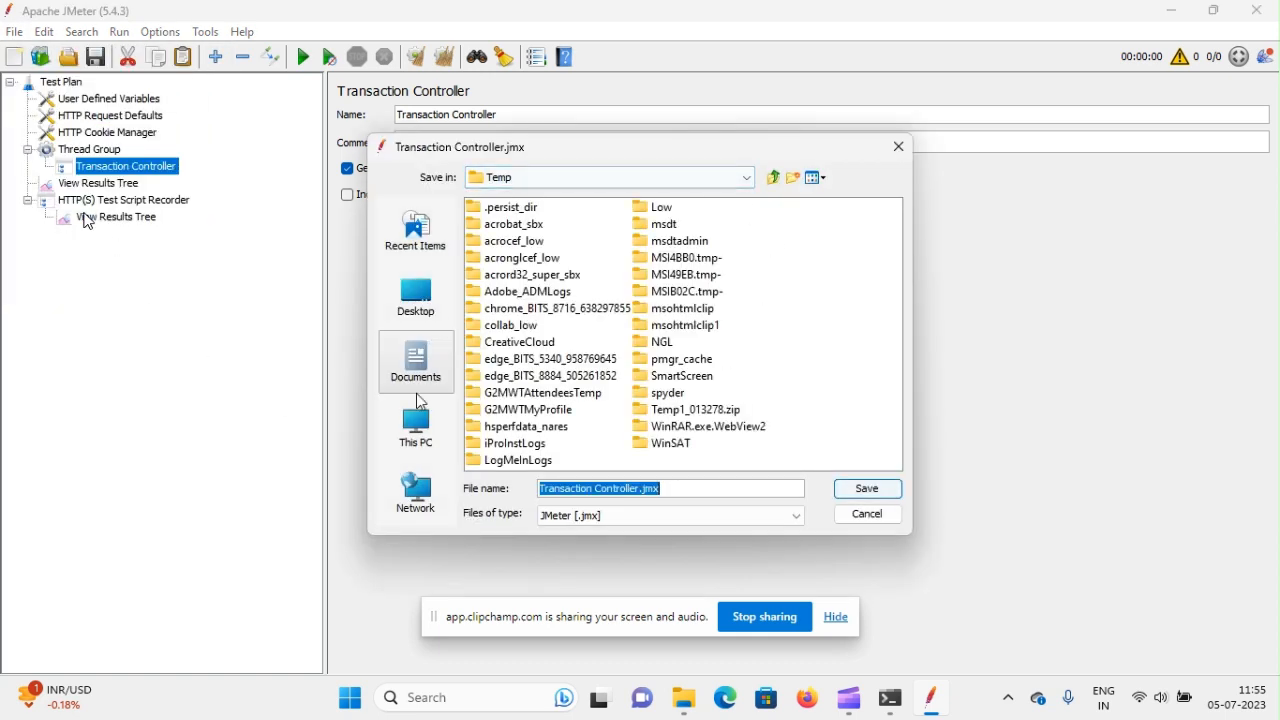
{"action": "left_click", "coordinate": [416, 428]}
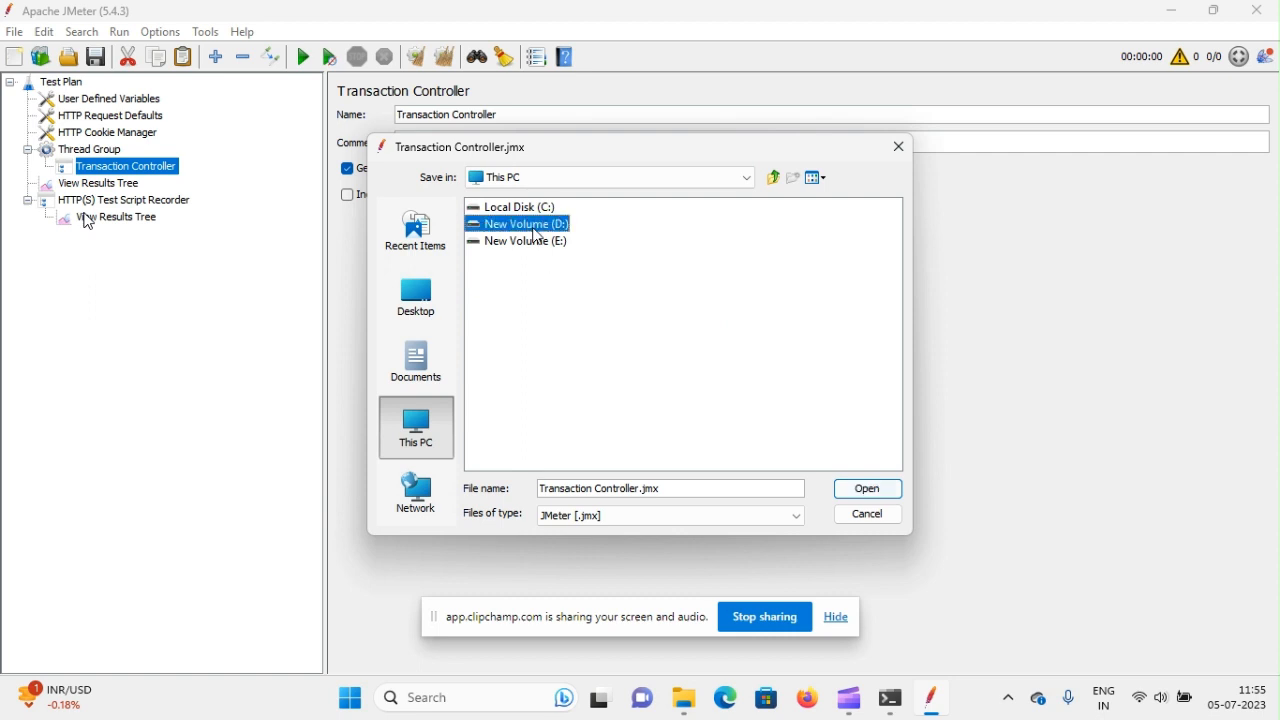
{"action": "double_click", "coordinate": [516, 224]}
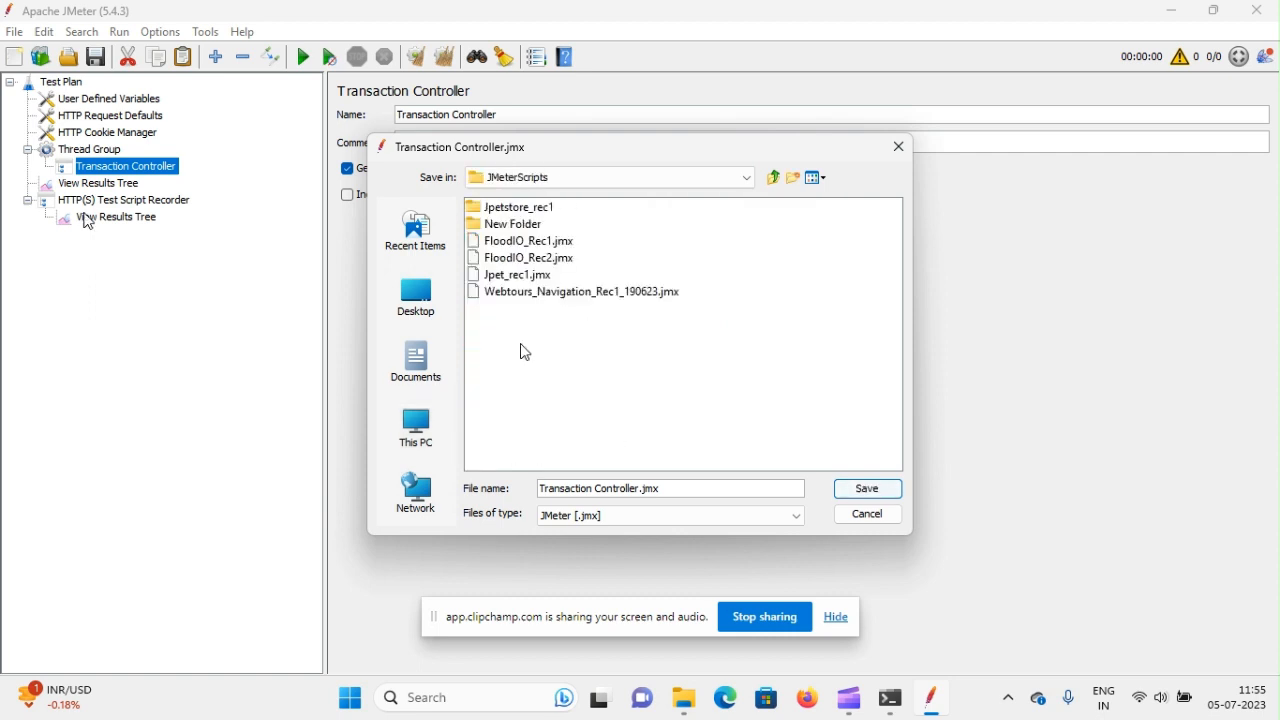
{"action": "mouse_move", "coordinate": [776, 216]}
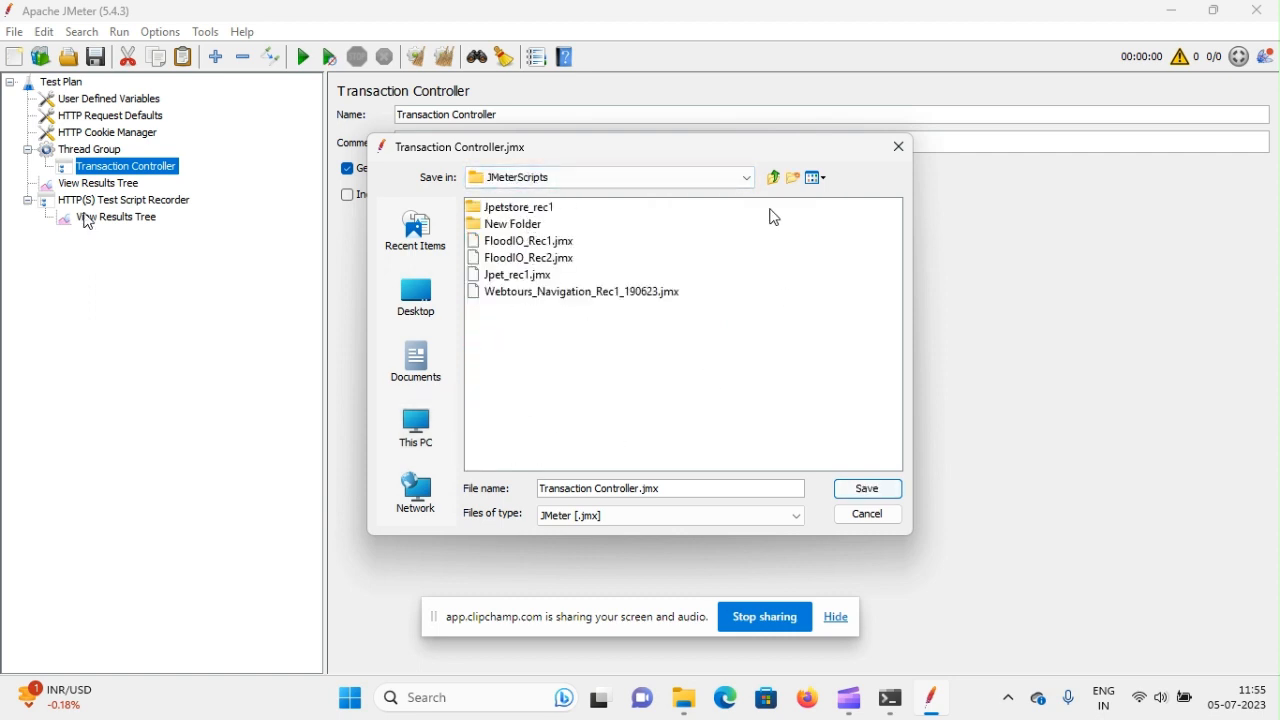
Create a new folder named Jpet_Nav inside JMeterScripts
{"action": "left_click", "coordinate": [792, 176]}
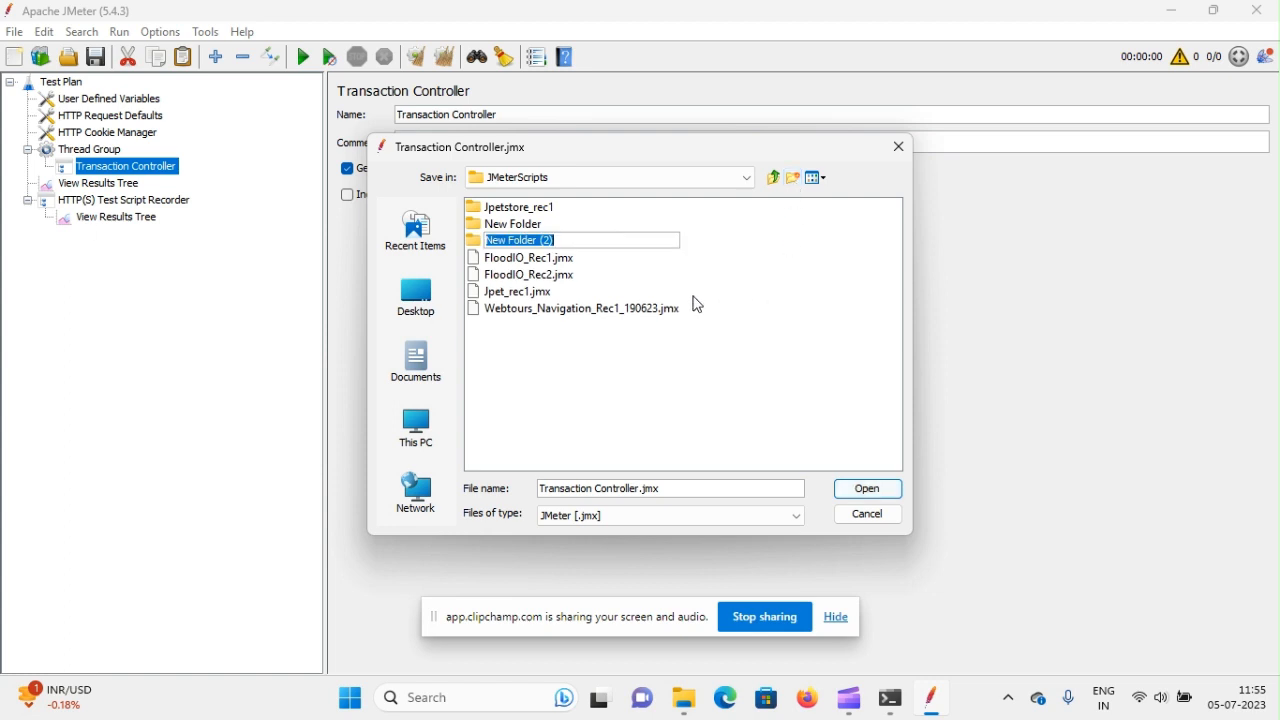
{"action": "type", "text": "Jpl"}
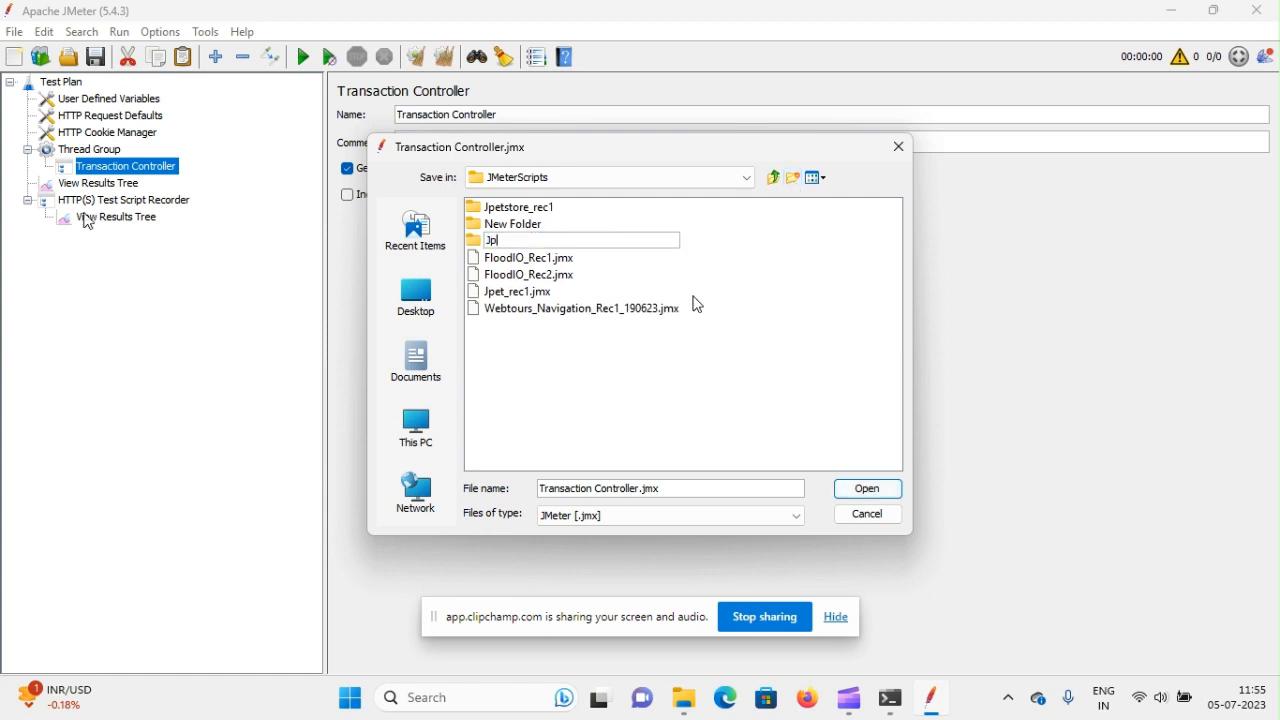
{"action": "type", "text": "et"}
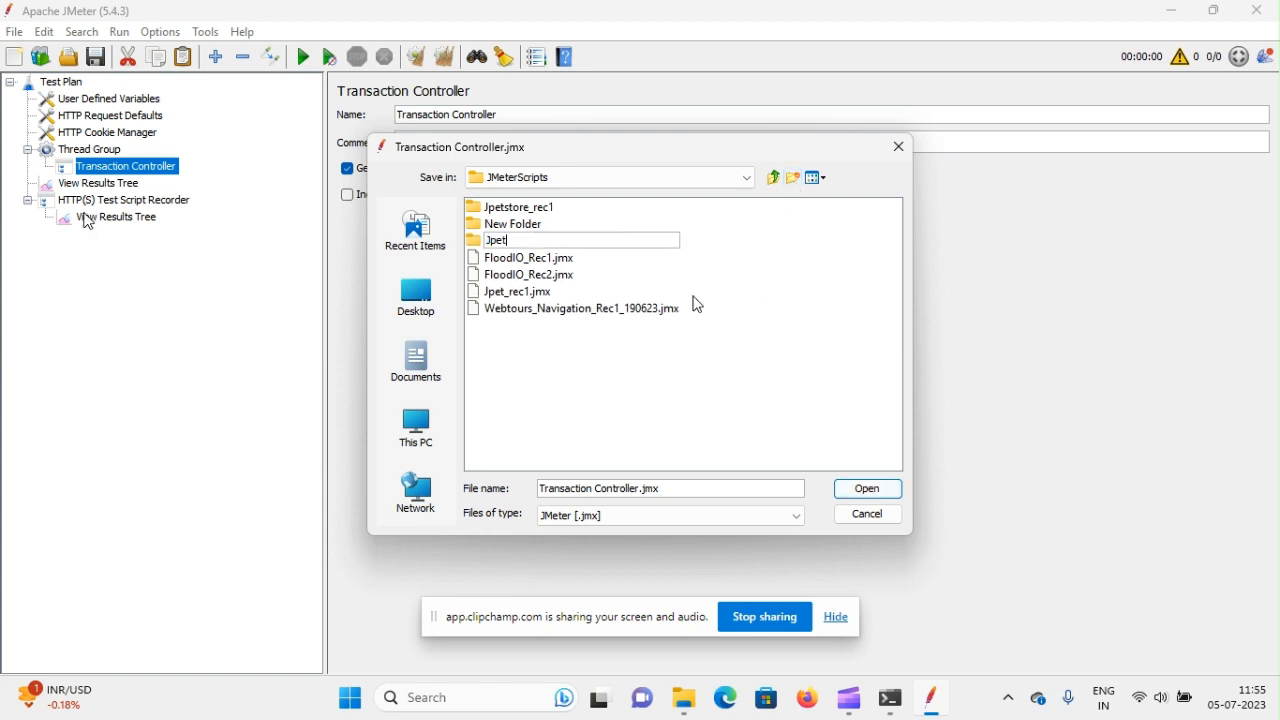
{"action": "type", "text": "_r"}
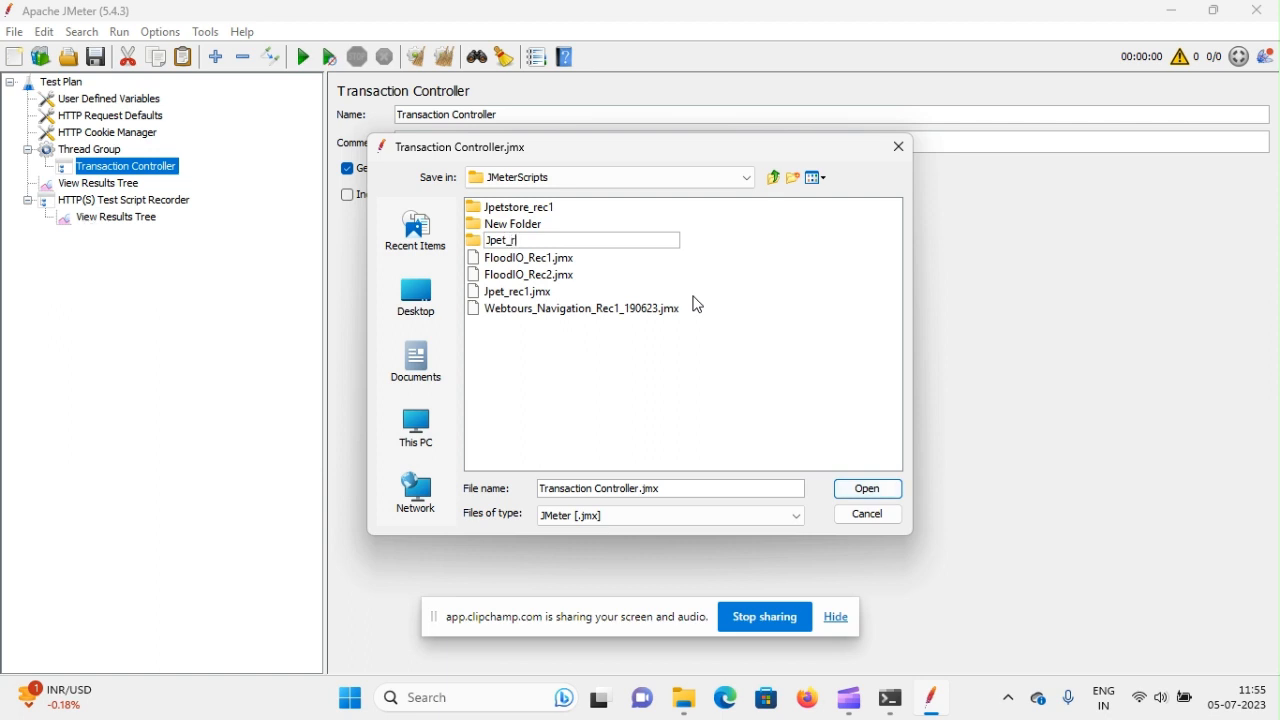
{"action": "type", "text": "Nav"}
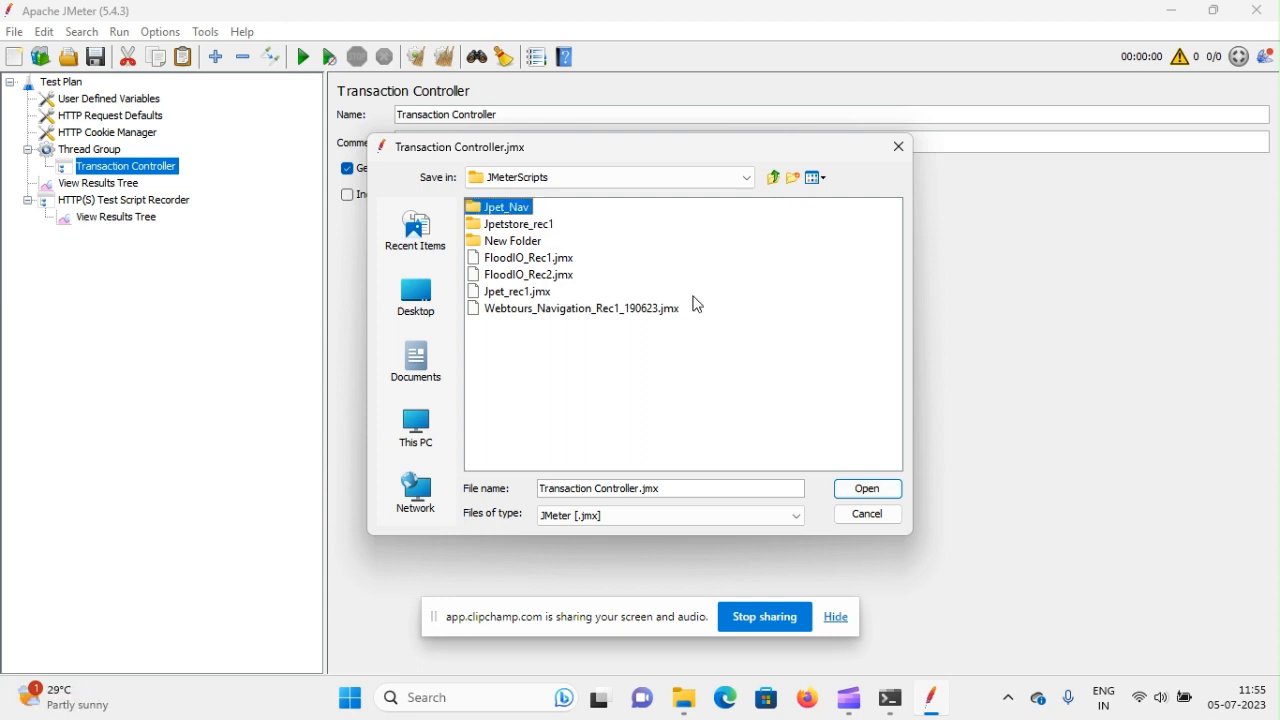
Save the test plan as Jpet_nav_050723.jmx inside the Jpet_Nav folder
{"action": "double_click", "coordinate": [508, 206]}
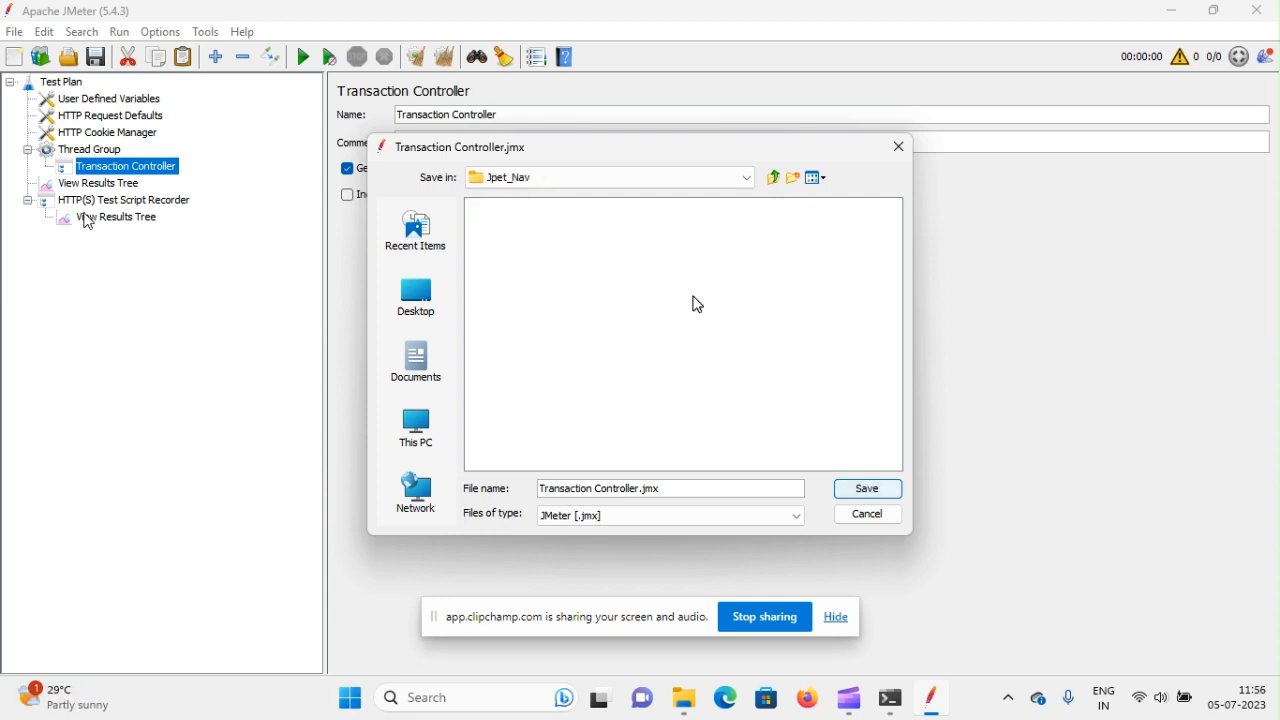
{"action": "left_click", "coordinate": [670, 488]}
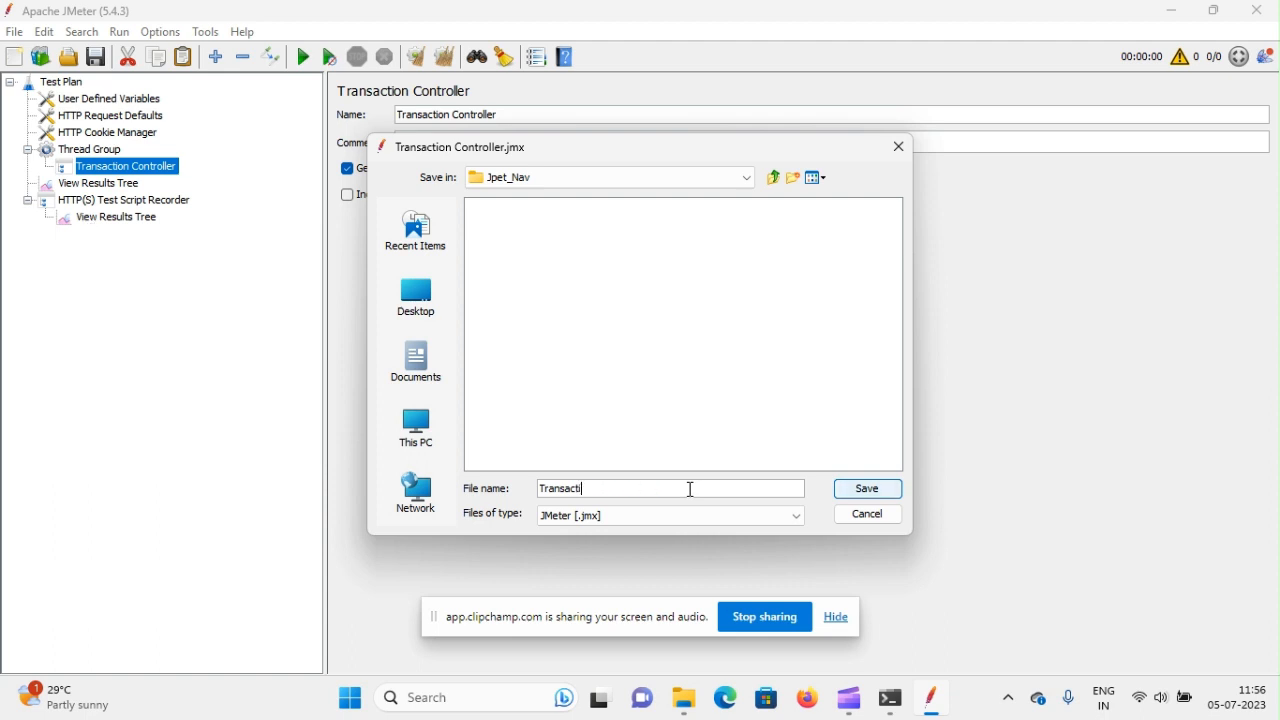
{"action": "type", "text": "Jp"}
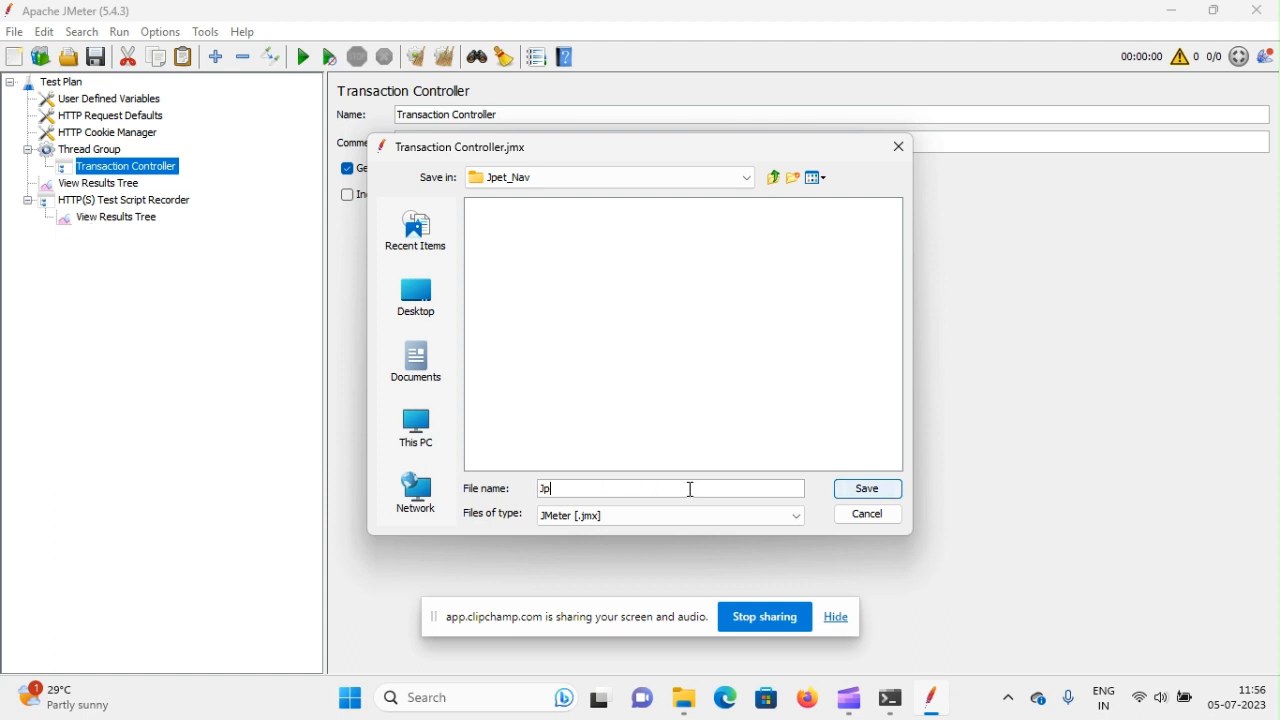
{"action": "type", "text": "et_"}
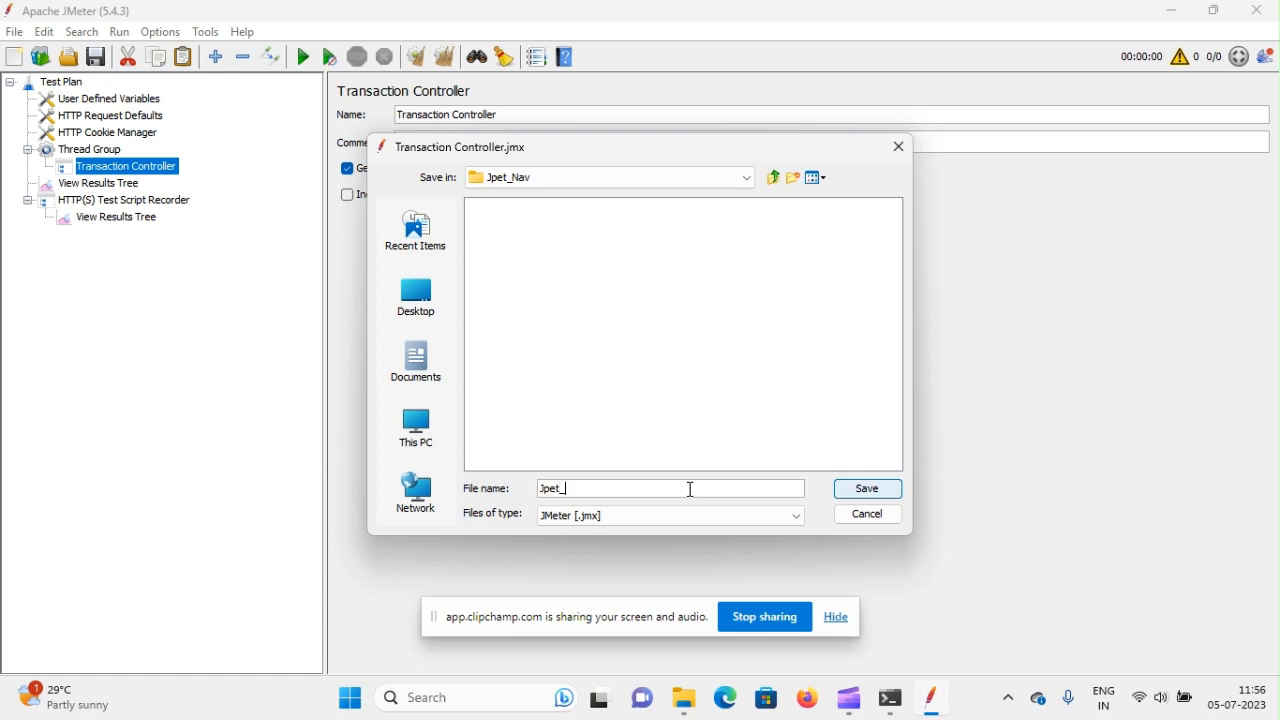
{"action": "type", "text": "nav"}
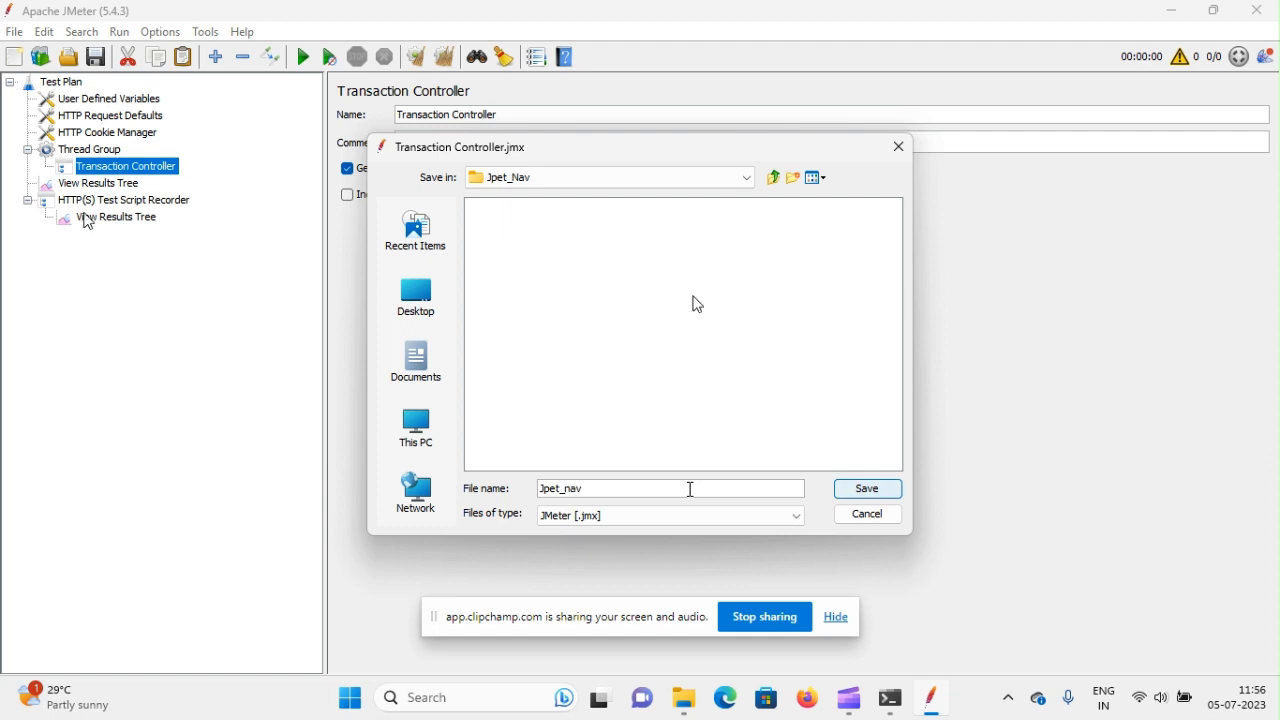
{"action": "type", "text": "_05"}
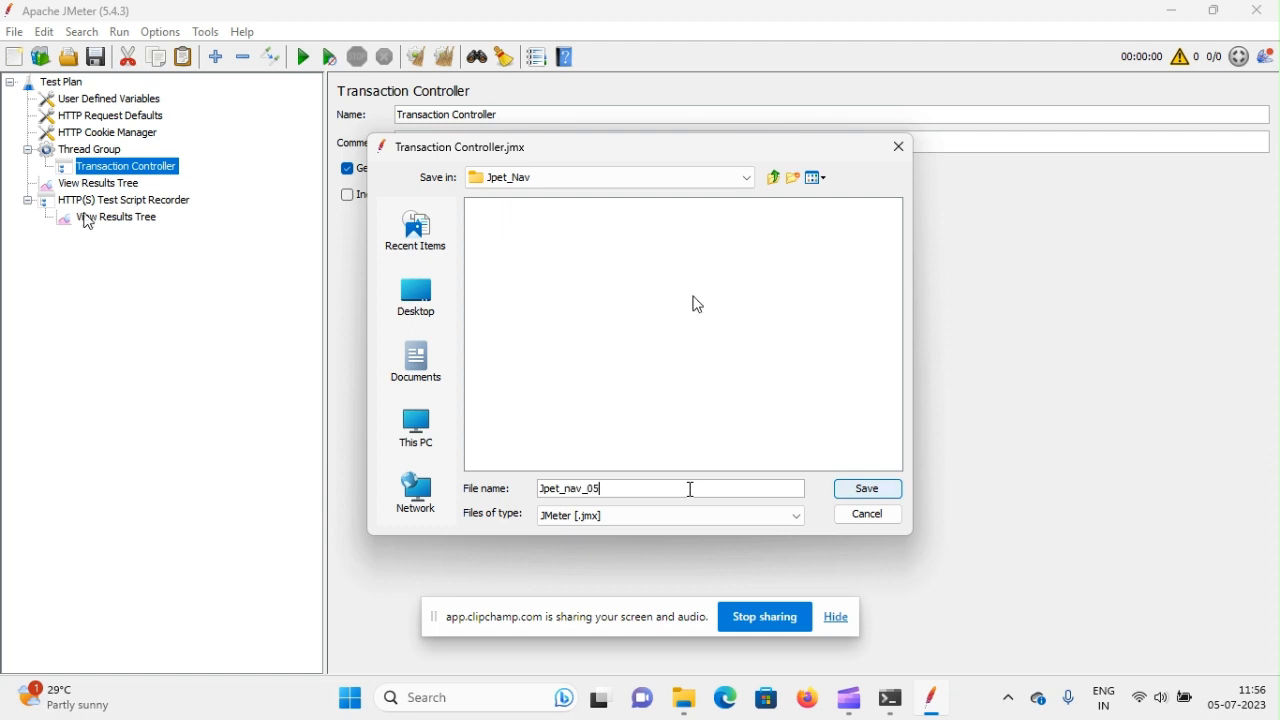
{"action": "type", "text": "23"}
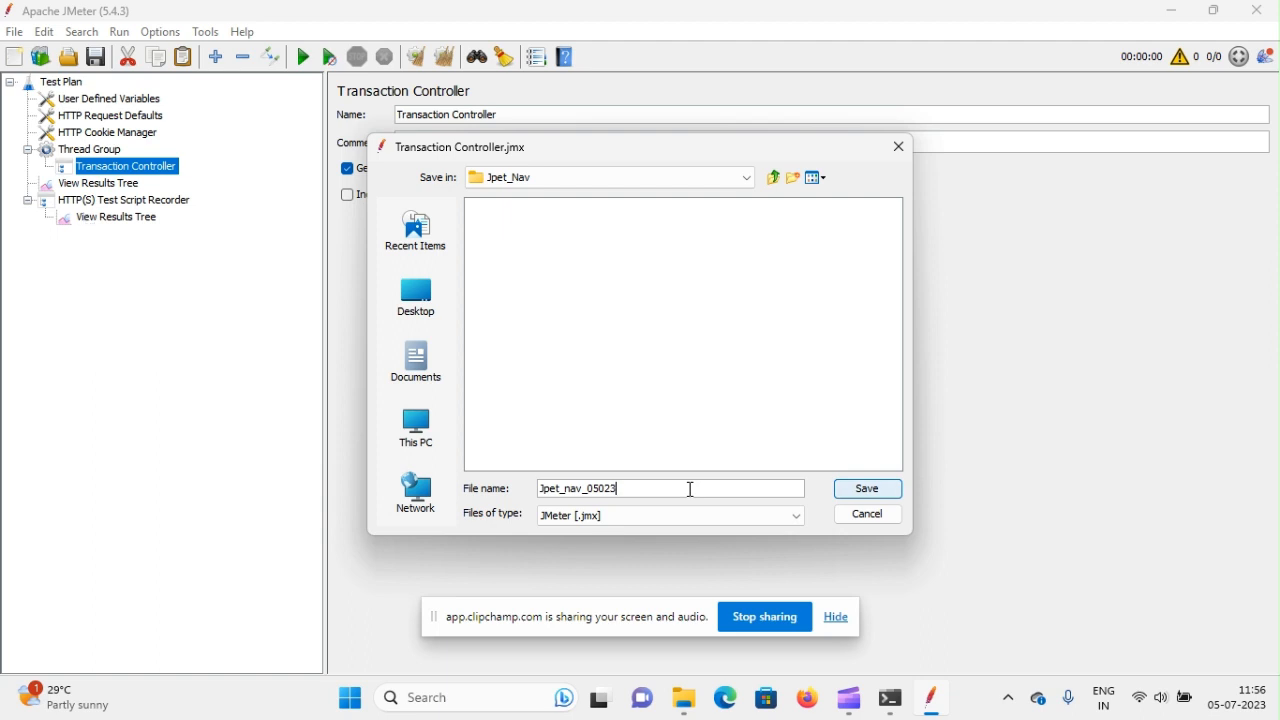
{"action": "type", "text": "7"}
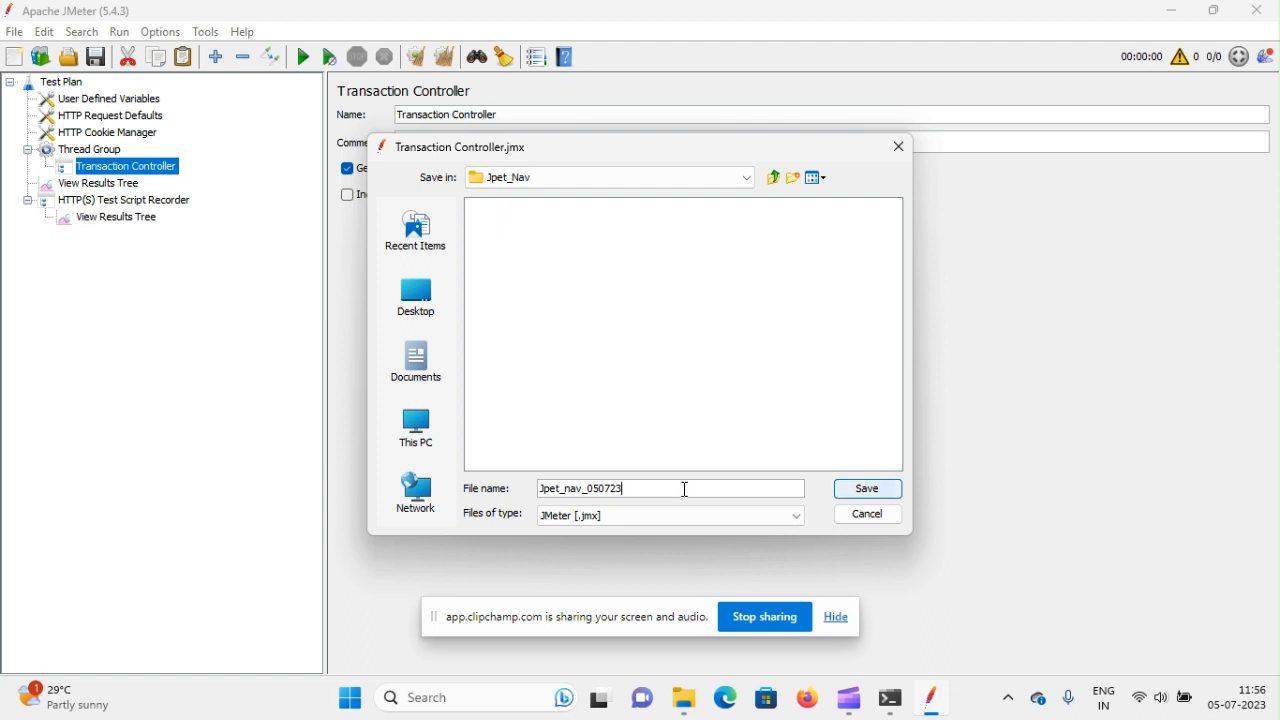
{"action": "type", "text": ".jm"}
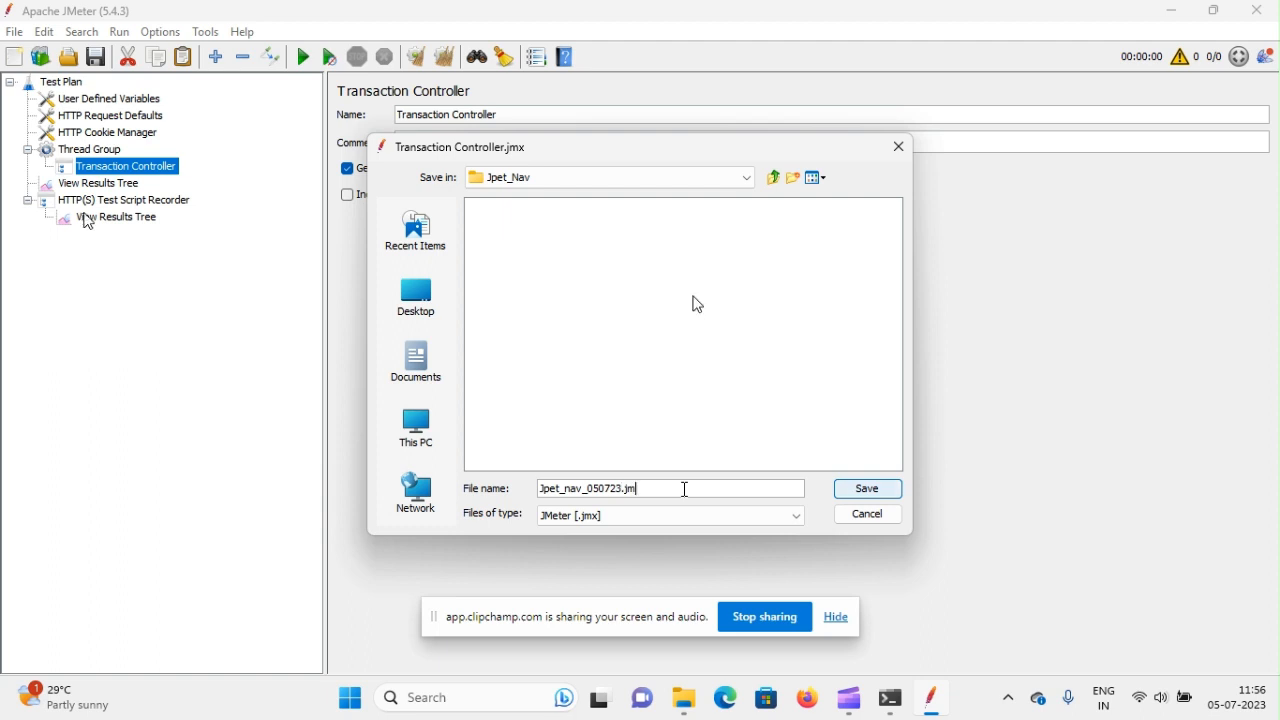
{"action": "type", "text": "x"}
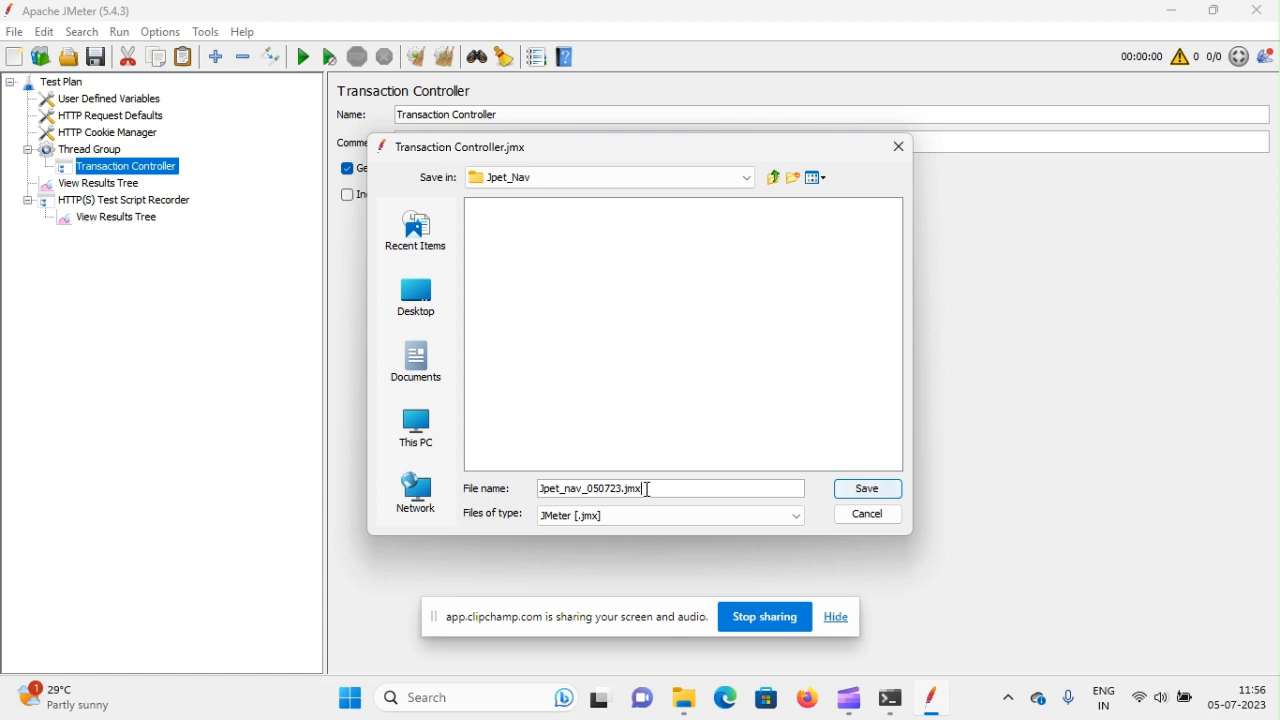
{"action": "left_click", "coordinate": [866, 488]}
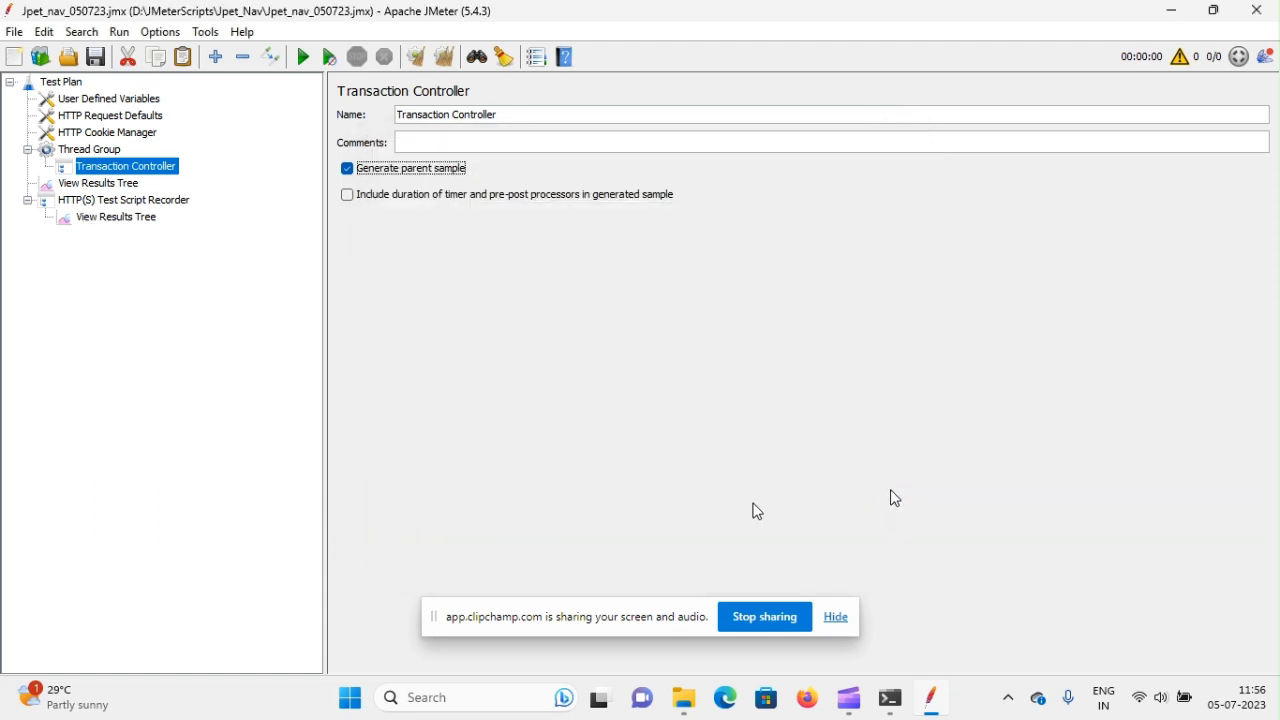
{"action": "mouse_move", "coordinate": [132, 198]}
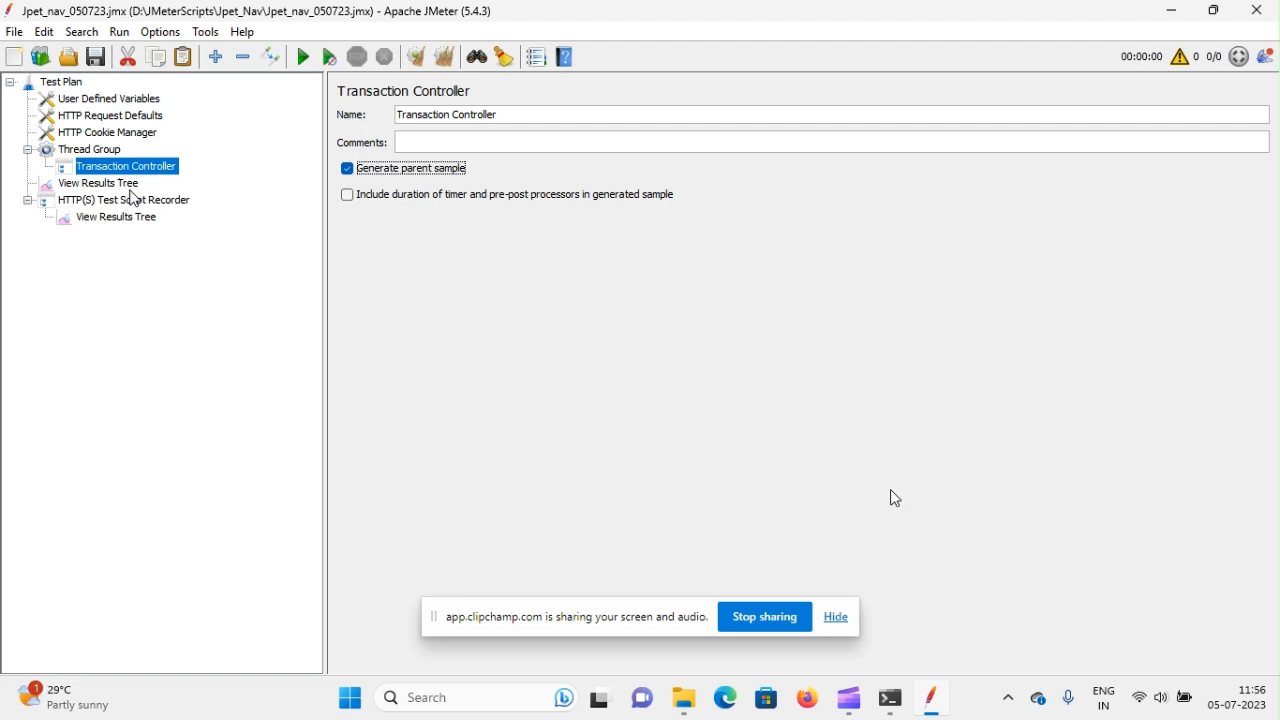
Return to the recorder's View Results Tree and select its recording.xml file name
{"action": "left_click", "coordinate": [116, 216]}
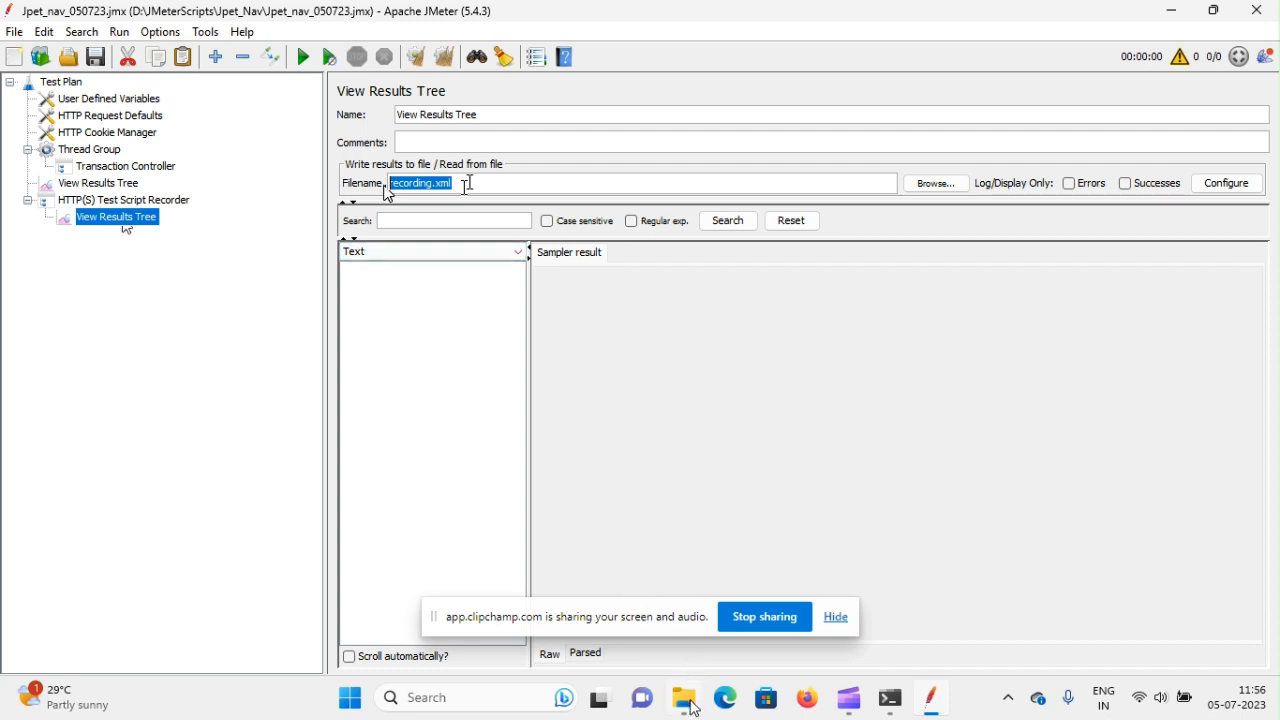
{"action": "left_click", "coordinate": [684, 696]}
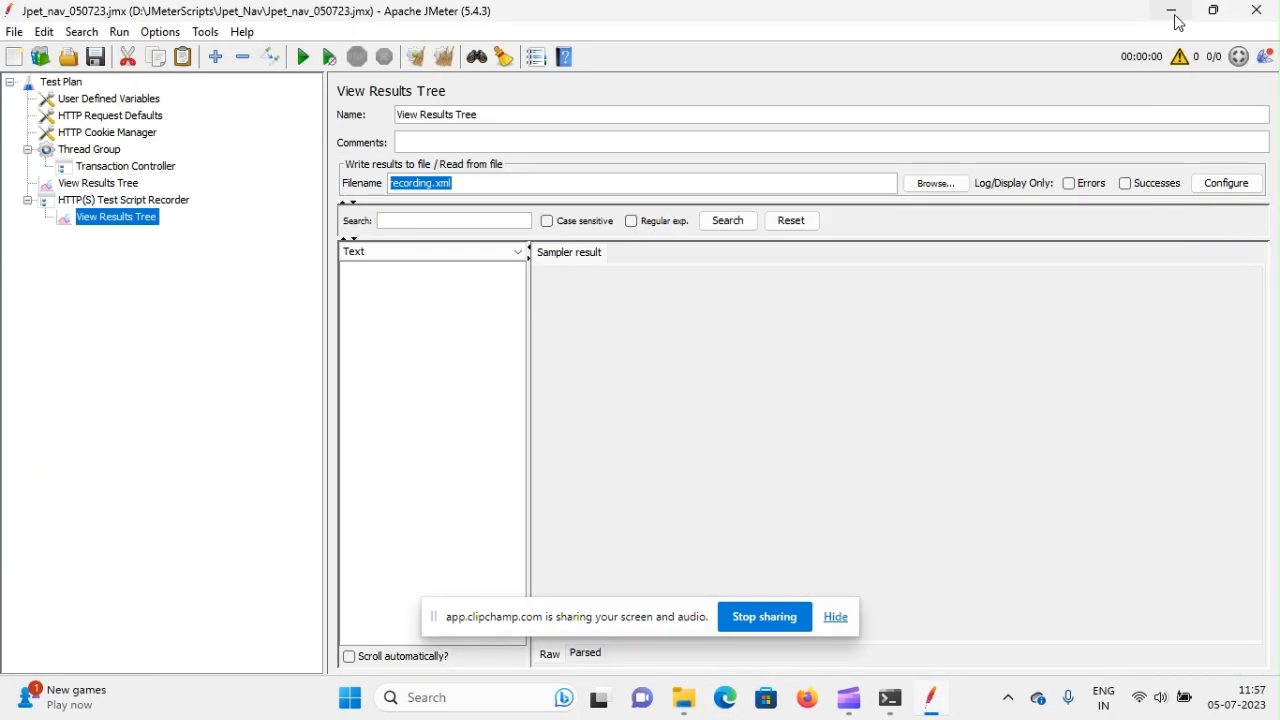
Locate recording.xml in JMeter's bin folder via the jmeter.bat shortcut's file location
{"action": "left_click", "coordinate": [1172, 10]}
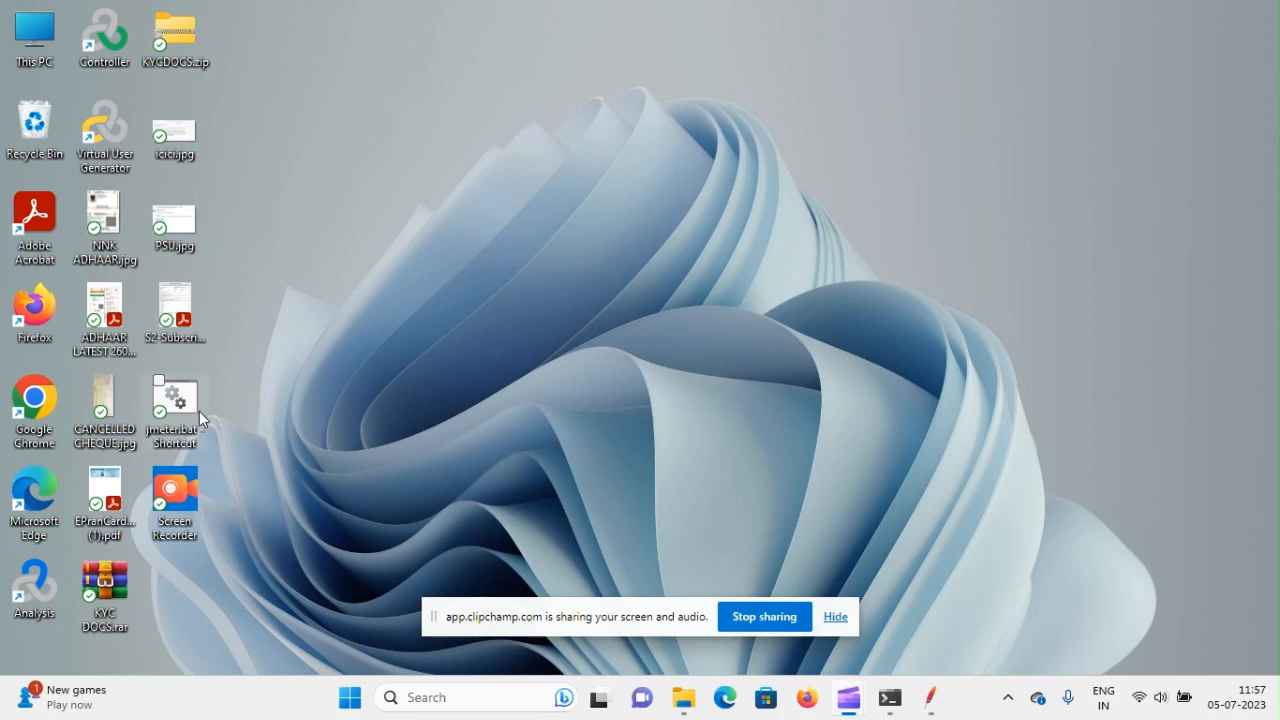
{"action": "right_click", "coordinate": [172, 404]}
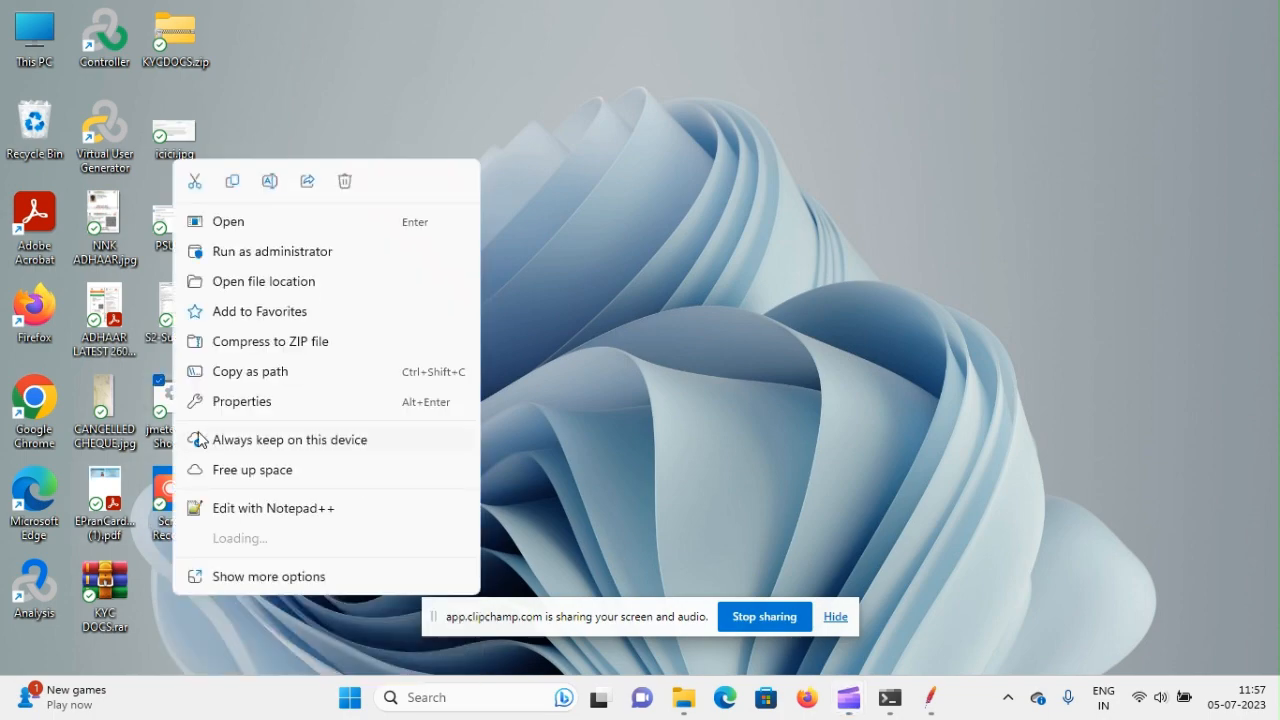
{"action": "left_click", "coordinate": [264, 280]}
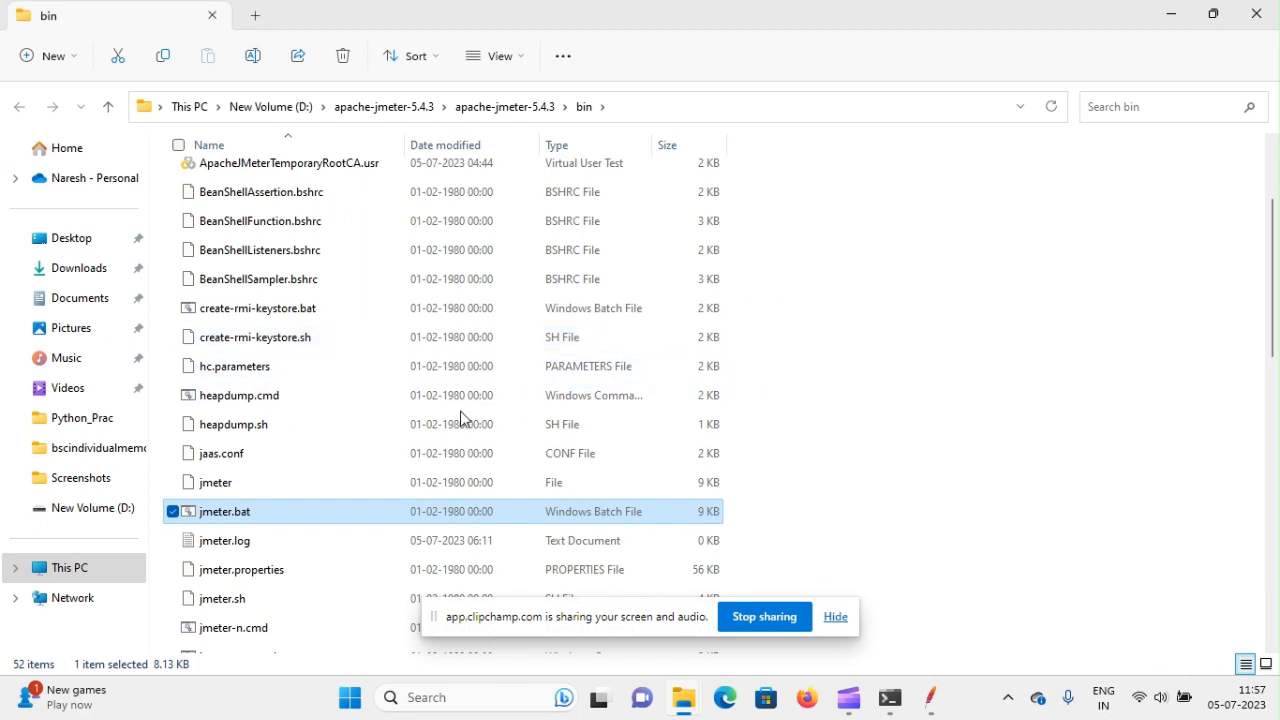
{"action": "scroll", "scroll_direction": "down", "scroll_amount": 3}
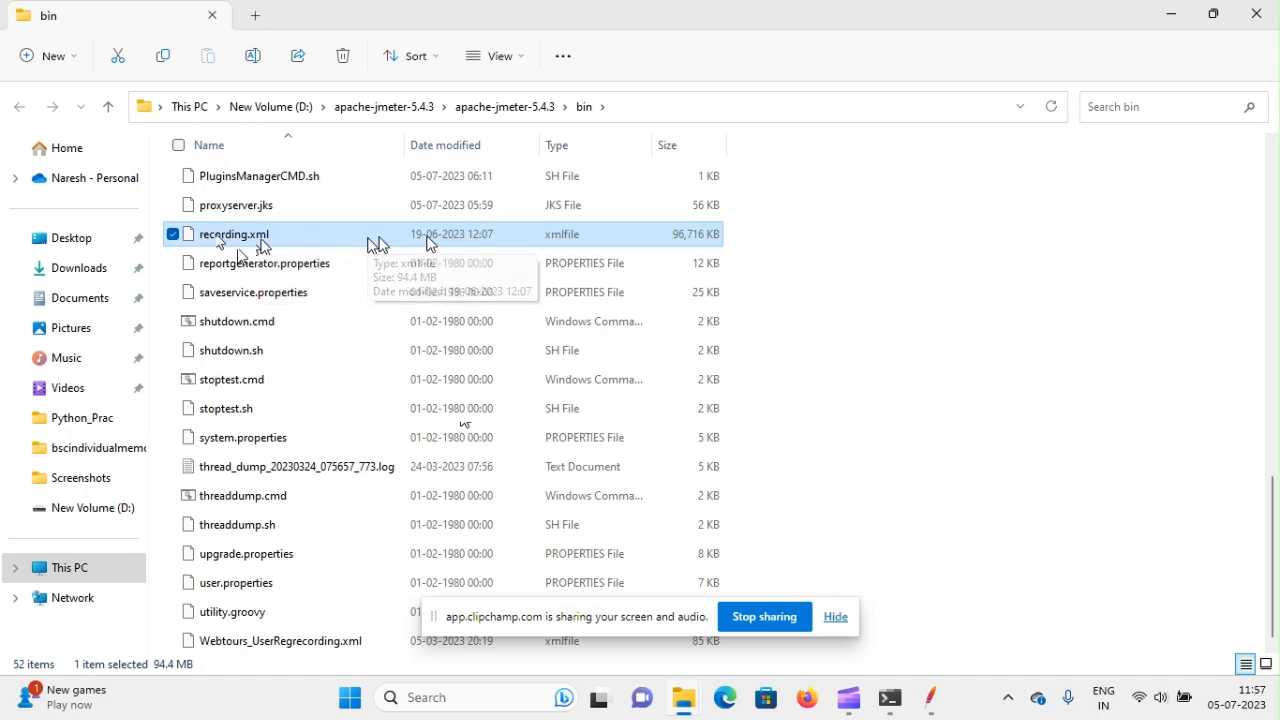
{"action": "mouse_move", "coordinate": [930, 696]}
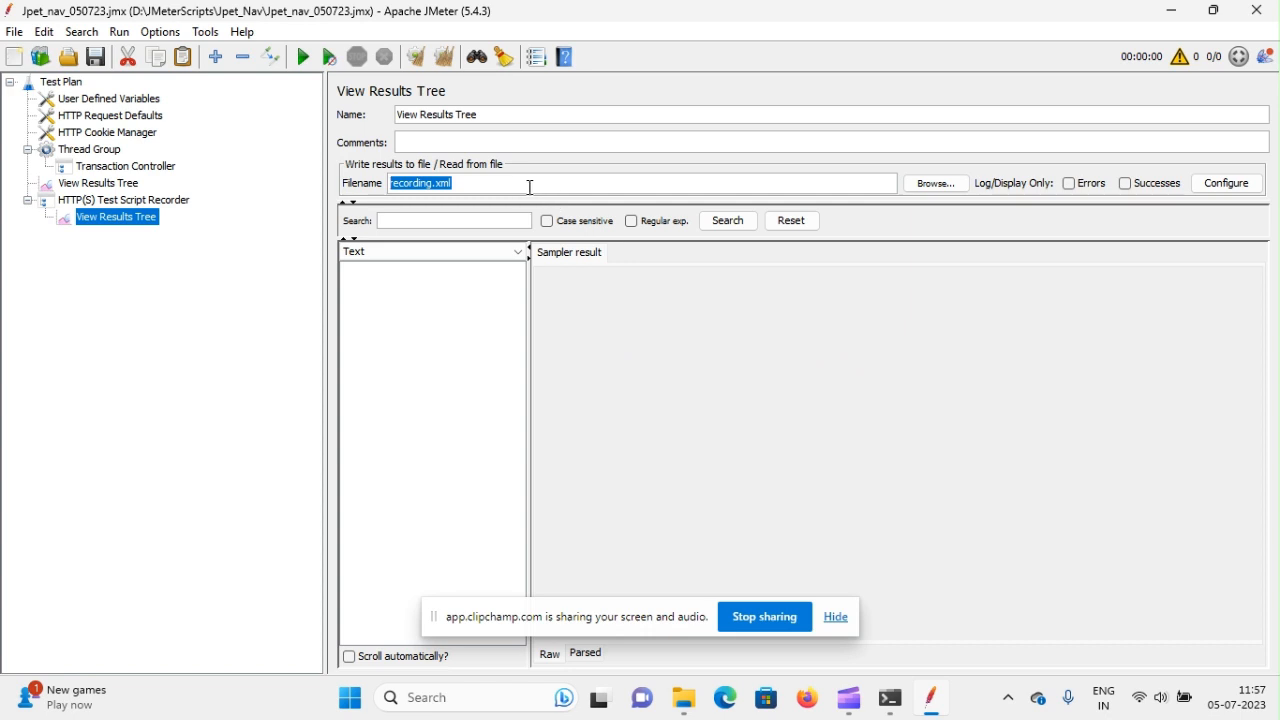
{"action": "mouse_move", "coordinate": [724, 384]}
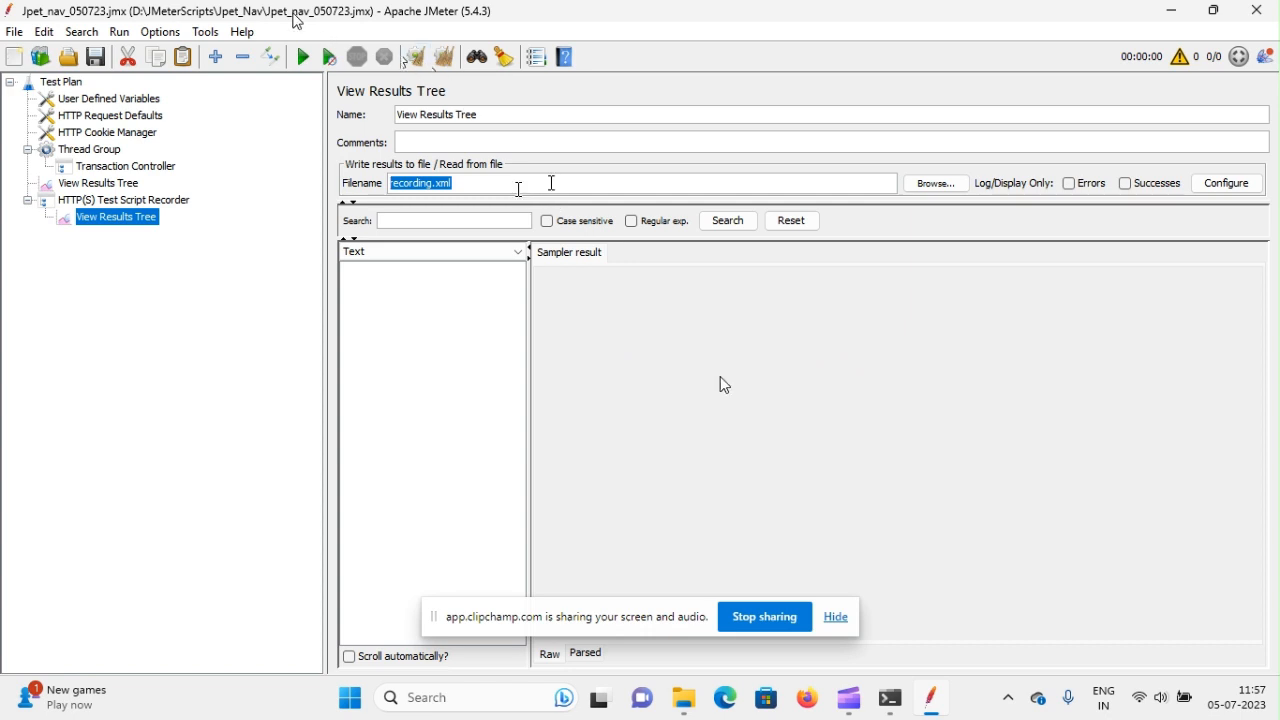
{"action": "mouse_move", "coordinate": [356, 24]}
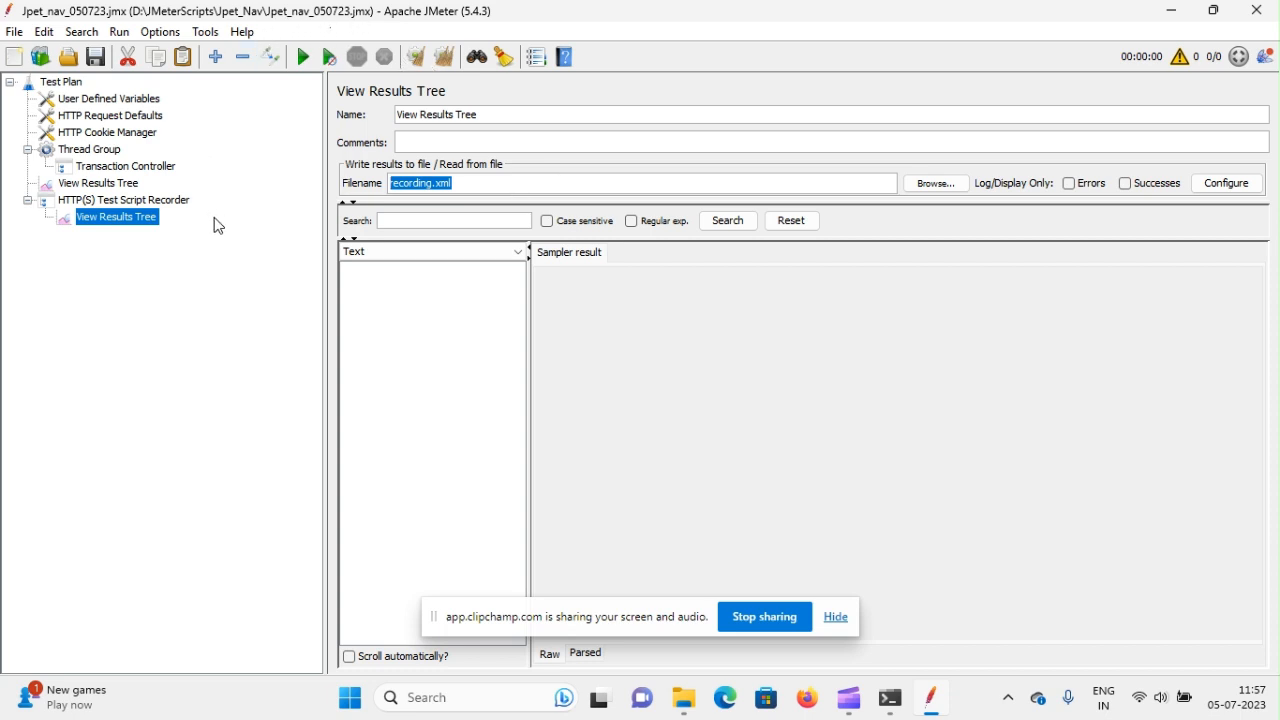
{"action": "mouse_move", "coordinate": [724, 384]}
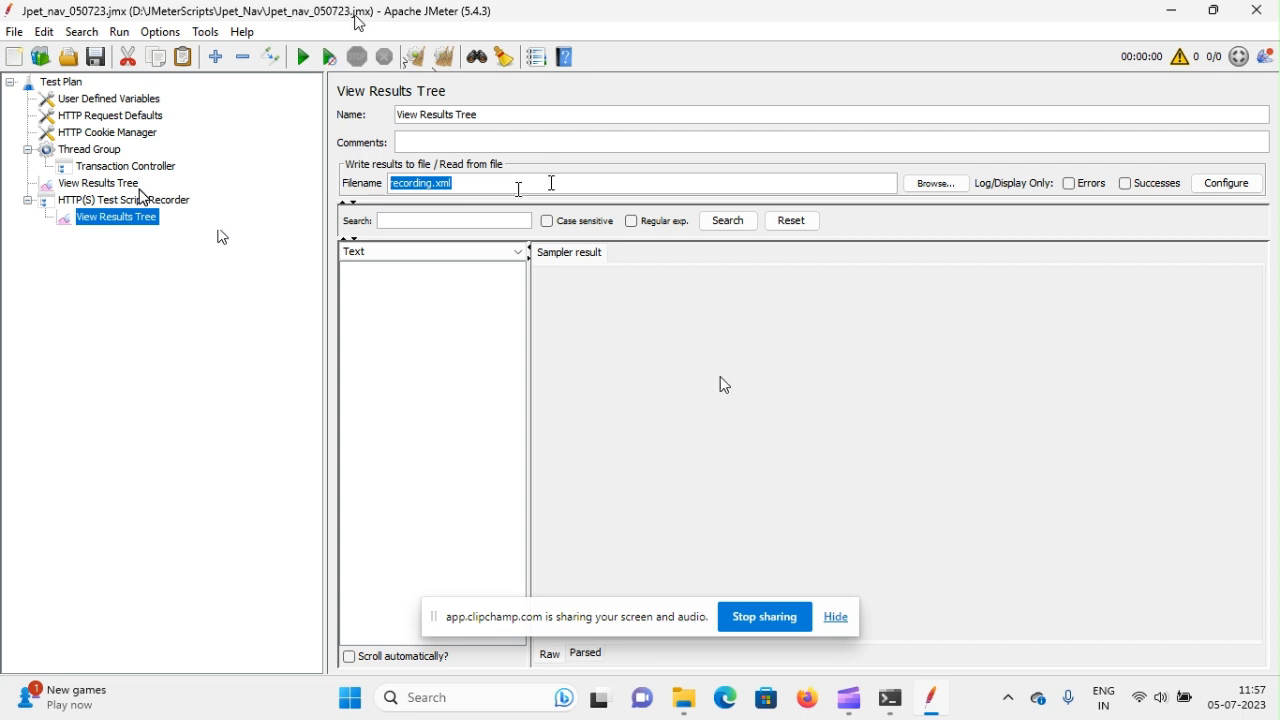
{"action": "mouse_move", "coordinate": [218, 224]}
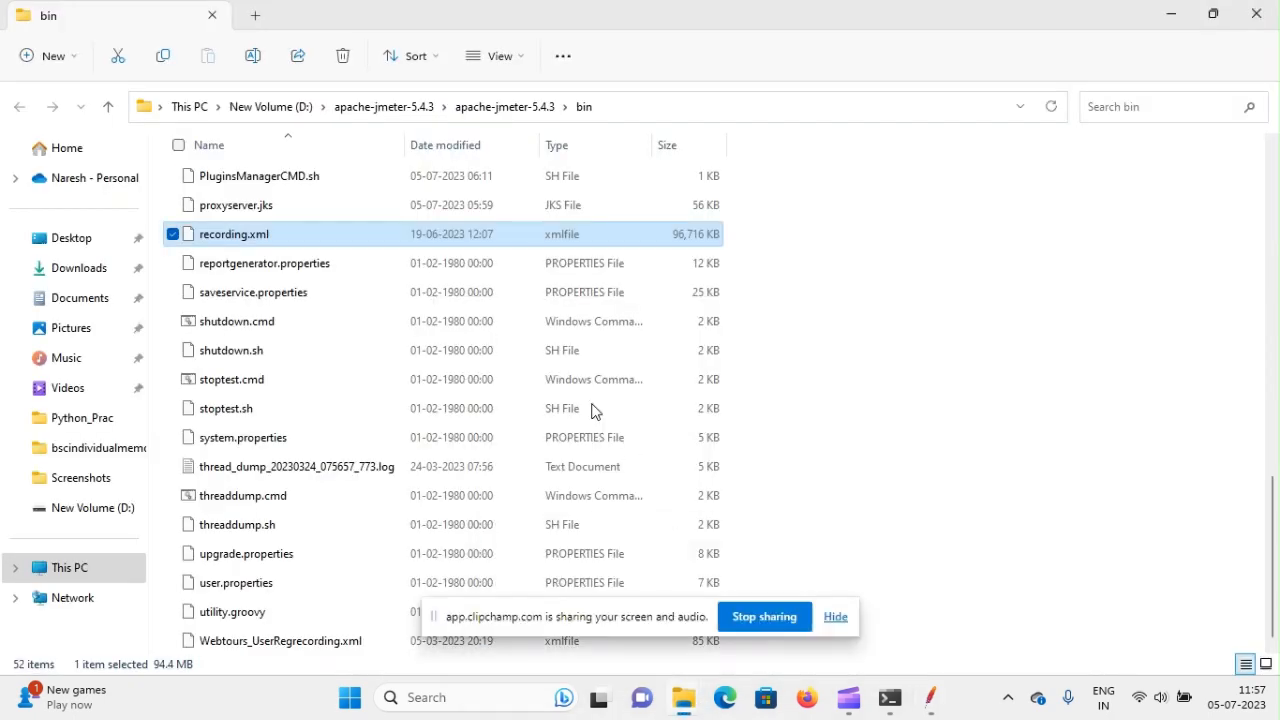
{"action": "mouse_move", "coordinate": [536, 240]}
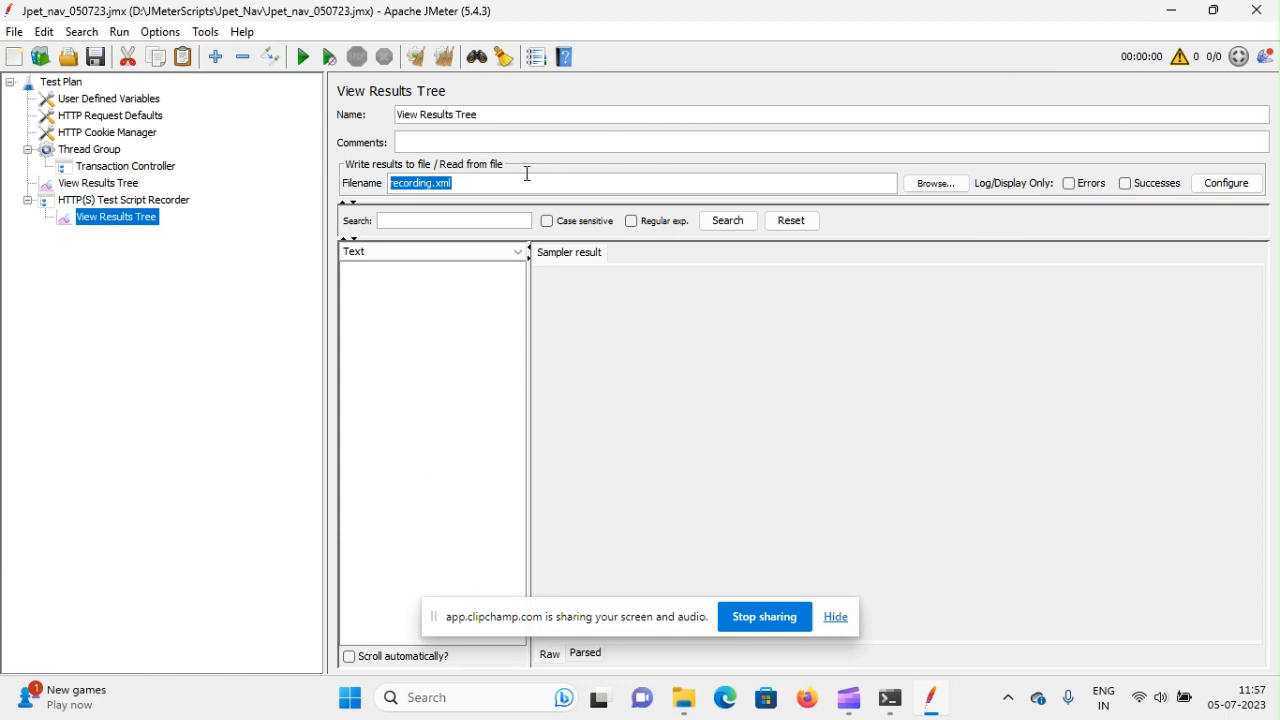
{"action": "mouse_move", "coordinate": [512, 182]}
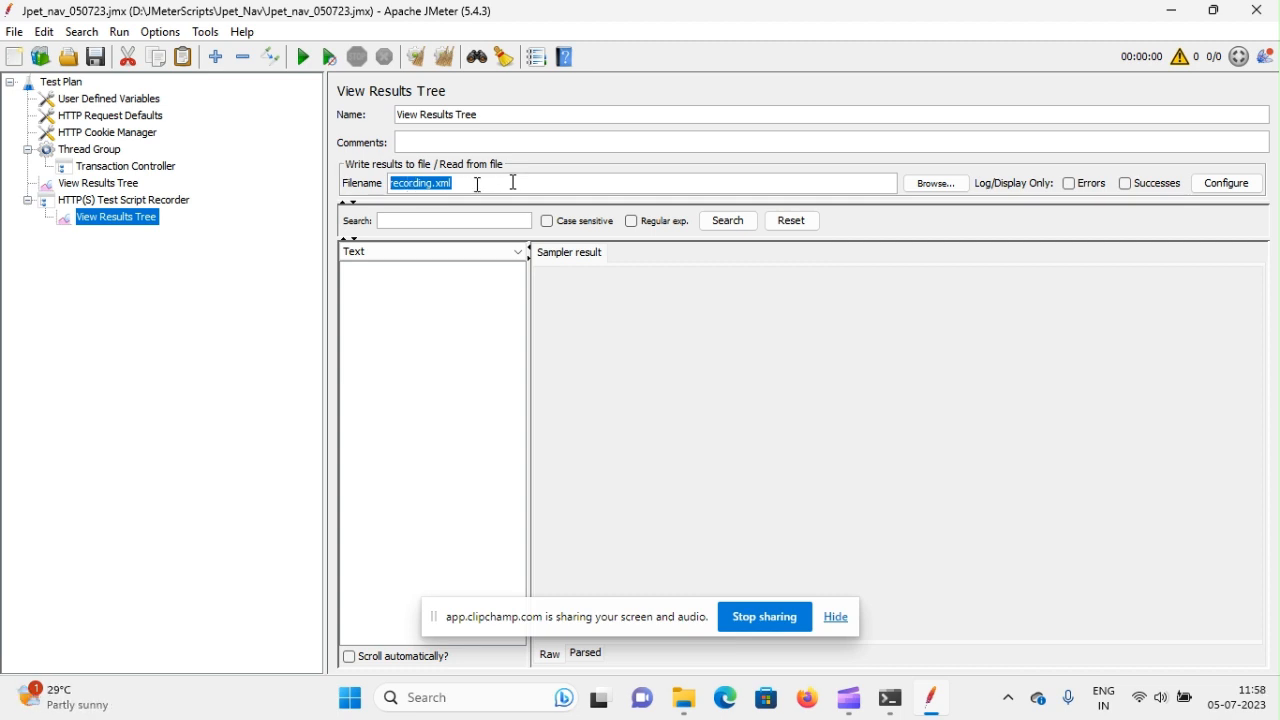
{"action": "mouse_move", "coordinate": [796, 172]}
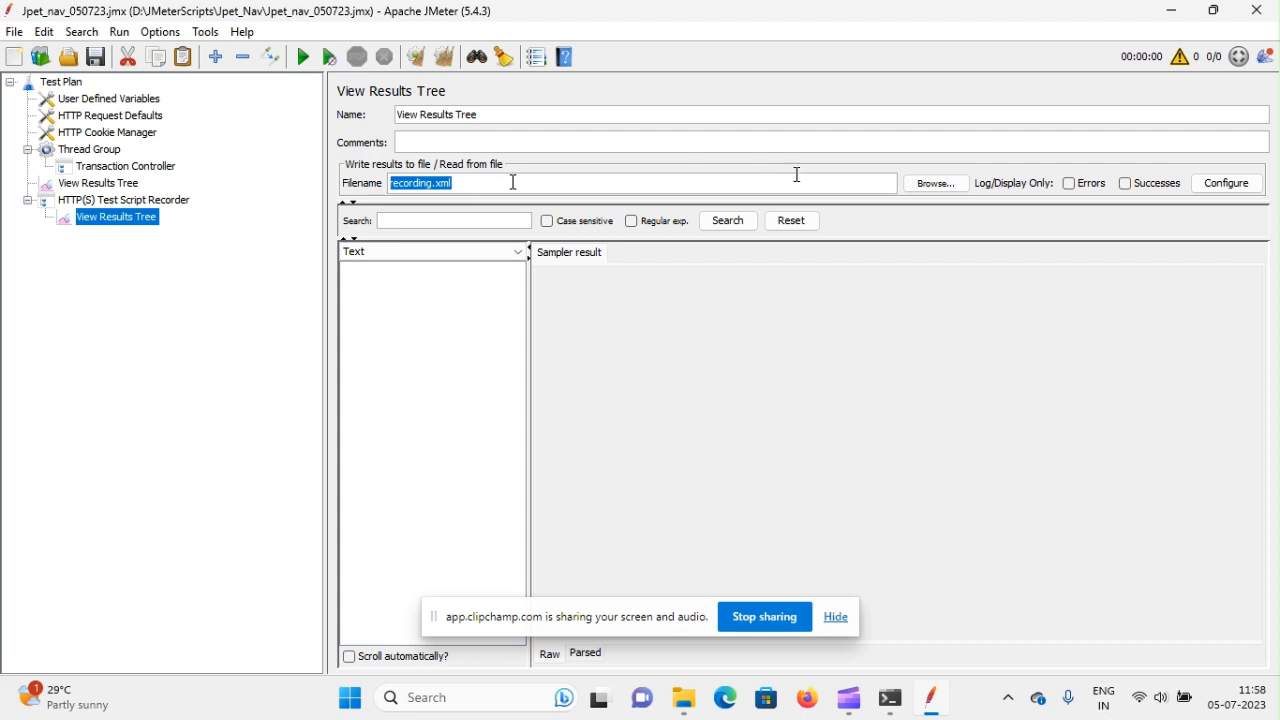
{"action": "mouse_move", "coordinate": [936, 184]}
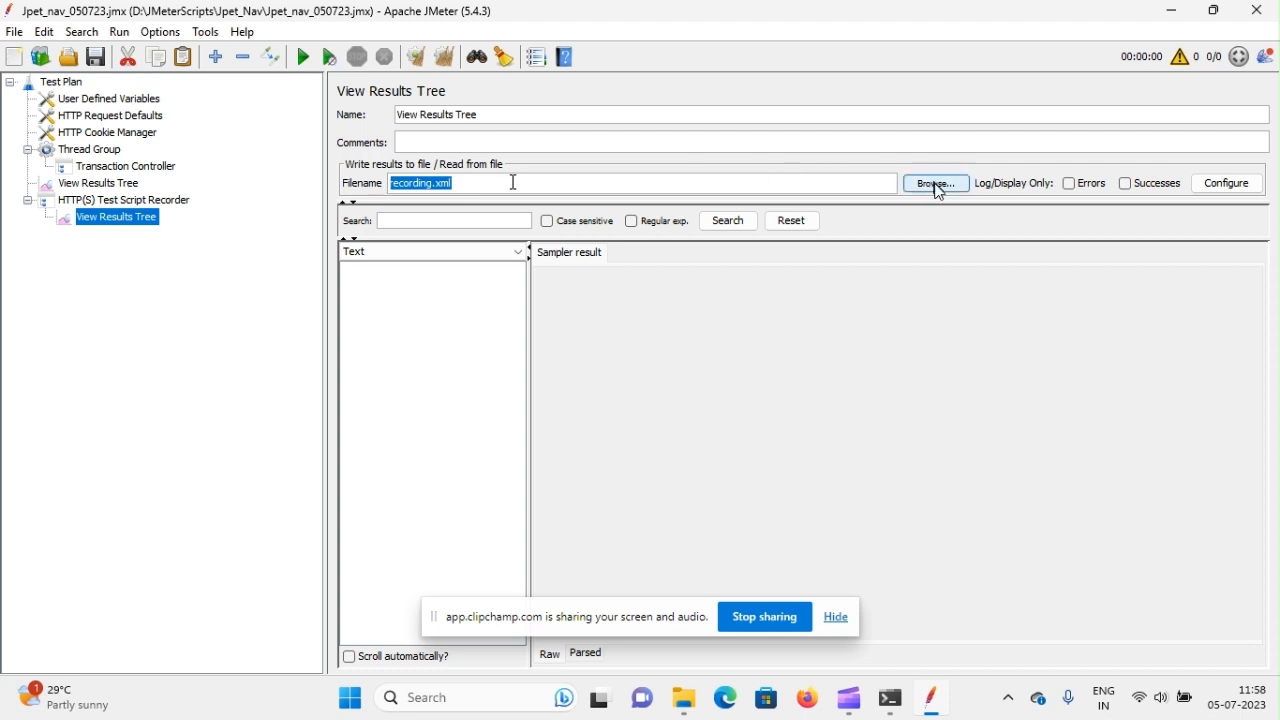
Browse the results-file chooser to D:\JMeterScripts\Jpet_Nav
{"action": "left_click", "coordinate": [936, 182]}
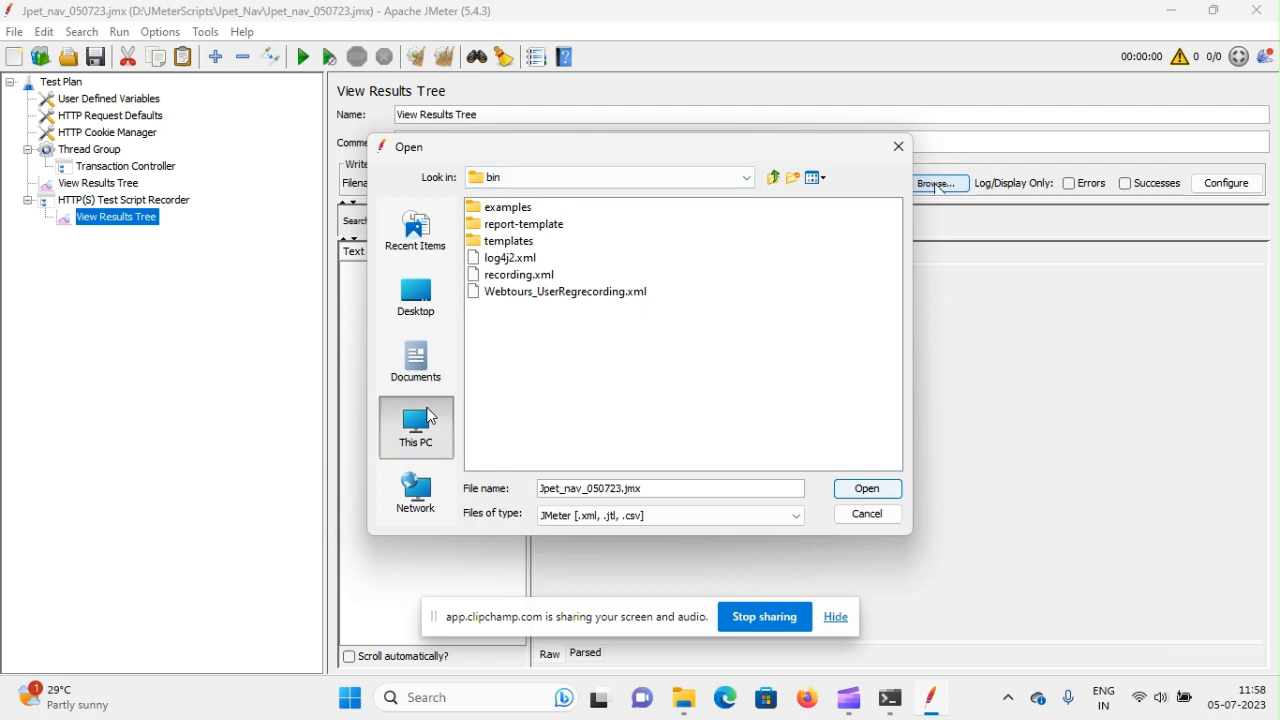
{"action": "left_click", "coordinate": [416, 424]}
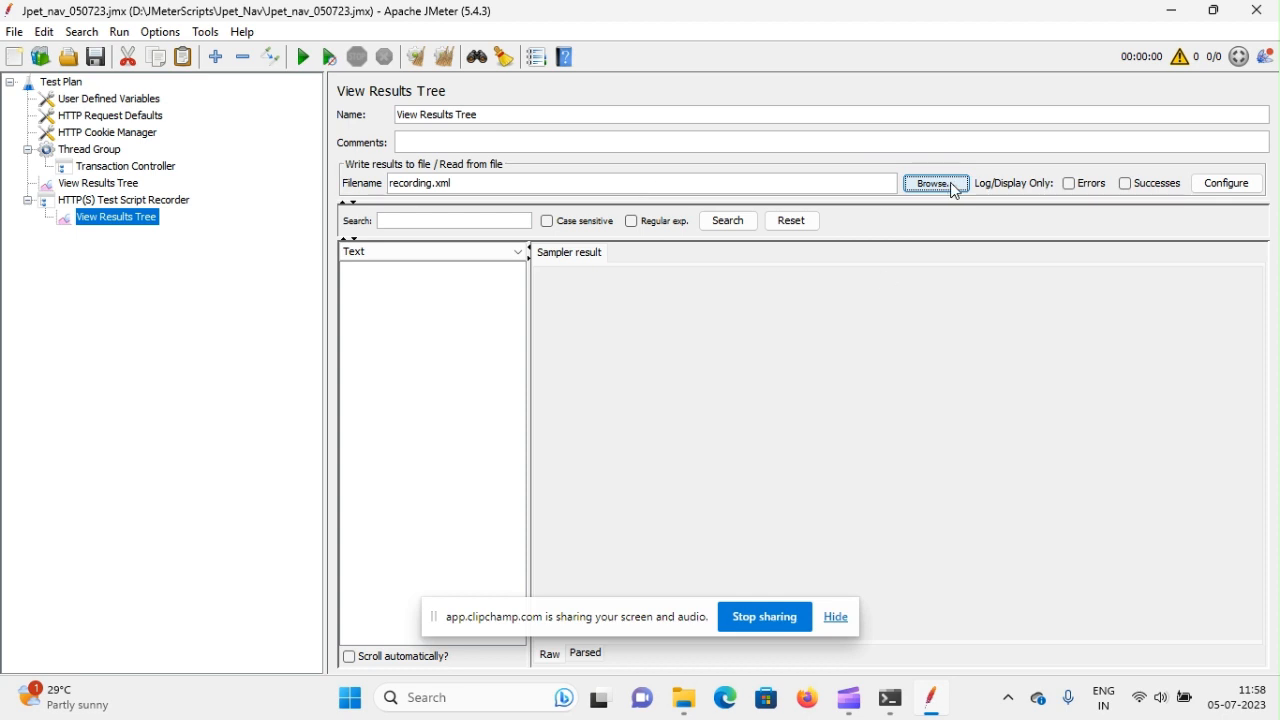
{"action": "left_click", "coordinate": [932, 182]}
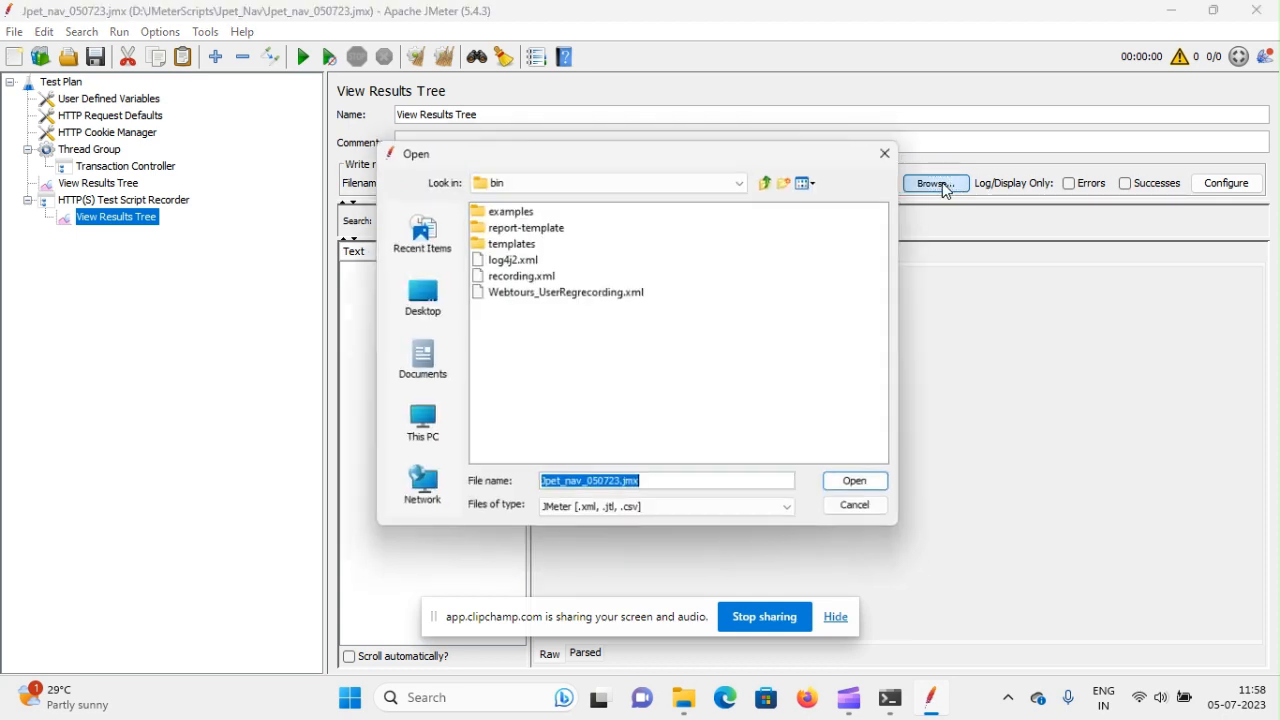
{"action": "left_click", "coordinate": [414, 424]}
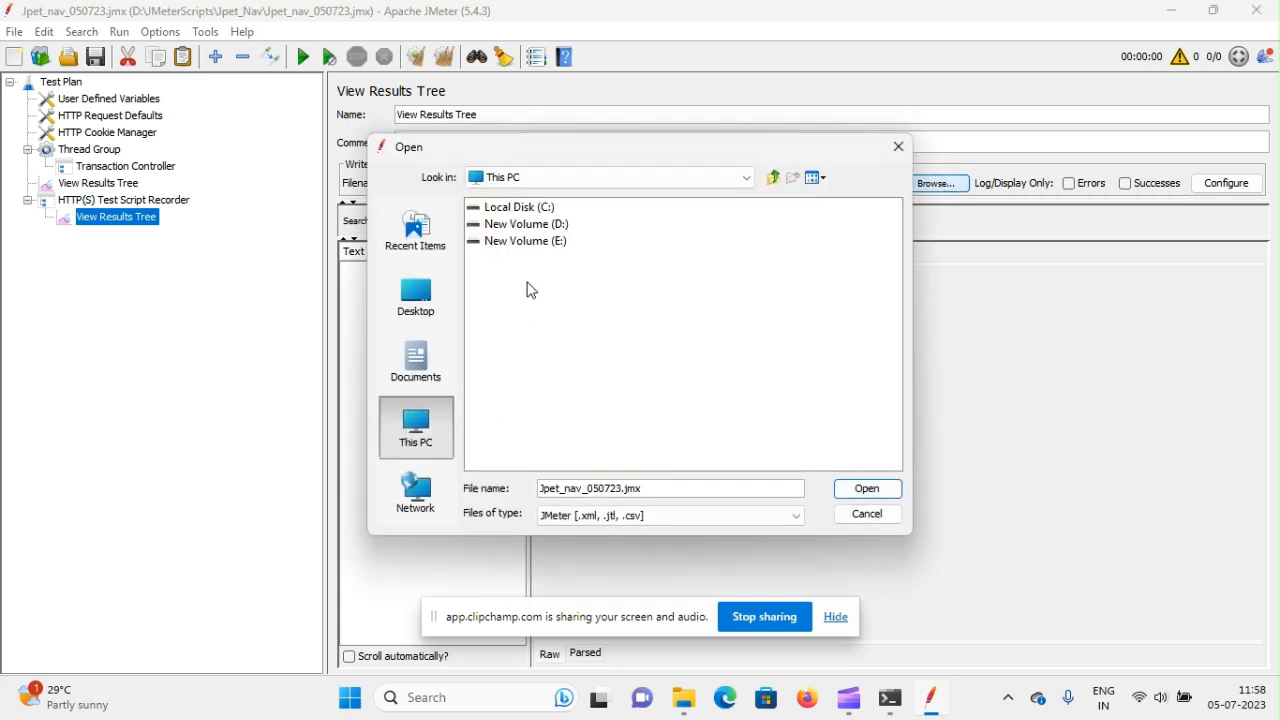
{"action": "double_click", "coordinate": [528, 224]}
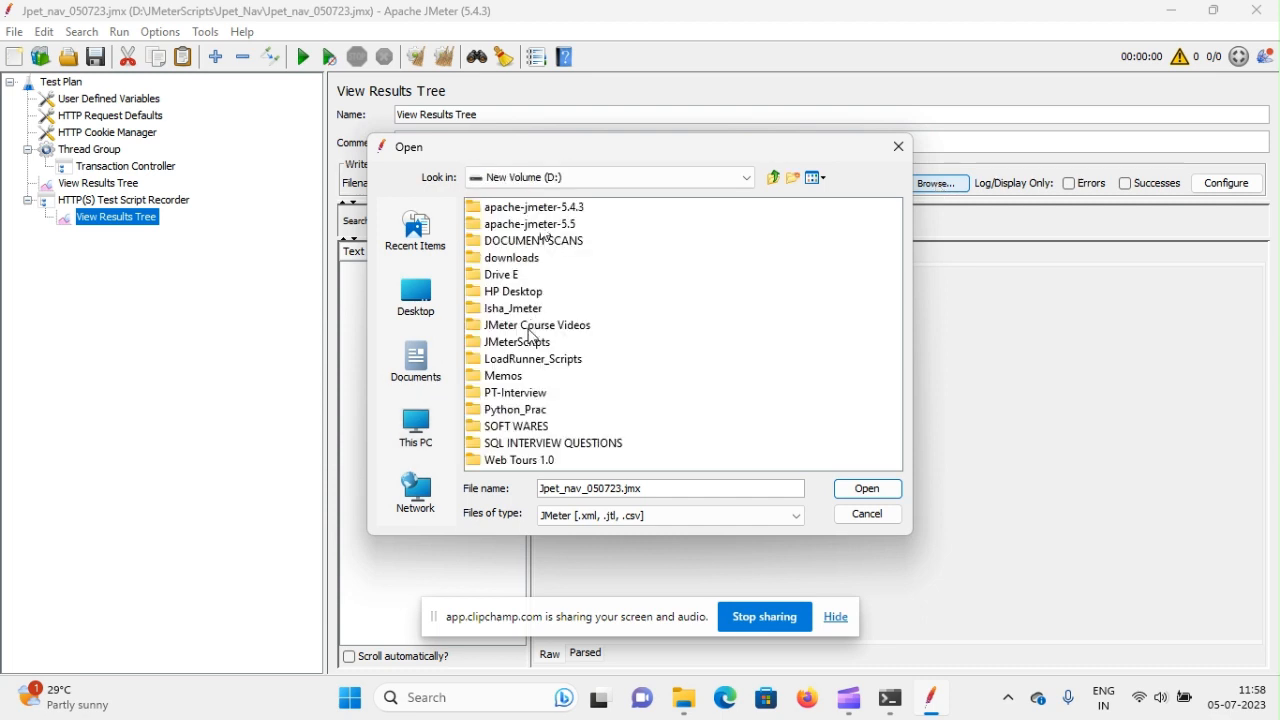
{"action": "double_click", "coordinate": [518, 340]}
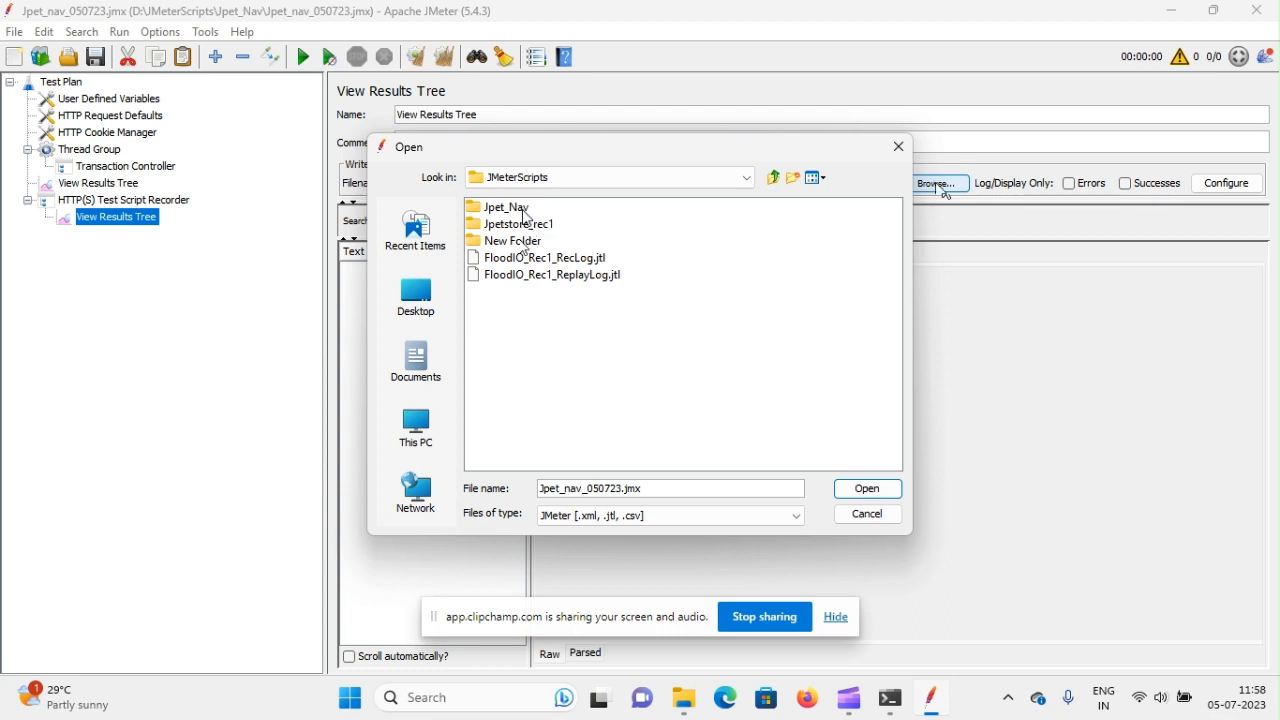
{"action": "double_click", "coordinate": [508, 206]}
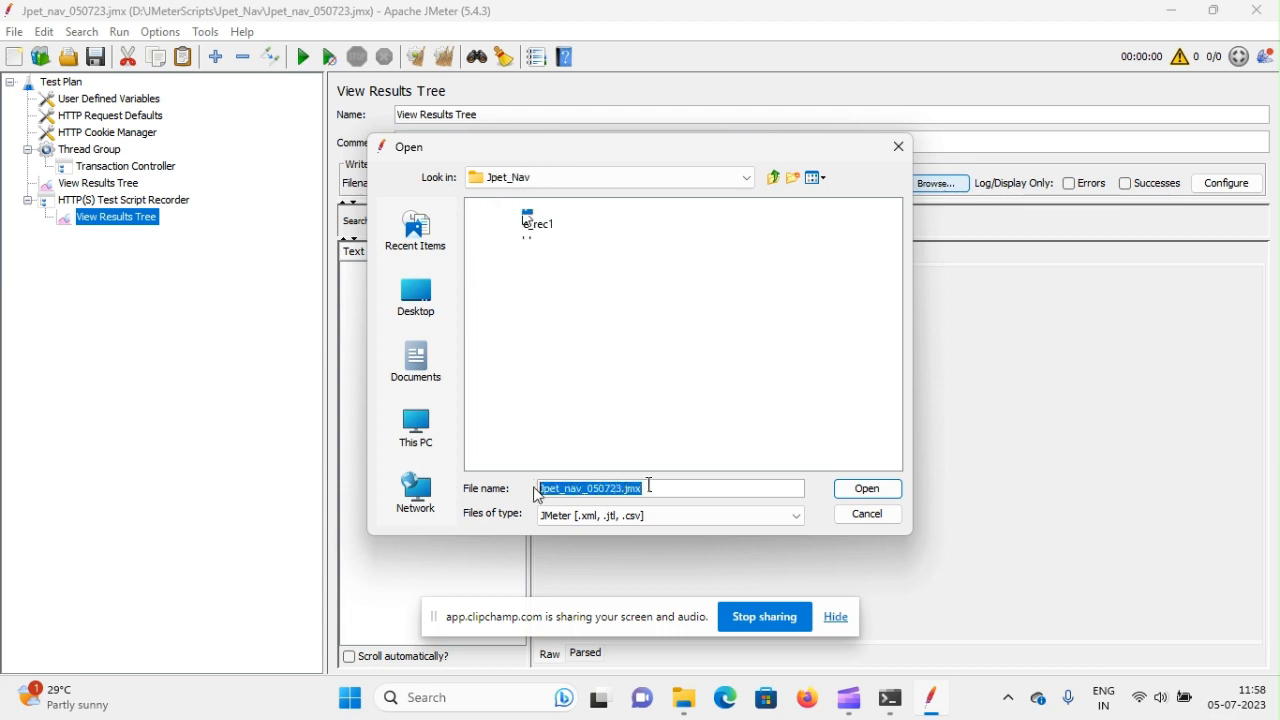
Enter Jpet_nav_recording.xml as the results file name
{"action": "type", "text": "Jpet"}
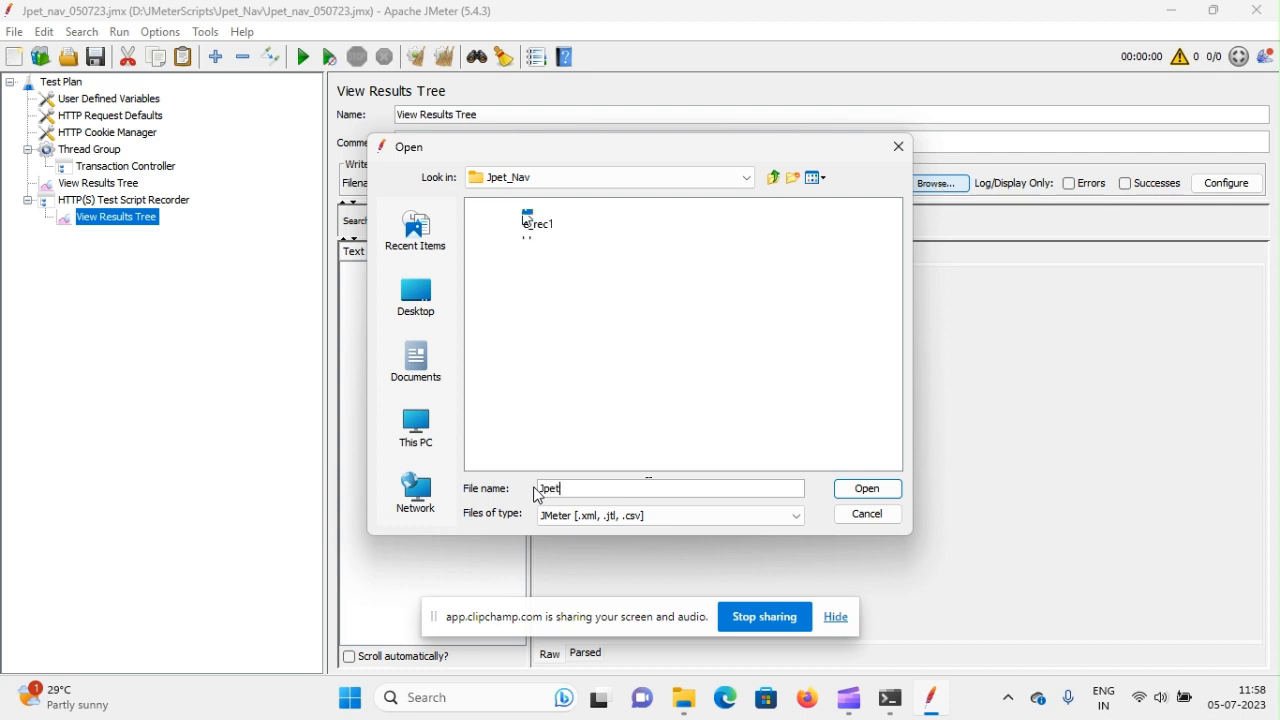
{"action": "type", "text": "_n"}
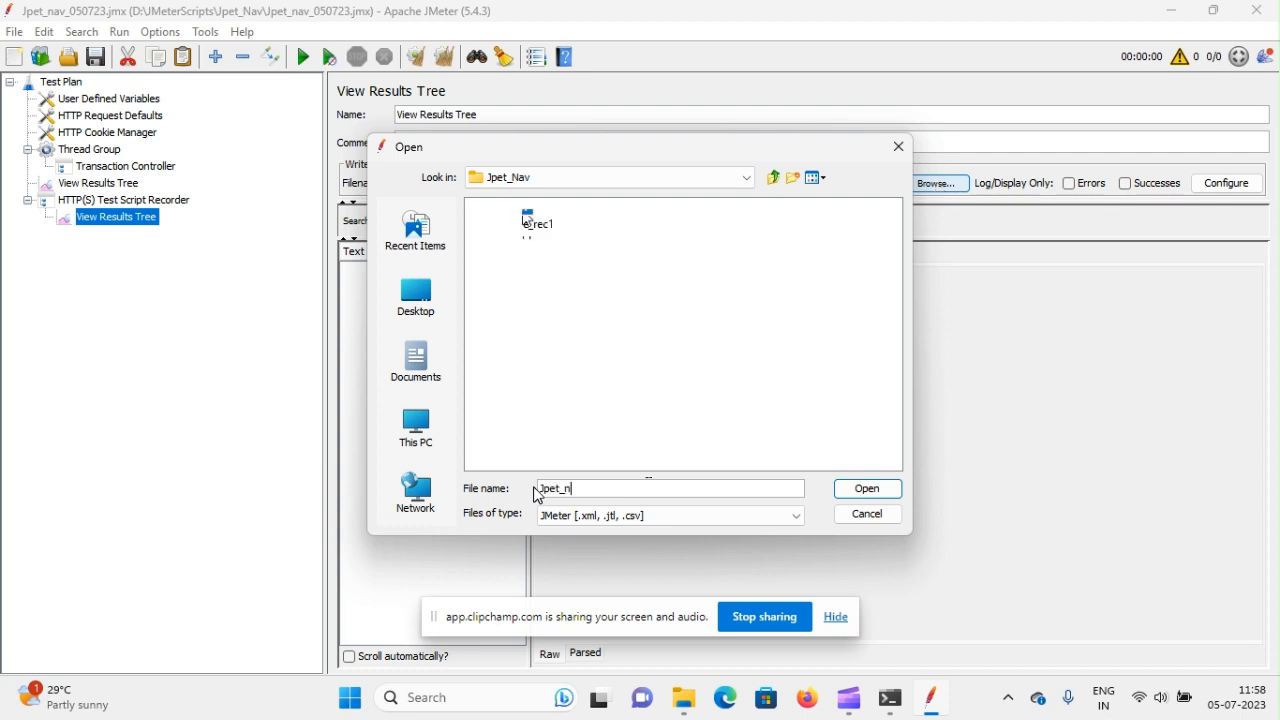
{"action": "type", "text": "av_"}
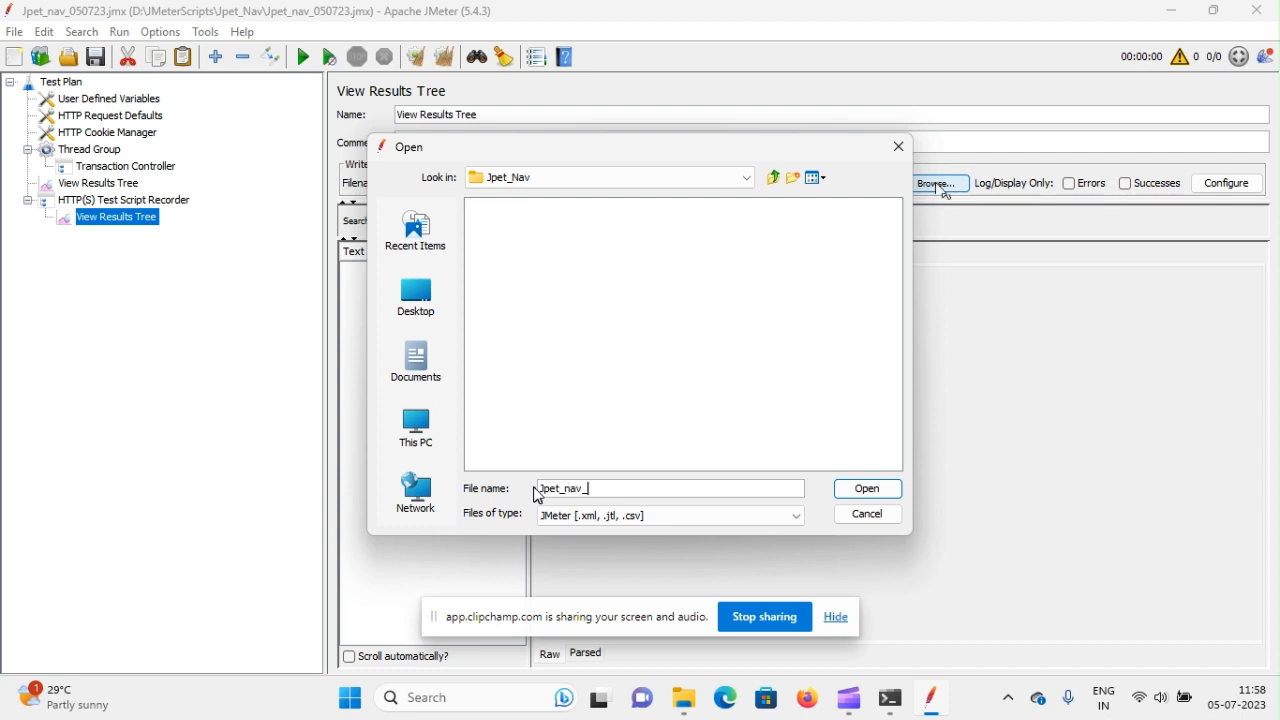
{"action": "type", "text": "recor"}
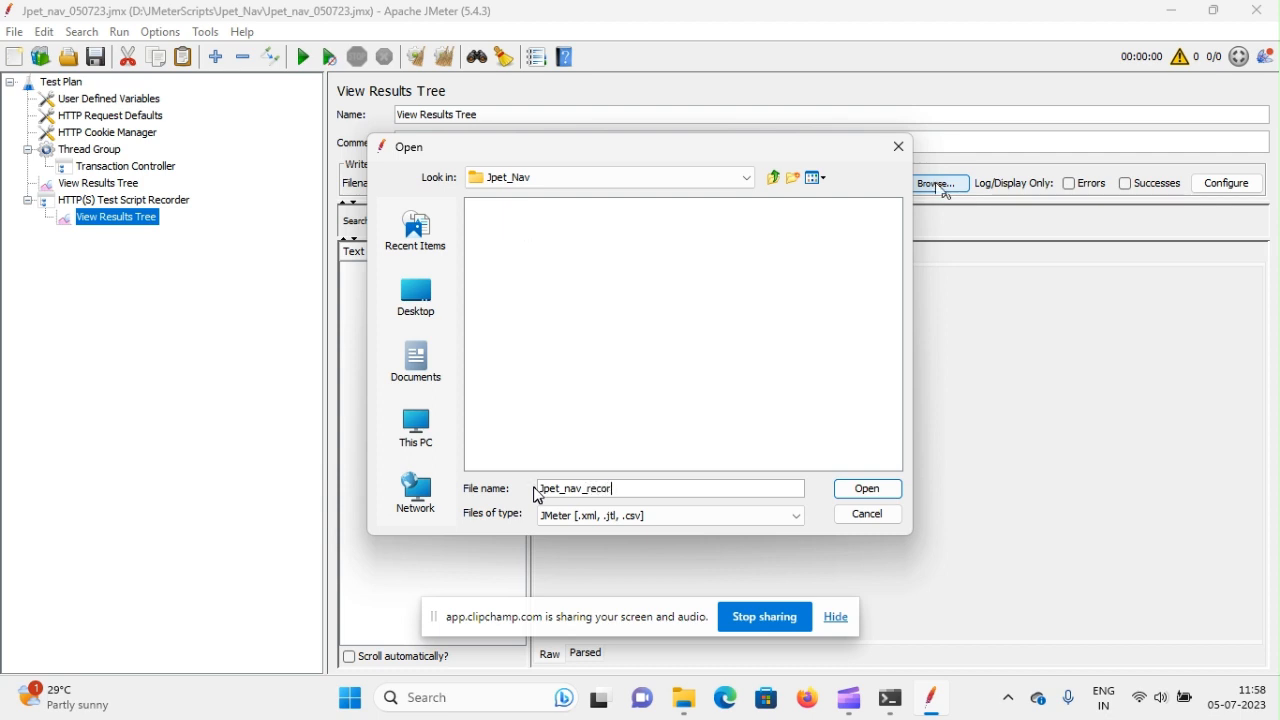
{"action": "type", "text": "ding"}
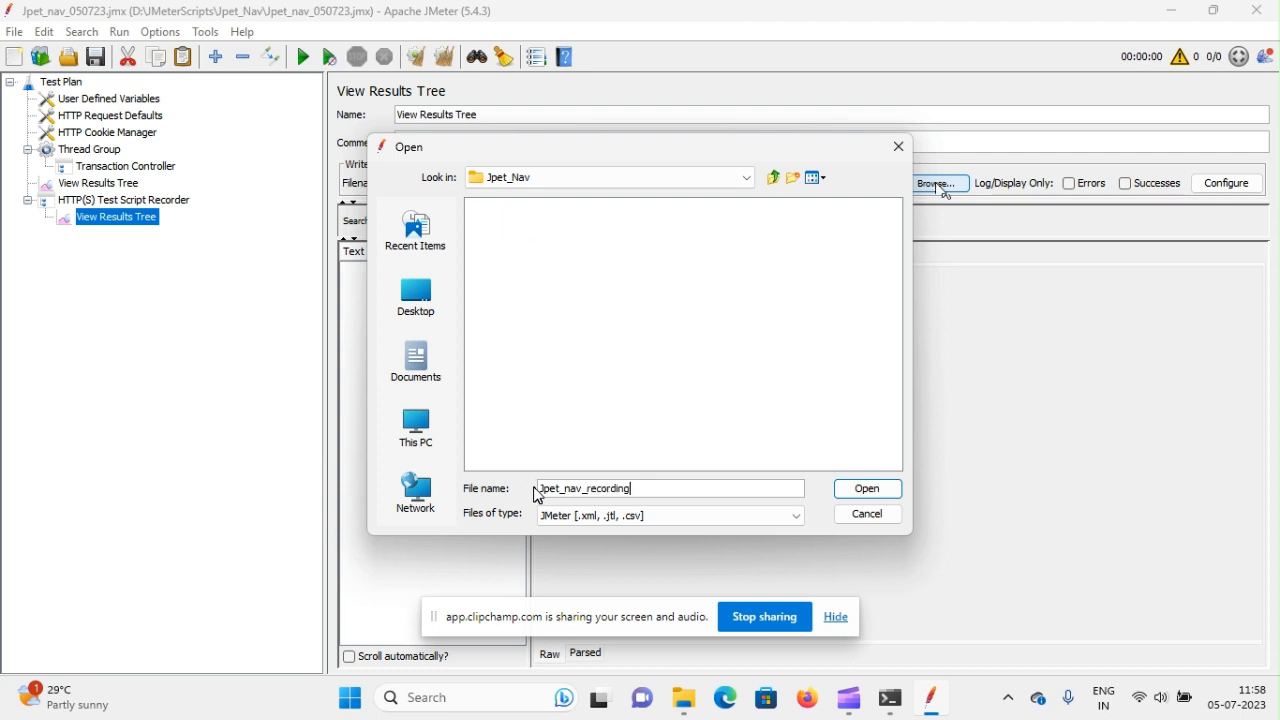
{"action": "type", "text": ".xml"}
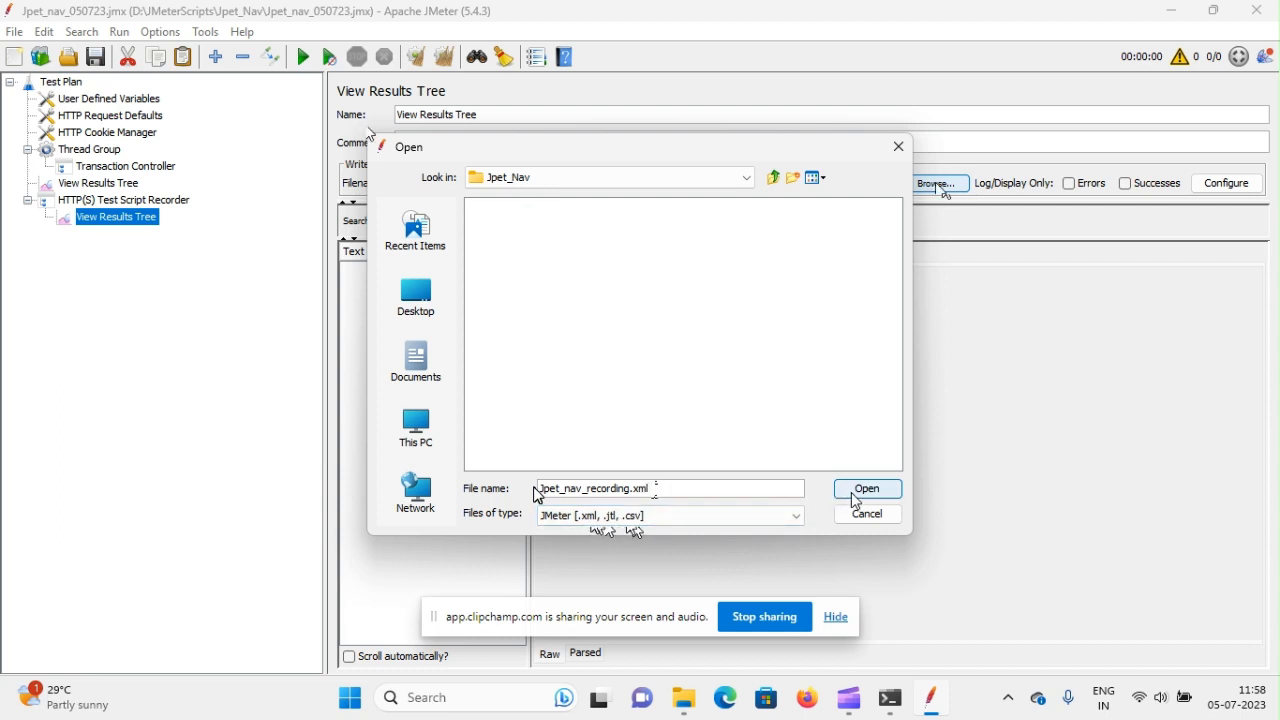
Set the results file to Jpet_nav_recording.xml and dismiss the could-not-open-file error
{"action": "left_click", "coordinate": [866, 488]}
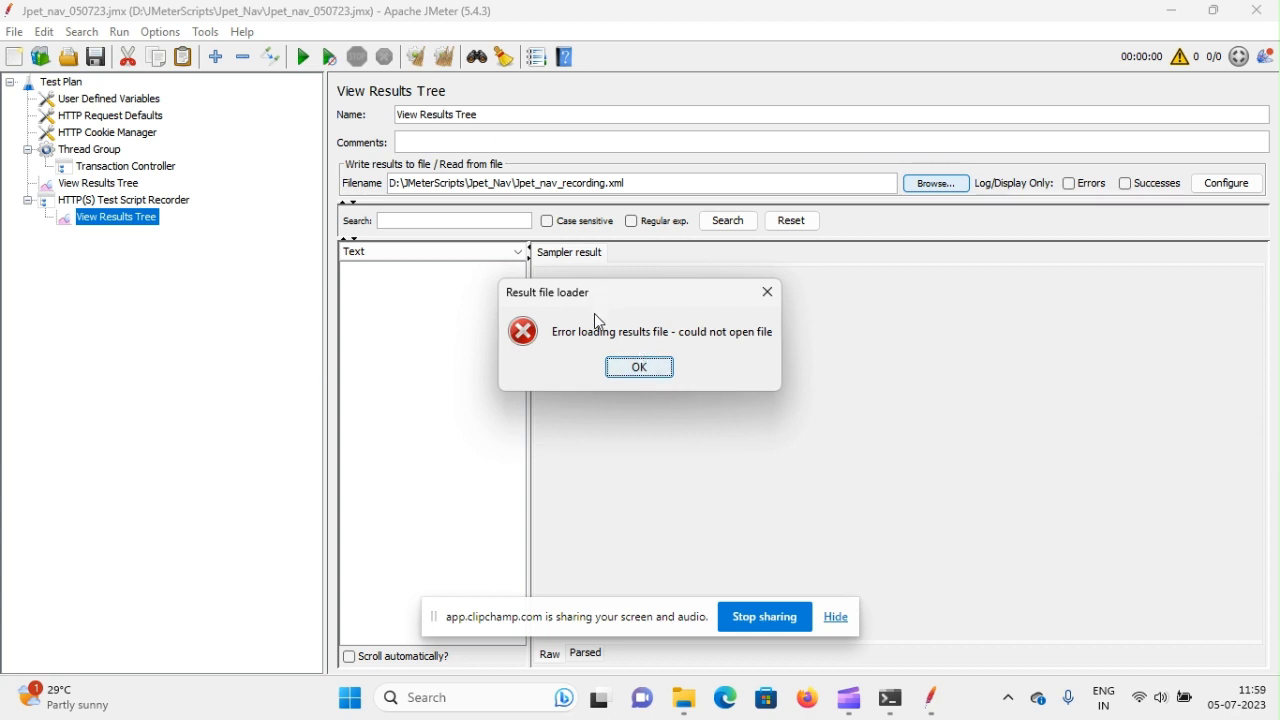
{"action": "mouse_move", "coordinate": [636, 390]}
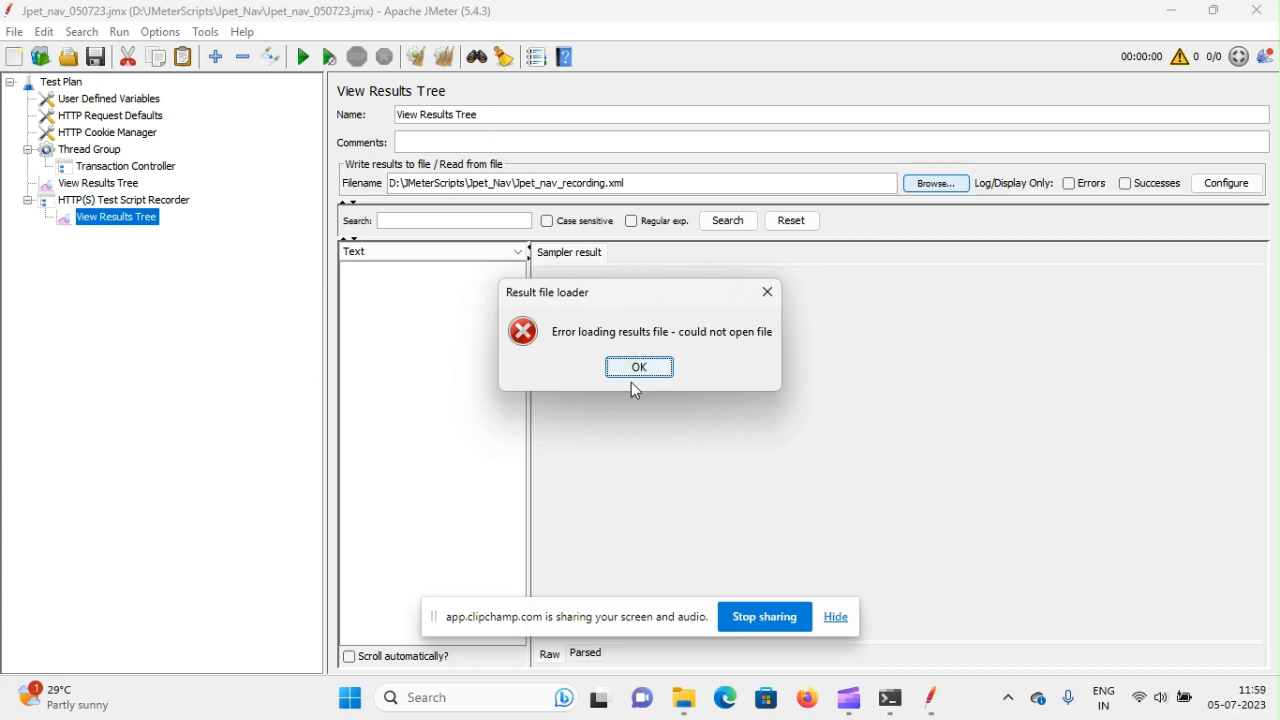
{"action": "mouse_move", "coordinate": [584, 212]}
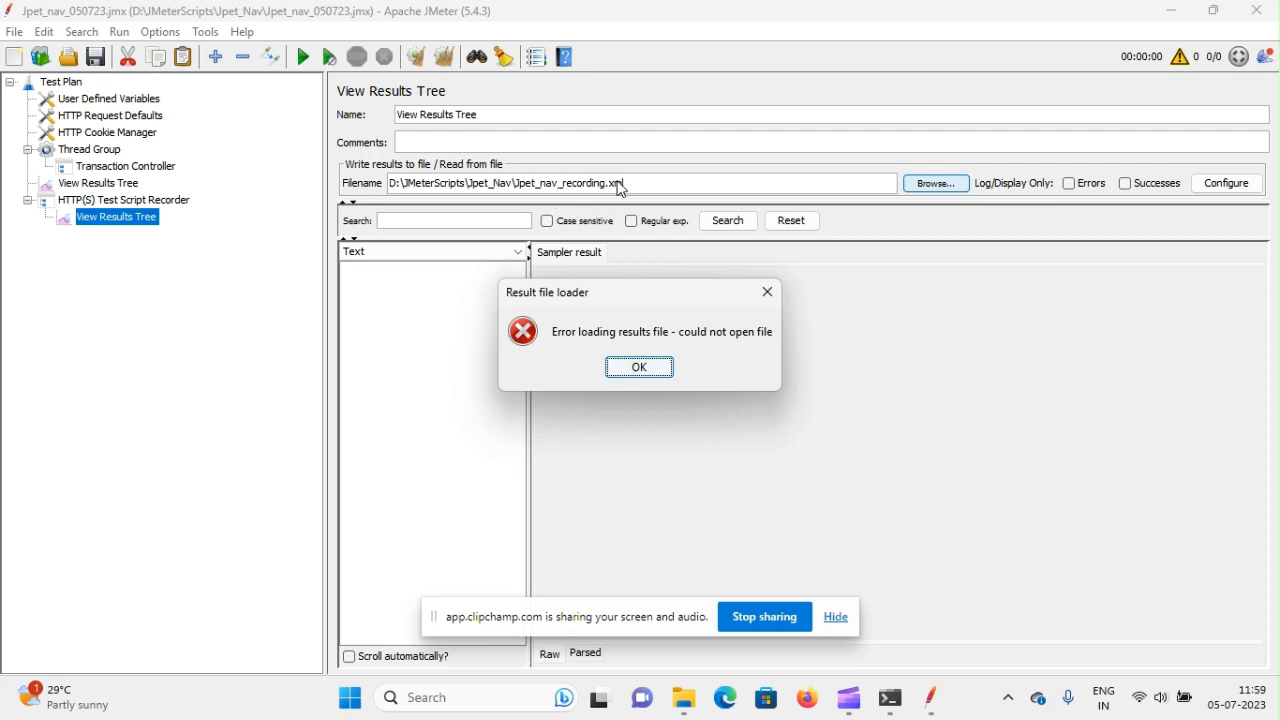
{"action": "mouse_move", "coordinate": [600, 370]}
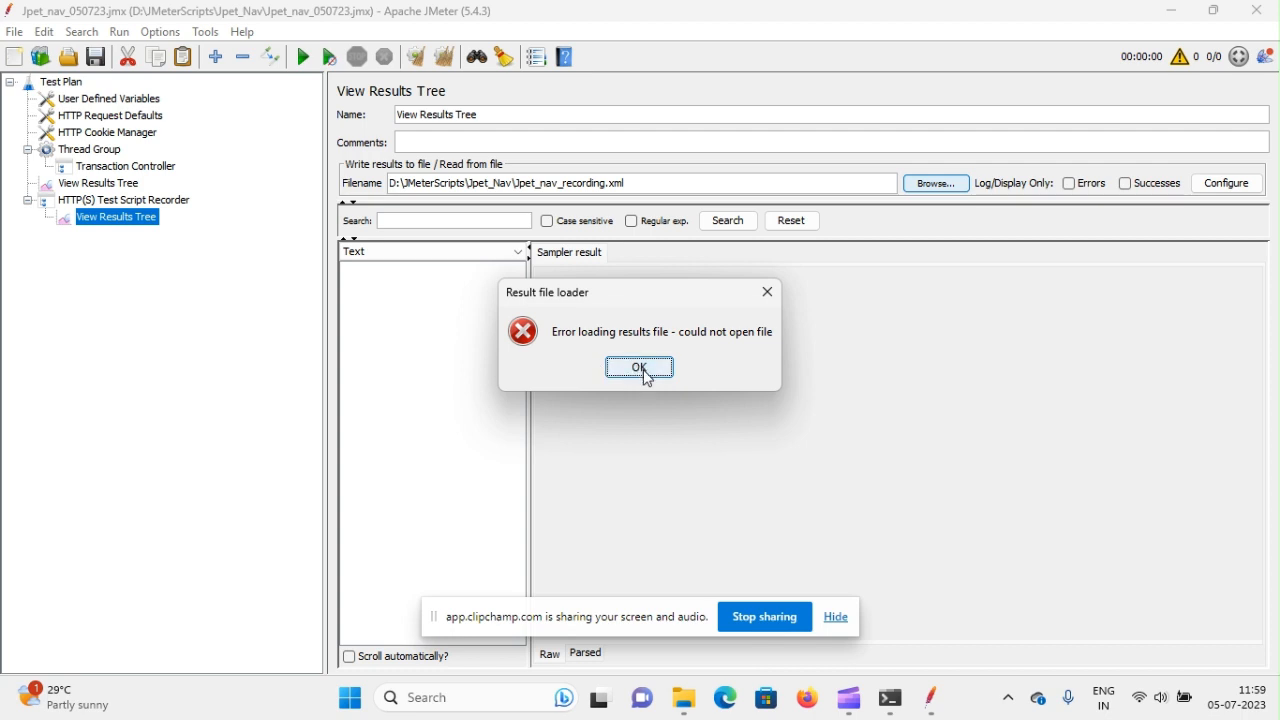
{"action": "left_click", "coordinate": [640, 368]}
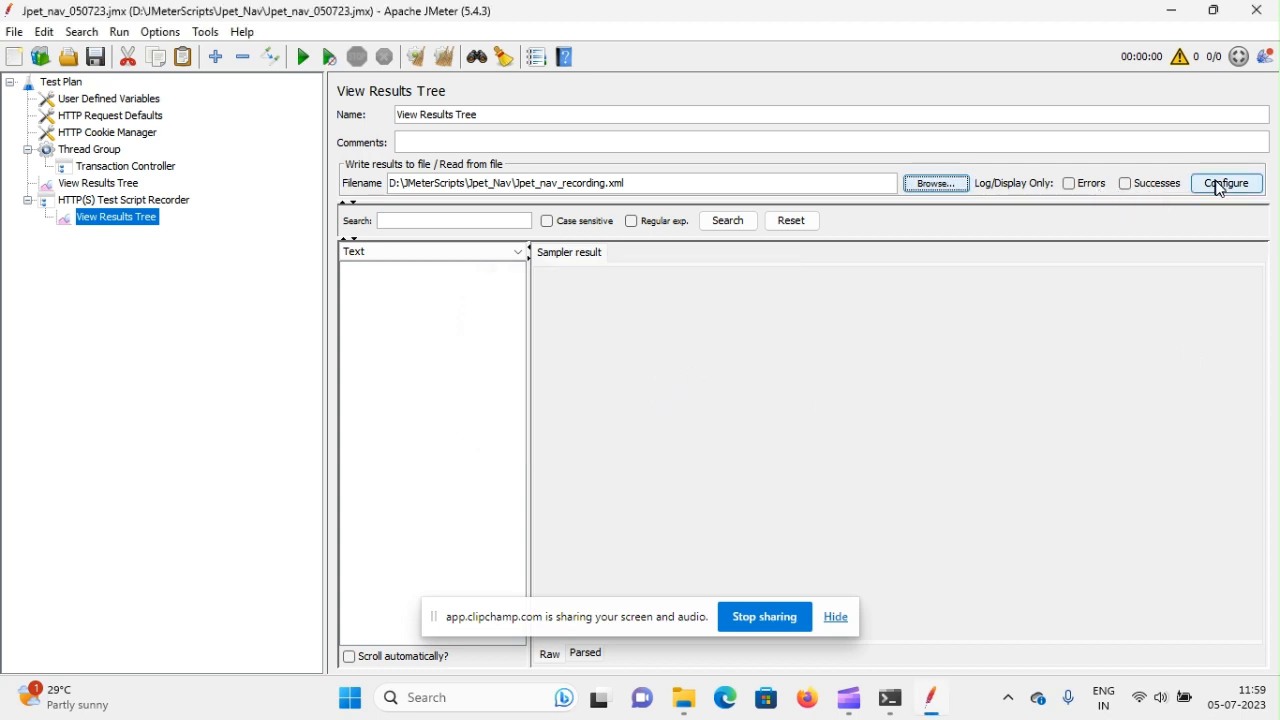
Review and confirm the recorder results tree's sample save configuration for Upet_nav_recording.xml
{"action": "left_click", "coordinate": [1226, 184]}
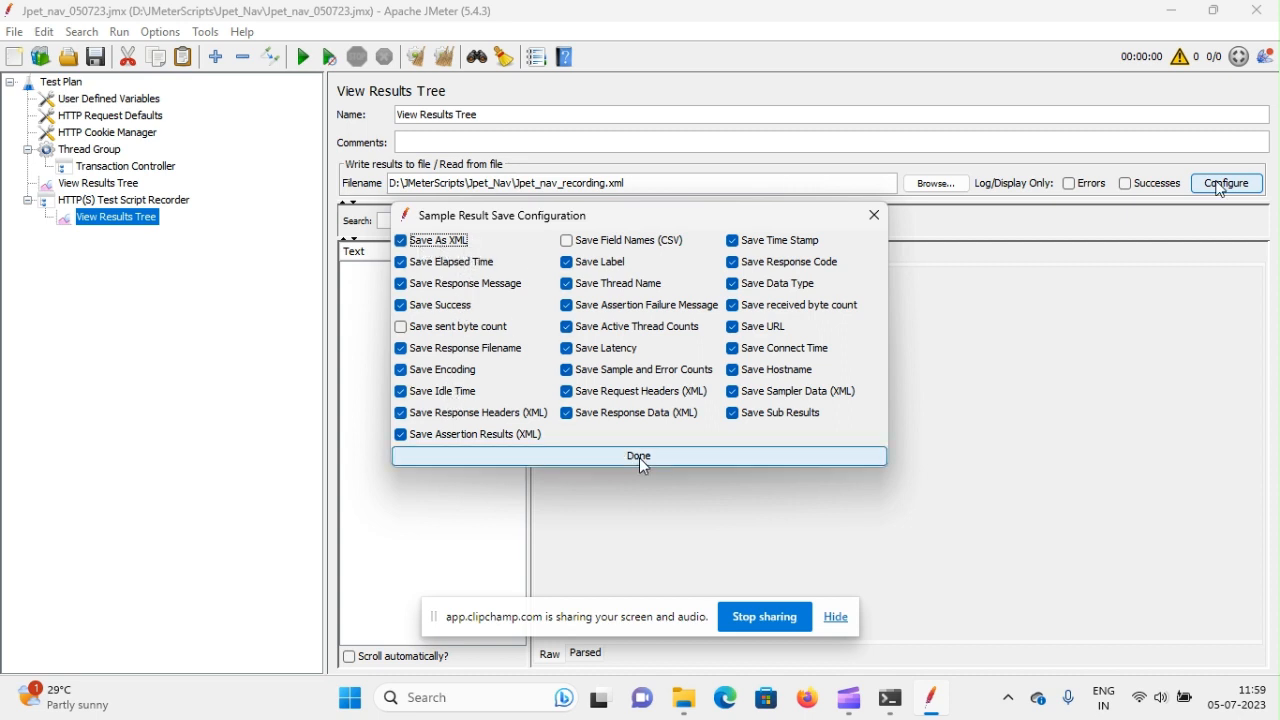
{"action": "left_click", "coordinate": [638, 456]}
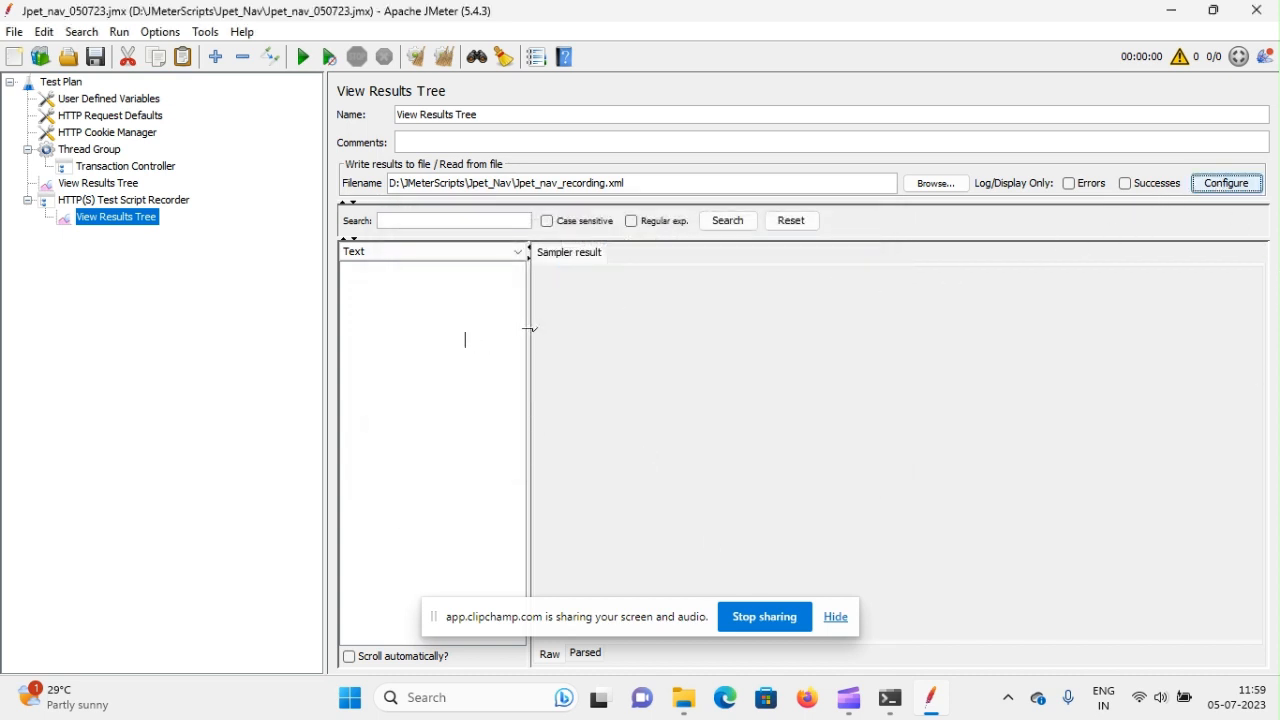
{"action": "mouse_move", "coordinate": [924, 222]}
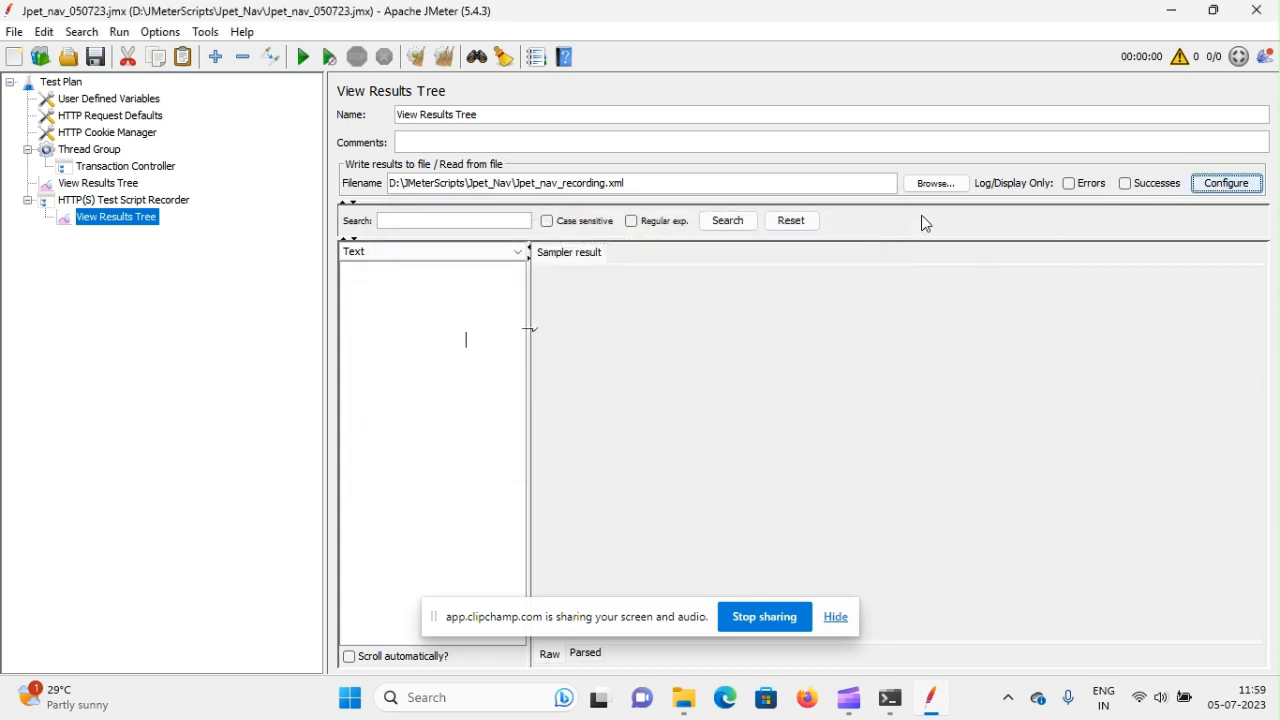
{"action": "mouse_move", "coordinate": [1024, 328]}
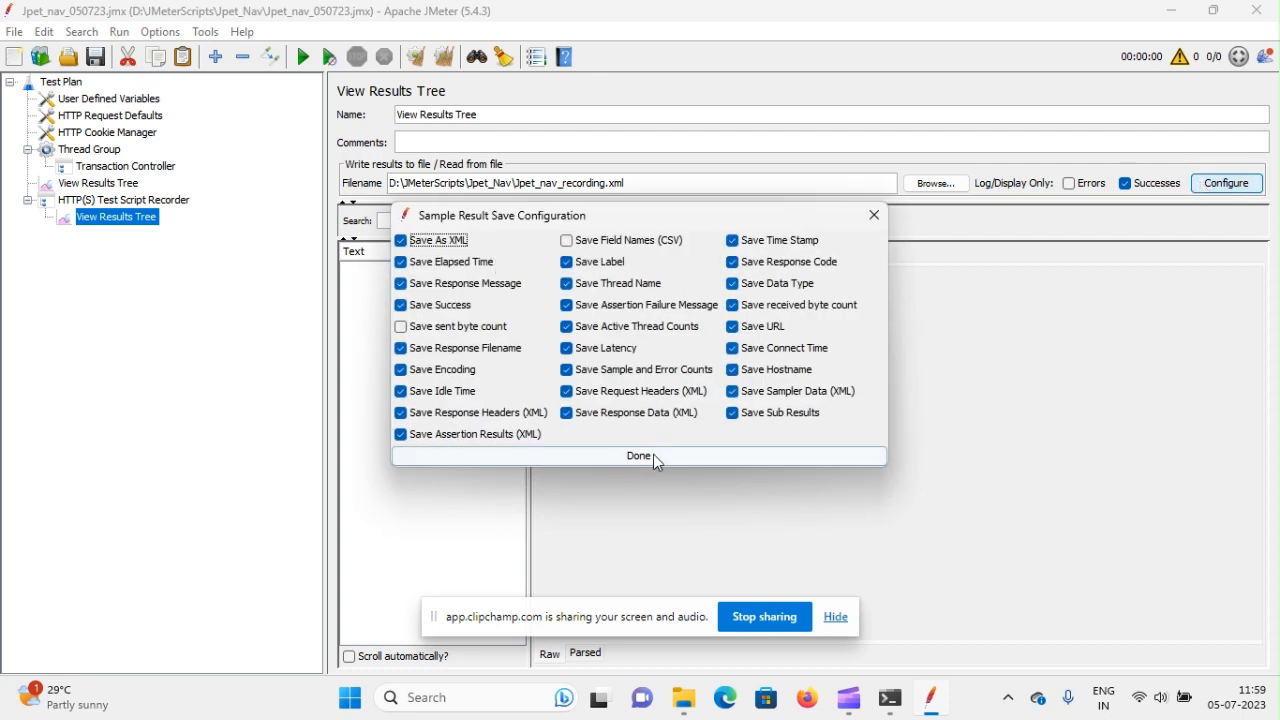
{"action": "left_click", "coordinate": [640, 456]}
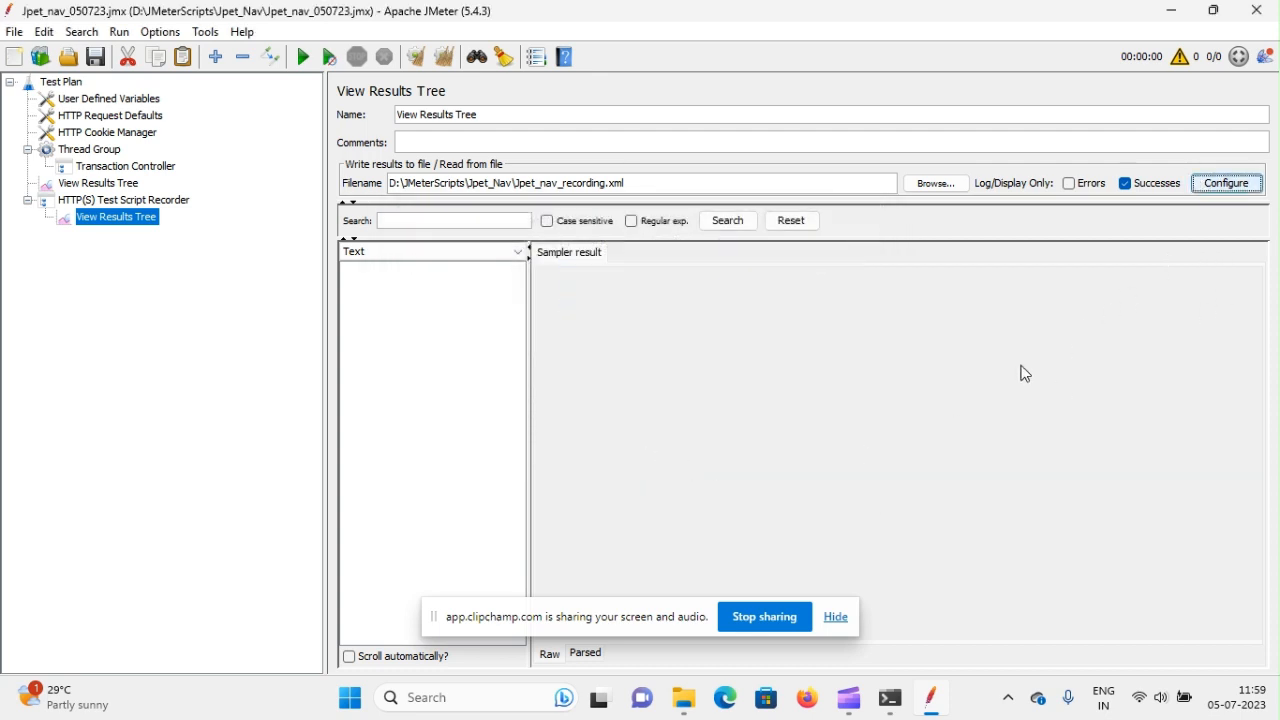
{"action": "mouse_move", "coordinate": [798, 484]}
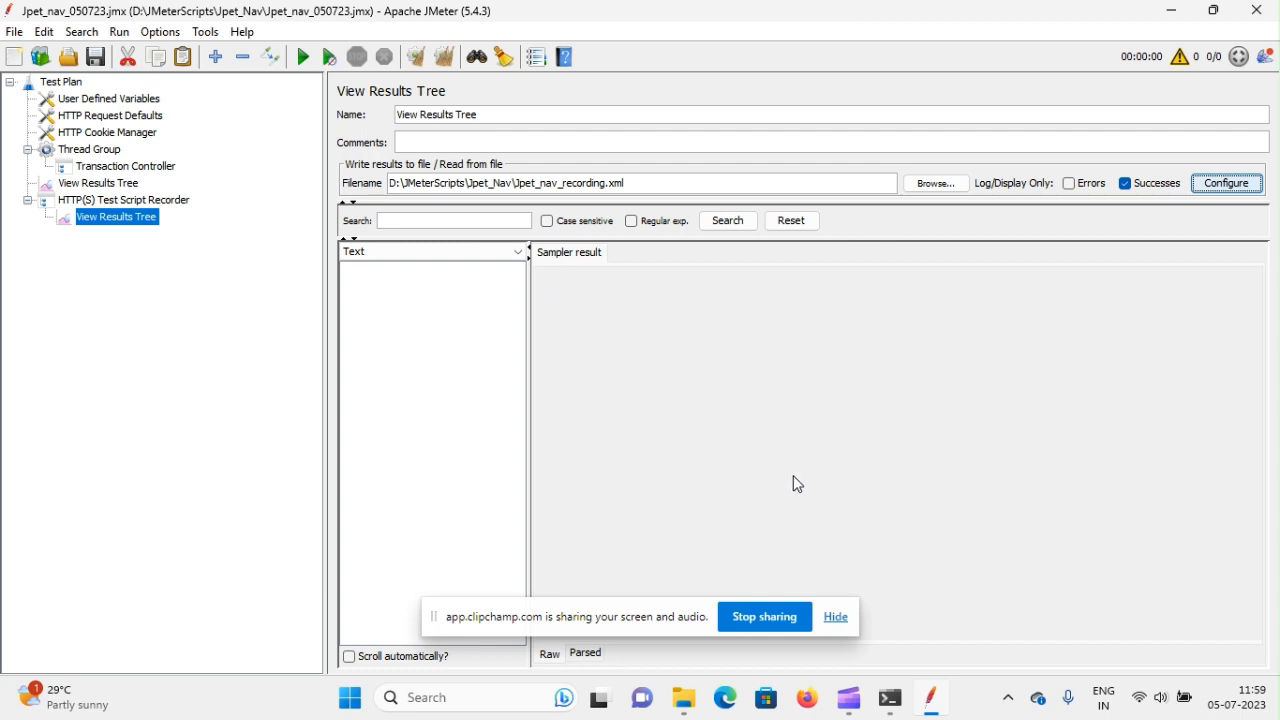
{"action": "mouse_move", "coordinate": [452, 312]}
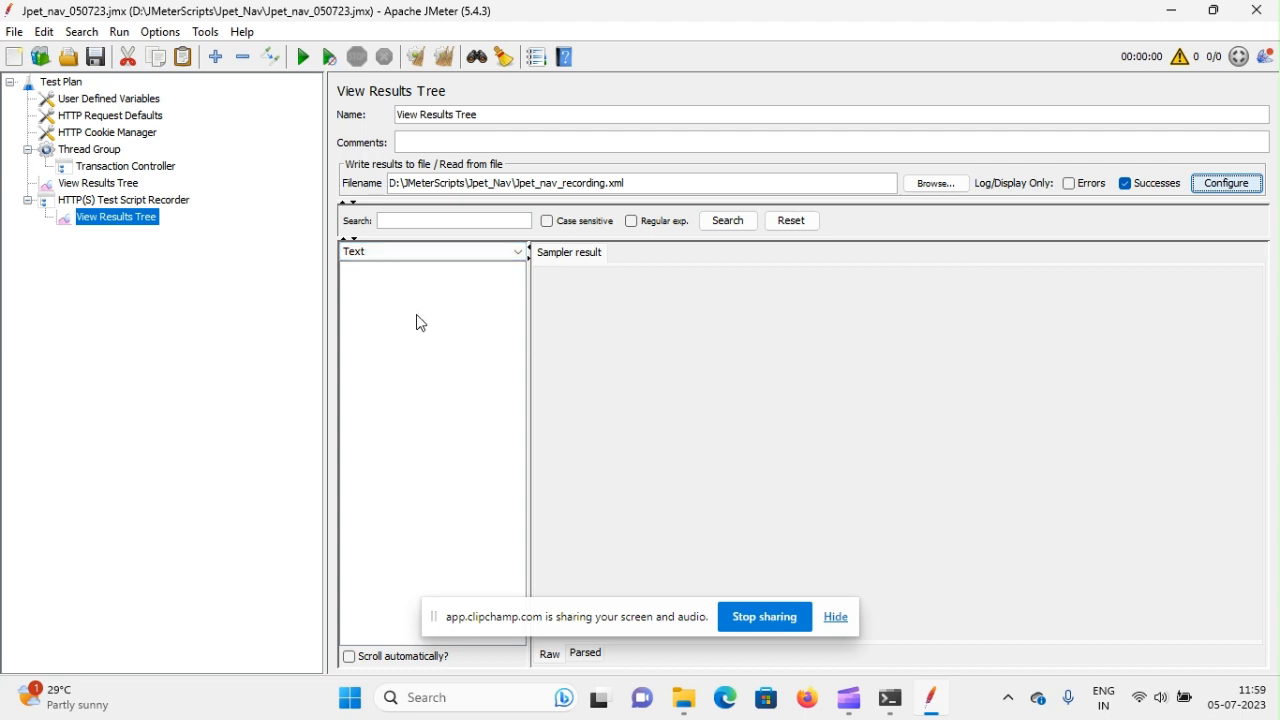
{"action": "mouse_move", "coordinate": [420, 368]}
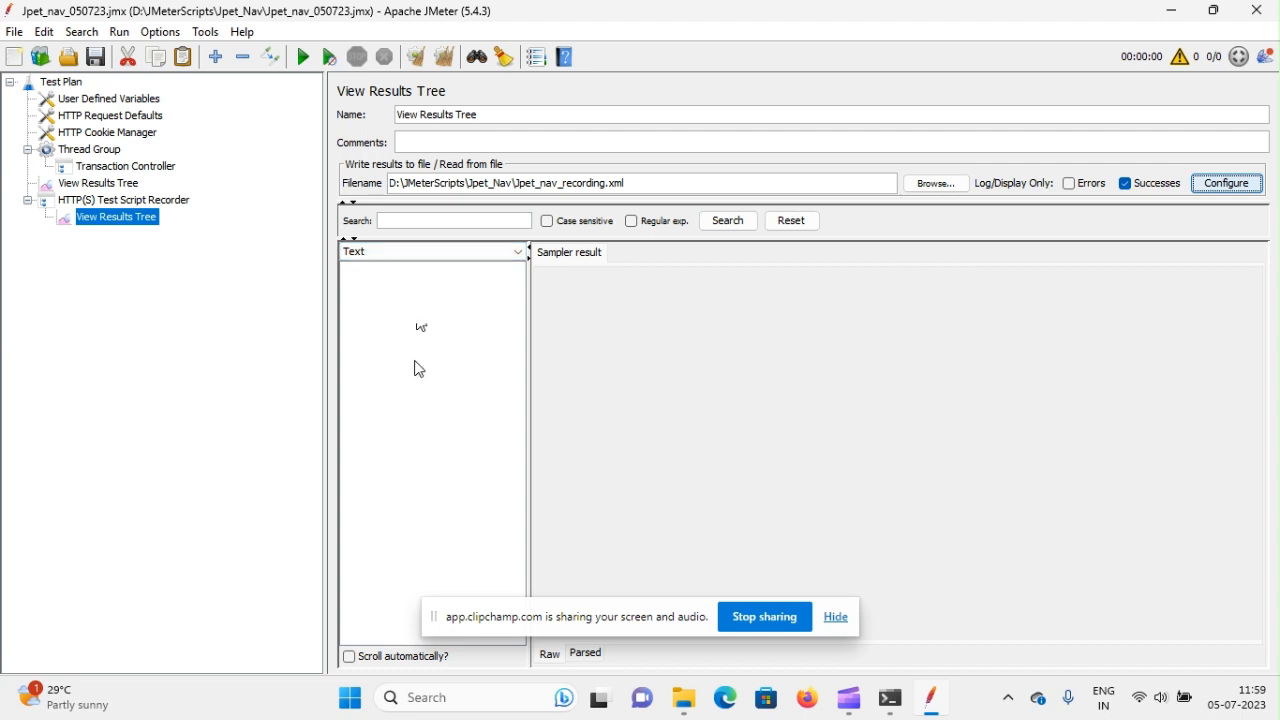
{"action": "mouse_move", "coordinate": [408, 358]}
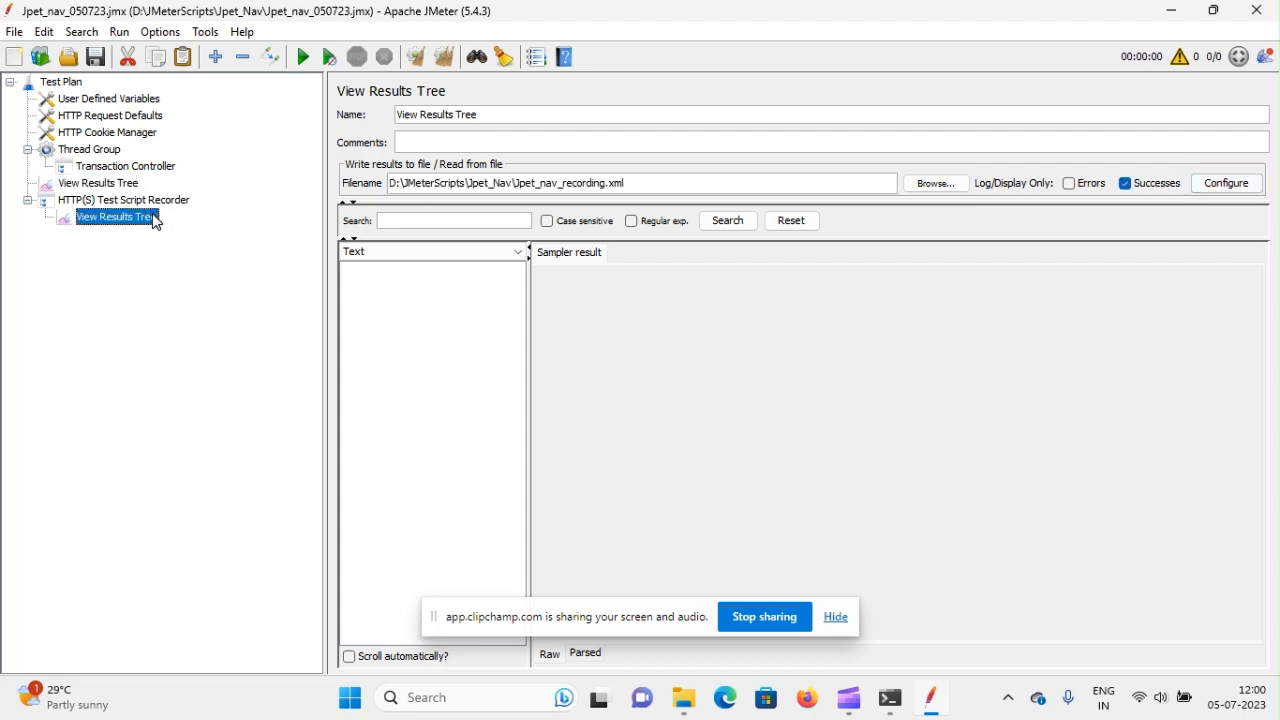
Target the recorder at Test Plan > Thread Group > Transaction Controller, check Requests Filtering, switch to Firefox
{"action": "left_click", "coordinate": [124, 200]}
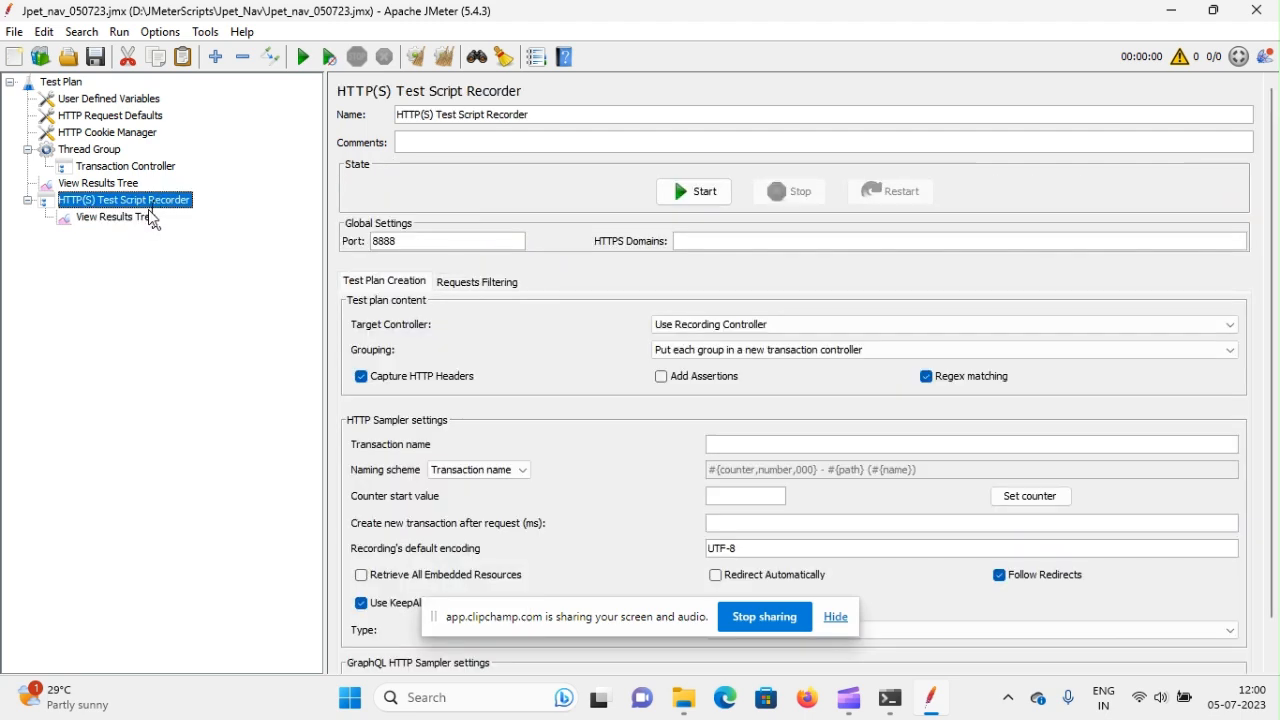
{"action": "left_click", "coordinate": [1228, 324]}
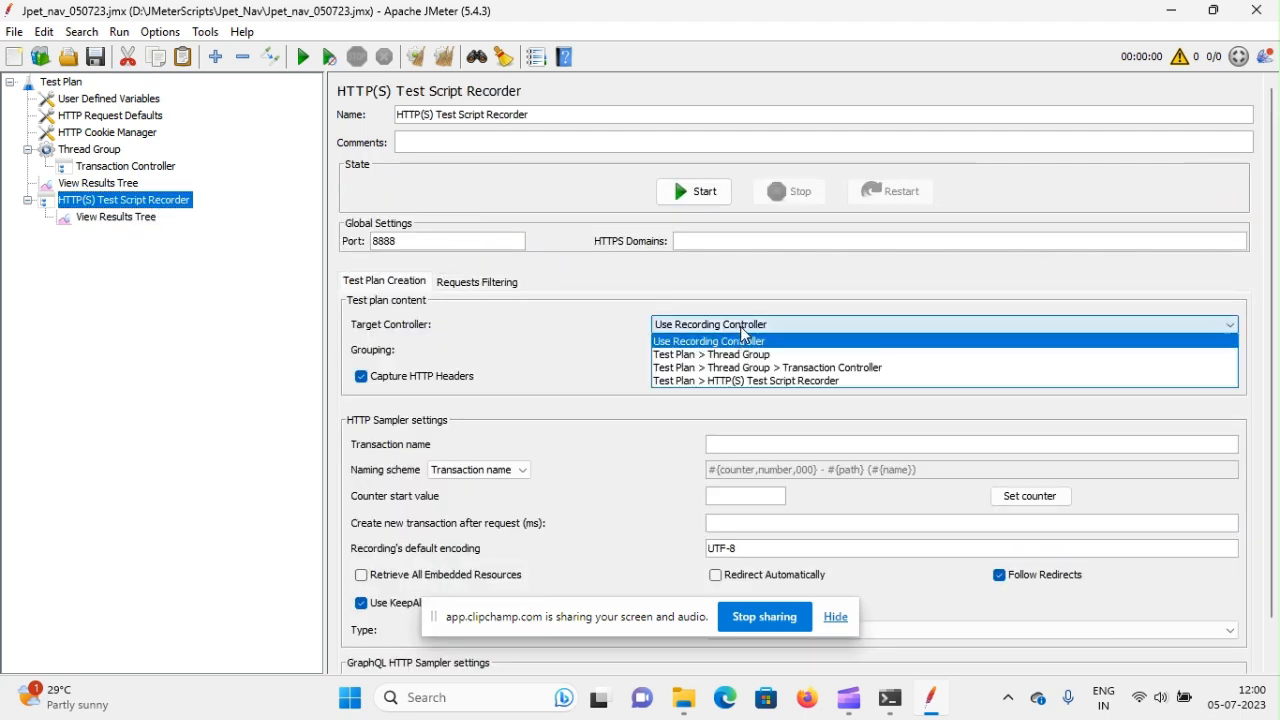
{"action": "mouse_move", "coordinate": [744, 368]}
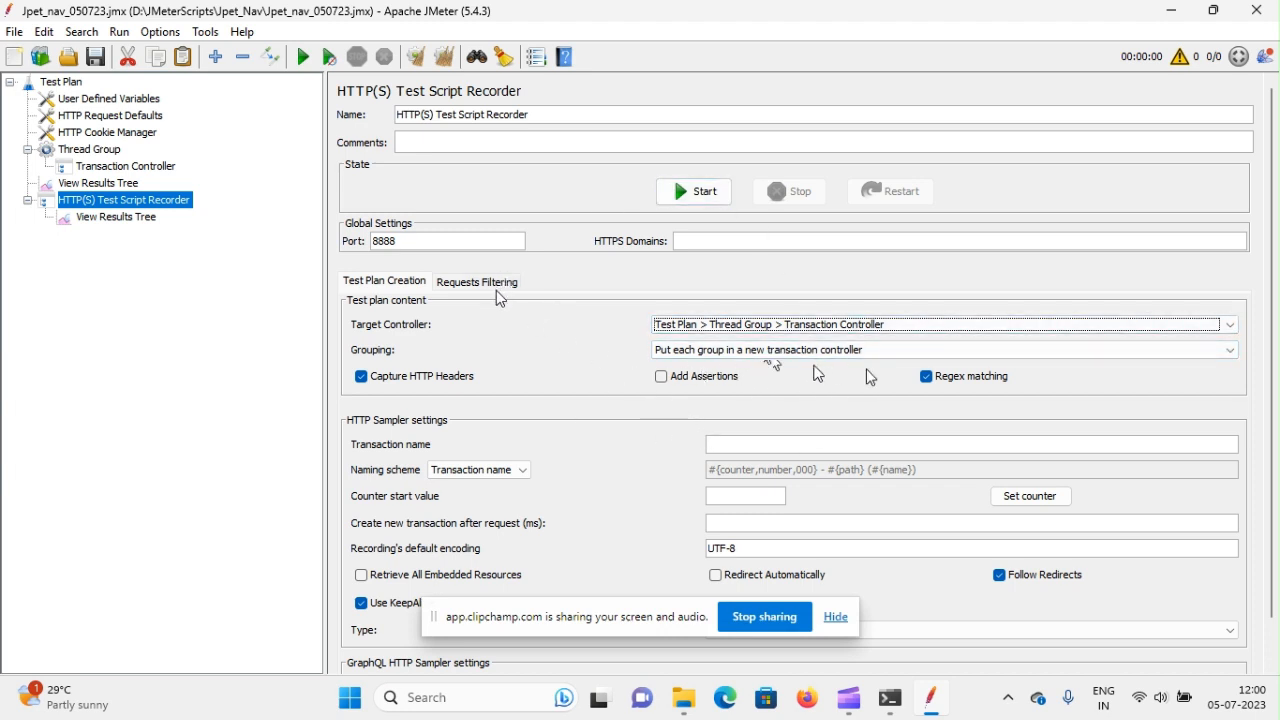
{"action": "left_click", "coordinate": [476, 280]}
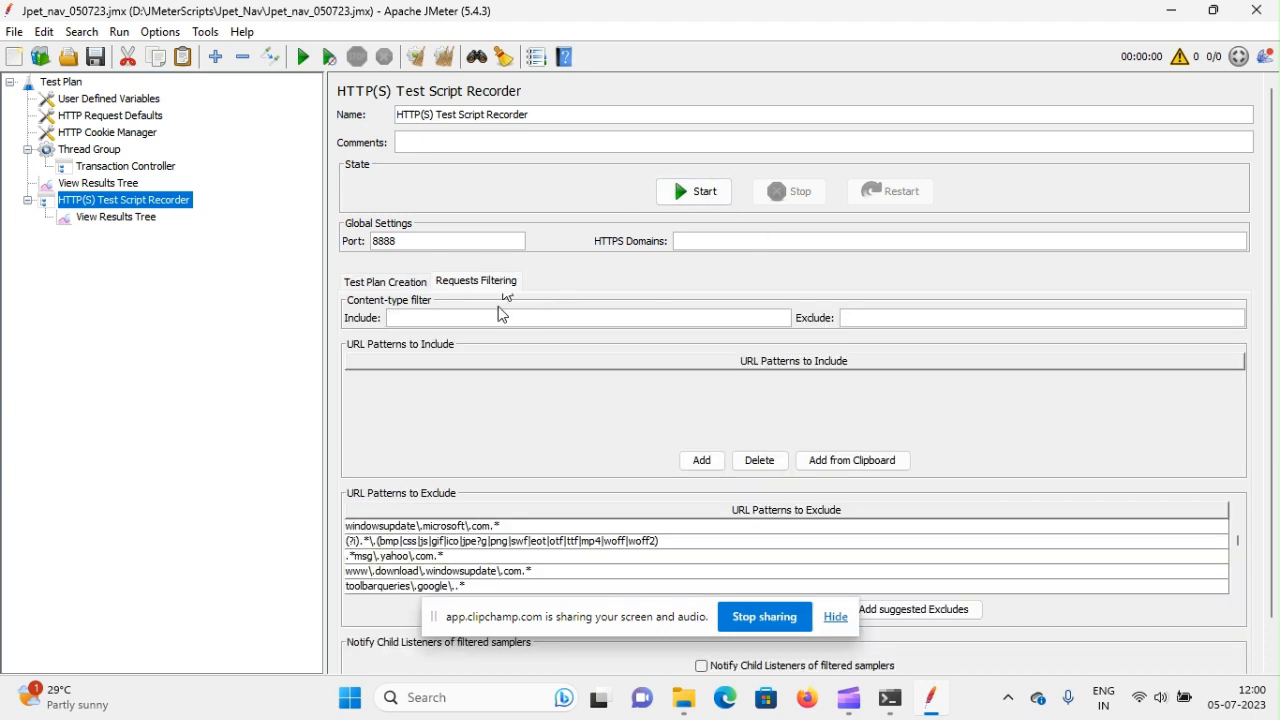
{"action": "left_click", "coordinate": [384, 280]}
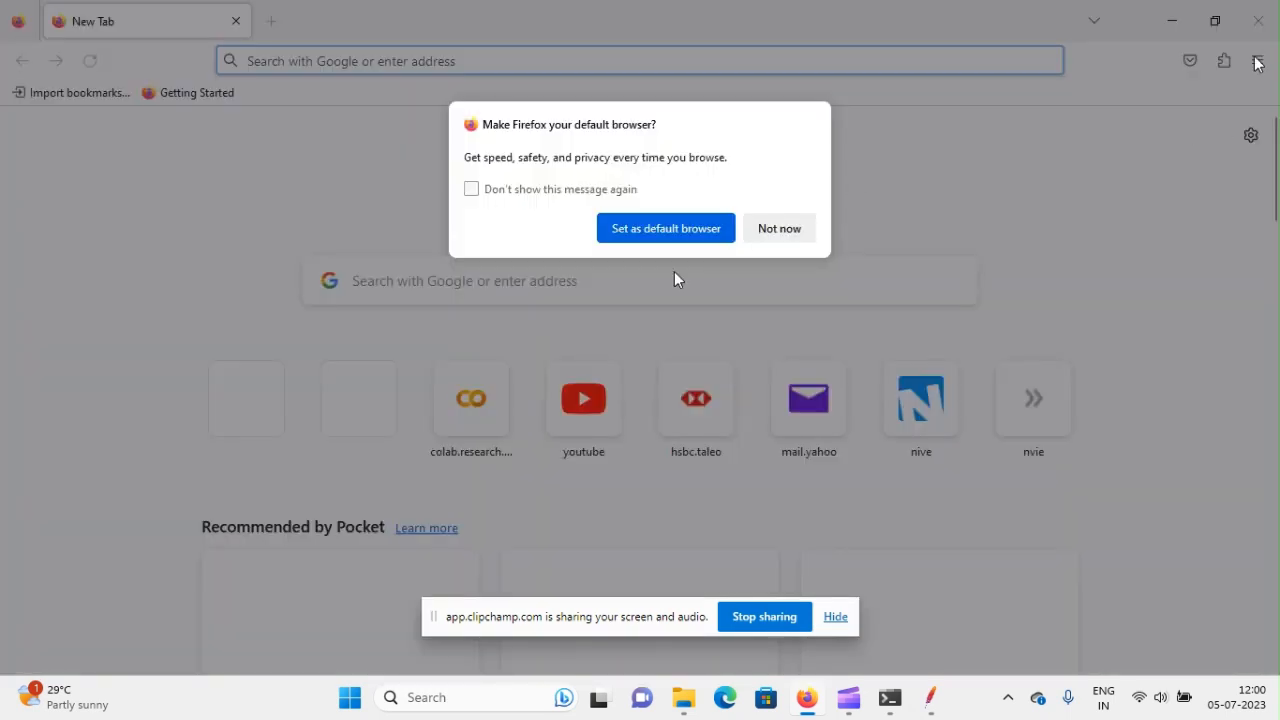
In Firefox Settings, search 'proxy' and open the Network Settings dialog
{"action": "left_click", "coordinate": [1256, 60]}
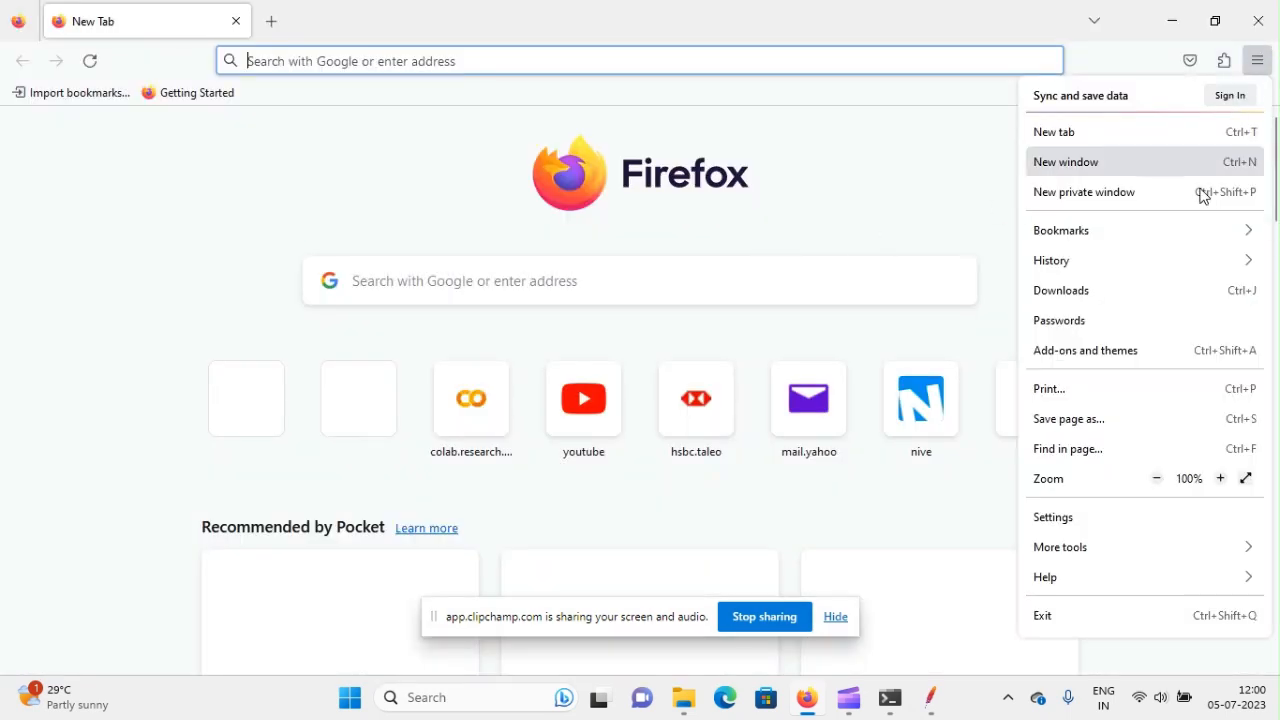
{"action": "left_click", "coordinate": [1052, 516]}
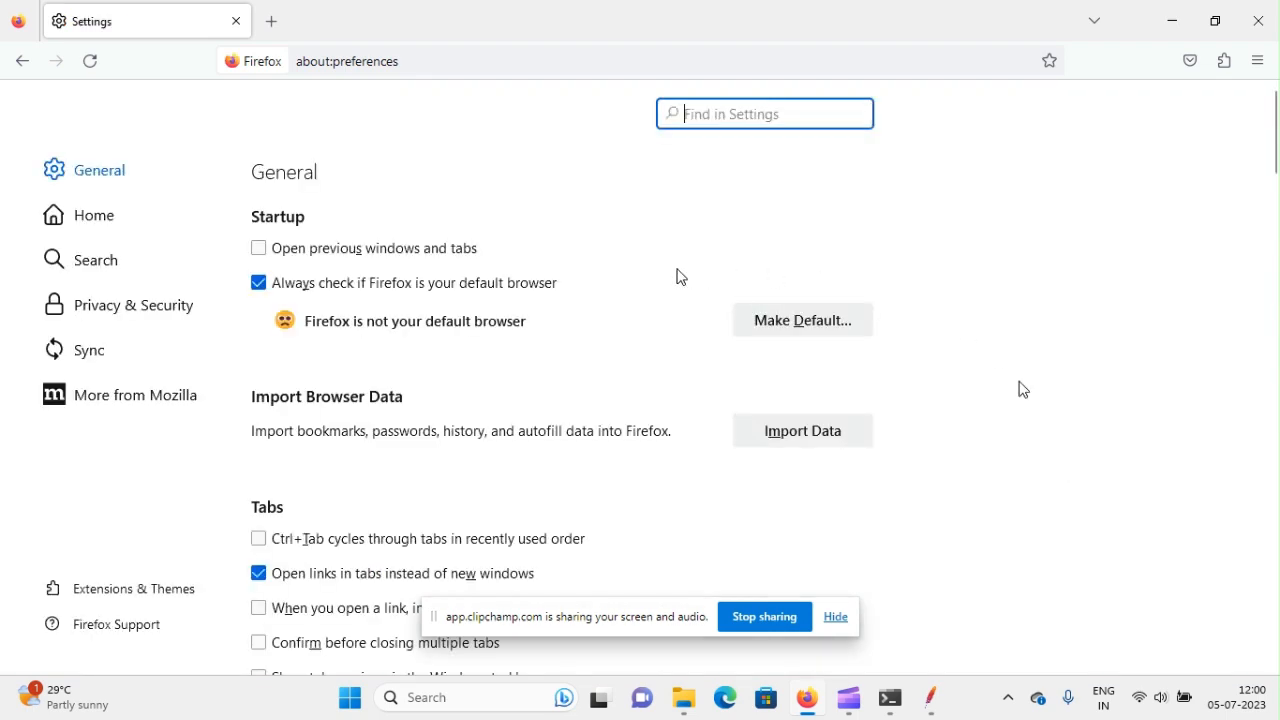
{"action": "type", "text": "p"}
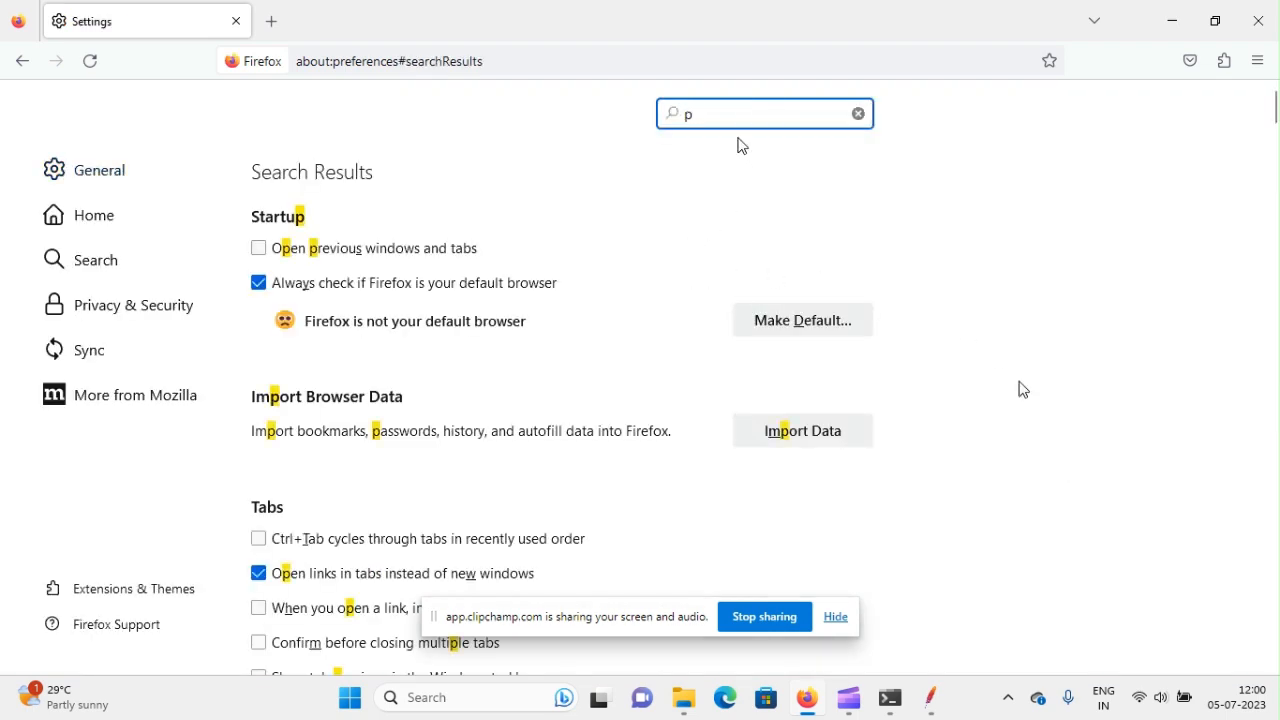
{"action": "type", "text": "roxy"}
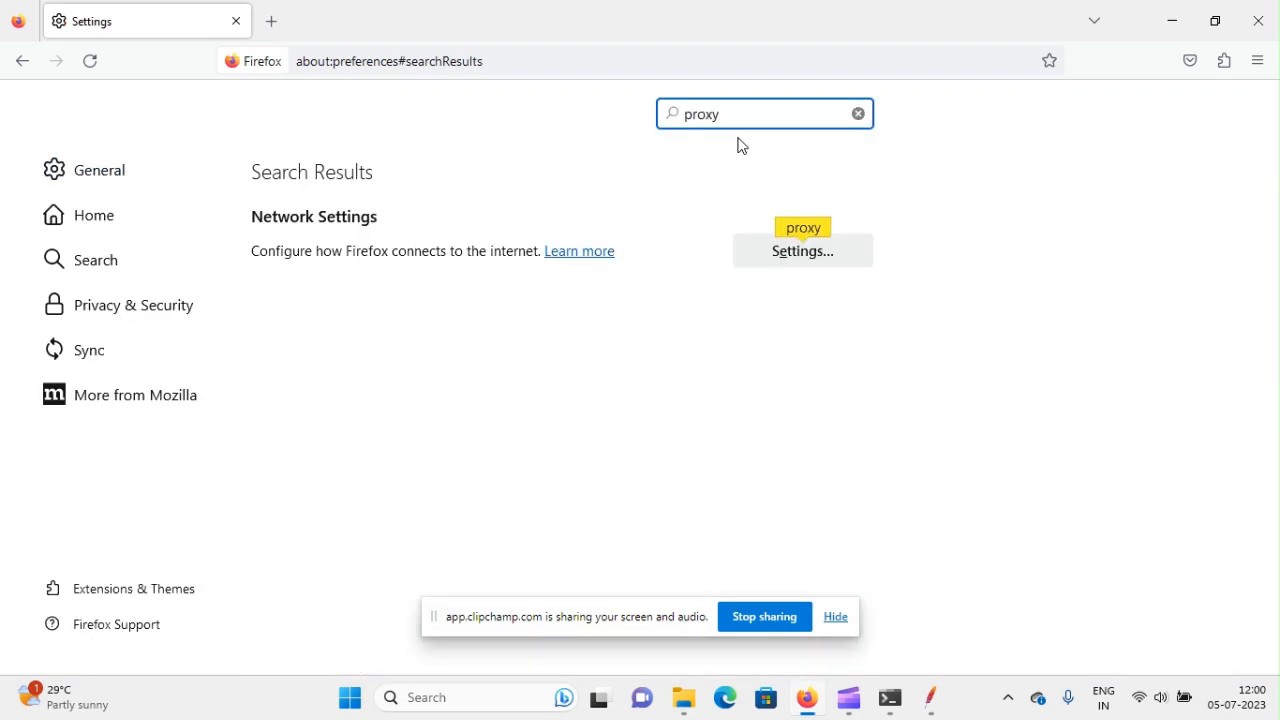
{"action": "left_click", "coordinate": [800, 250]}
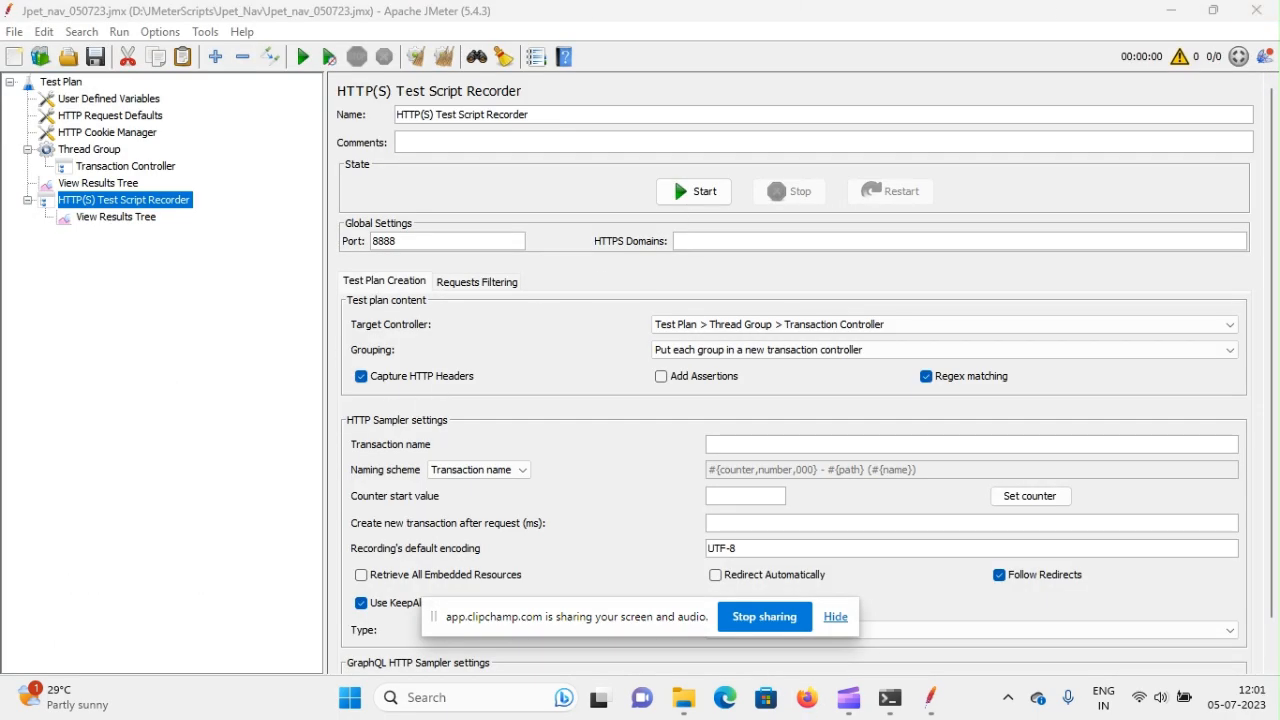
{"action": "mouse_move", "coordinate": [808, 696]}
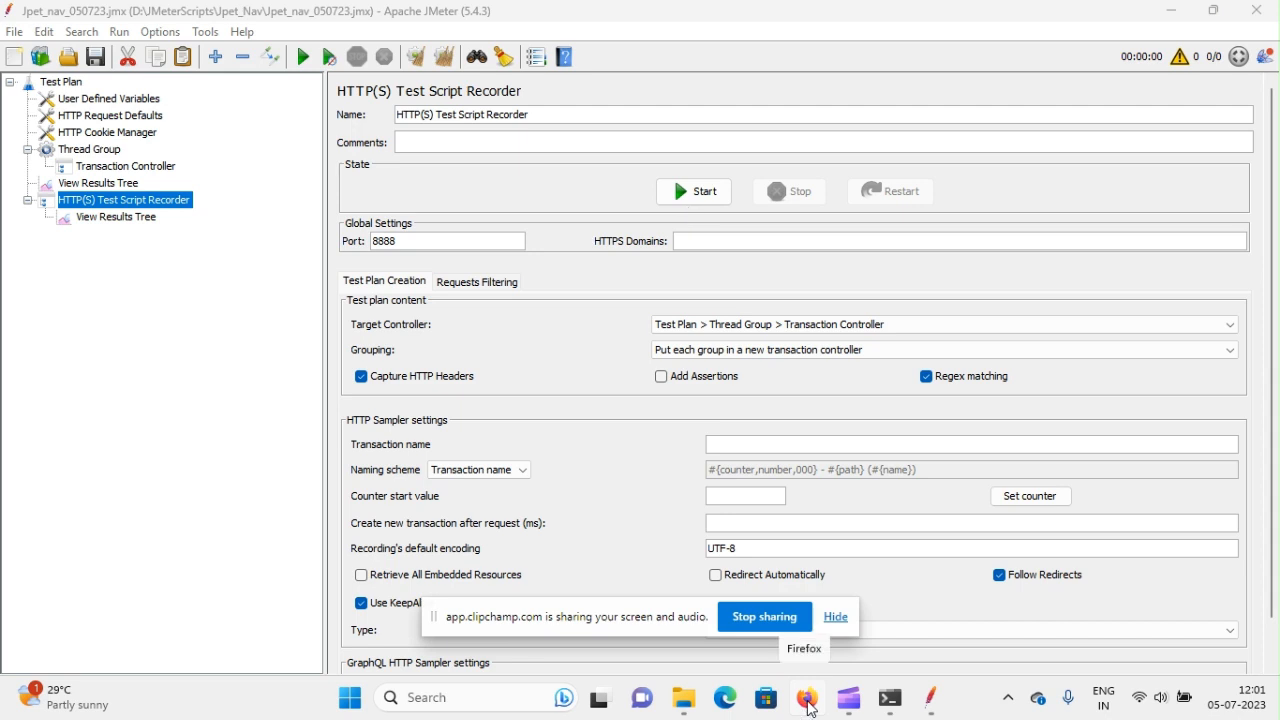
Open a new private Firefox window from the taskbar icon's tasks list
{"action": "right_click", "coordinate": [808, 696]}
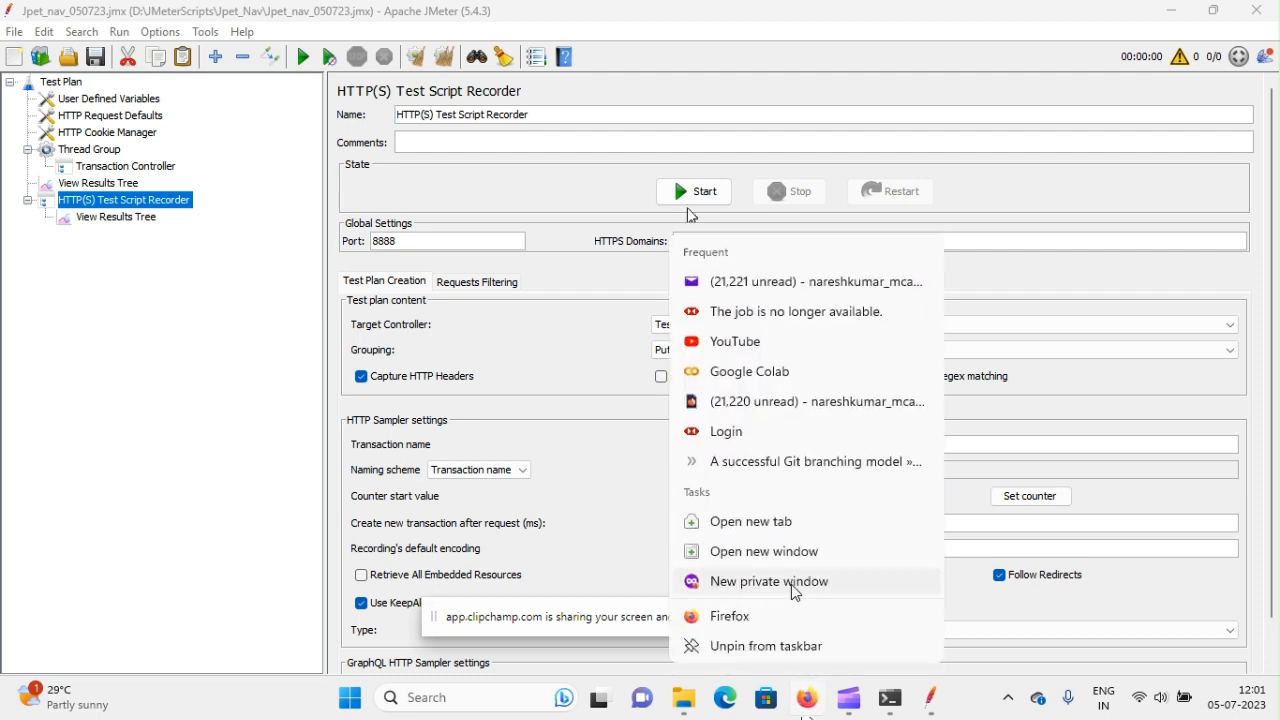
{"action": "left_click", "coordinate": [768, 580]}
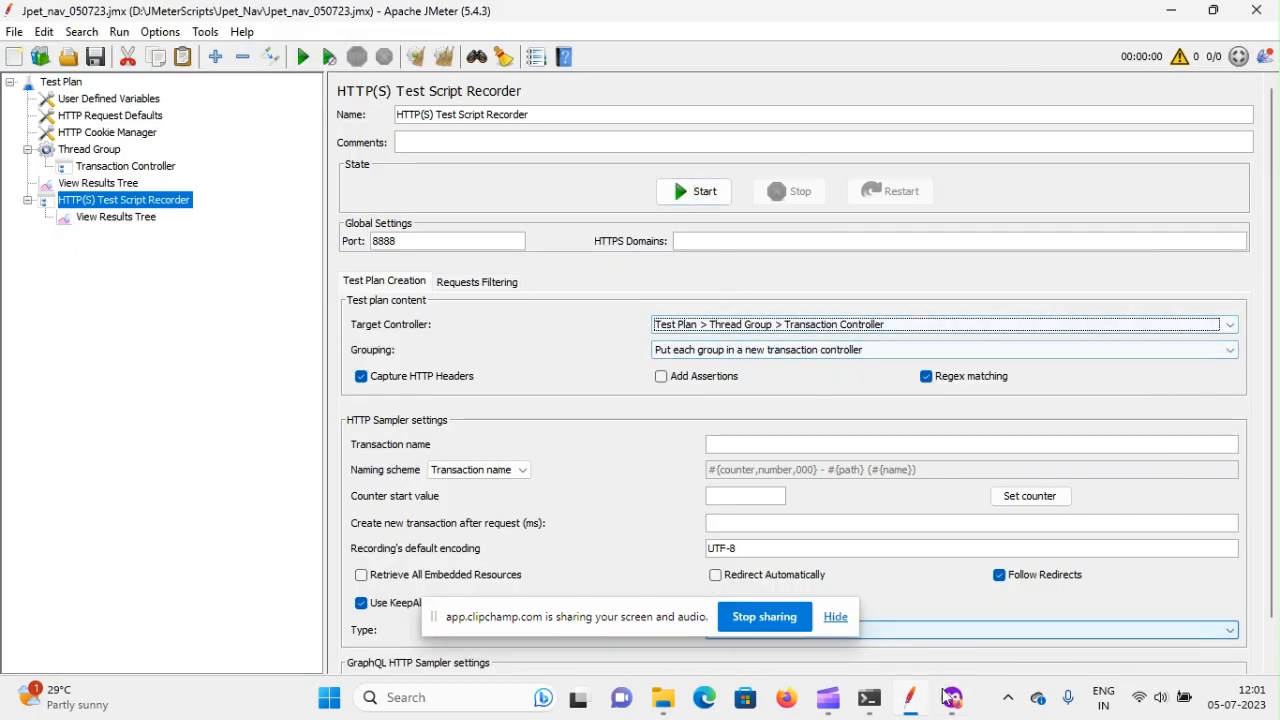
{"action": "mouse_move", "coordinate": [952, 696]}
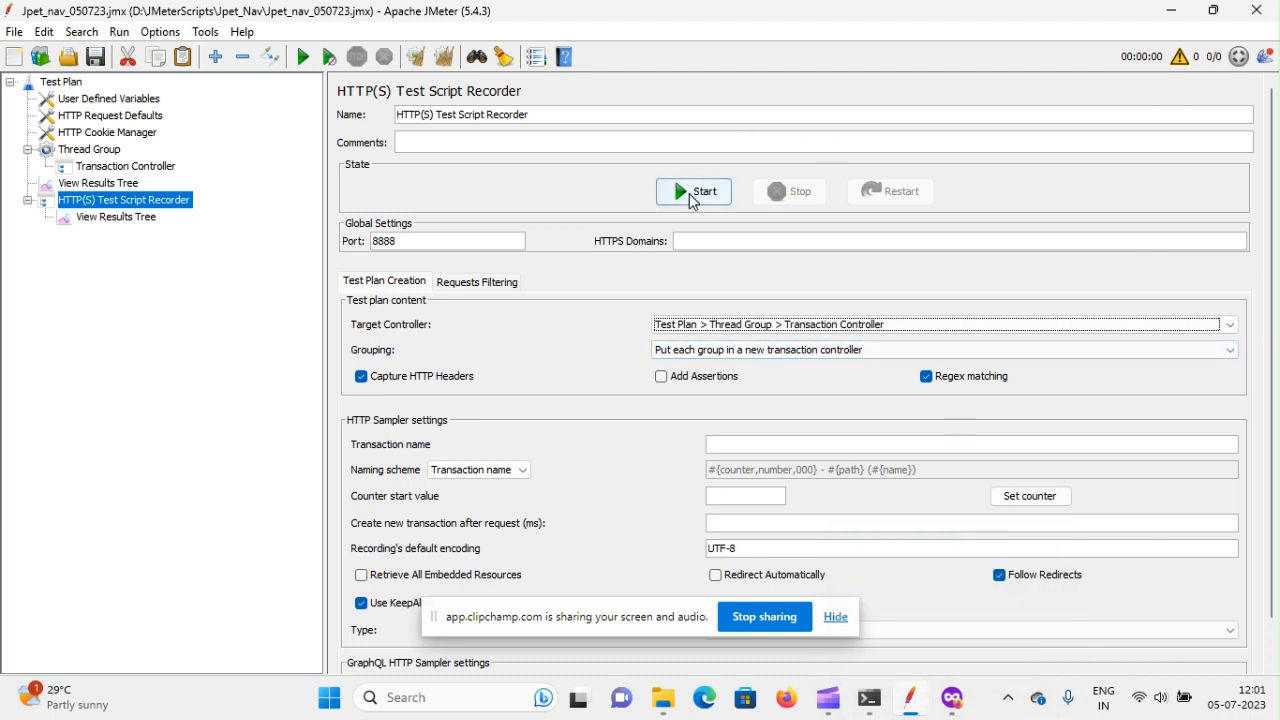
Start the recording proxy and acknowledge the Root CA certificate notice
{"action": "left_click", "coordinate": [692, 192]}
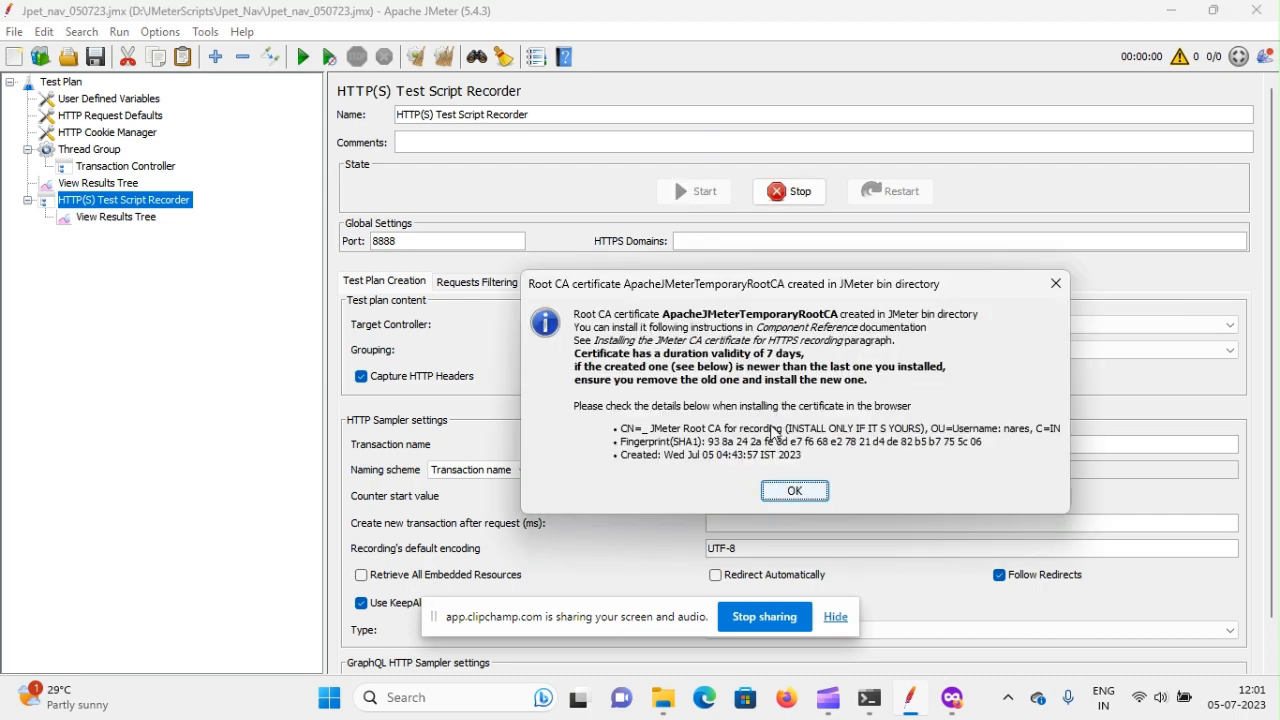
{"action": "left_click", "coordinate": [794, 490]}
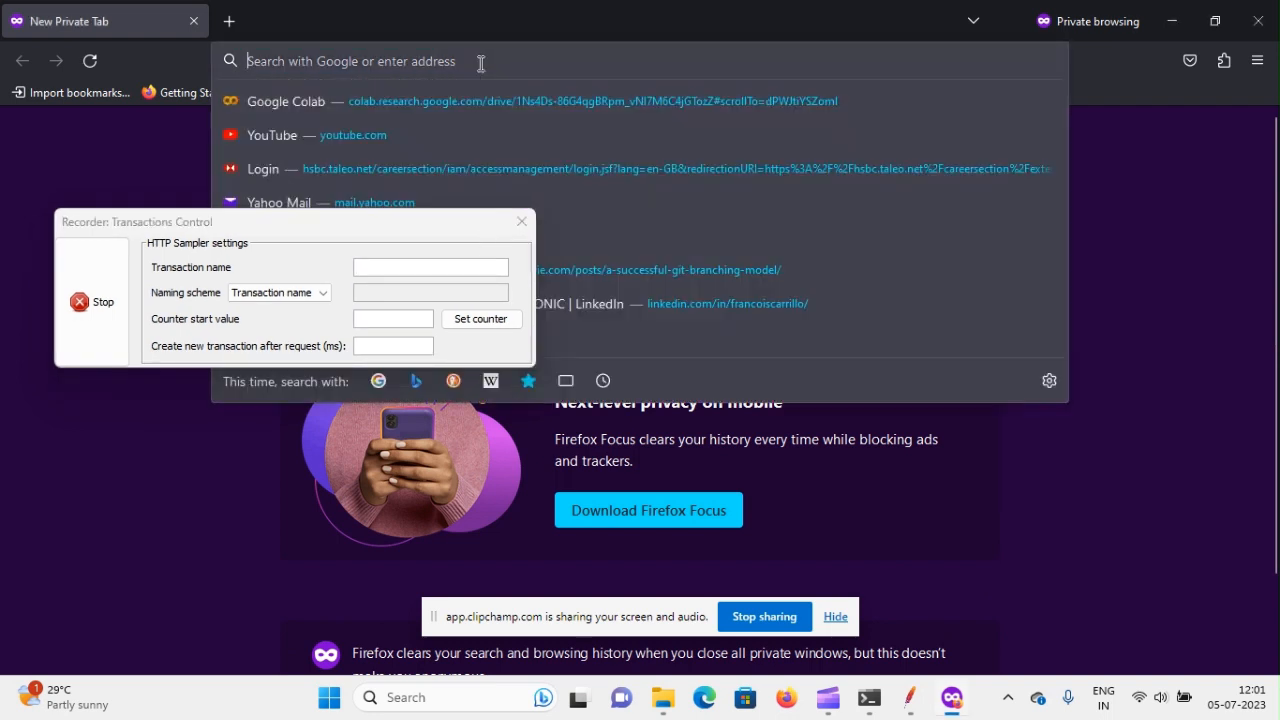
Load petstore.octoperf.com past the certificate warning and name the transaction Signin
{"action": "type", "text": "https://petstore.octoperf.com/actions/Catalog.action"}
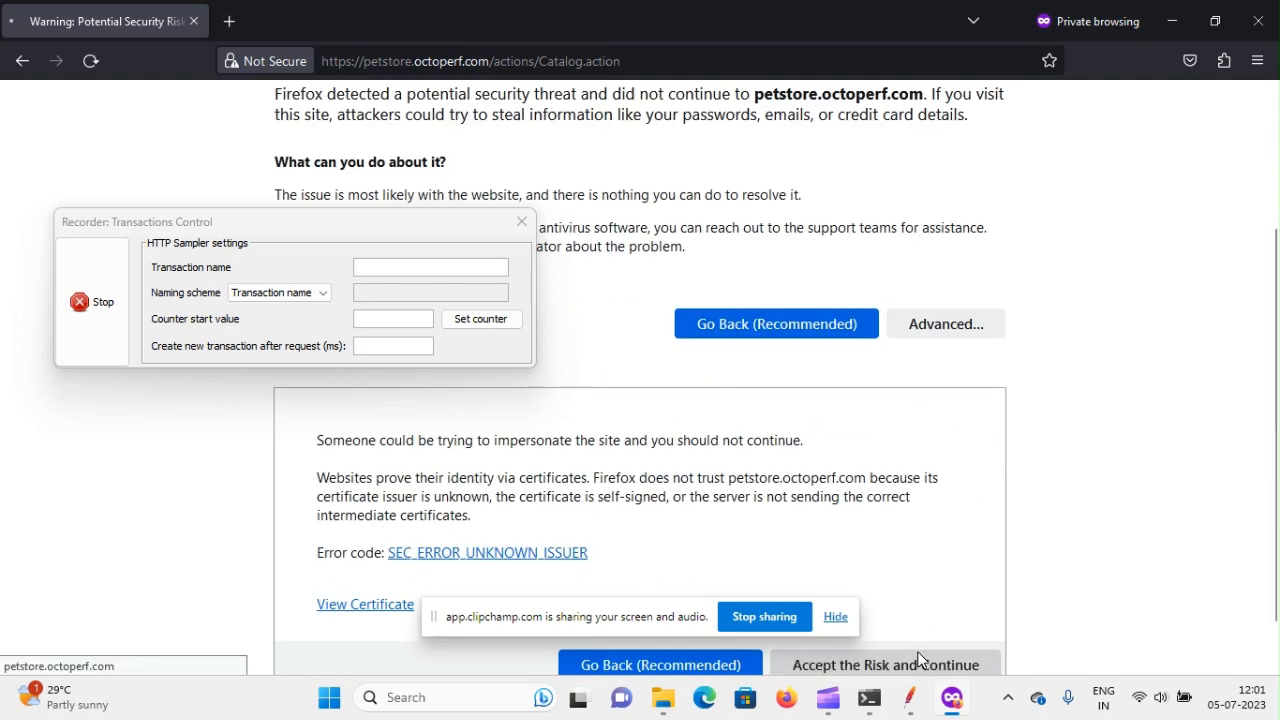
{"action": "left_click", "coordinate": [884, 664]}
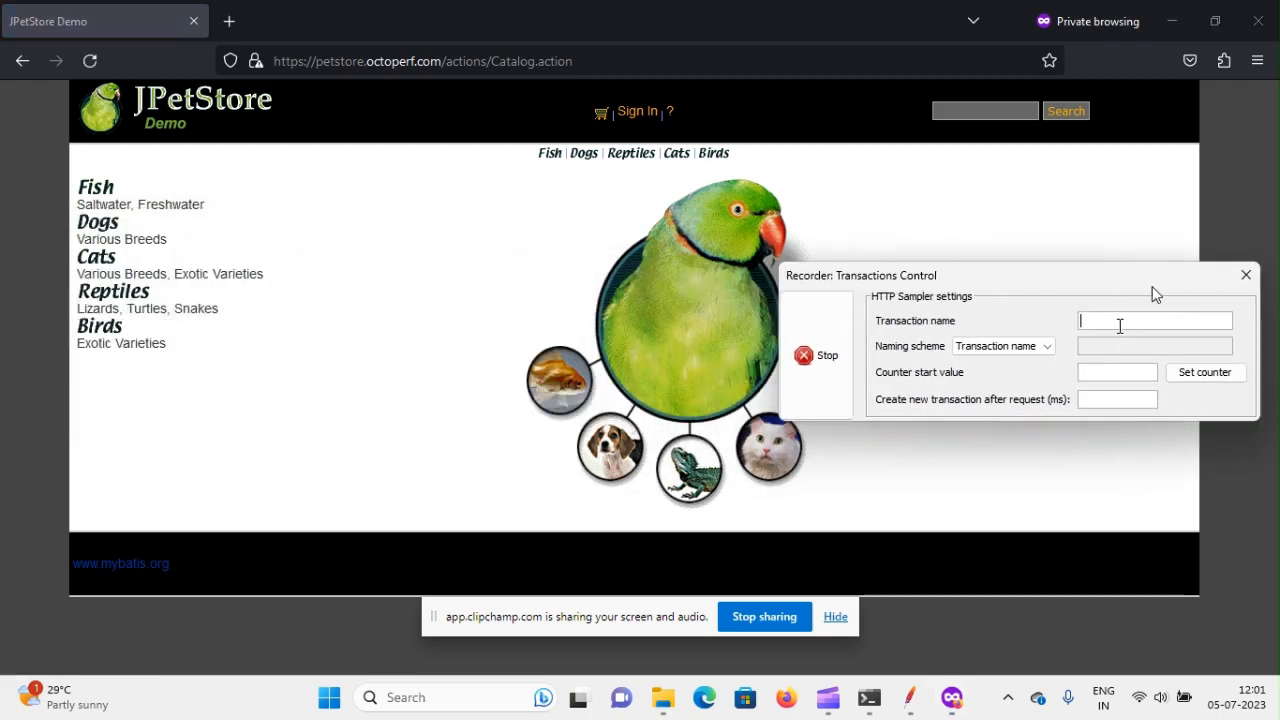
{"action": "type", "text": "Sig"}
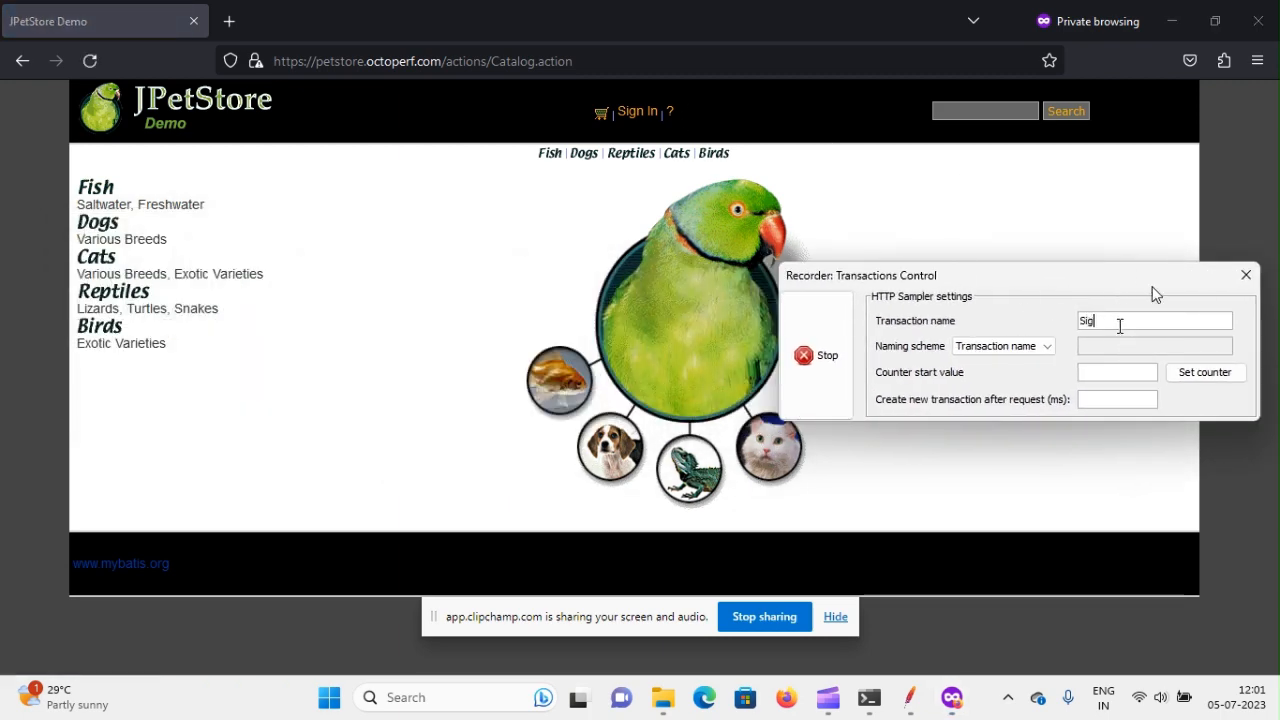
{"action": "type", "text": "nin"}
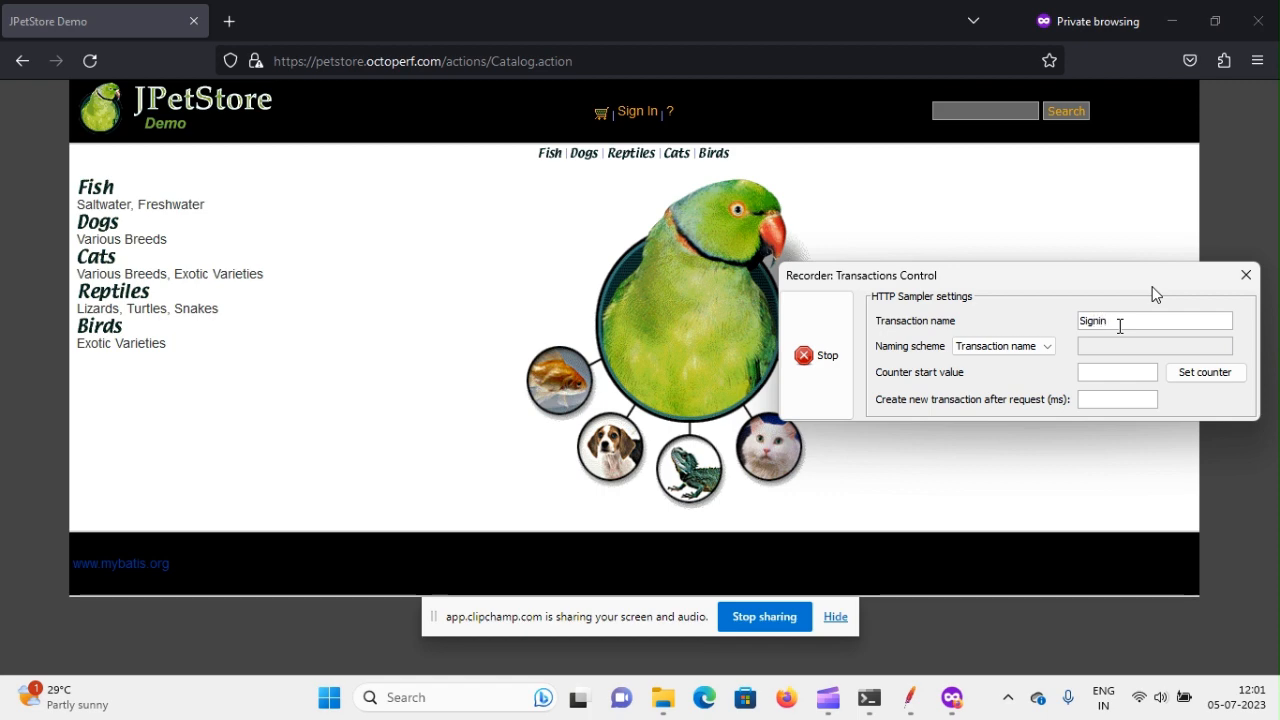
{"action": "left_click", "coordinate": [636, 112]}
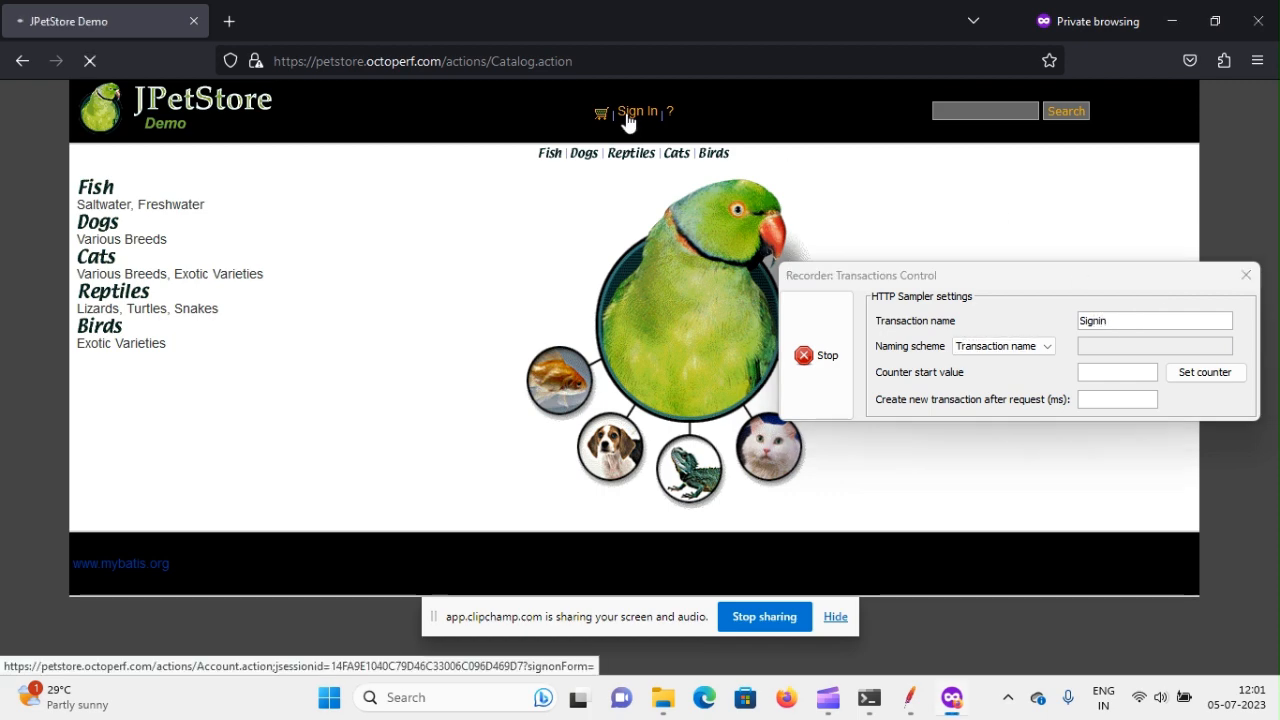
Sign in to JPetStore with the j2ee account
{"action": "left_click", "coordinate": [636, 112]}
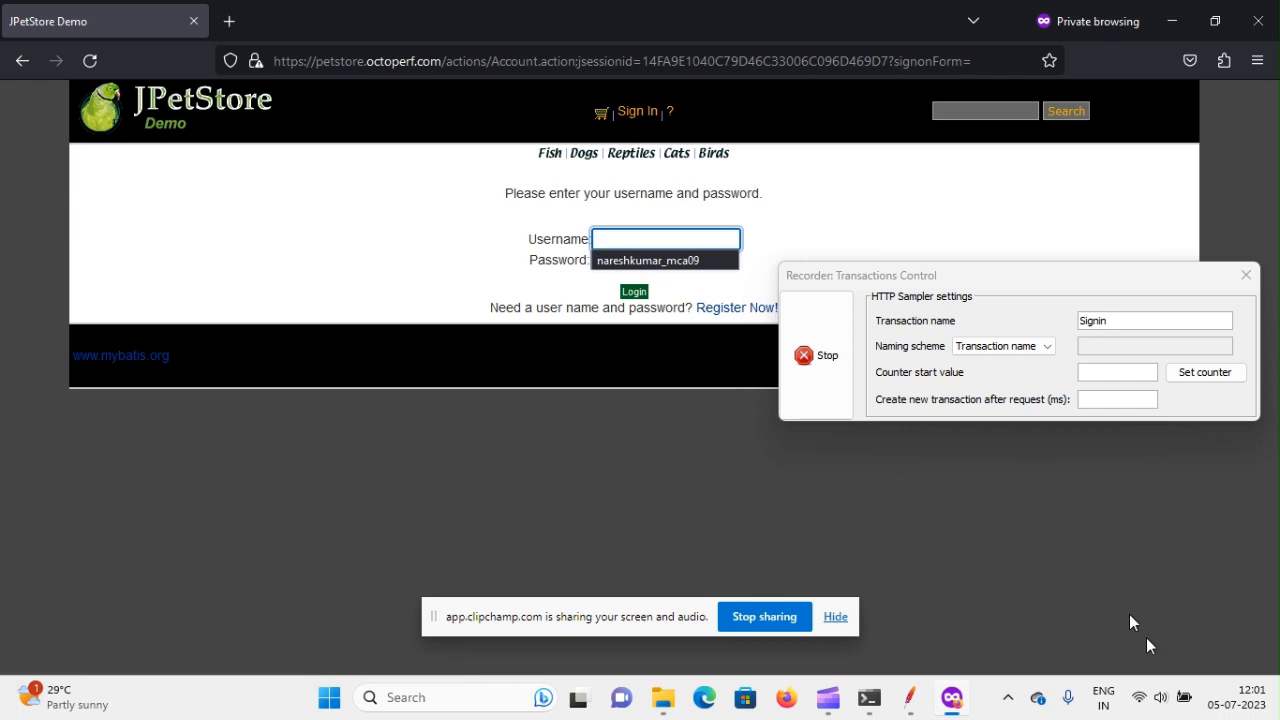
{"action": "type", "text": "j2ee"}
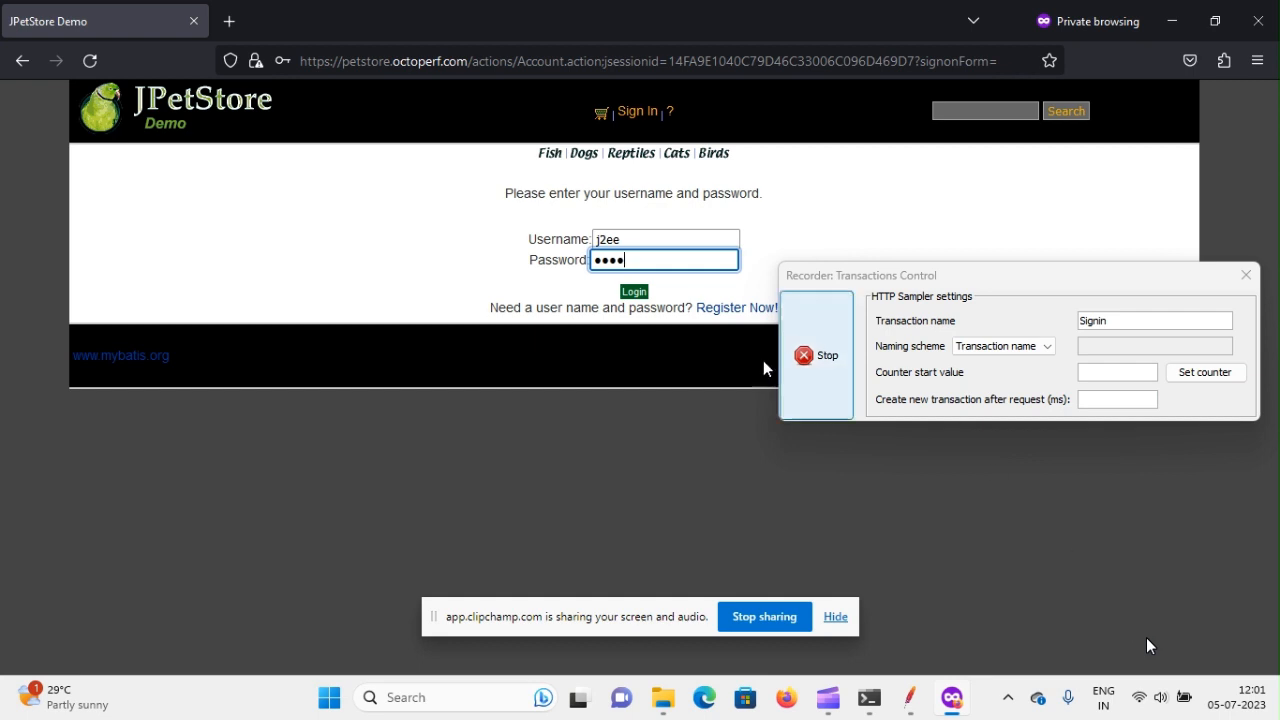
{"action": "left_click", "coordinate": [634, 292]}
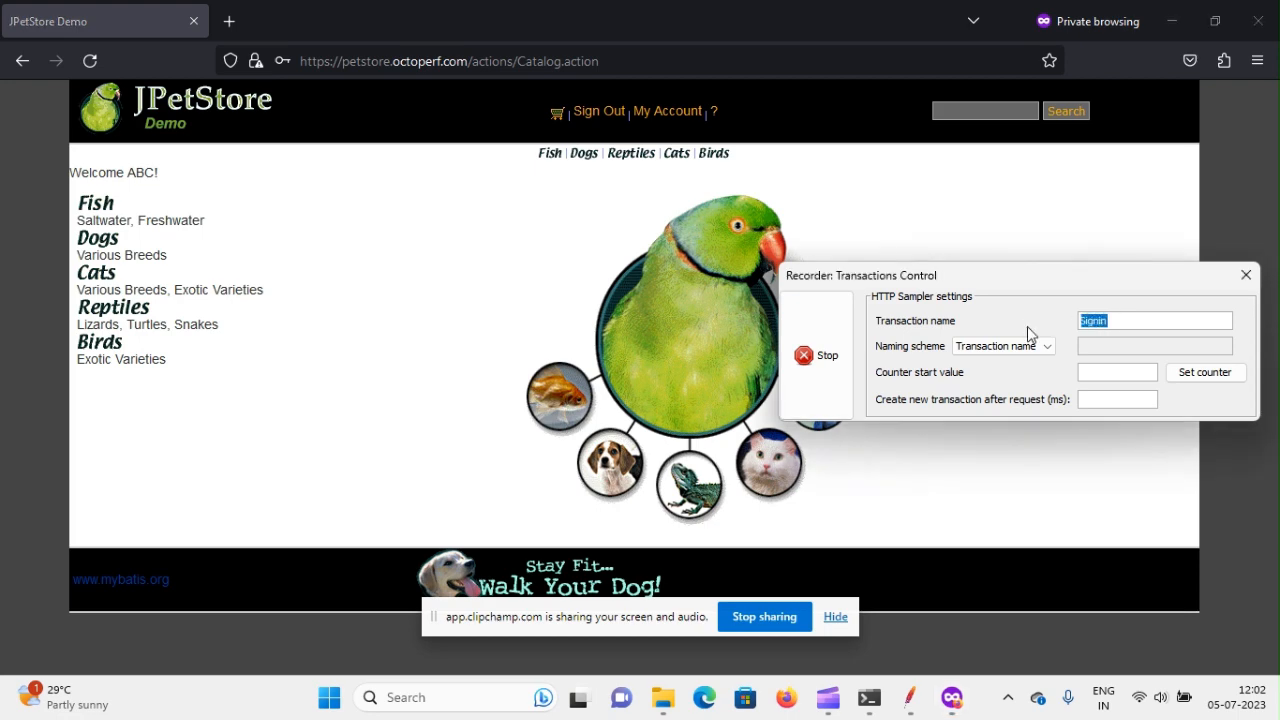
Name the transaction signout and sign out of JPetStore
{"action": "type", "text": "sign"}
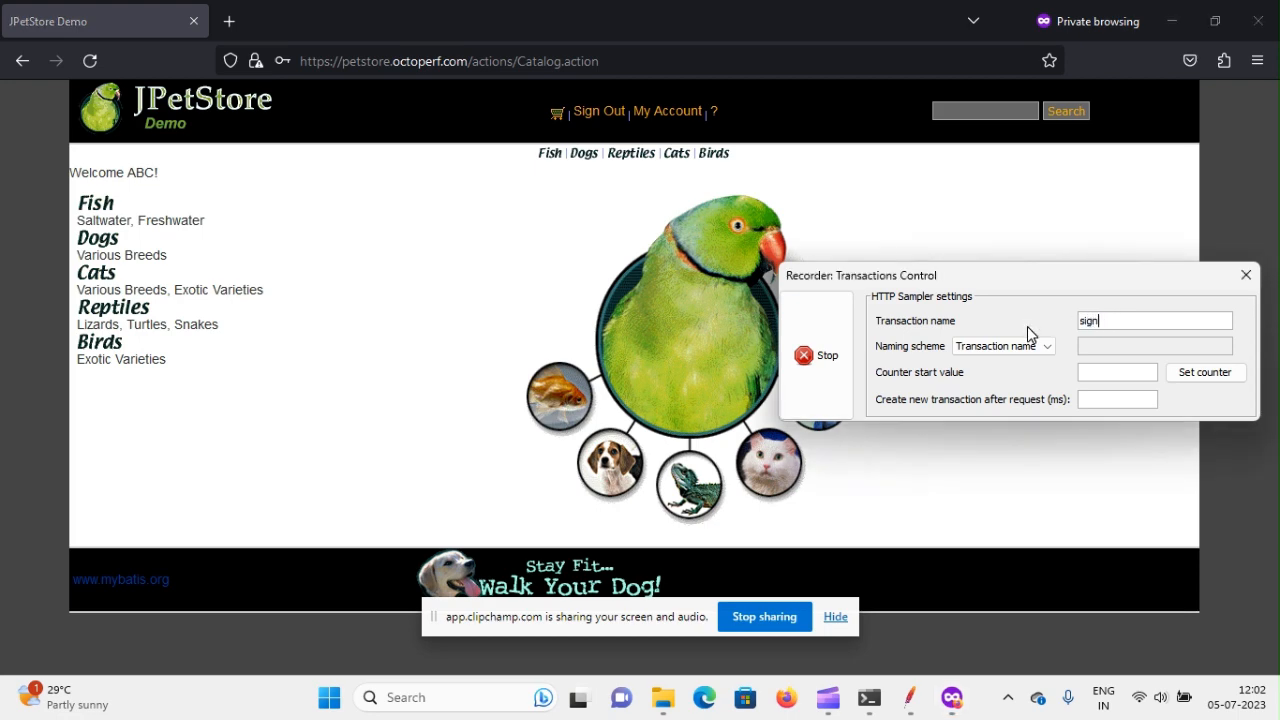
{"action": "type", "text": "out"}
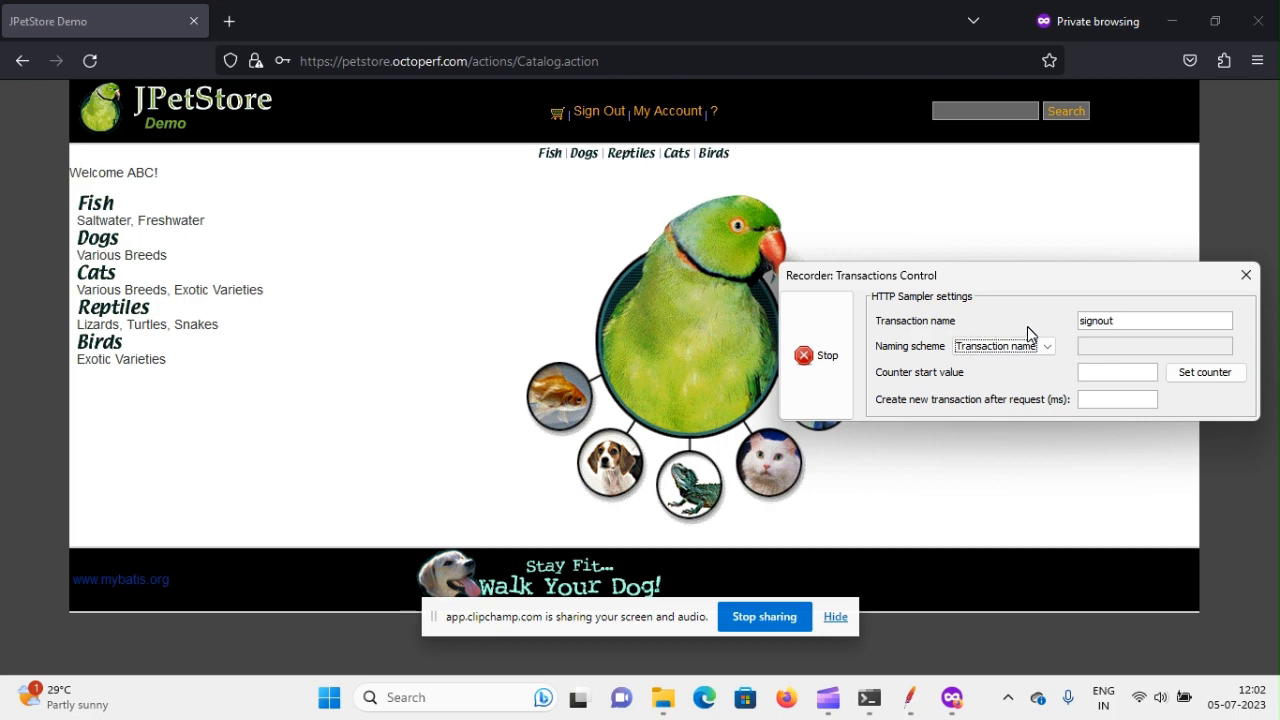
{"action": "left_click", "coordinate": [598, 112]}
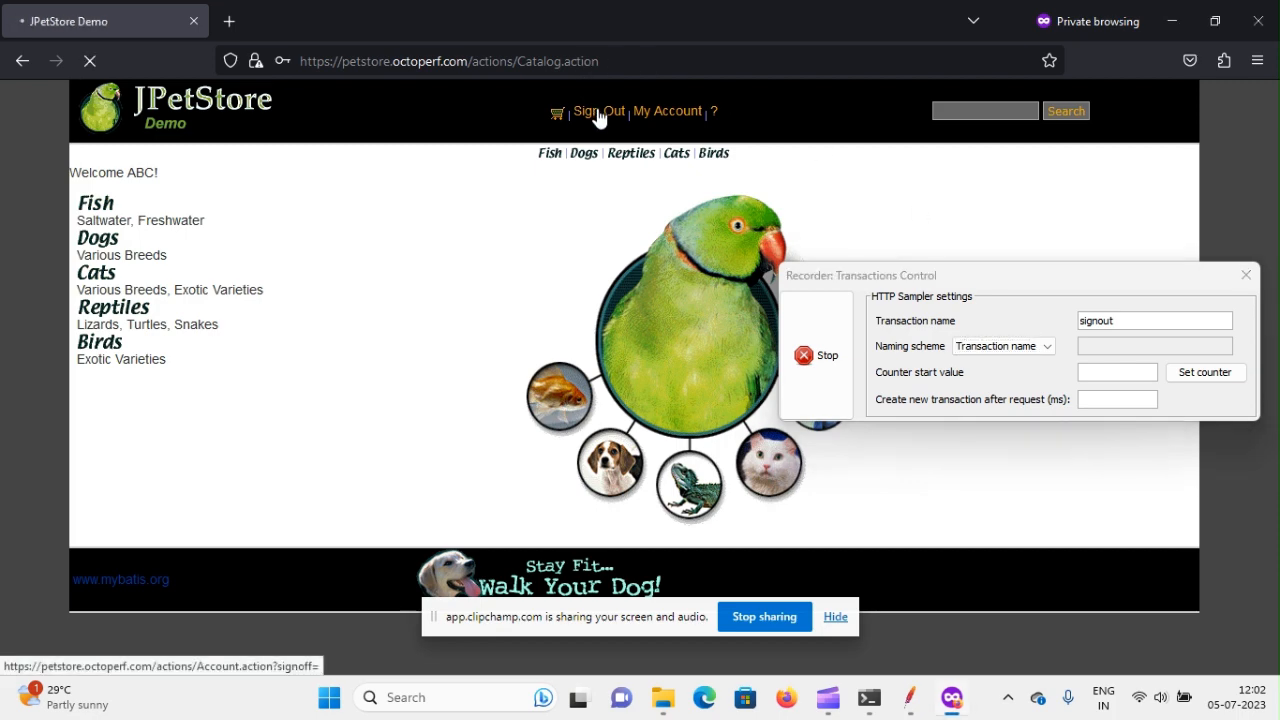
{"action": "left_click", "coordinate": [598, 112]}
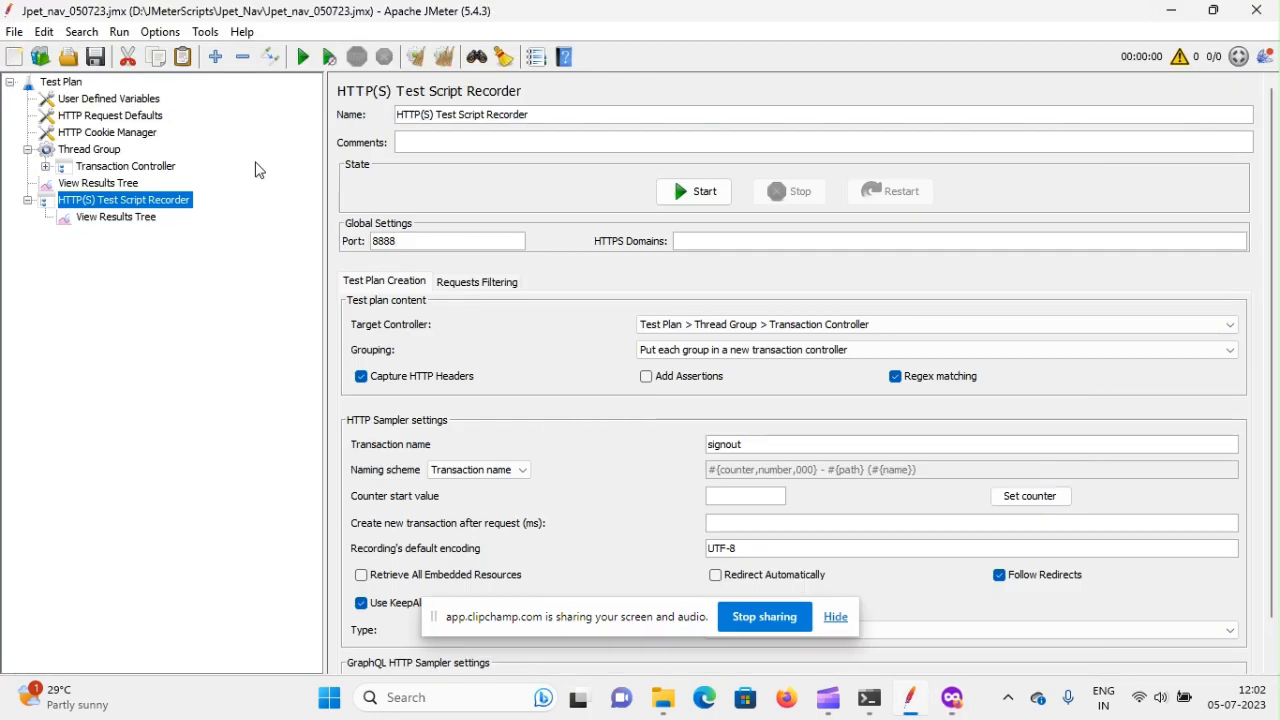
Rename the first unnamed transaction controller under Thread Group to Launch
{"action": "left_click", "coordinate": [46, 166]}
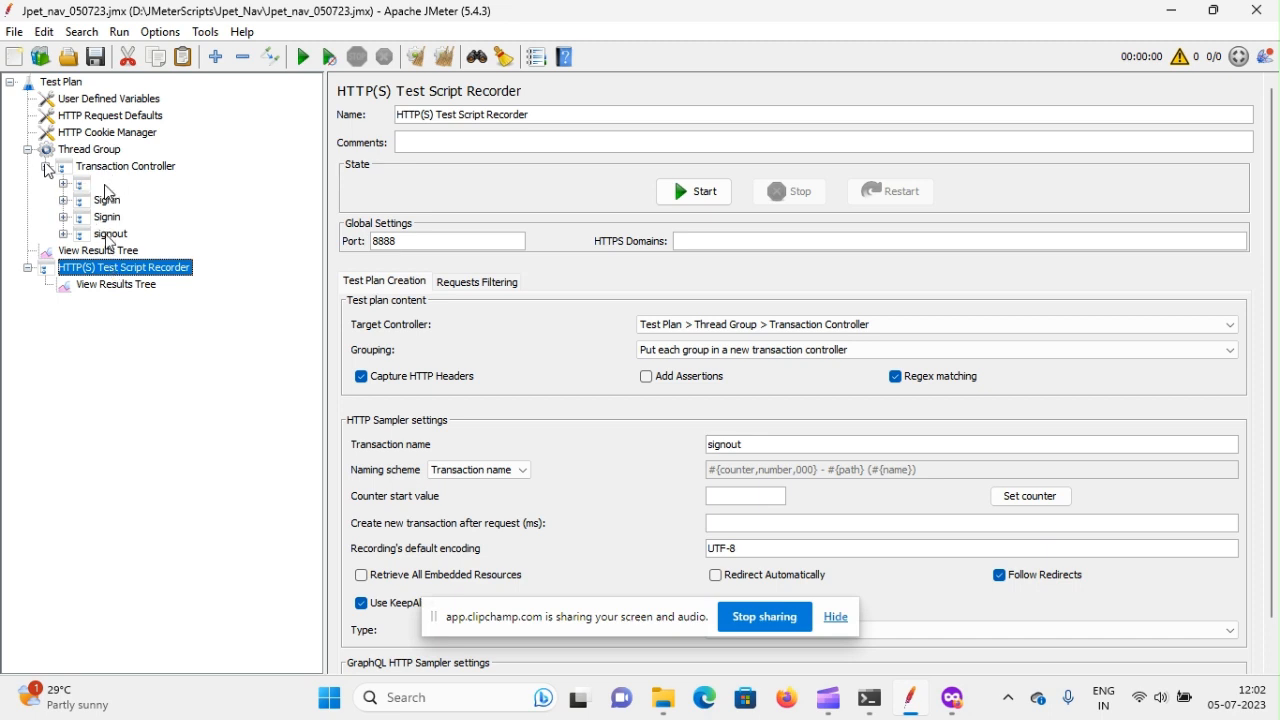
{"action": "left_click", "coordinate": [116, 184]}
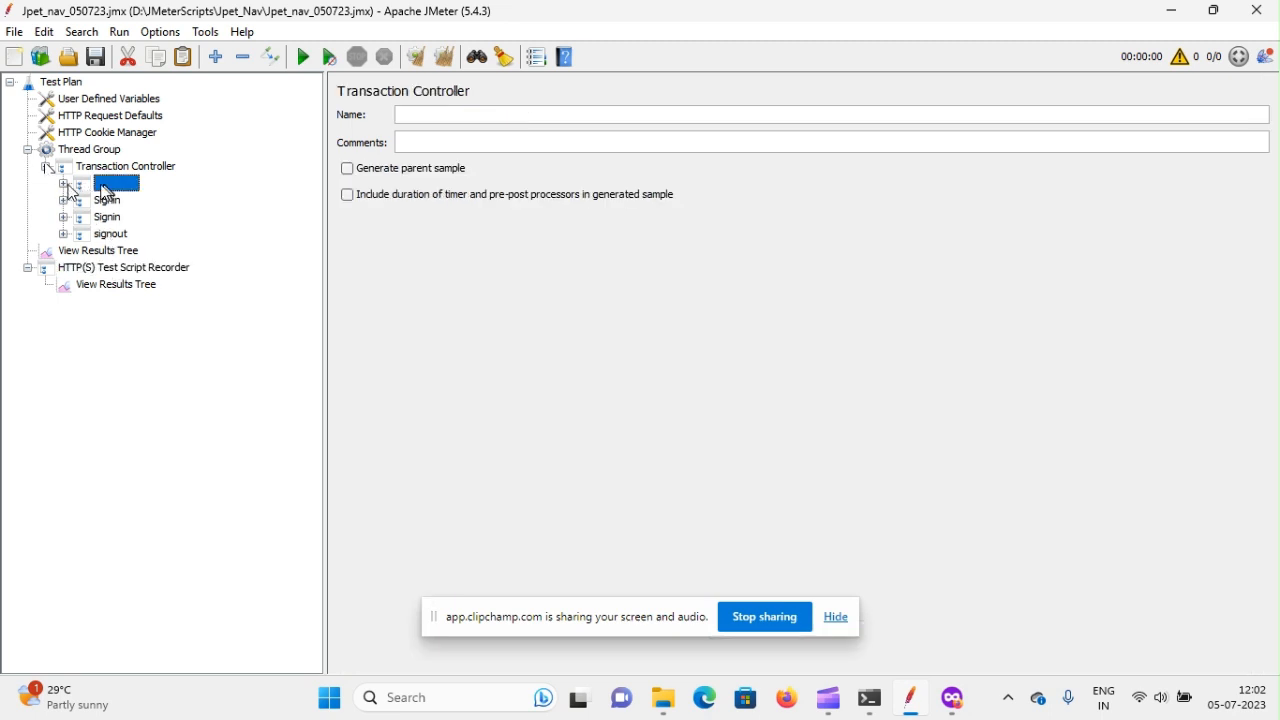
{"action": "left_click", "coordinate": [116, 200]}
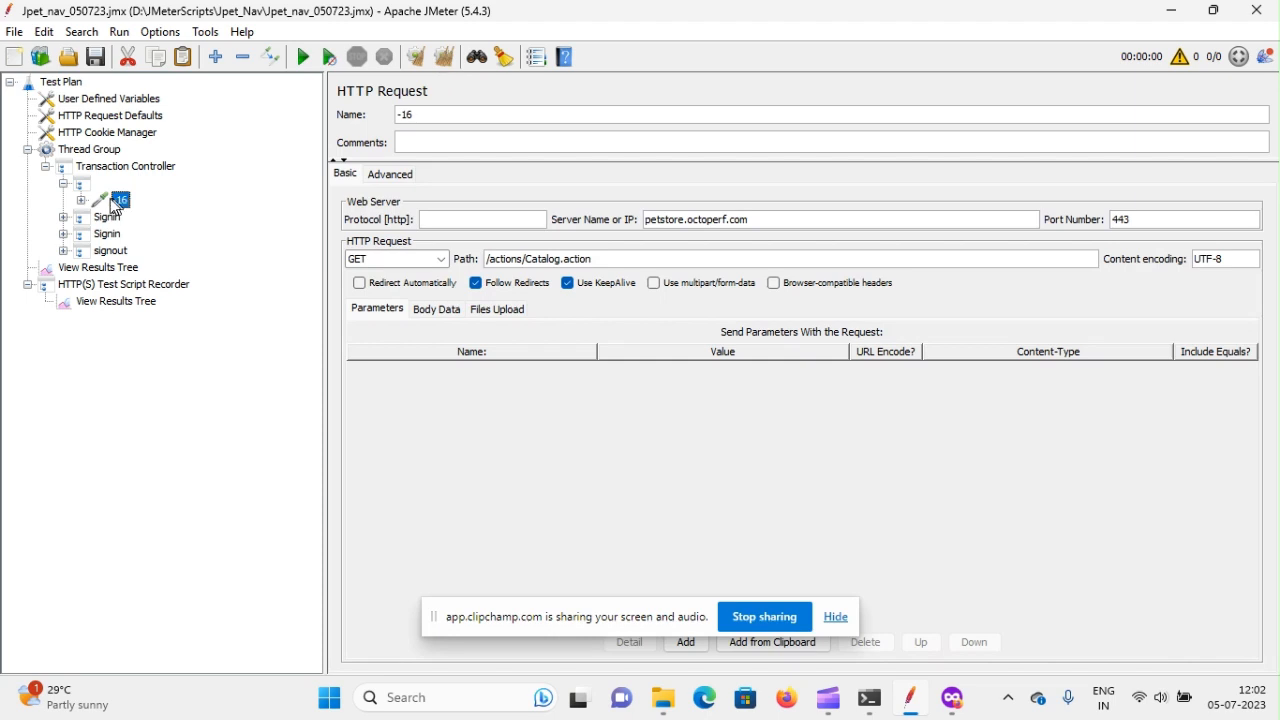
{"action": "left_click", "coordinate": [116, 184]}
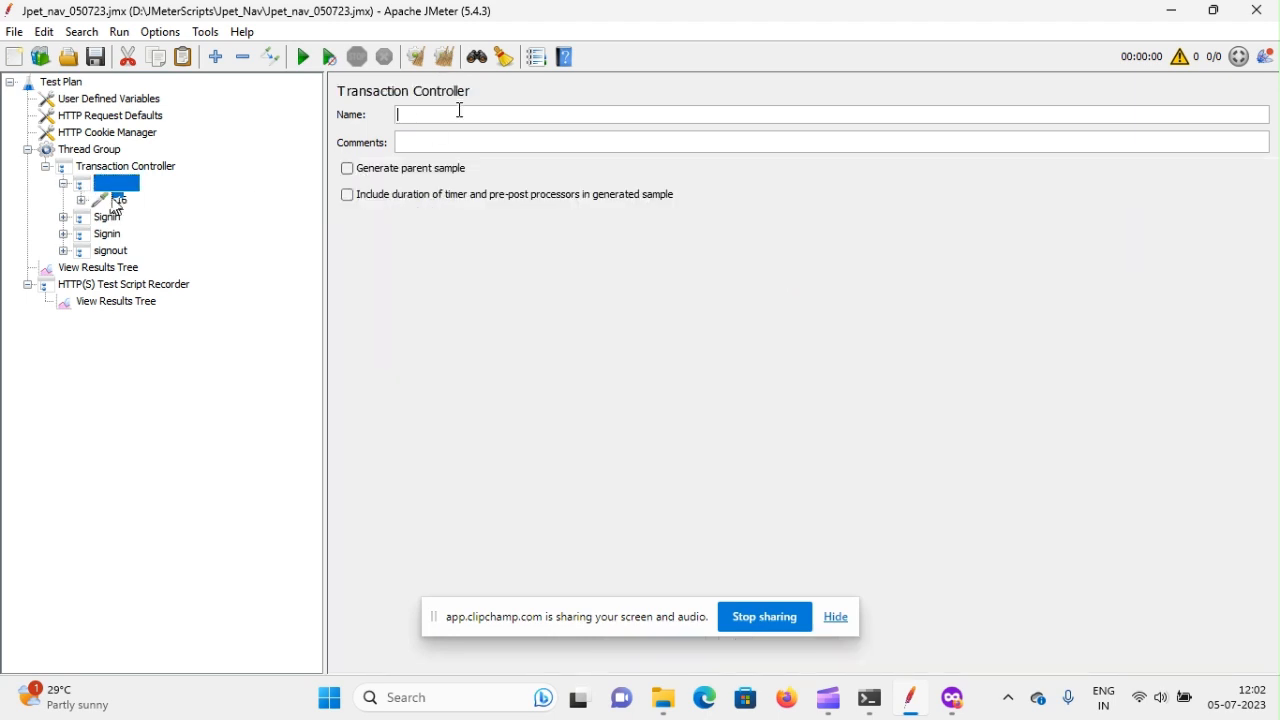
{"action": "type", "text": "Lau"}
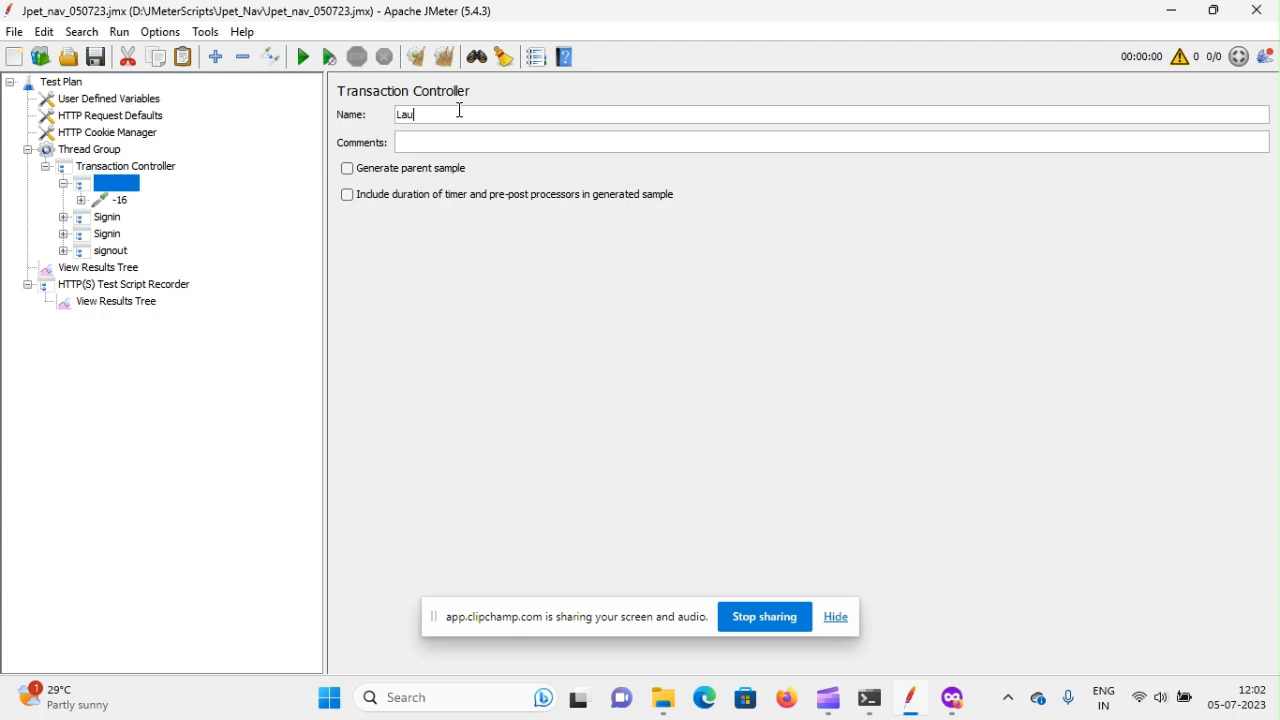
{"action": "type", "text": "nch"}
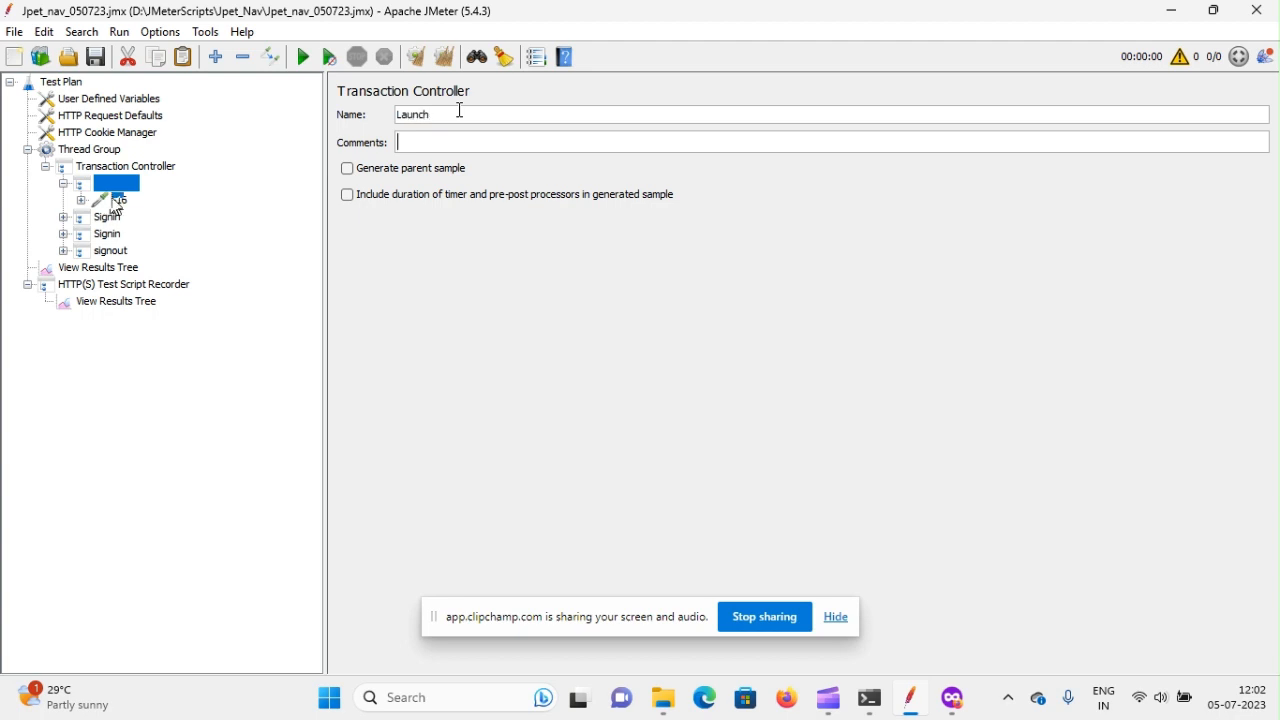
Check Launch's request, collapse it, and select the recorder's View Results Tree
{"action": "left_click", "coordinate": [120, 200]}
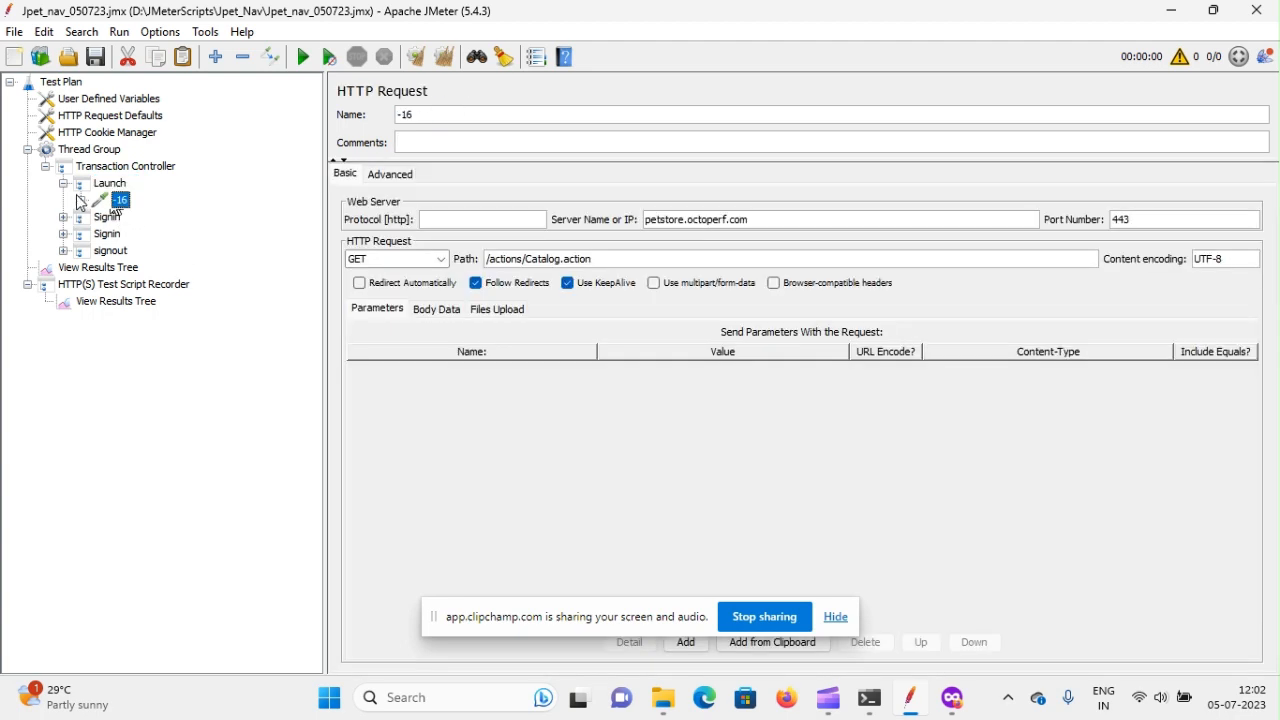
{"action": "left_click", "coordinate": [110, 182]}
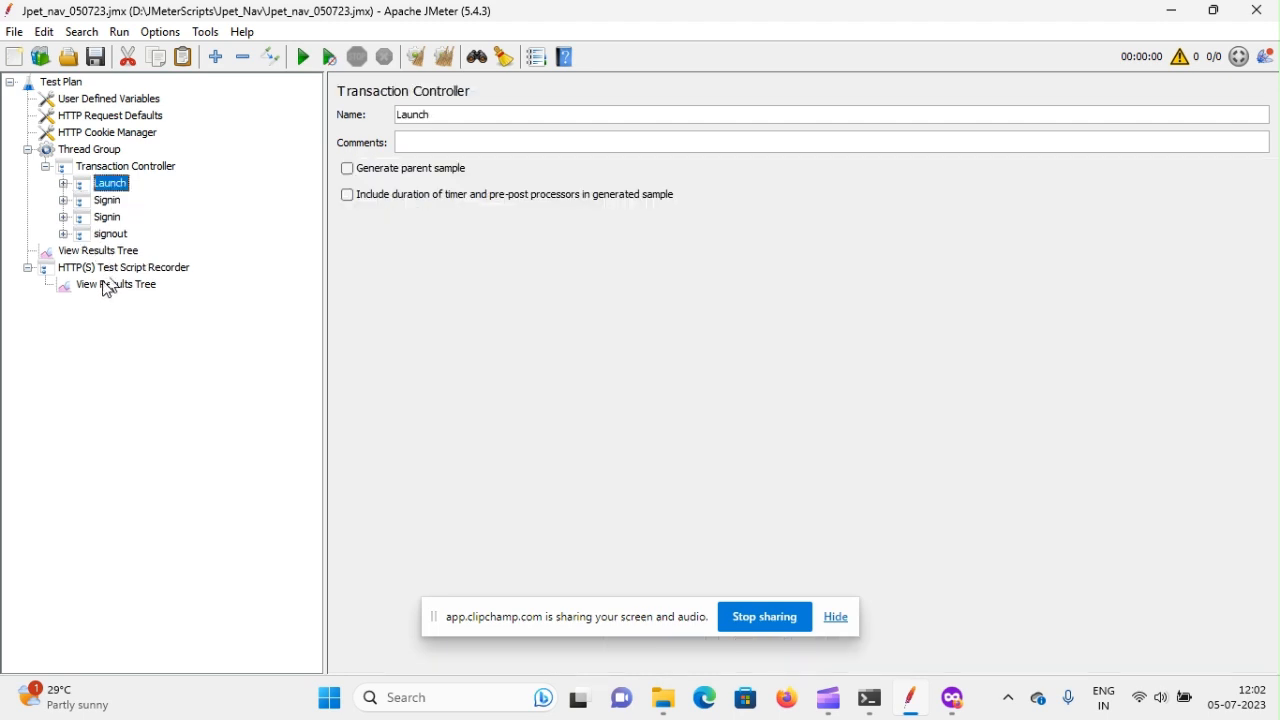
{"action": "left_click", "coordinate": [116, 284]}
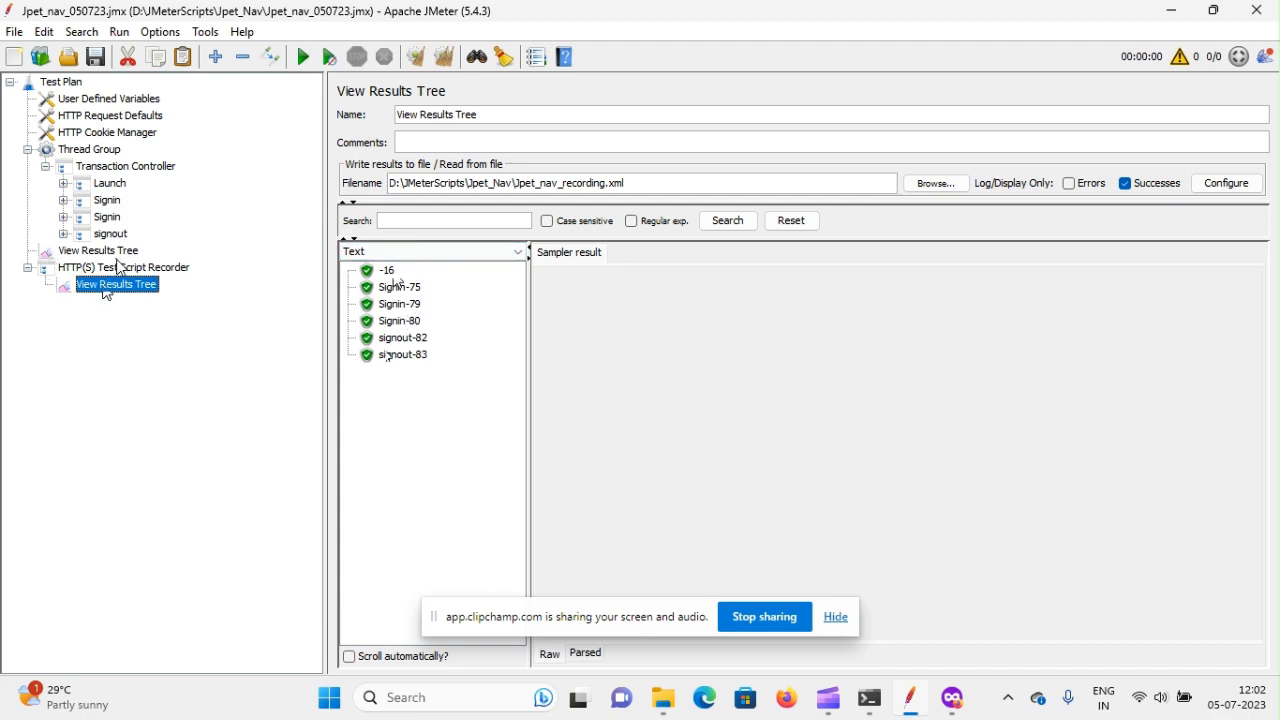
Review the recorder results tree's save configuration and close it unchanged
{"action": "left_click", "coordinate": [96, 250]}
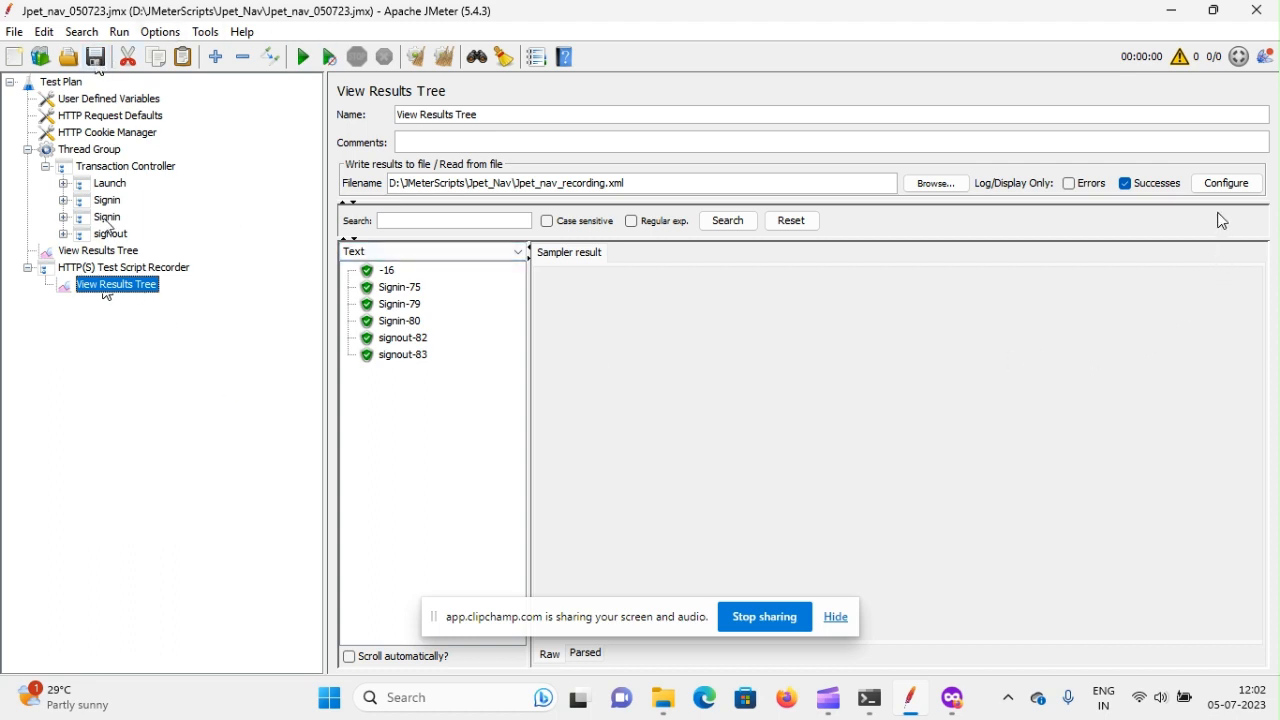
{"action": "mouse_move", "coordinate": [1226, 184]}
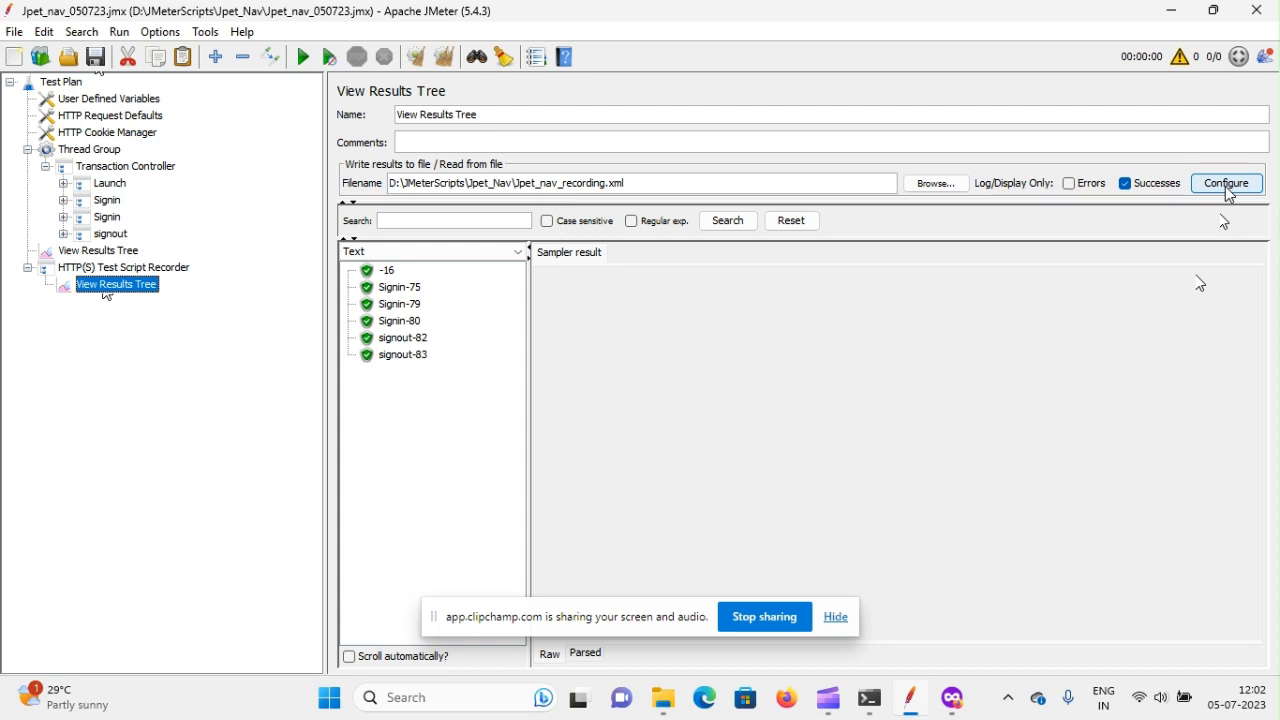
{"action": "left_click", "coordinate": [1226, 182]}
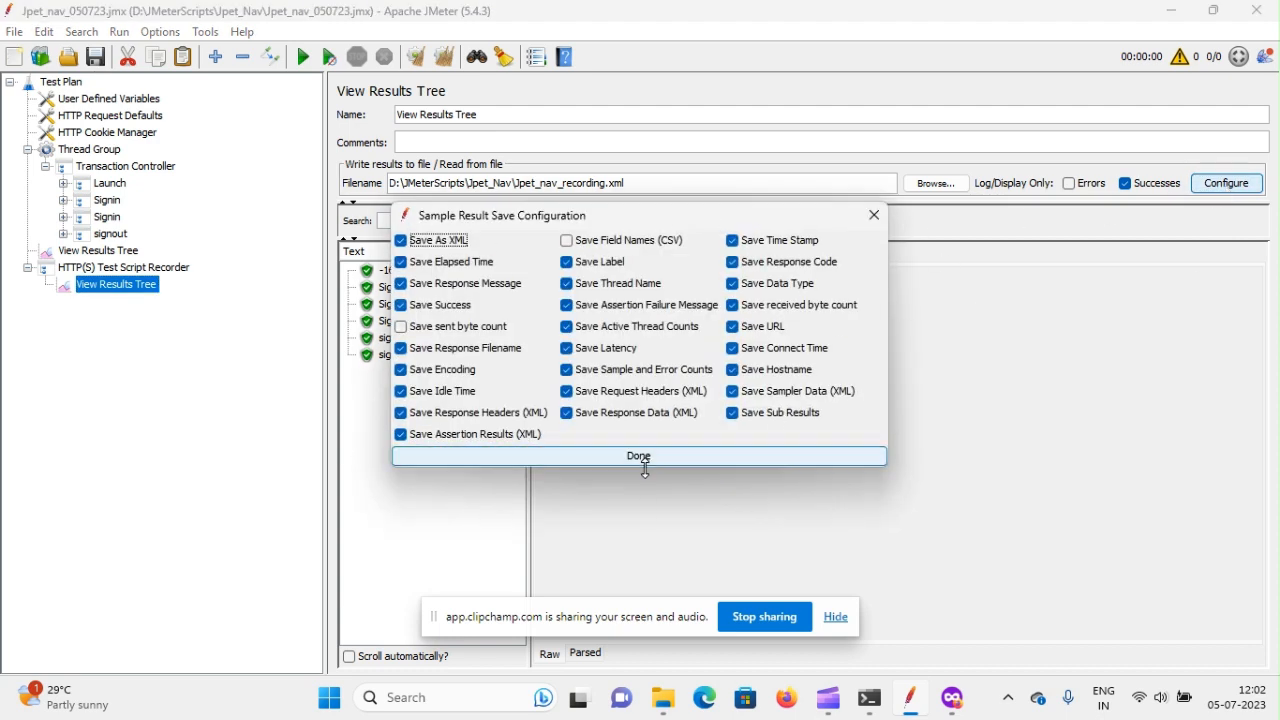
{"action": "left_click", "coordinate": [638, 456]}
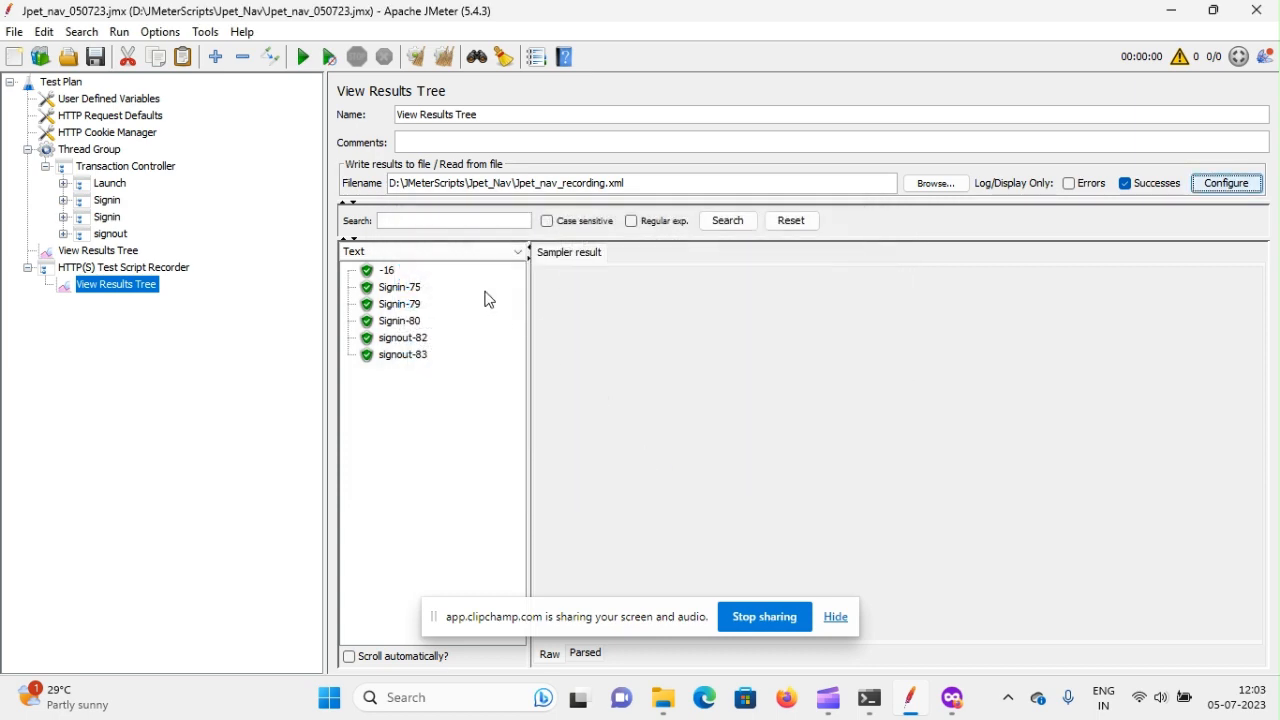
Inspect HTML response data for the -16, Signin-75 and signout-82 samples, then select the Thread Group's listener
{"action": "left_click", "coordinate": [388, 270]}
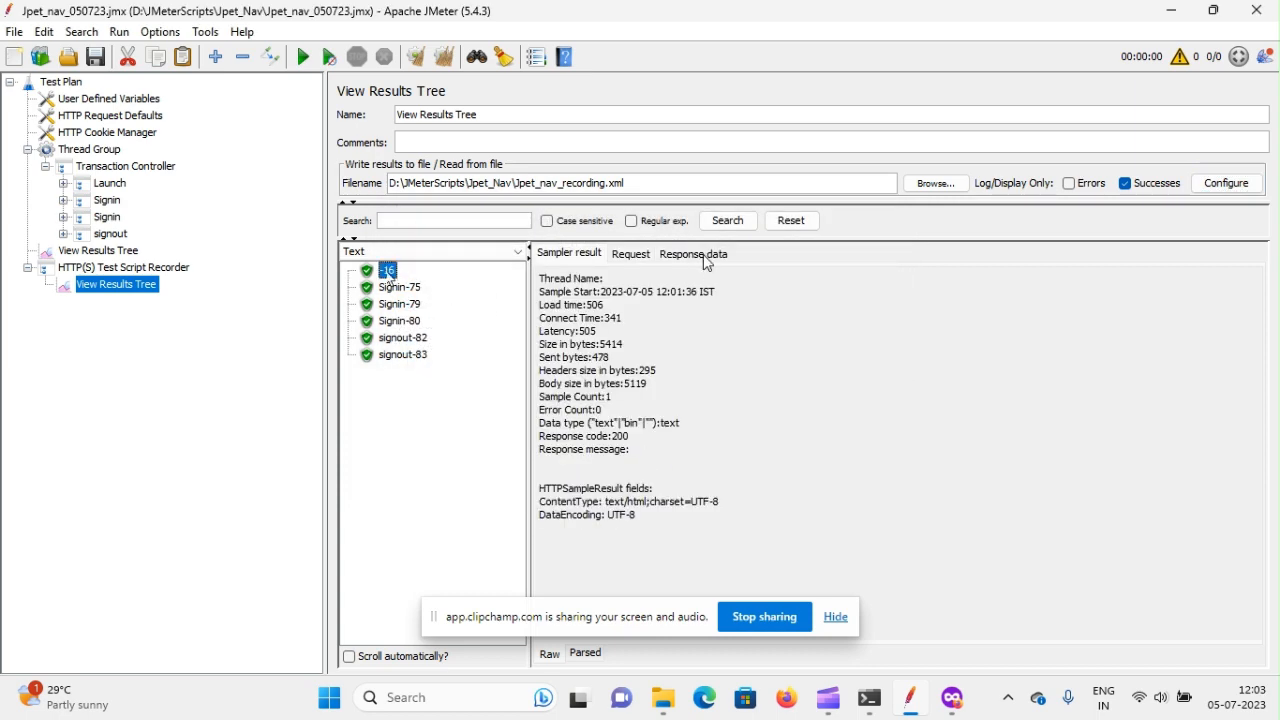
{"action": "left_click", "coordinate": [524, 252]}
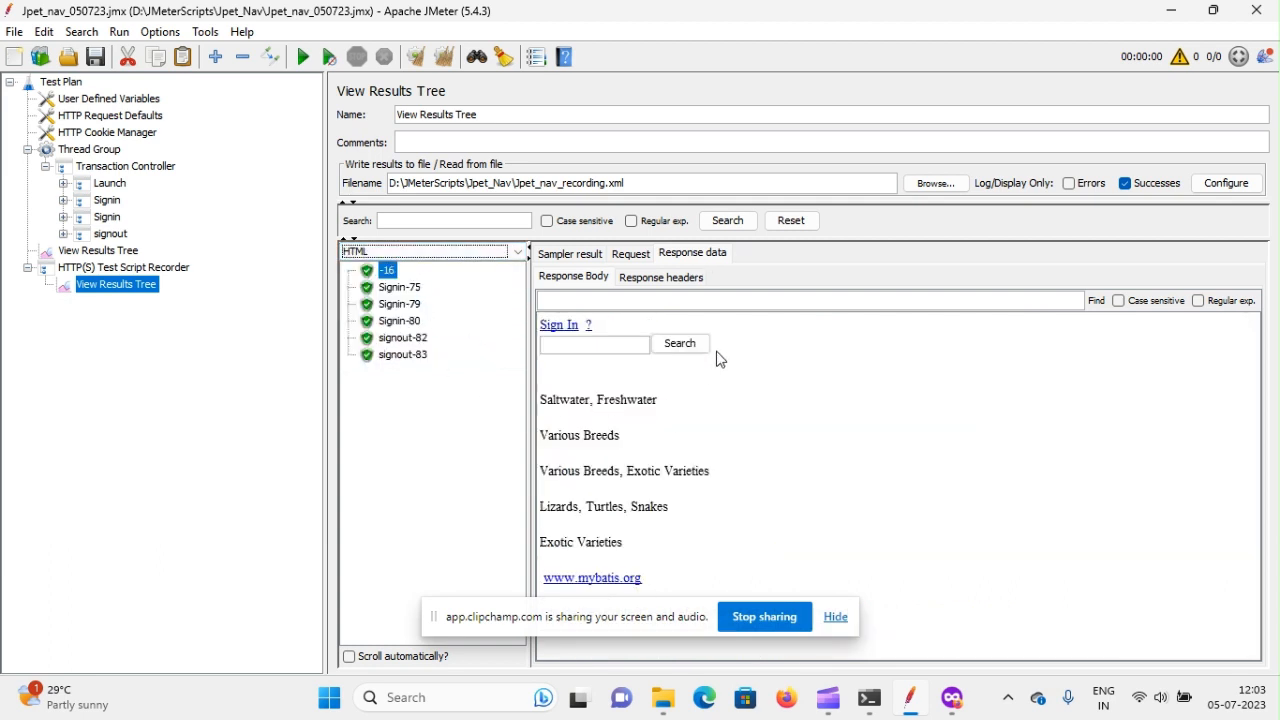
{"action": "left_click", "coordinate": [400, 288]}
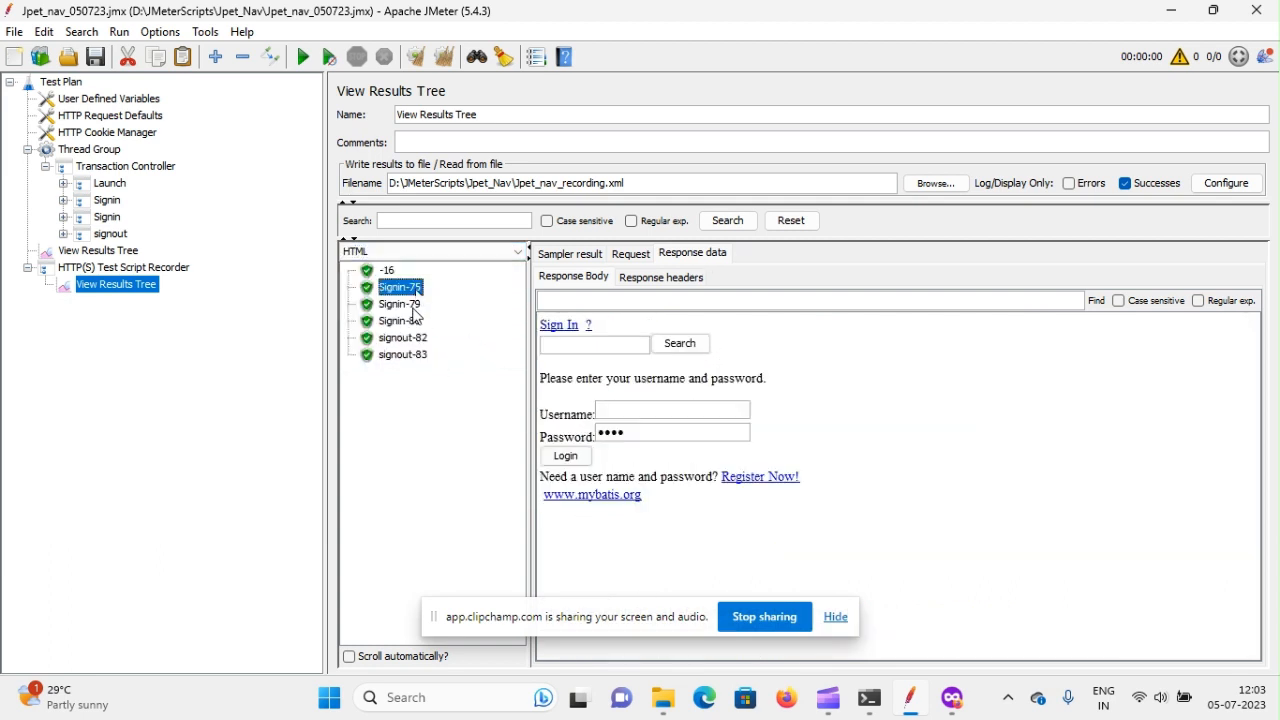
{"action": "left_click", "coordinate": [402, 336]}
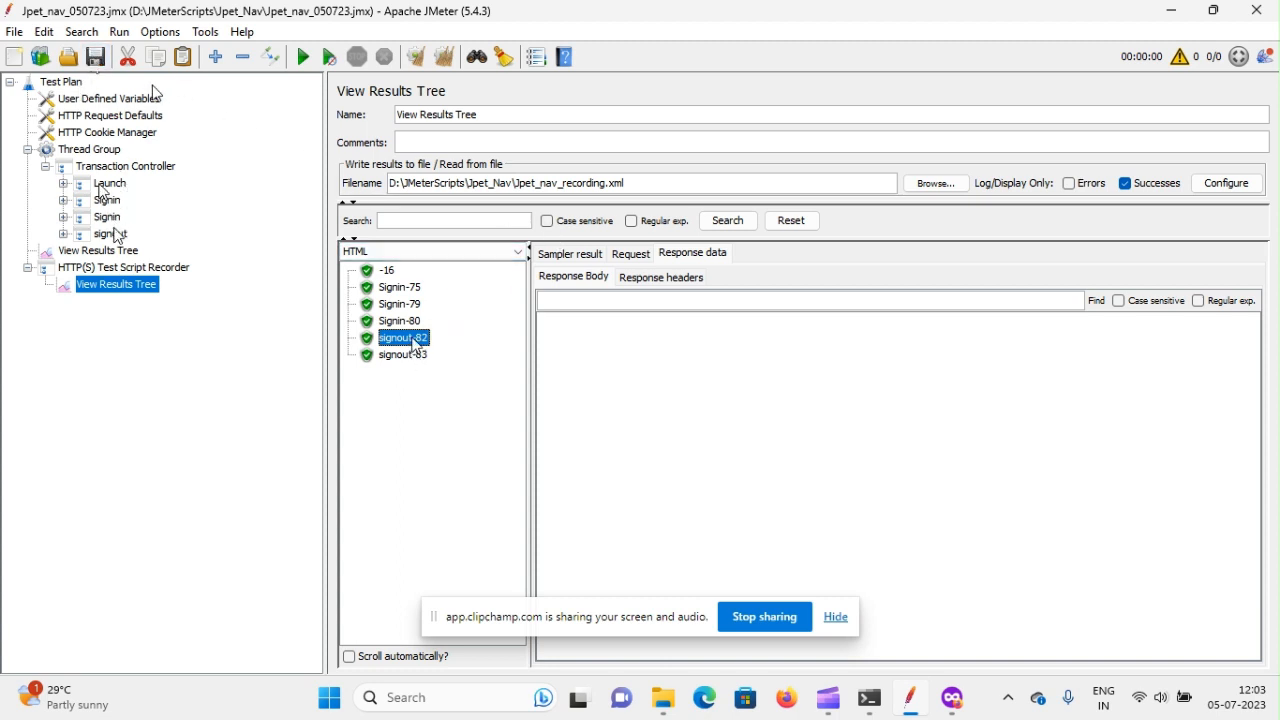
{"action": "left_click", "coordinate": [98, 250]}
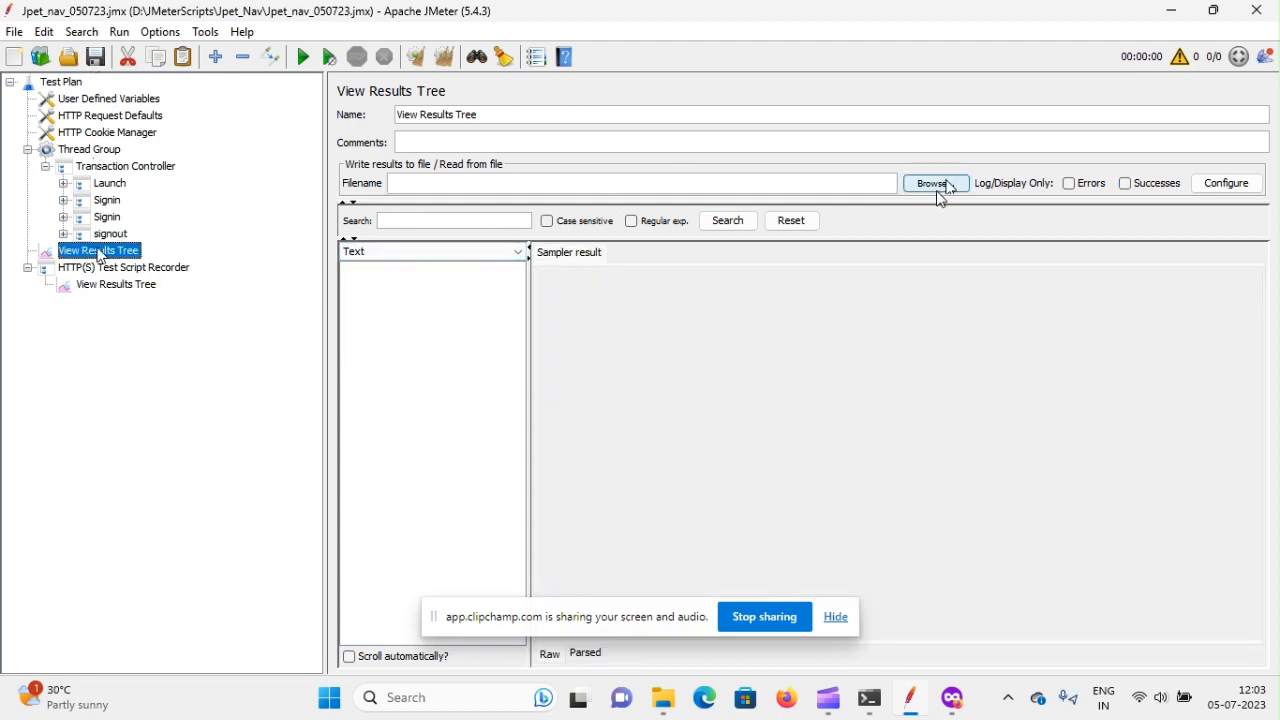
{"action": "mouse_move", "coordinate": [250, 222]}
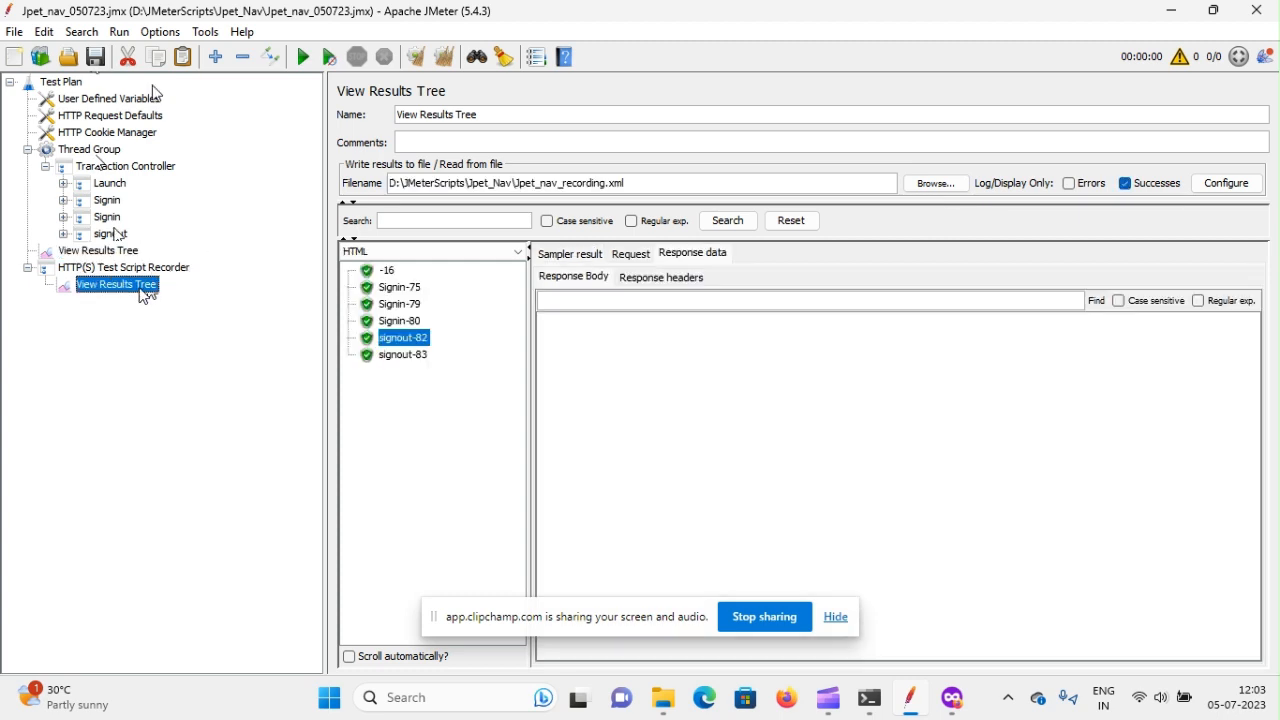
Set the Thread Group listener's file to Jpet_nav_replay.xml and dismiss the could-not-open error
{"action": "left_click", "coordinate": [98, 250]}
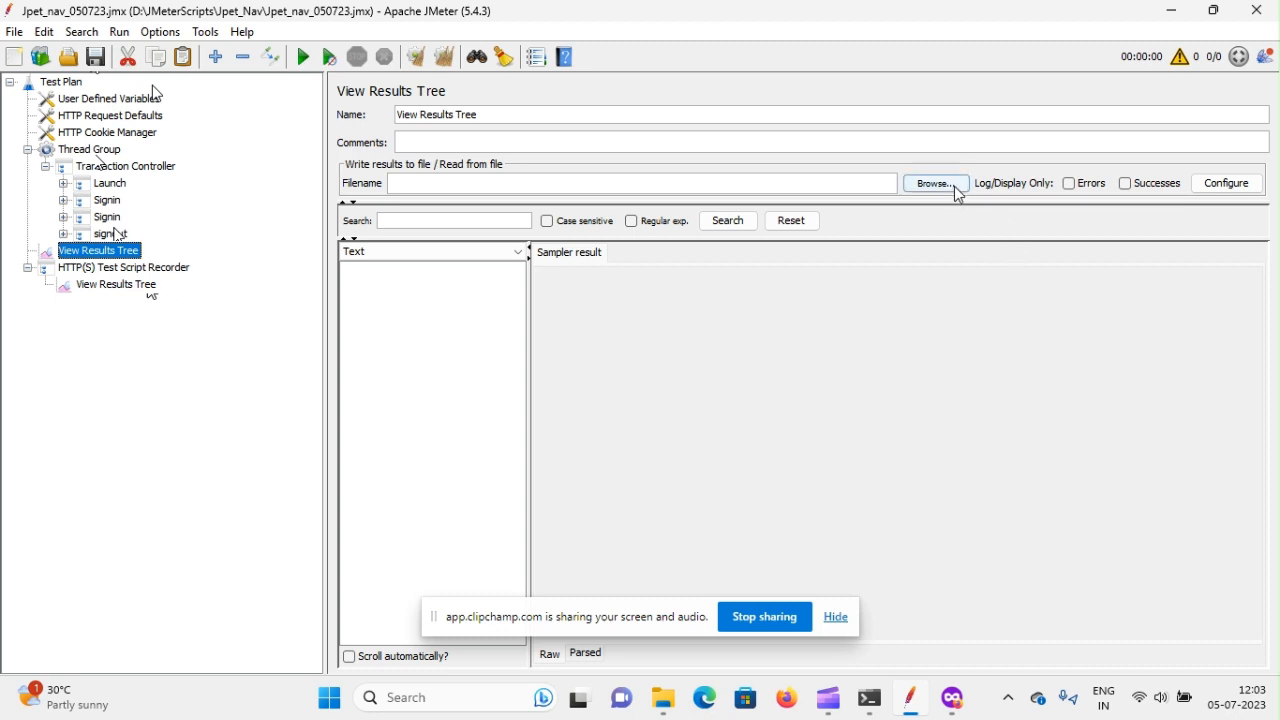
{"action": "left_click", "coordinate": [936, 184]}
{"action": "type", "text": "Jpet_nav_replay.xml"}
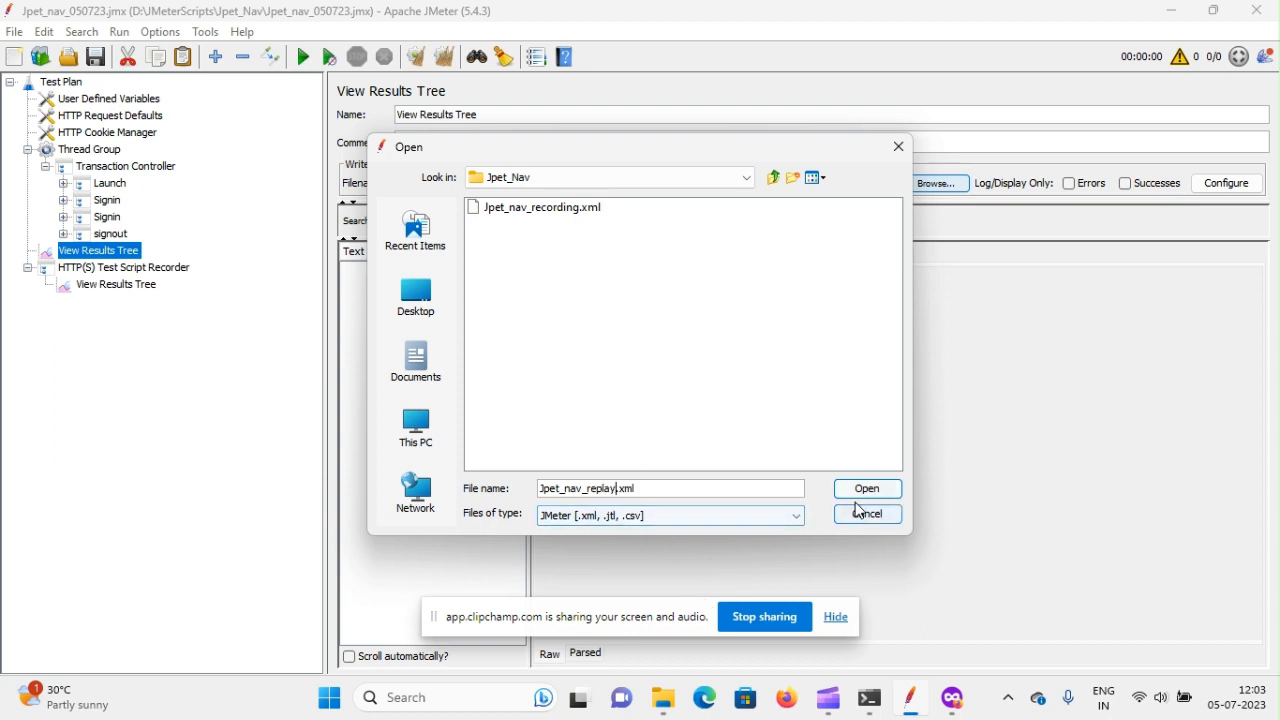
{"action": "left_click", "coordinate": [864, 488]}
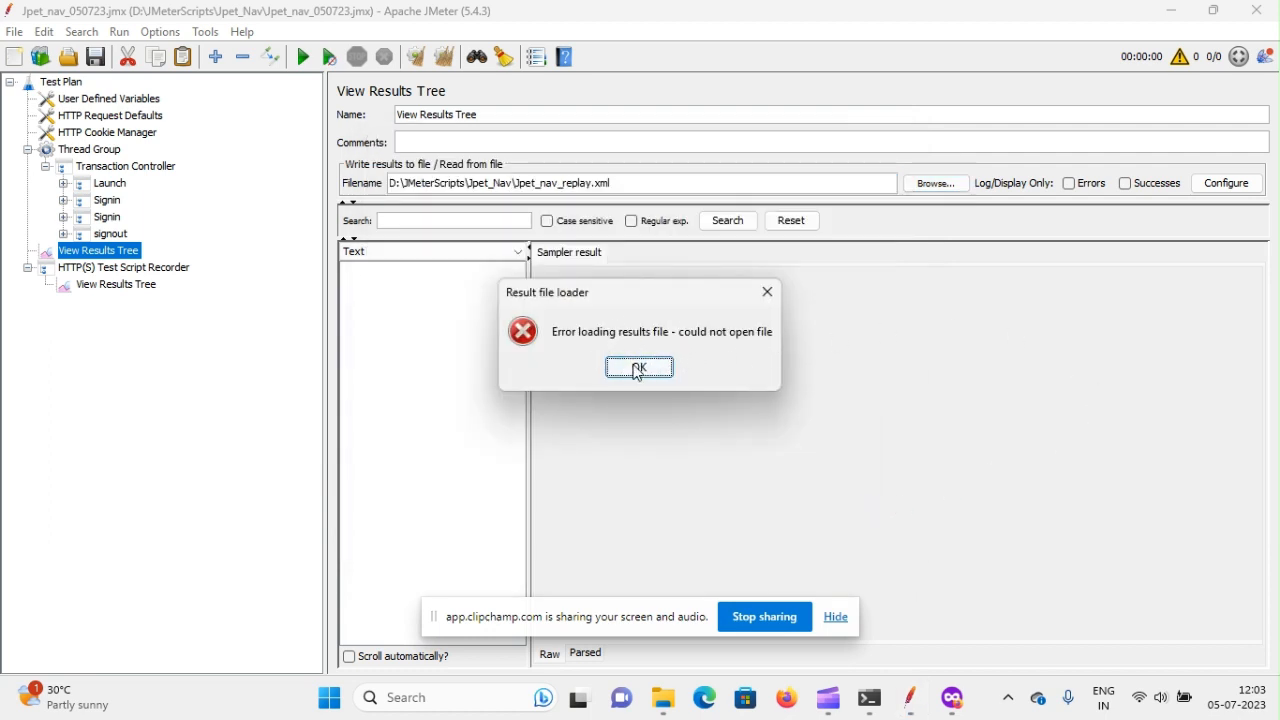
{"action": "left_click", "coordinate": [638, 368]}
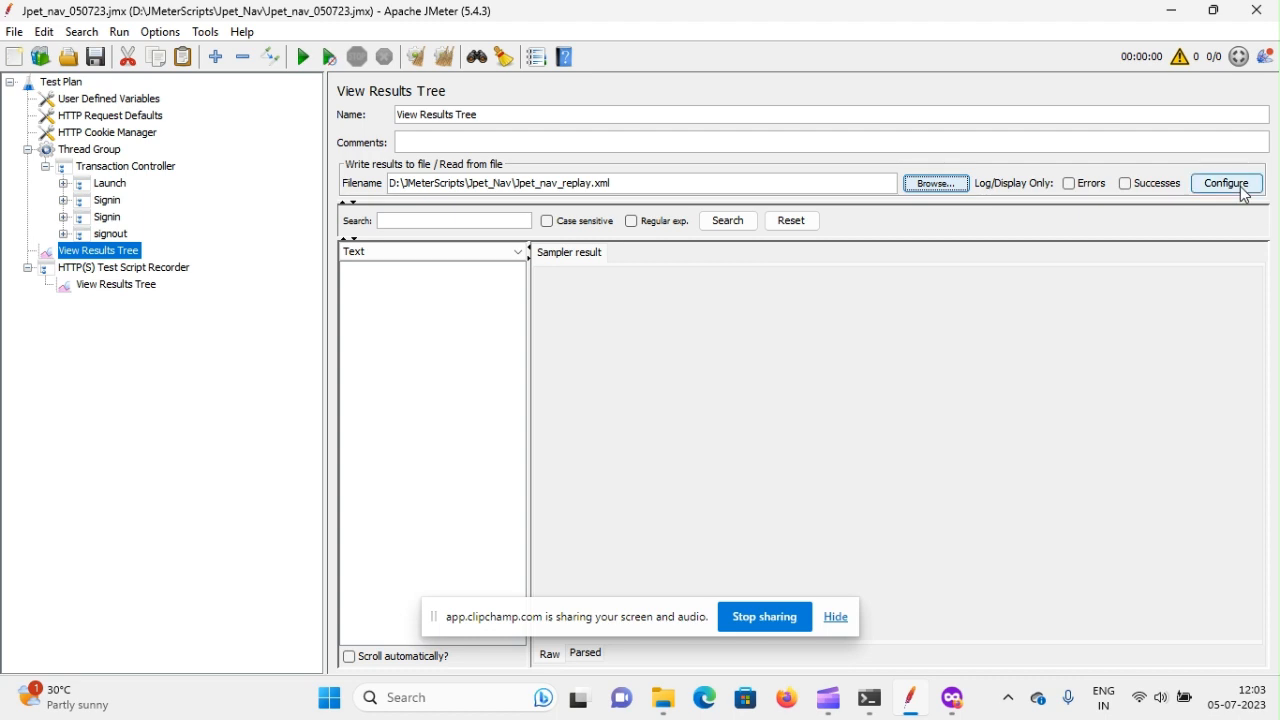
Enable the remaining save fields, including response data and sub results, and confirm
{"action": "left_click", "coordinate": [1226, 184]}
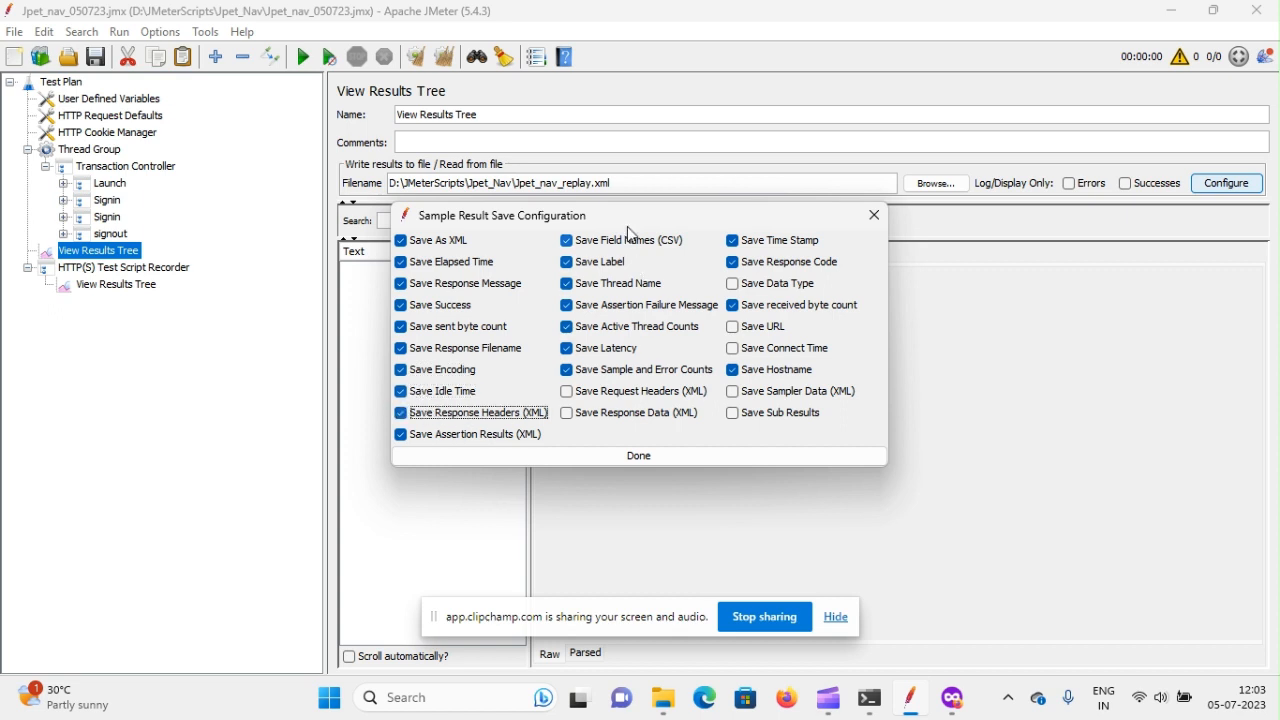
{"action": "left_click", "coordinate": [568, 240]}
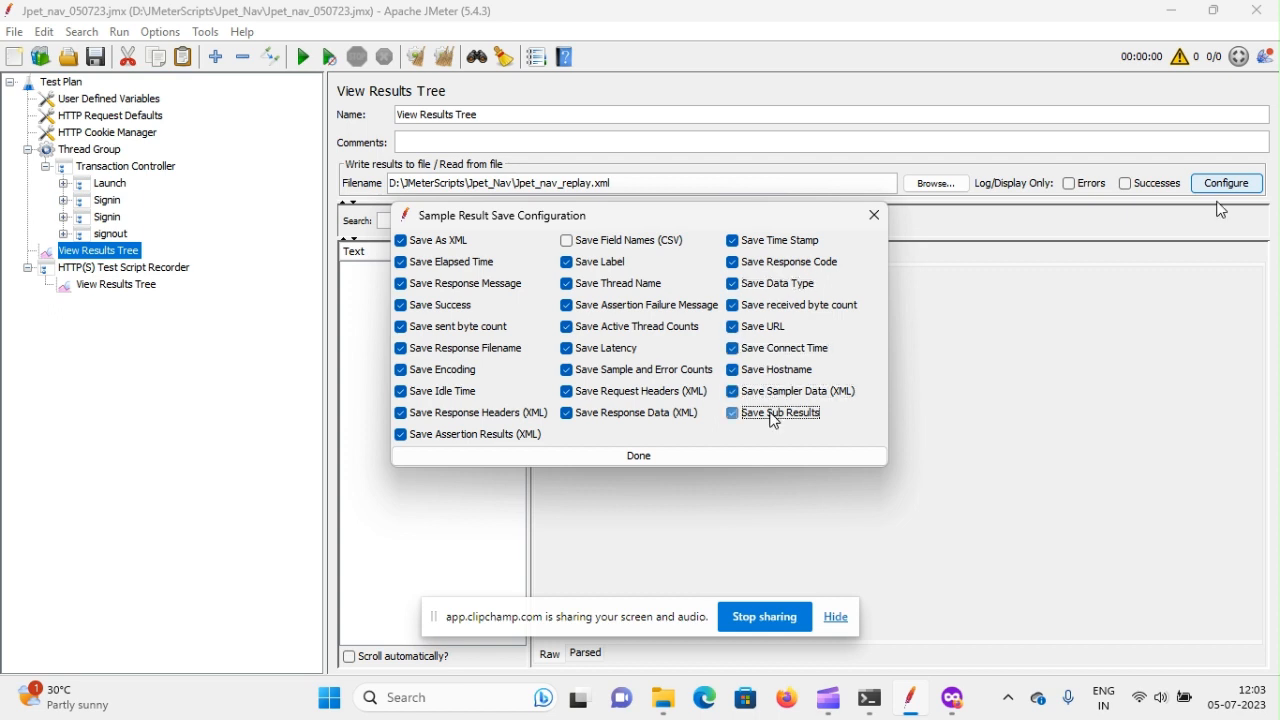
{"action": "left_click", "coordinate": [636, 456]}
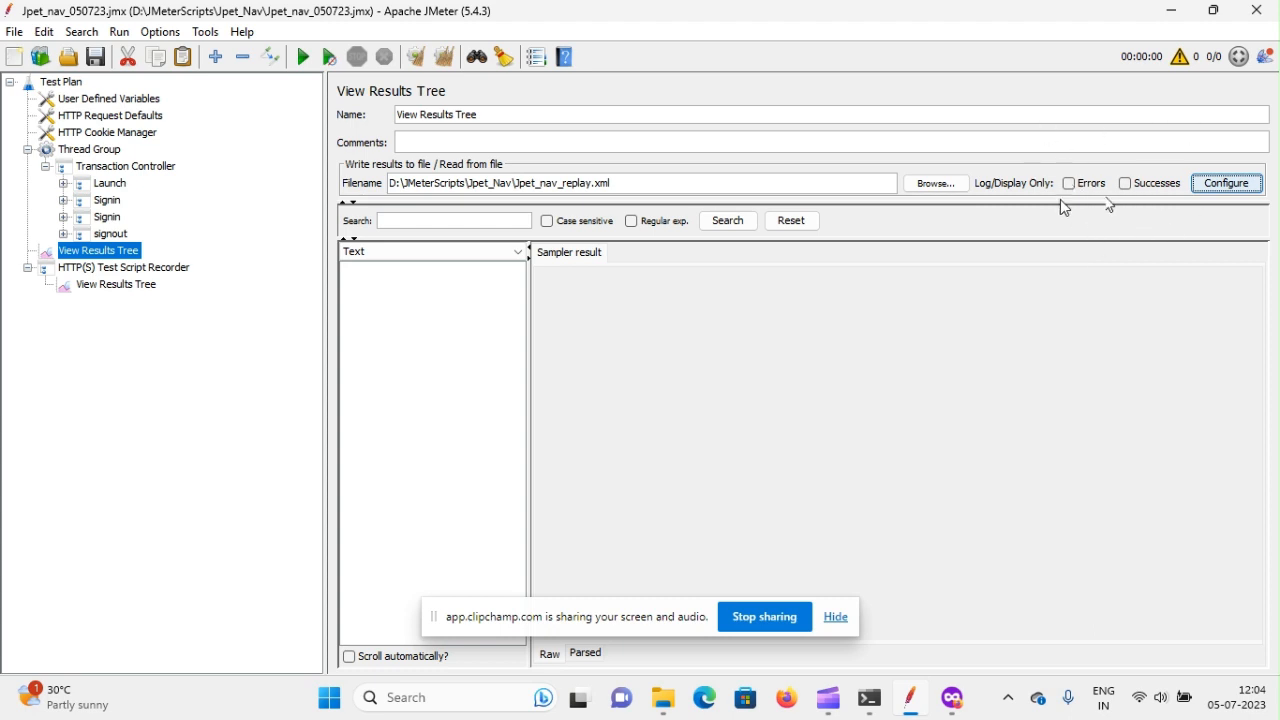
{"action": "mouse_move", "coordinate": [1136, 150]}
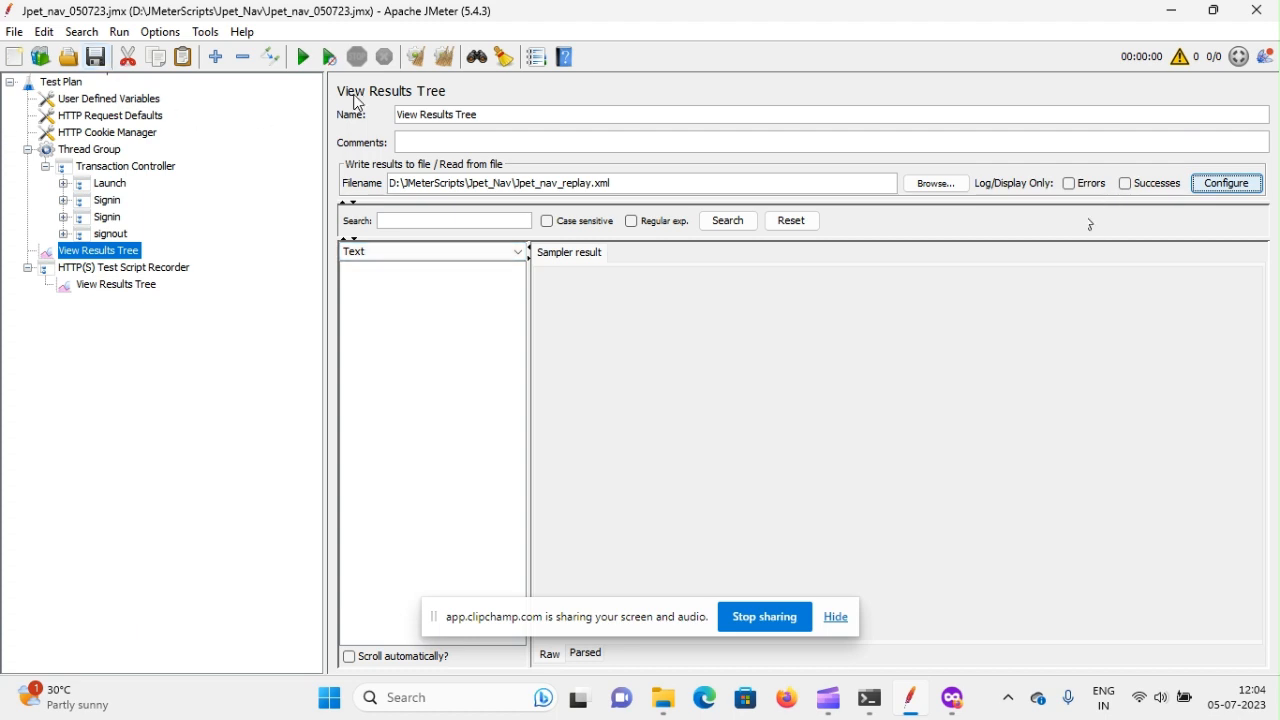
{"action": "mouse_move", "coordinate": [304, 56]}
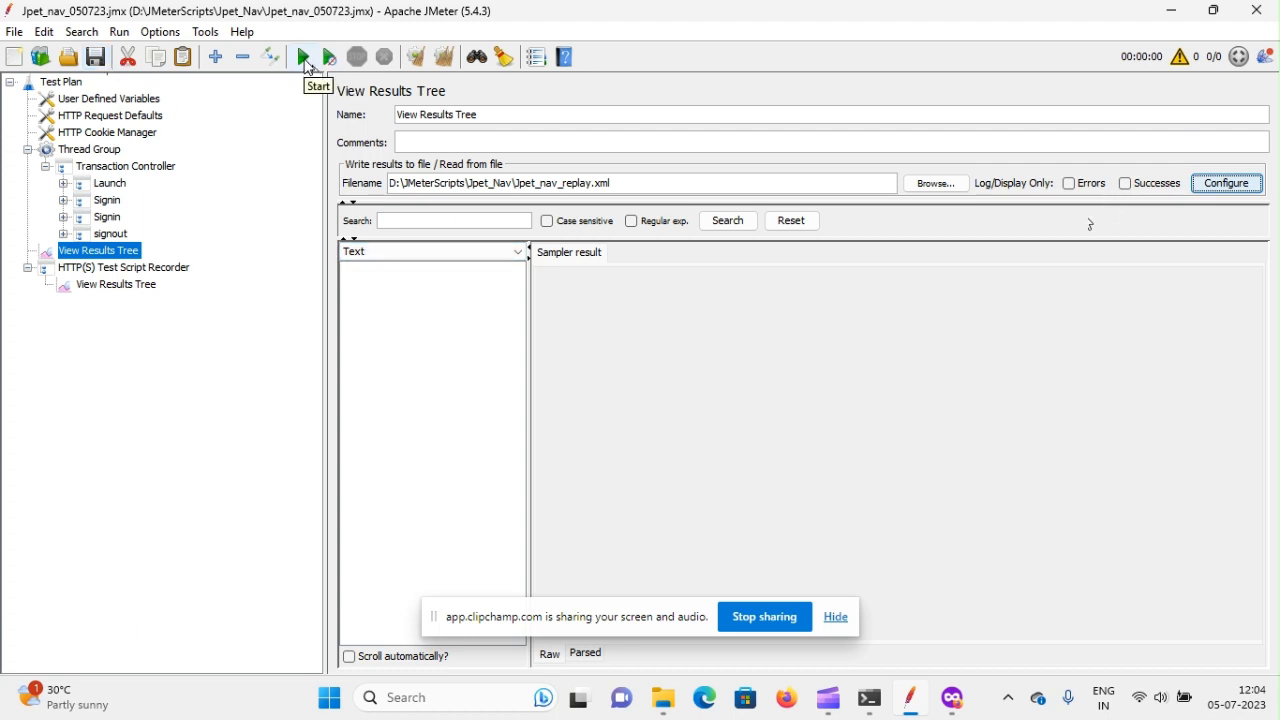
Replay the test plan, appending results to the existing replay results file
{"action": "left_click", "coordinate": [304, 56]}
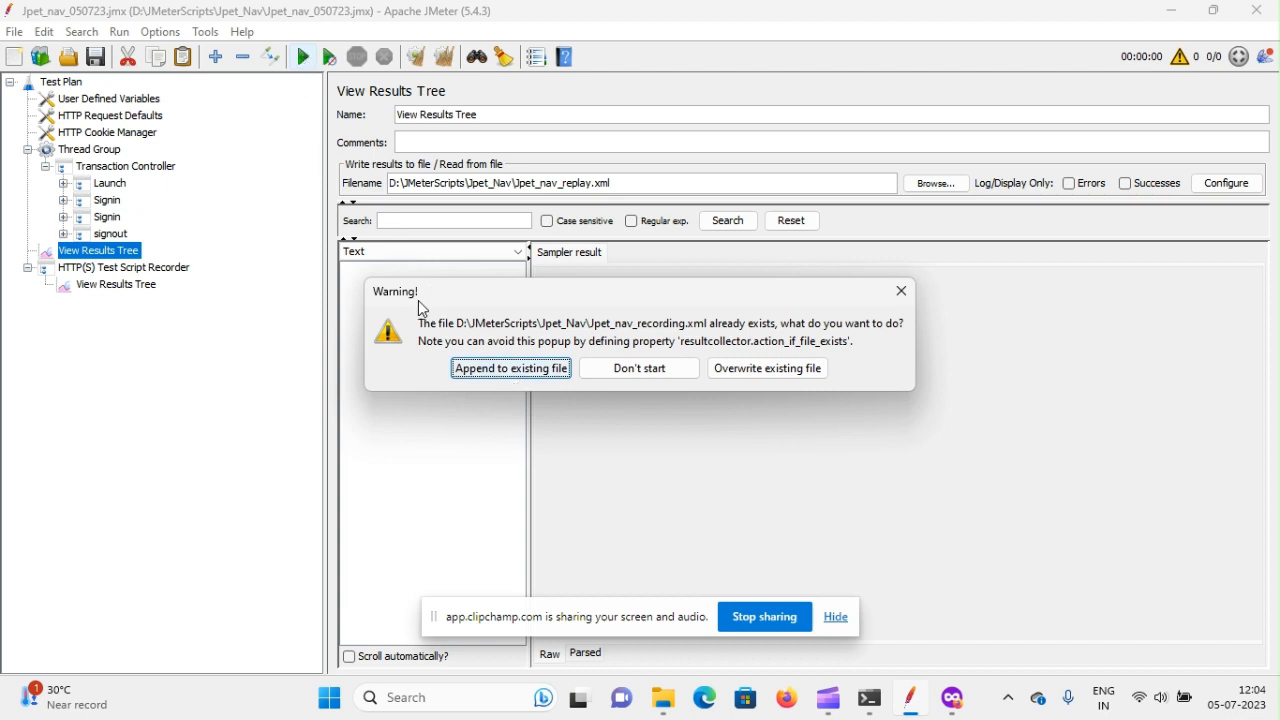
{"action": "mouse_move", "coordinate": [480, 304]}
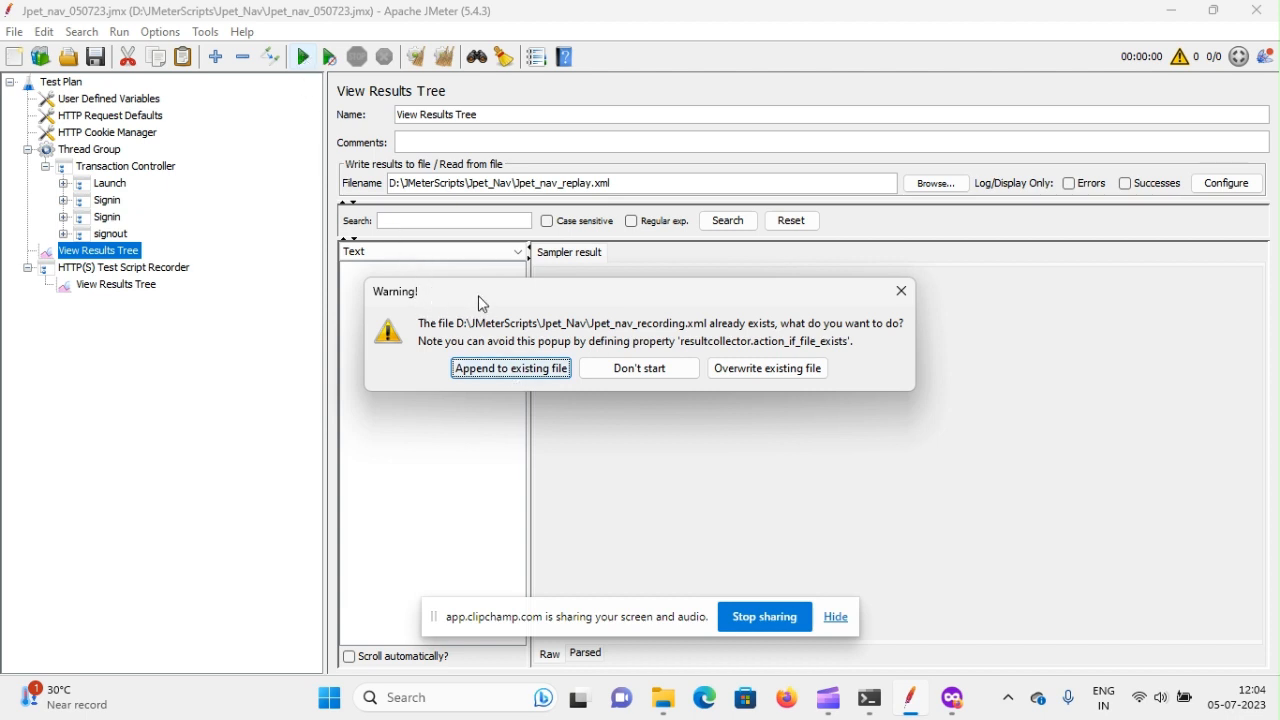
{"action": "mouse_move", "coordinate": [490, 368]}
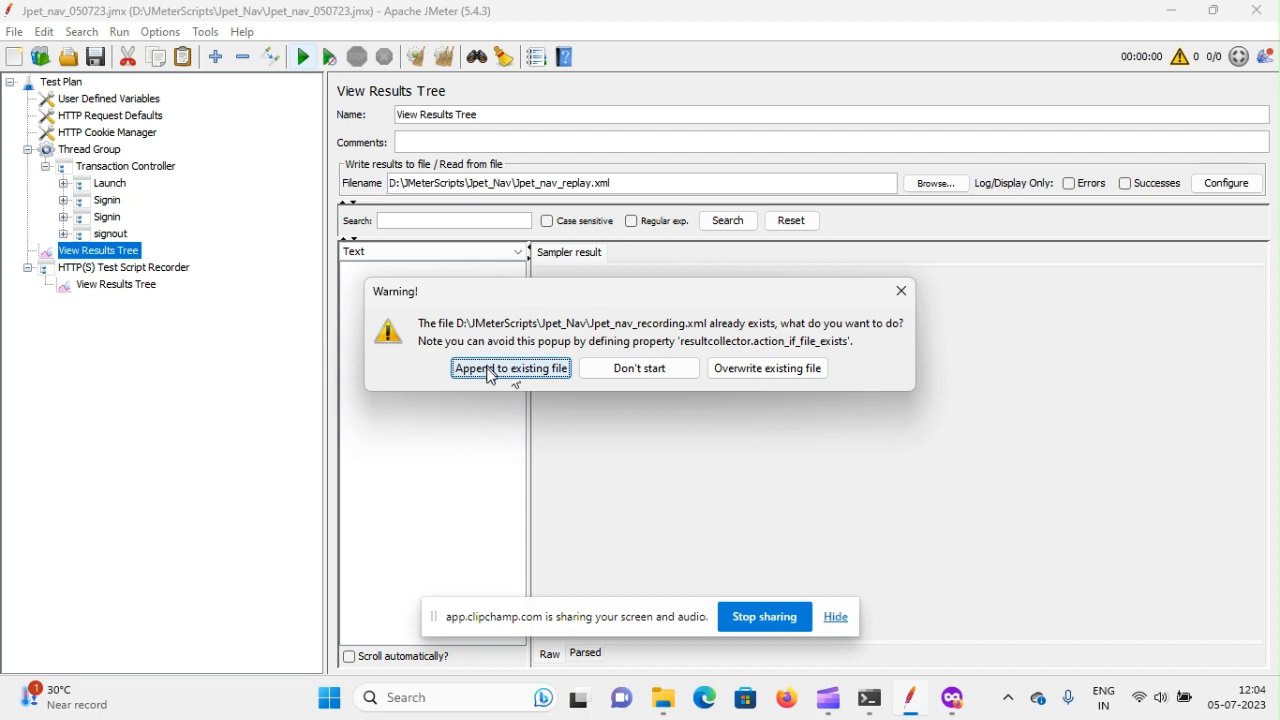
{"action": "mouse_move", "coordinate": [768, 368]}
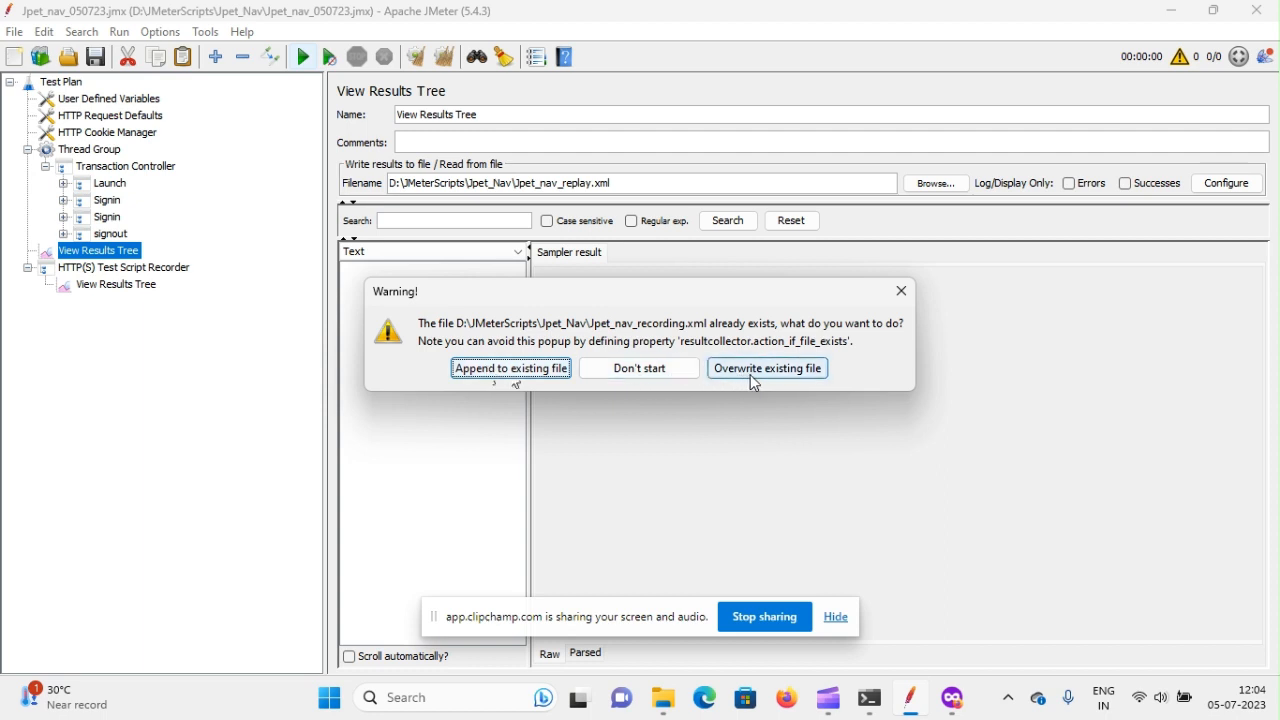
{"action": "mouse_move", "coordinate": [584, 308]}
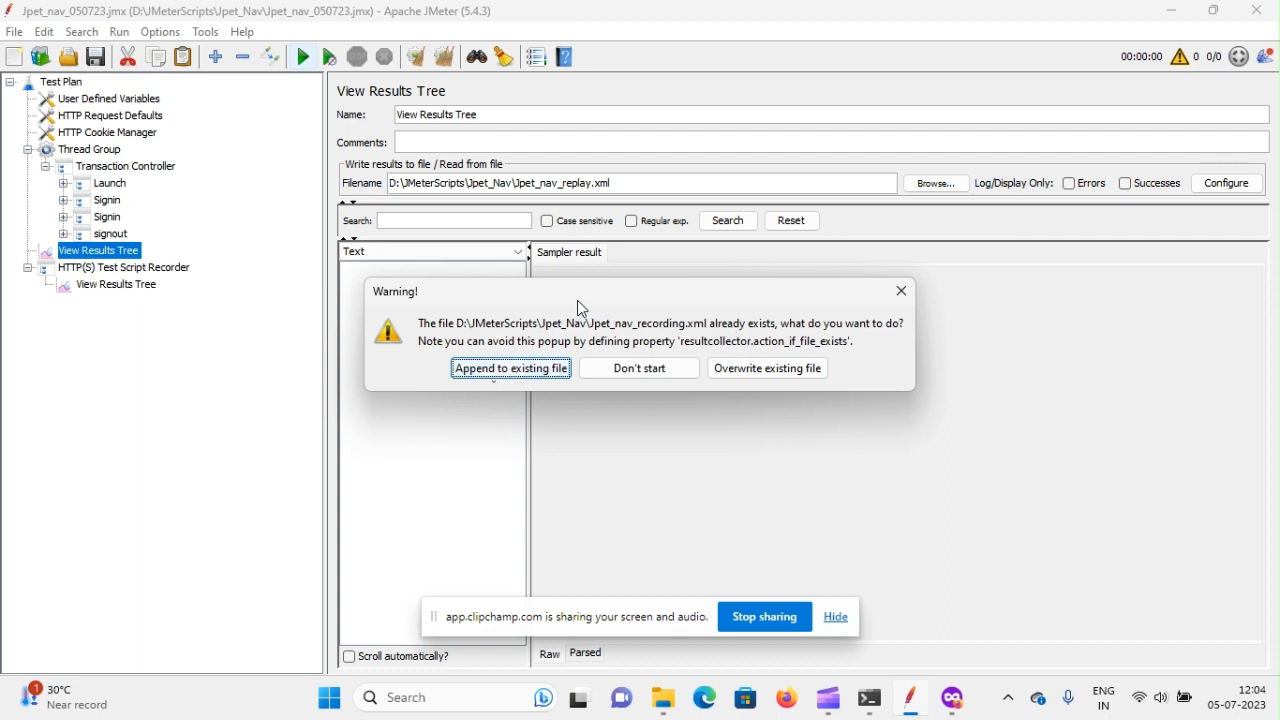
{"action": "mouse_move", "coordinate": [692, 176]}
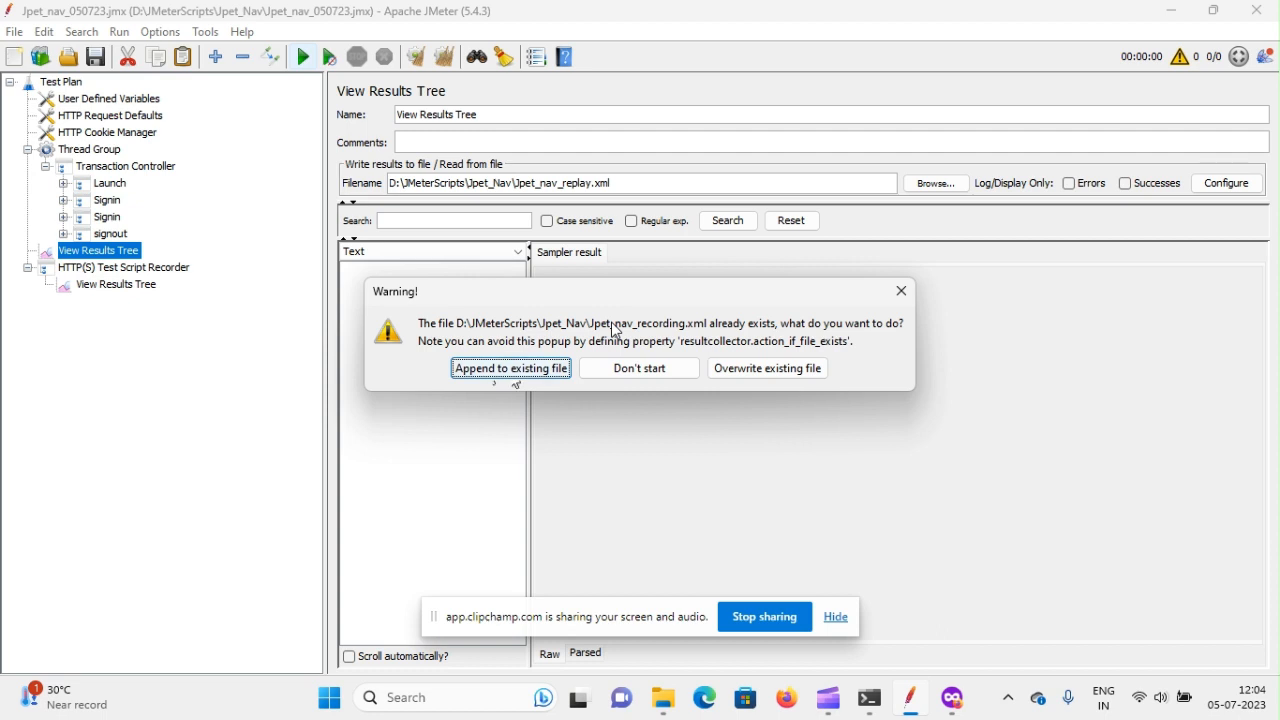
{"action": "mouse_move", "coordinate": [624, 302]}
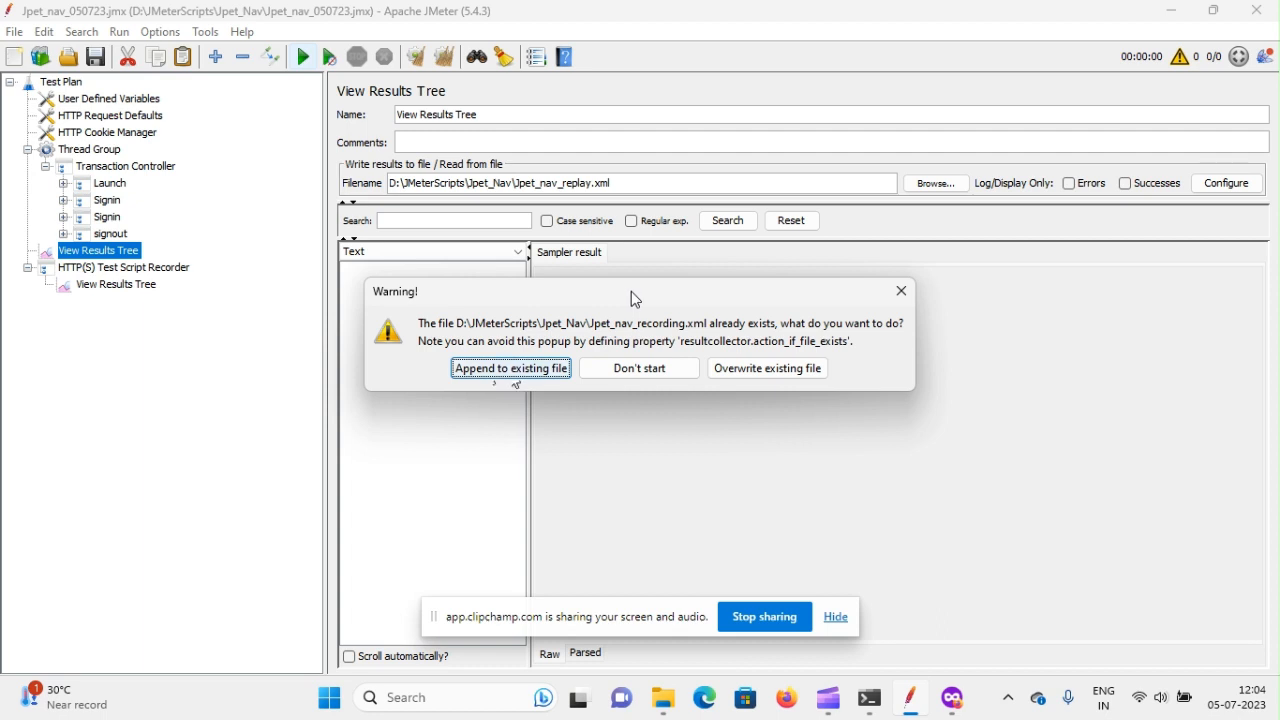
{"action": "mouse_move", "coordinate": [438, 374]}
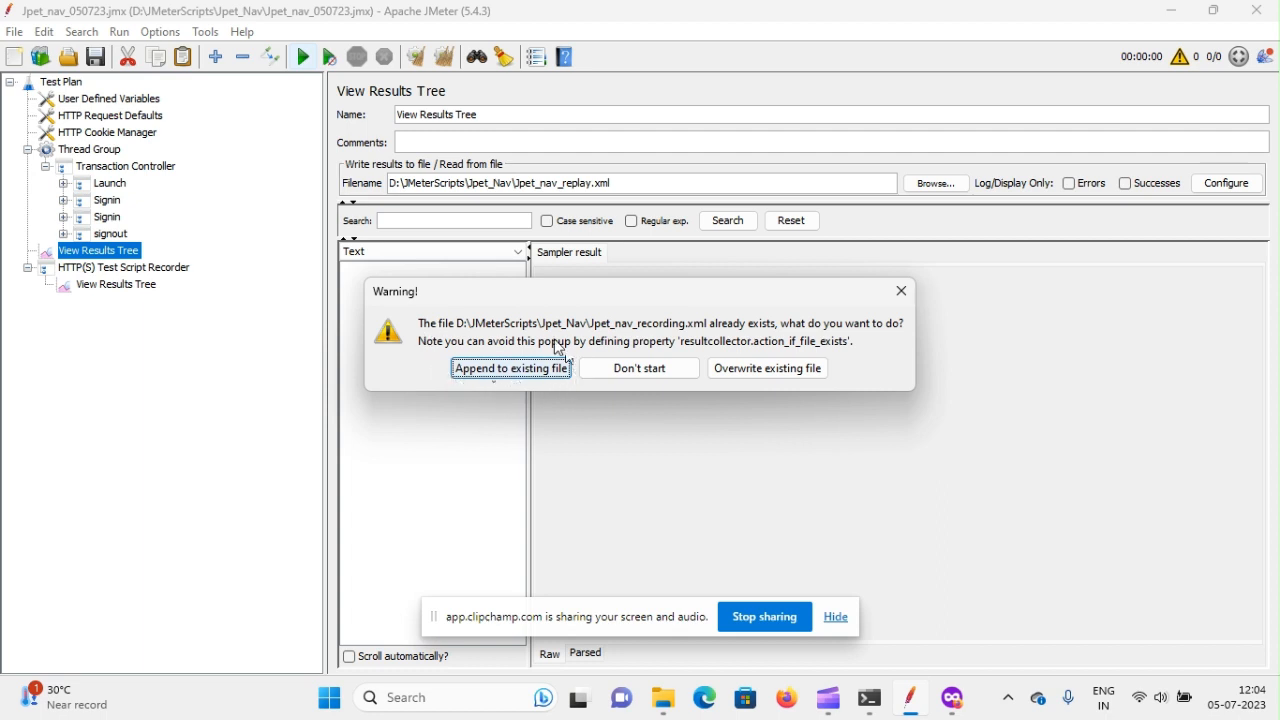
{"action": "mouse_move", "coordinate": [428, 340]}
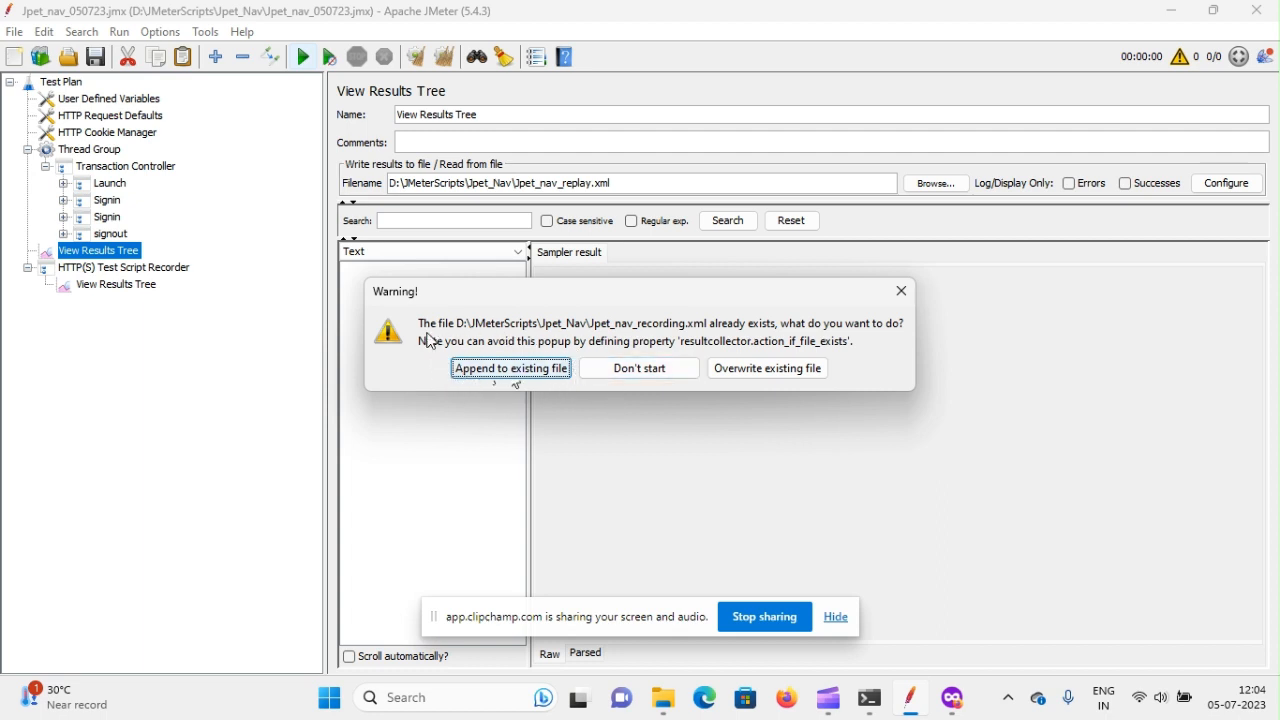
{"action": "mouse_move", "coordinate": [518, 376]}
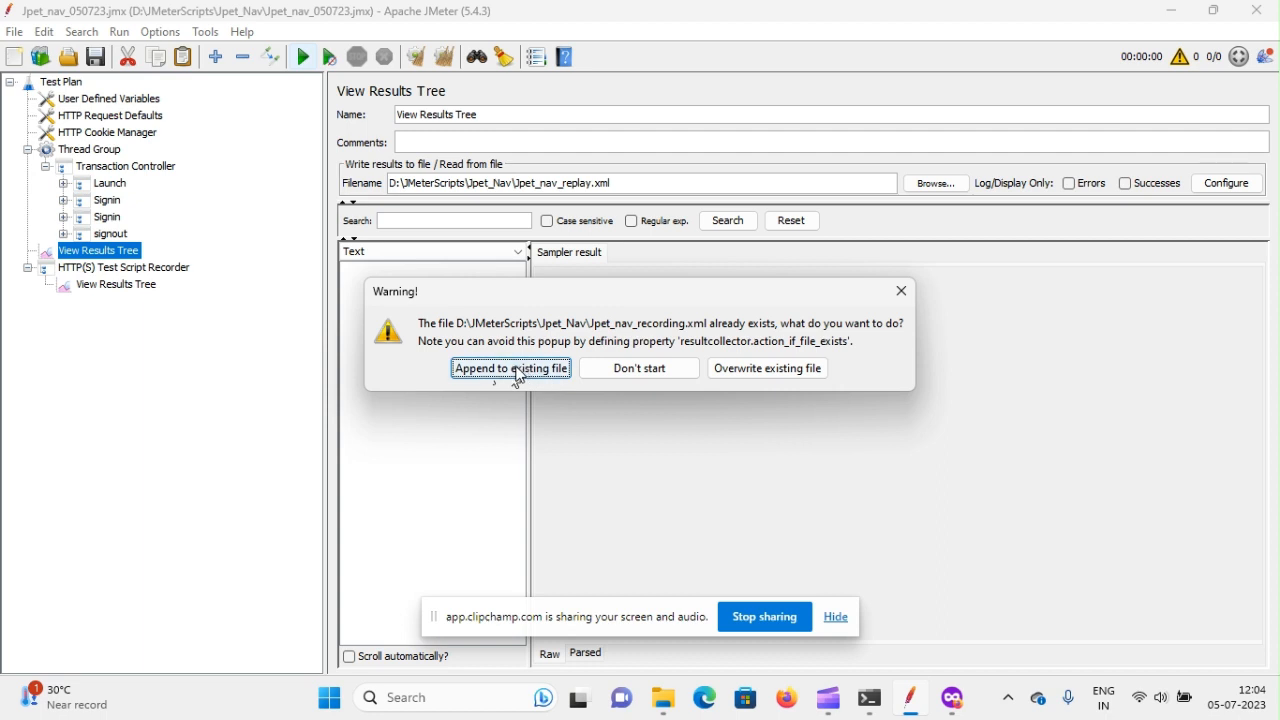
{"action": "left_click", "coordinate": [510, 368]}
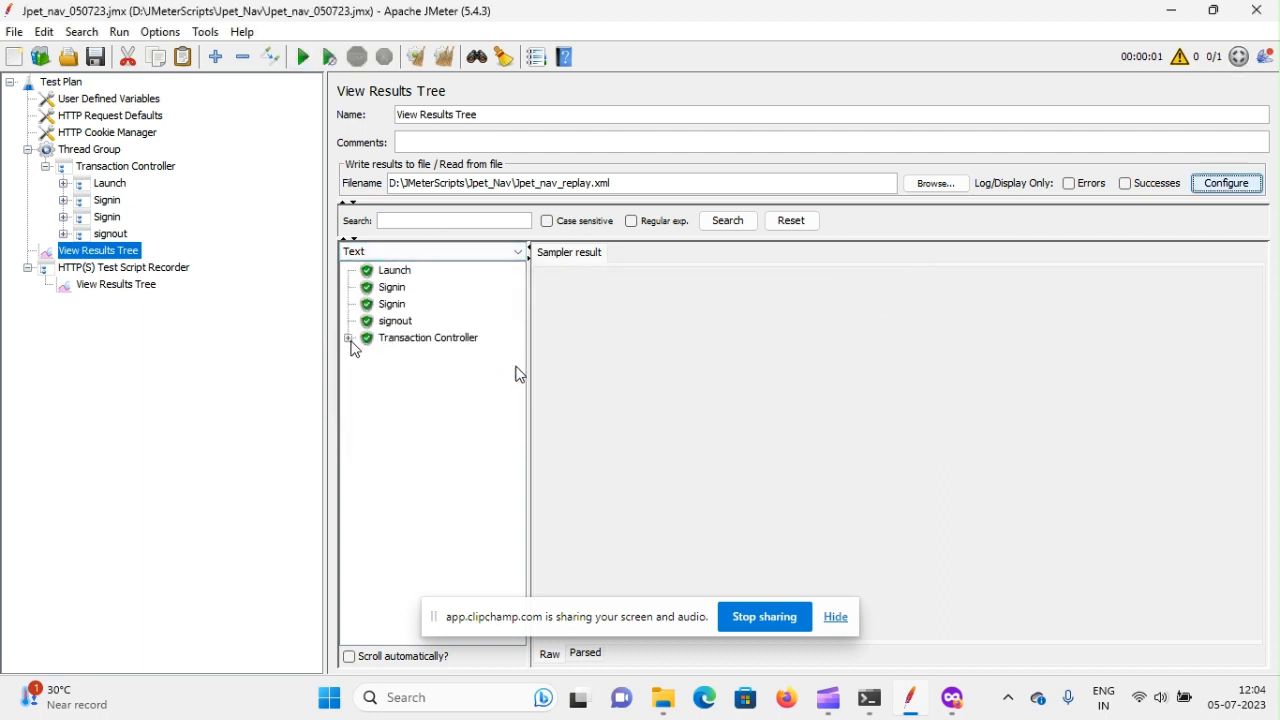
Inspect the Transaction Controller sub-samples, then exit JMeter to the desktop
{"action": "left_click", "coordinate": [348, 338]}
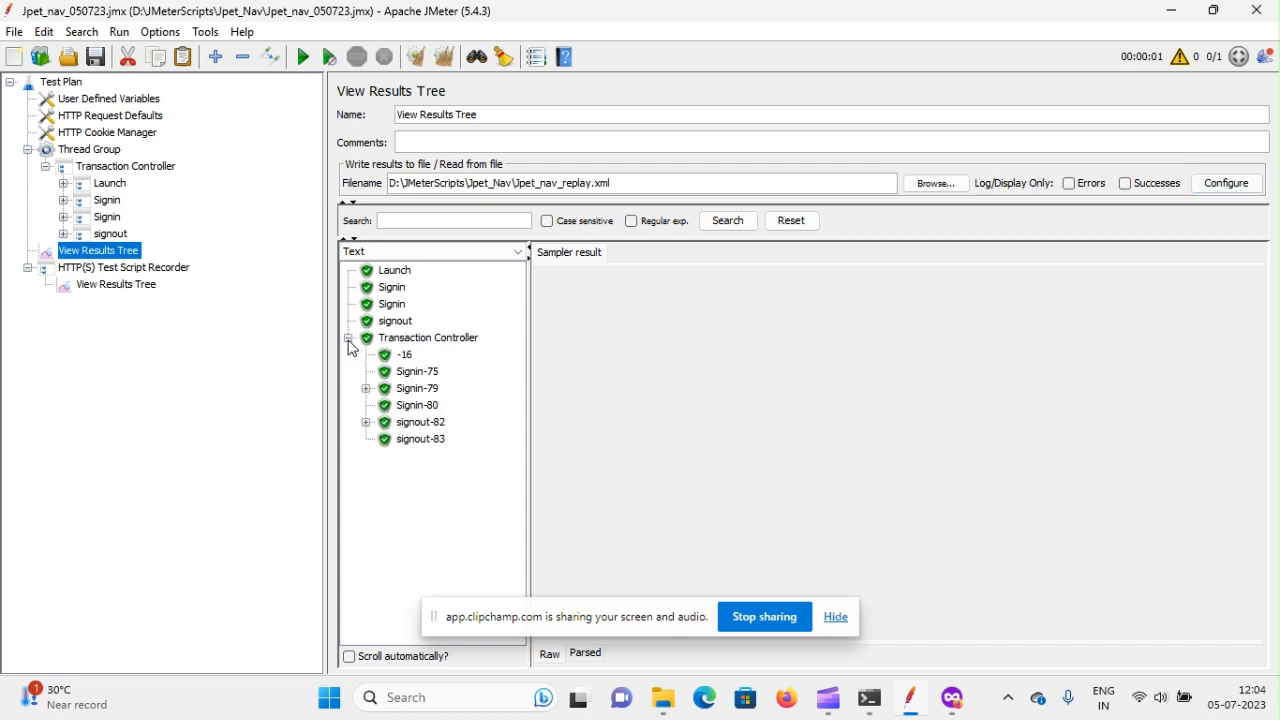
{"action": "left_click", "coordinate": [350, 344]}
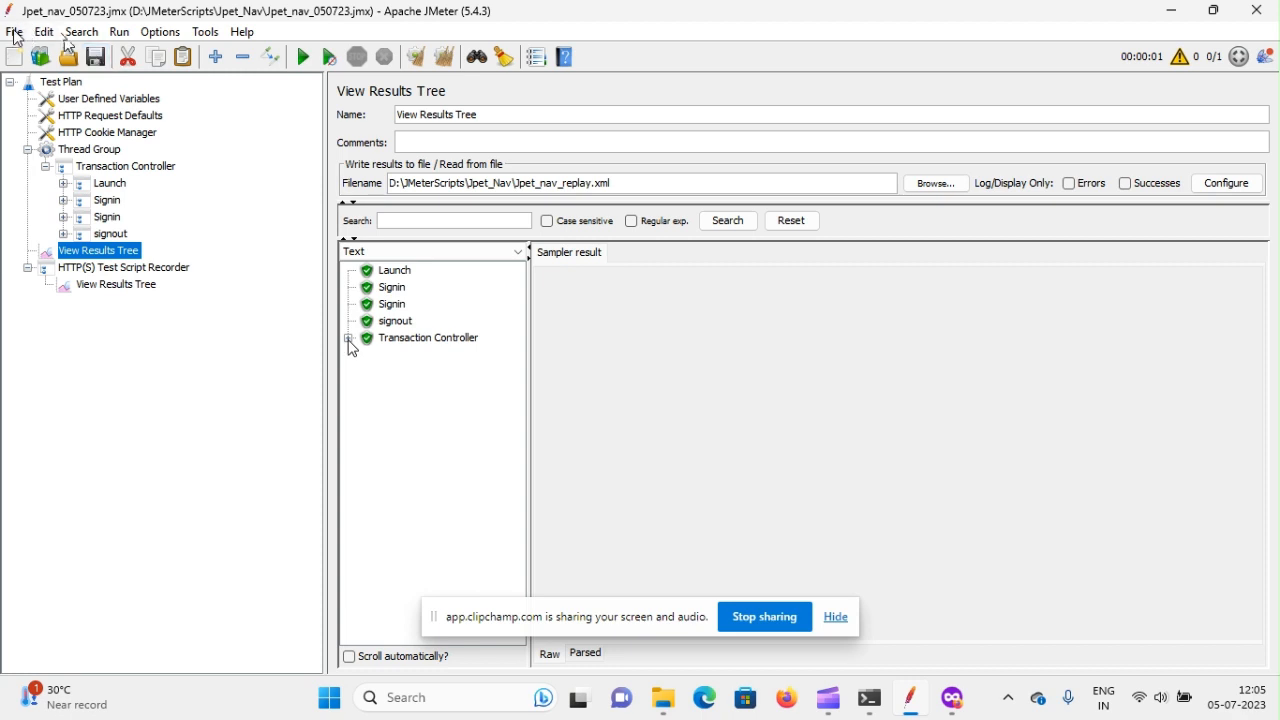
{"action": "left_click", "coordinate": [14, 32]}
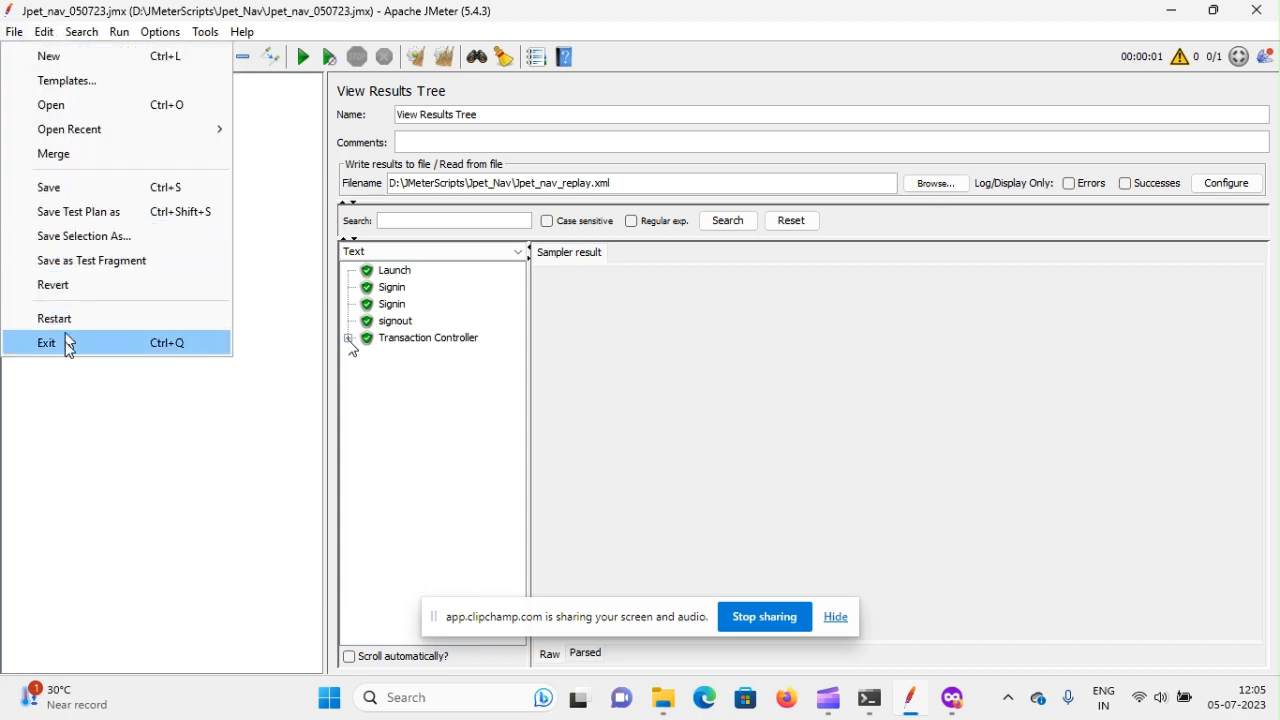
{"action": "mouse_move", "coordinate": [54, 318]}
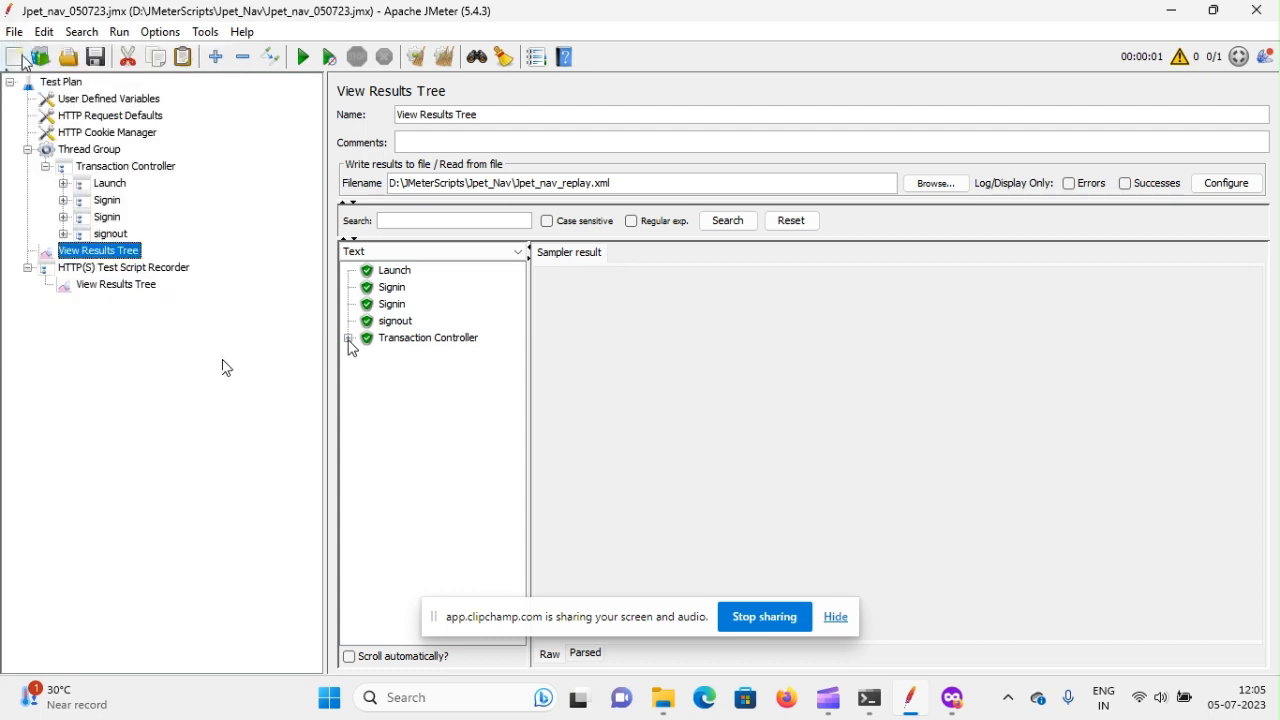
{"action": "left_click", "coordinate": [14, 32]}
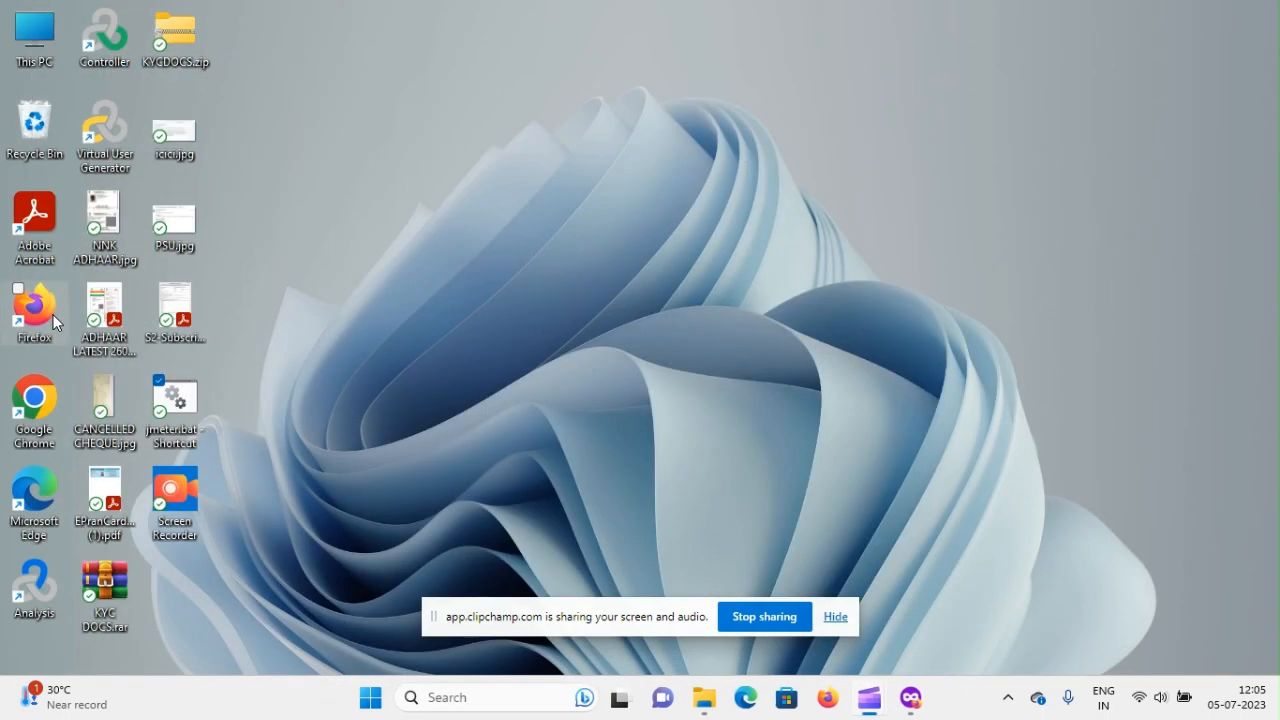
Relaunch JMeter from its desktop shortcut
{"action": "double_click", "coordinate": [172, 392]}
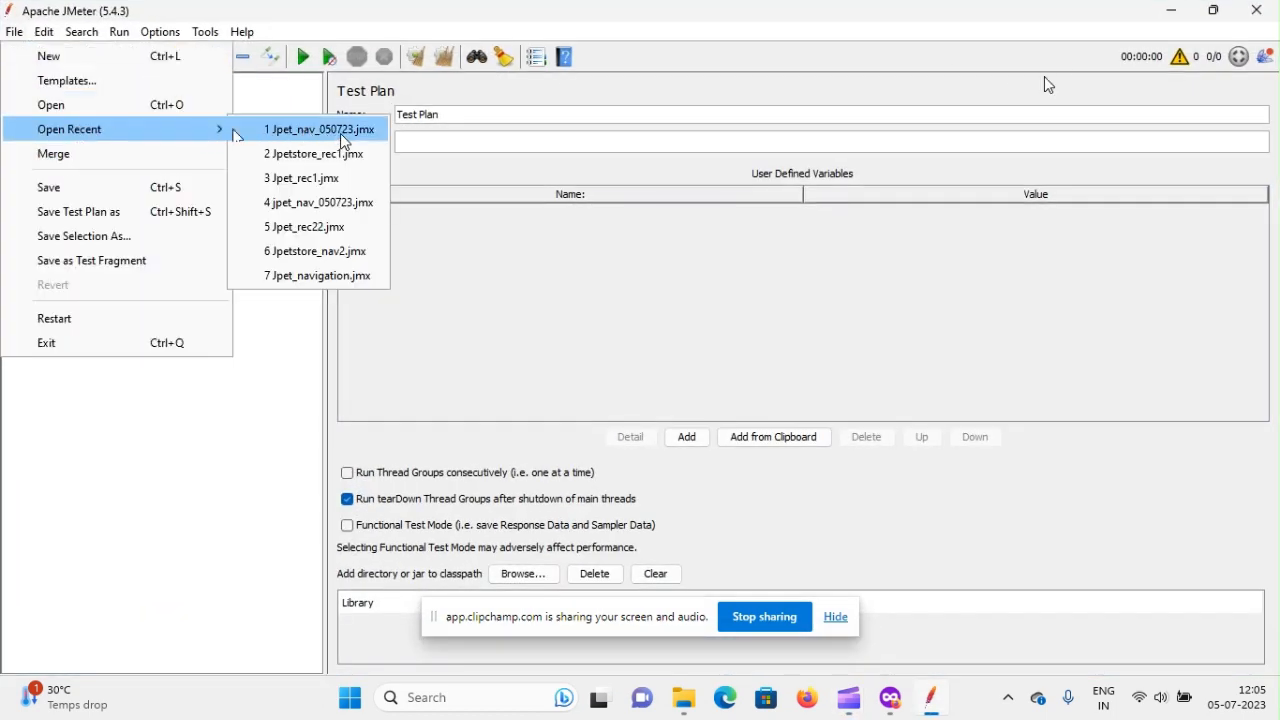
{"action": "mouse_move", "coordinate": [320, 130]}
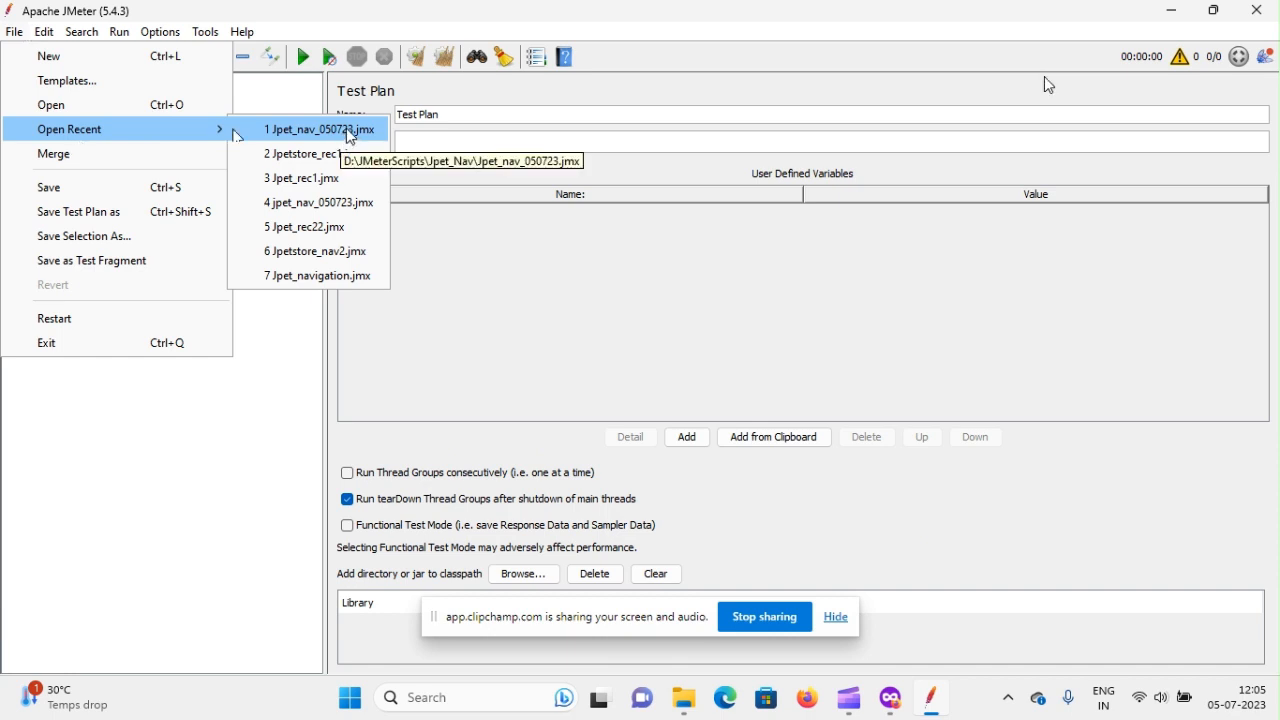
{"action": "mouse_move", "coordinate": [312, 144]}
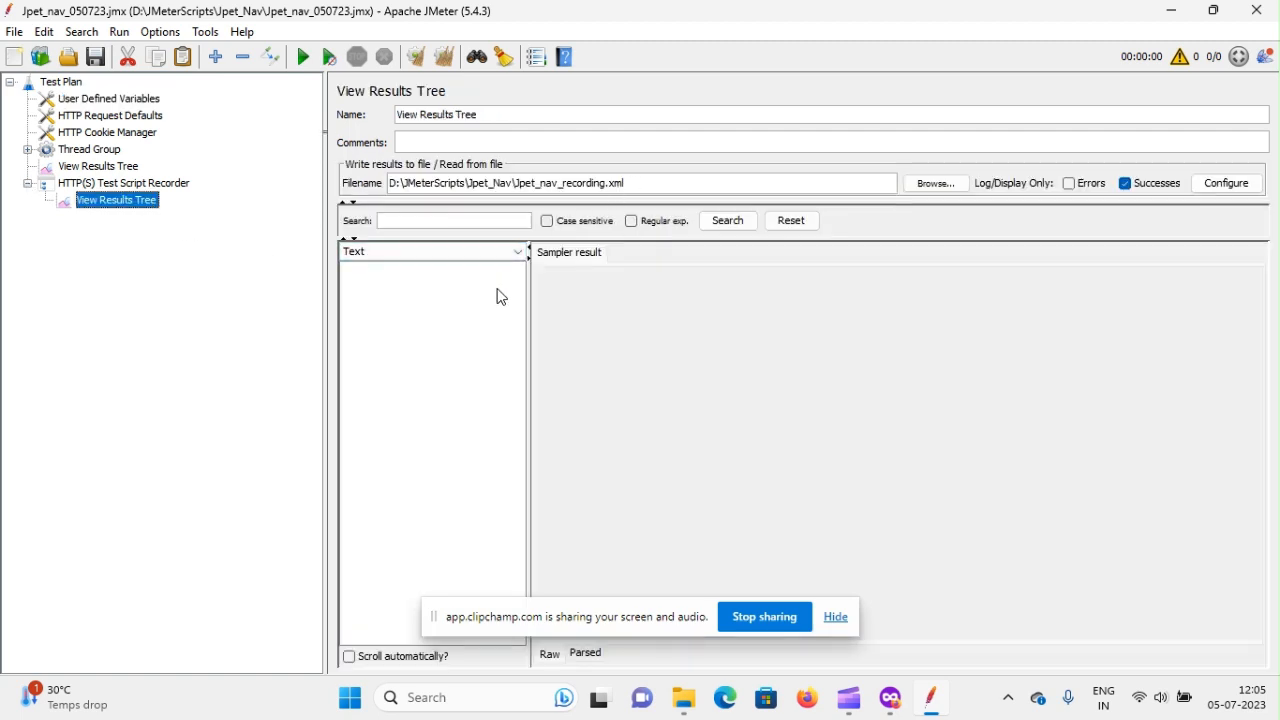
{"action": "mouse_move", "coordinate": [420, 440]}
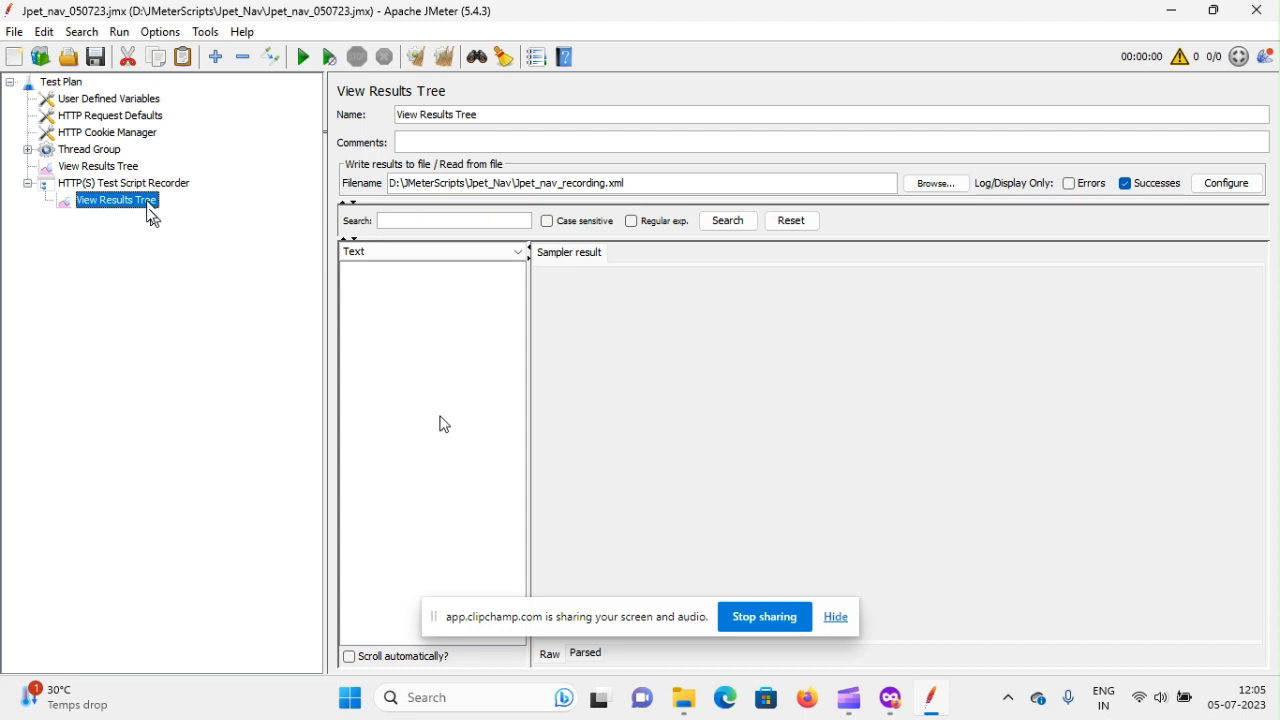
{"action": "mouse_move", "coordinate": [418, 328]}
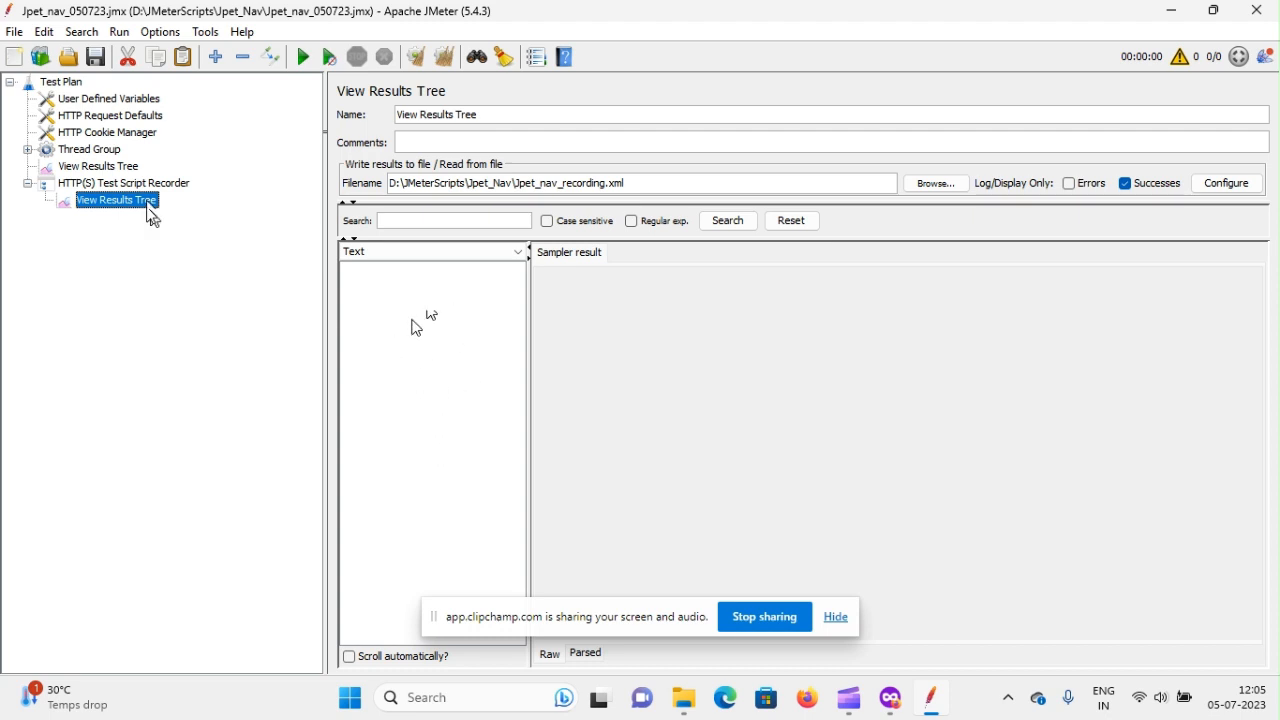
Load Jpet_nav_recording.xml samples and view the -16 sample's JPetStore response HTML
{"action": "left_click", "coordinate": [636, 182]}
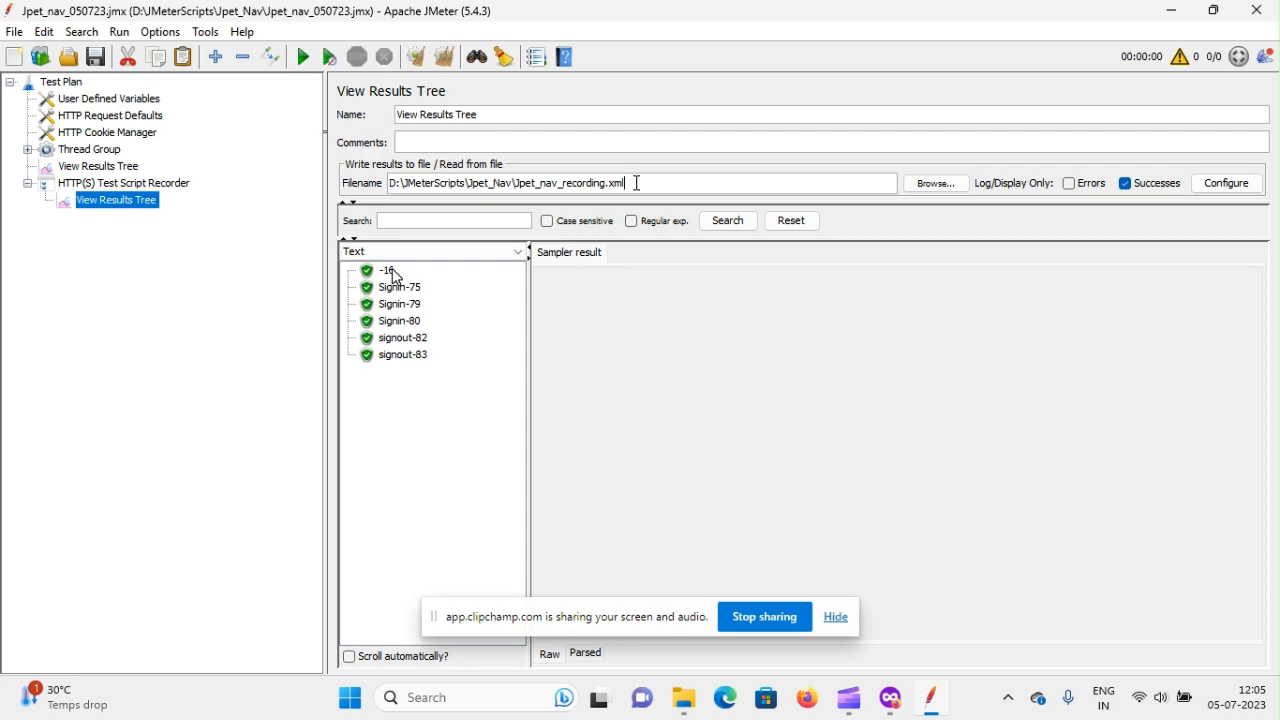
{"action": "mouse_move", "coordinate": [400, 364]}
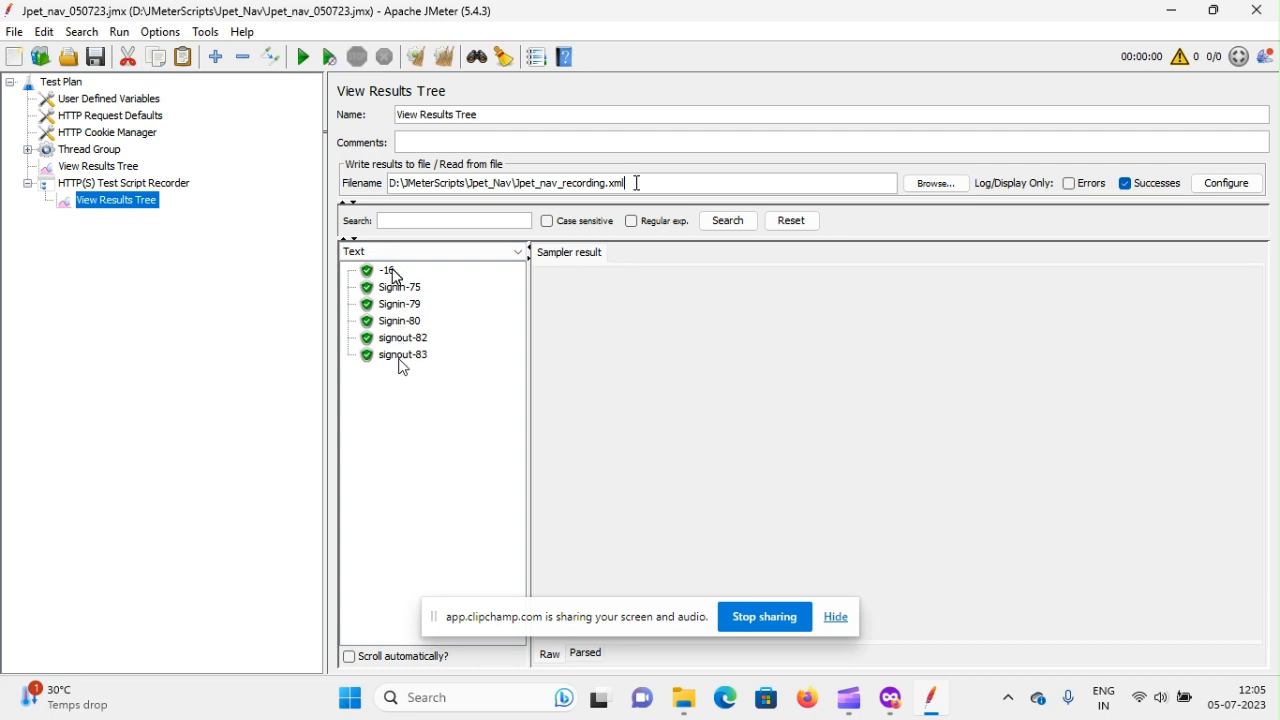
{"action": "left_click", "coordinate": [388, 270]}
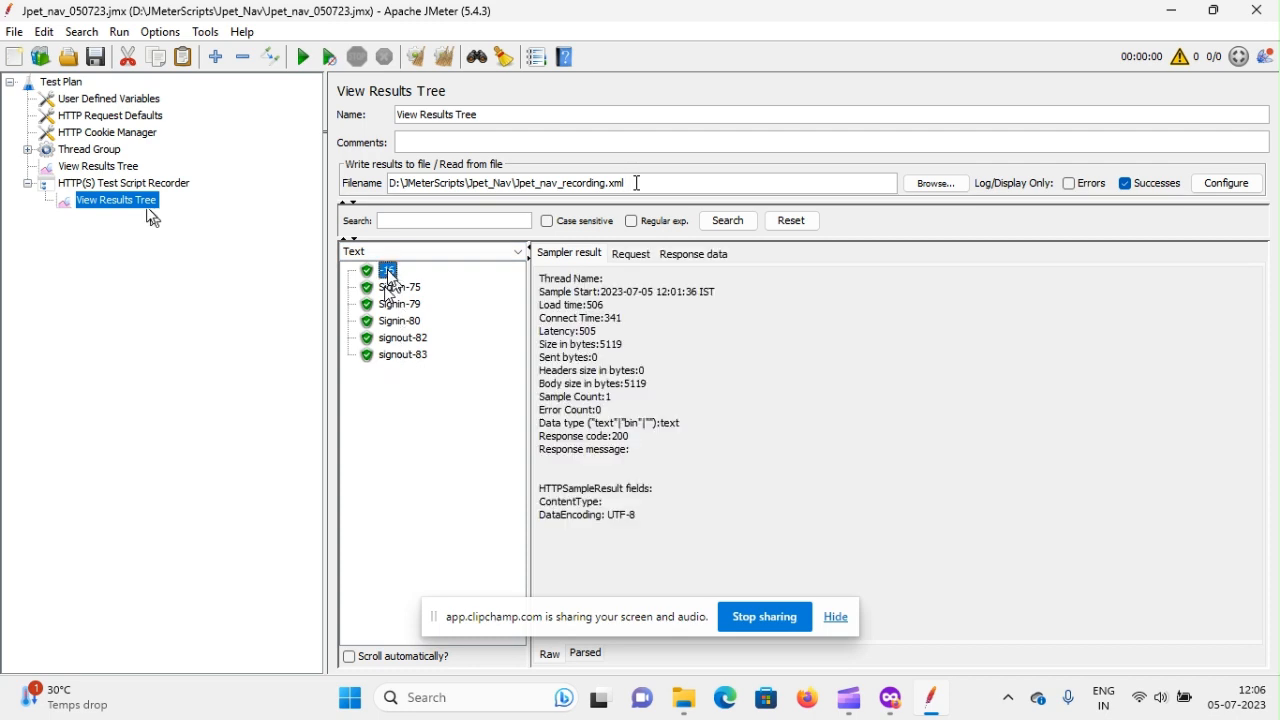
{"action": "left_click", "coordinate": [692, 252]}
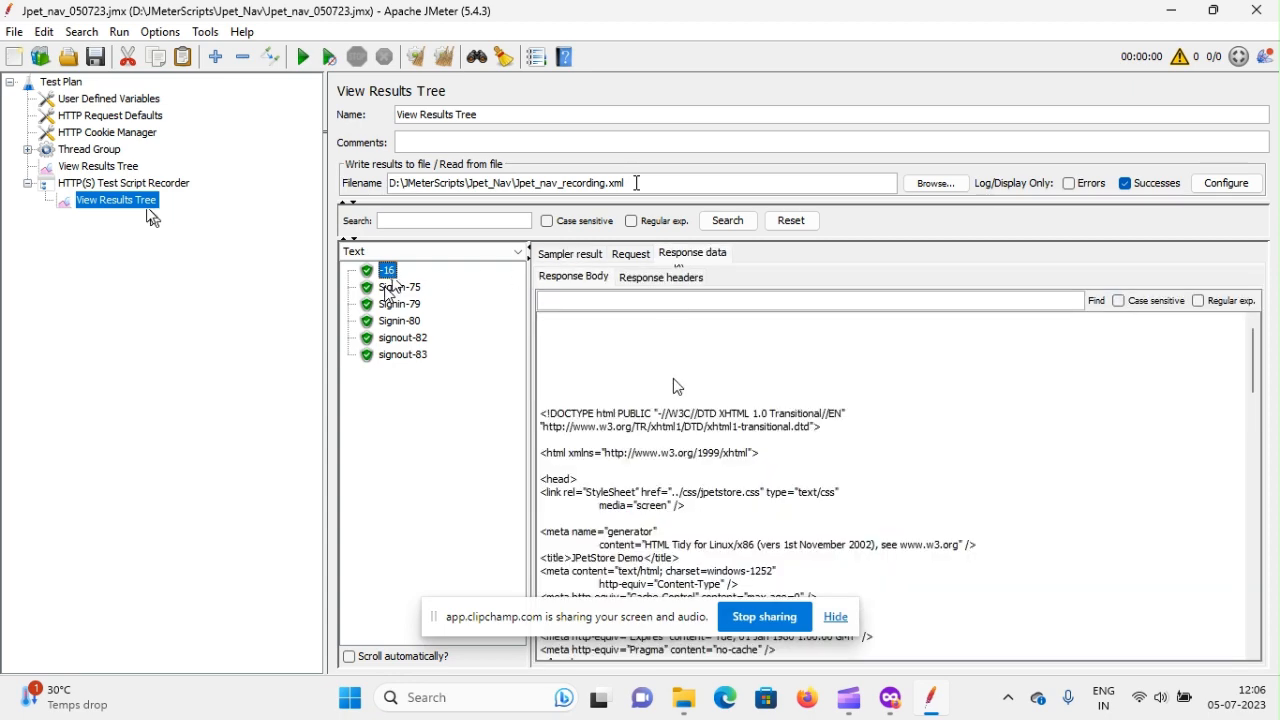
{"action": "scroll", "scroll_direction": "down", "scroll_amount": 3}
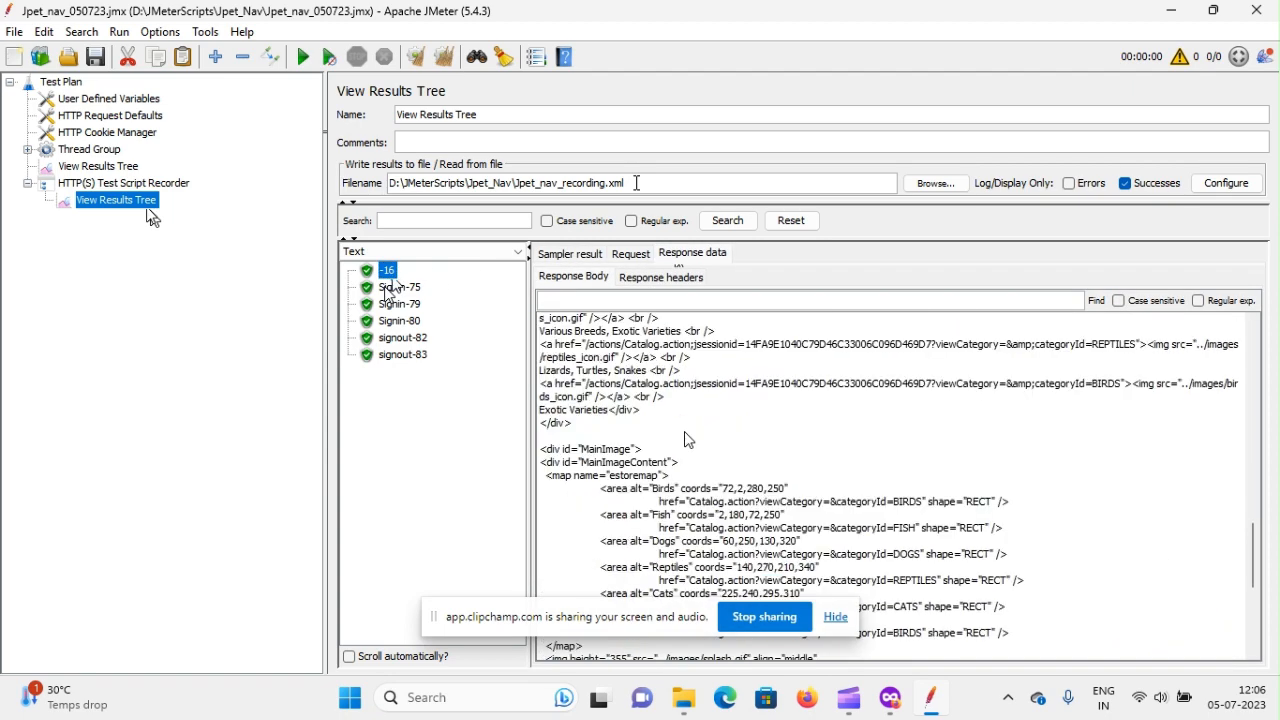